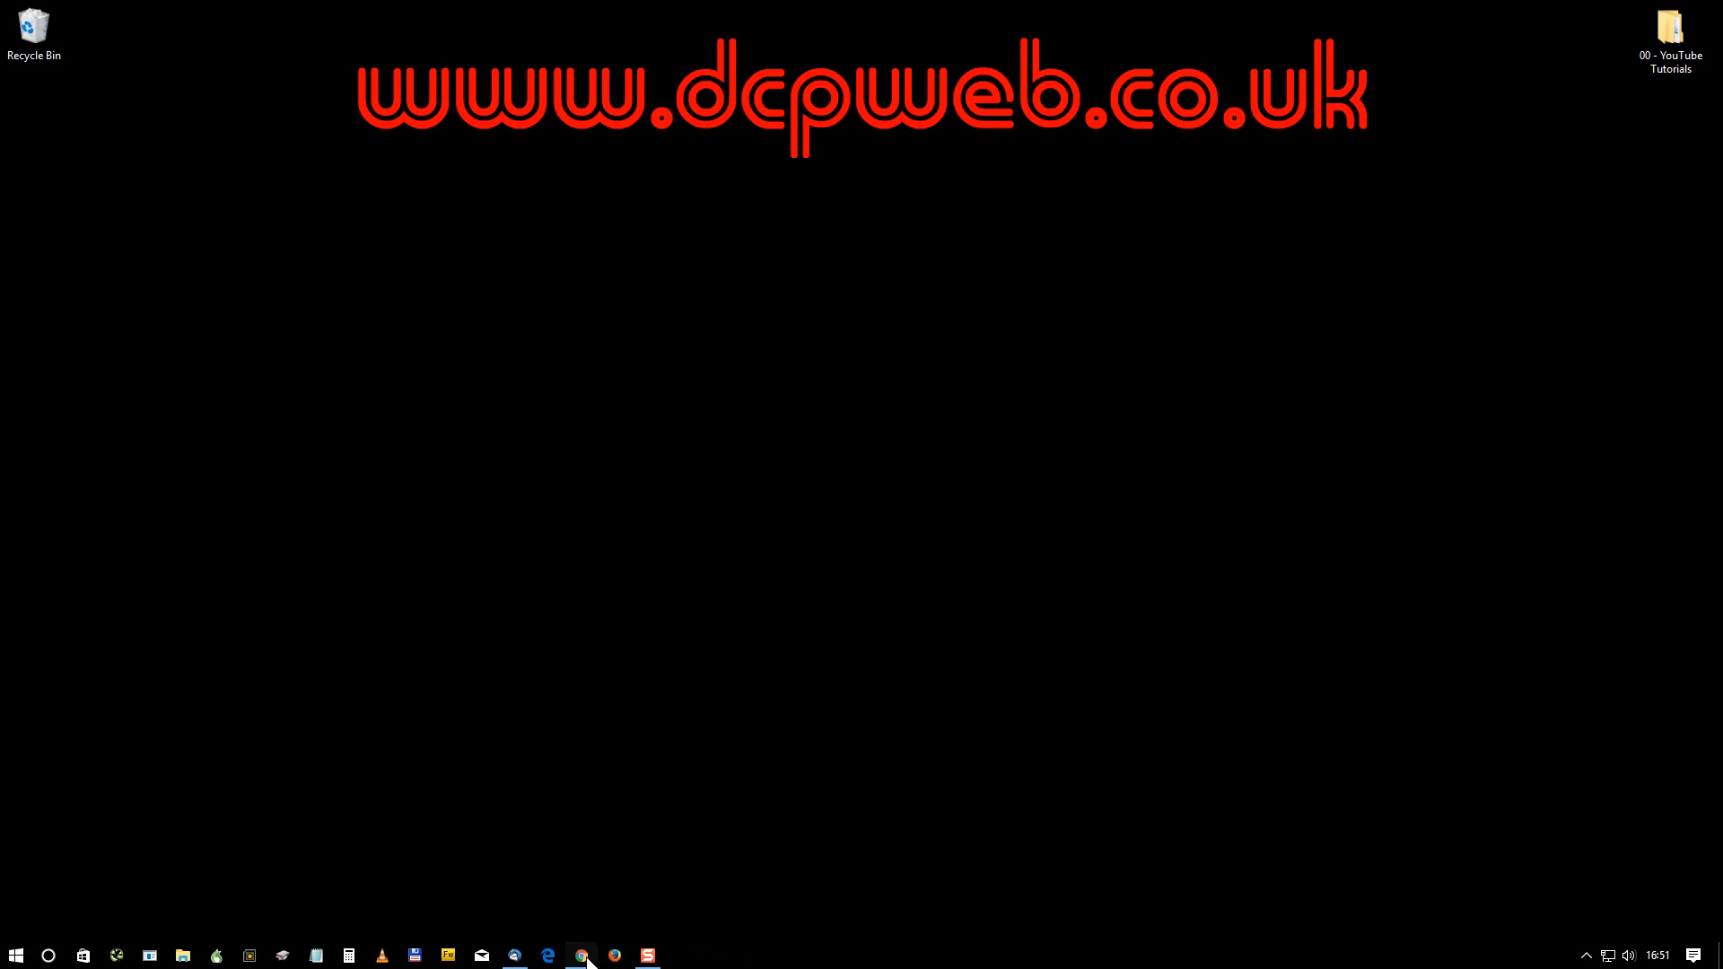
Open Chrome from the taskbar, showing the MailChimp home page
left_click(582, 955)
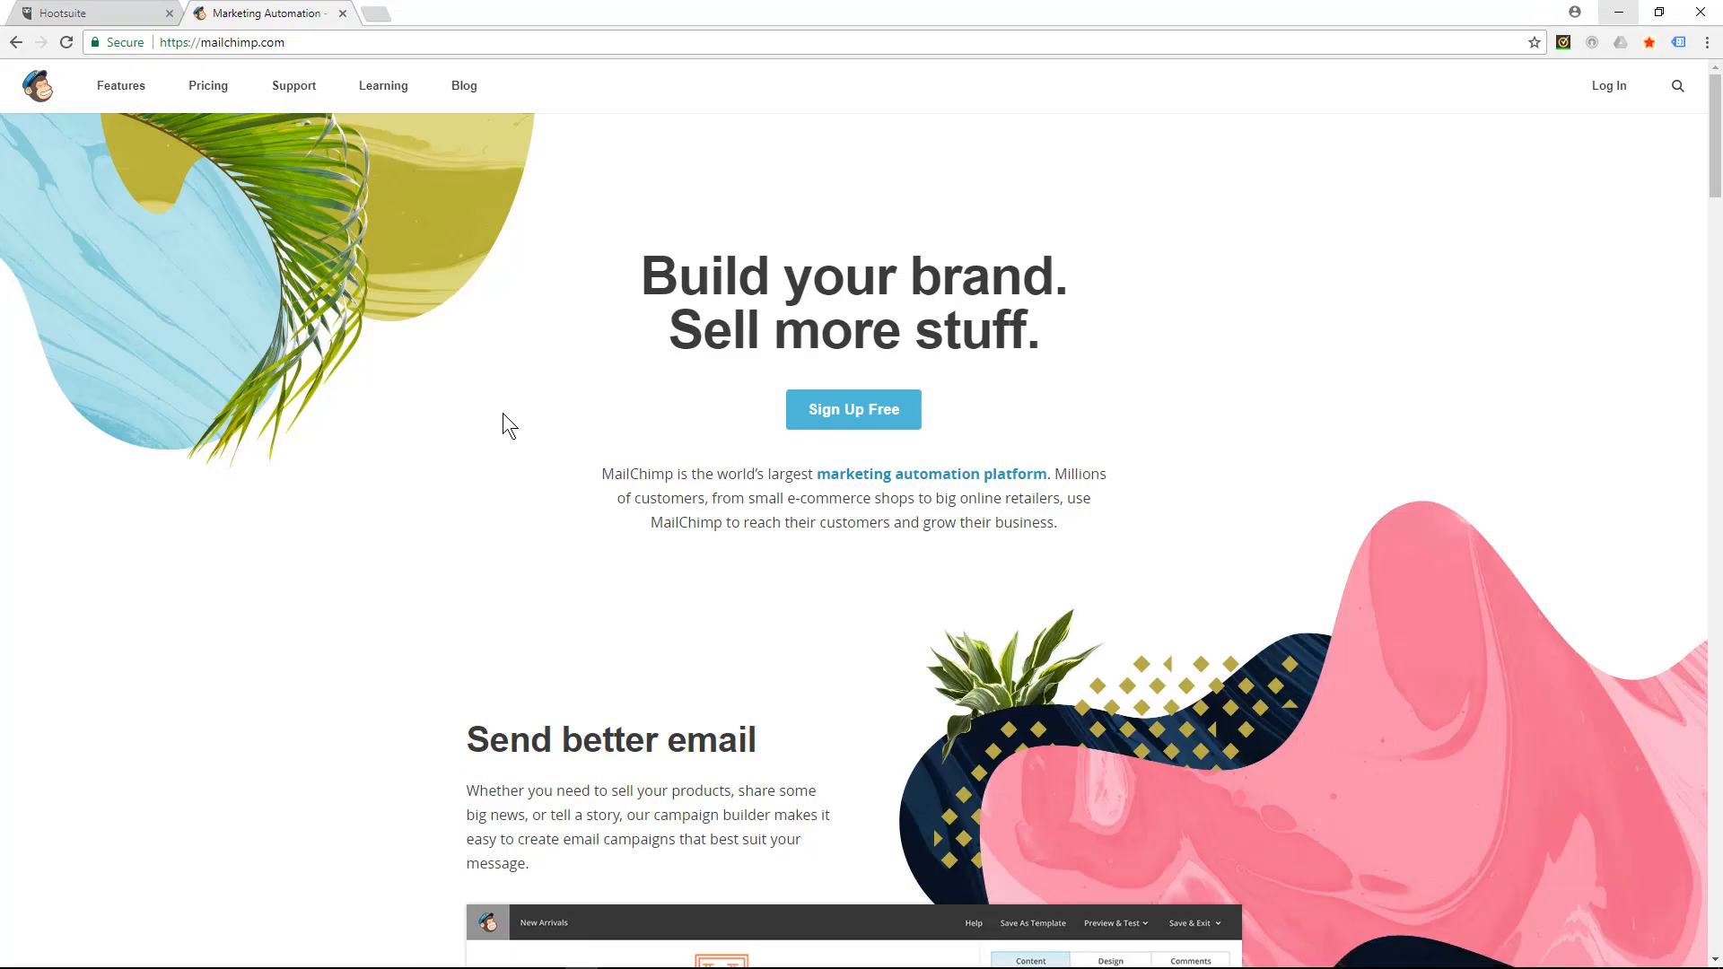
mouse_move(341, 343)
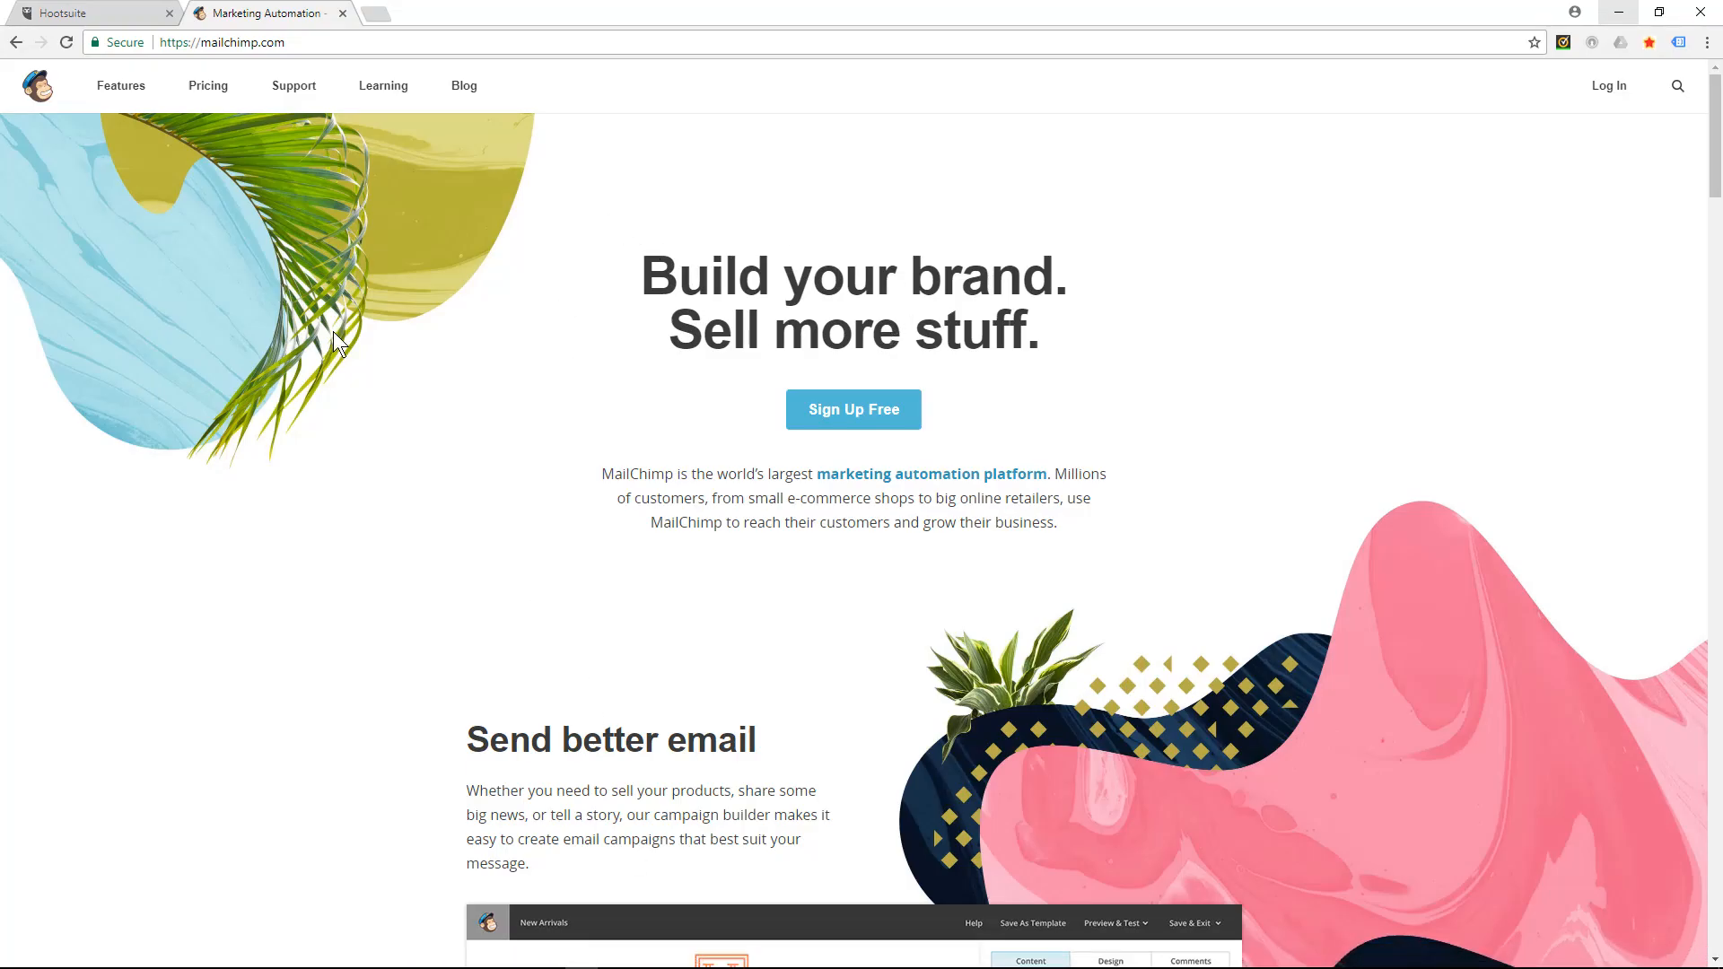
mouse_move(569, 600)
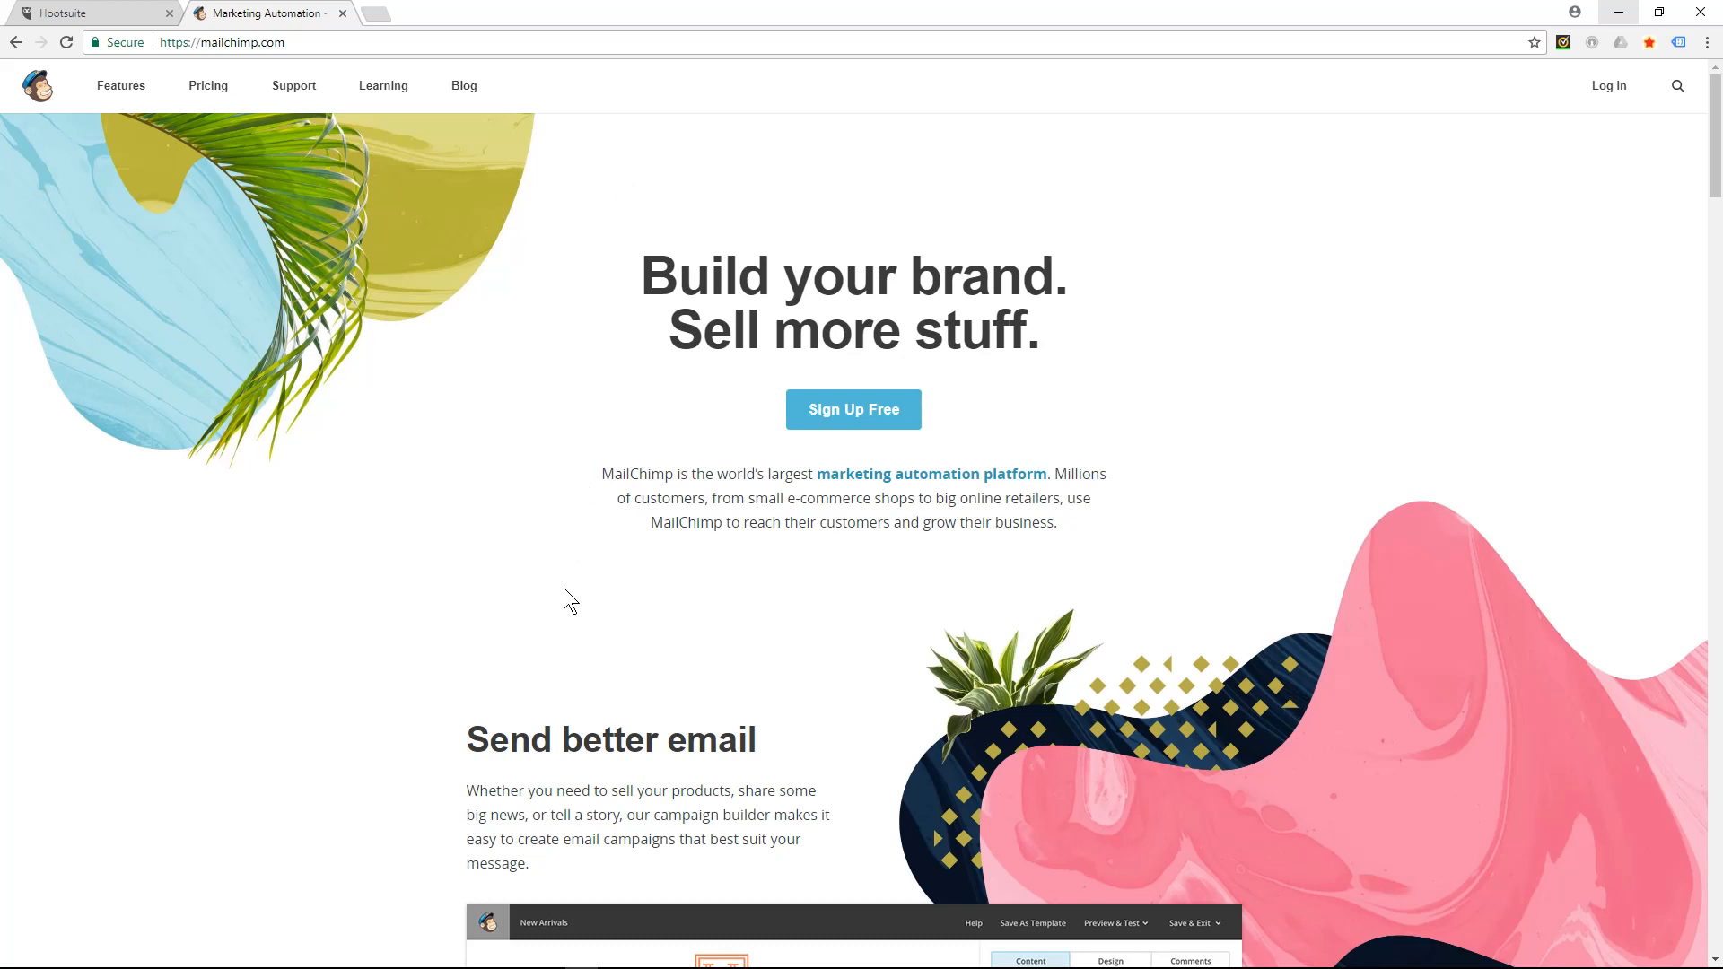
mouse_move(600, 92)
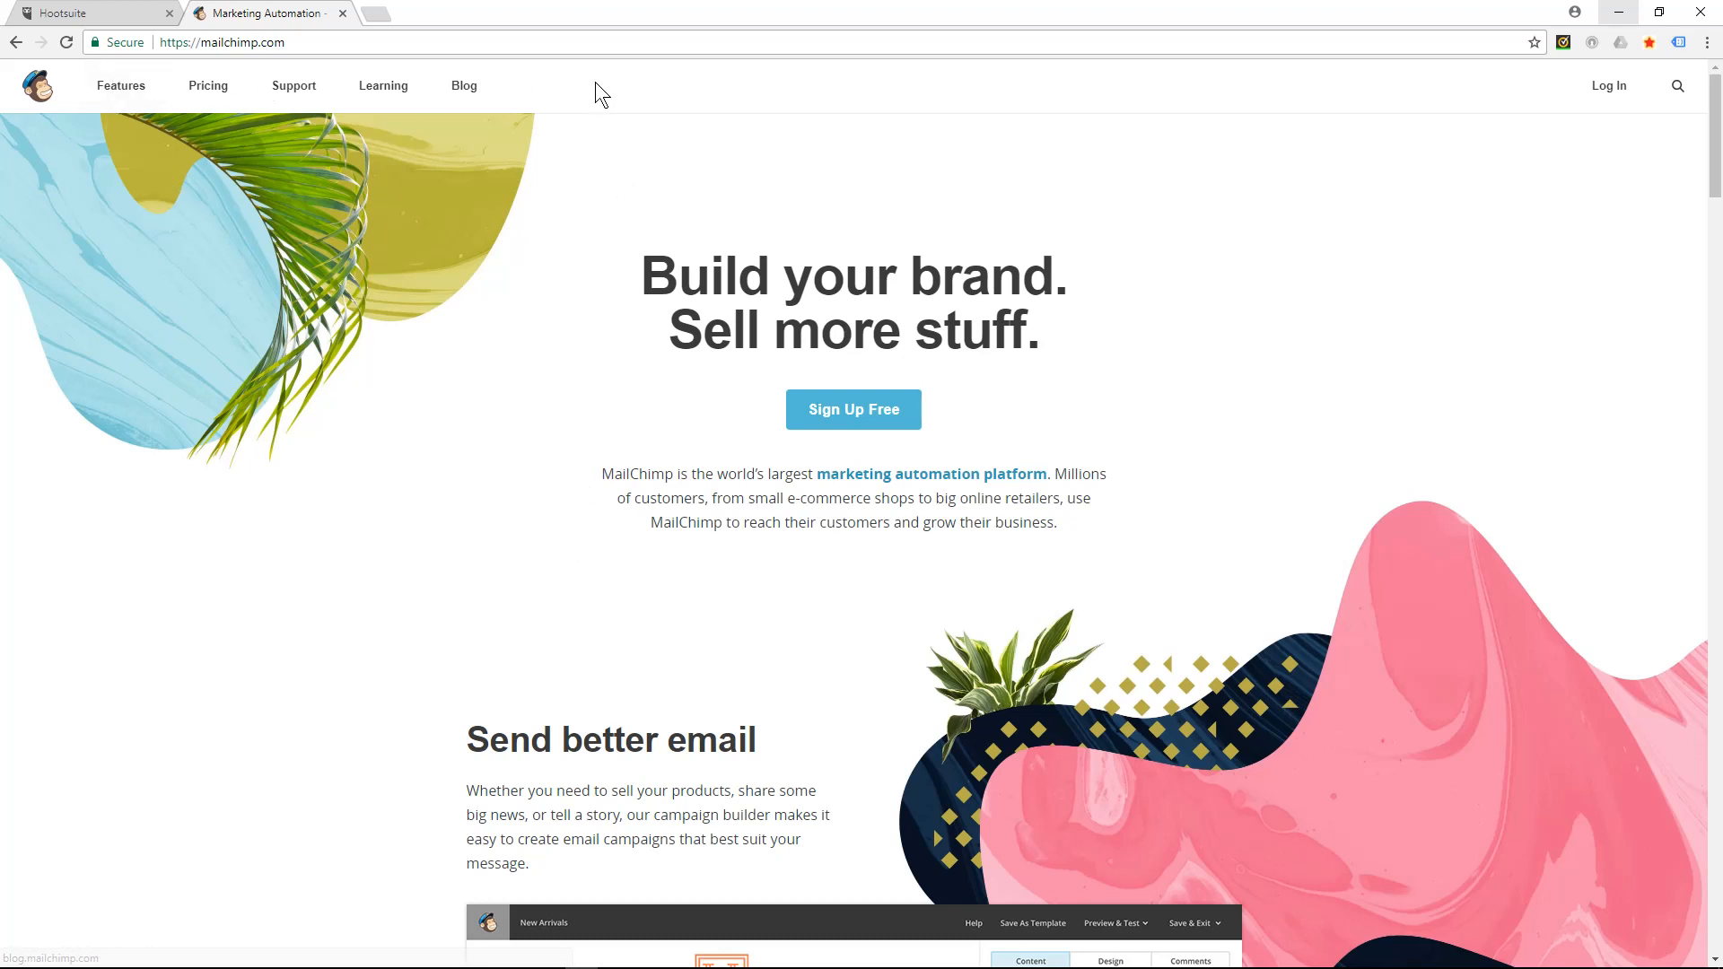
mouse_move(632, 361)
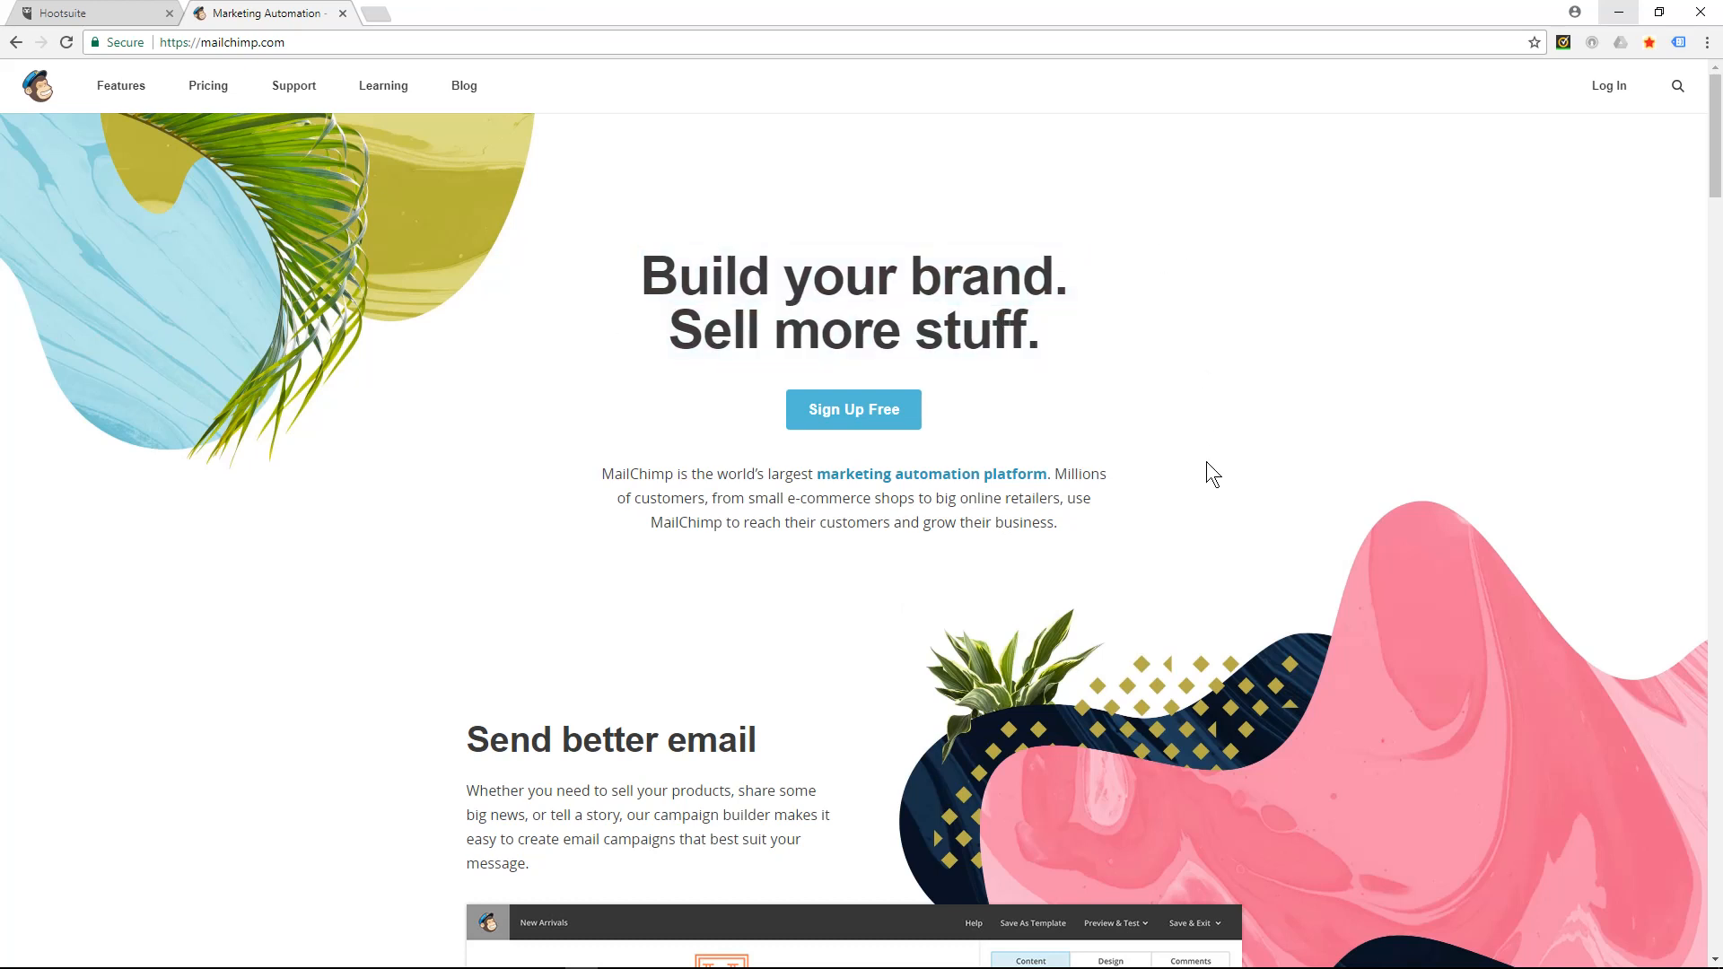
View Hootsuite's Bulk Composer CSV upload page, then return to the MailChimp tab
left_click(93, 11)
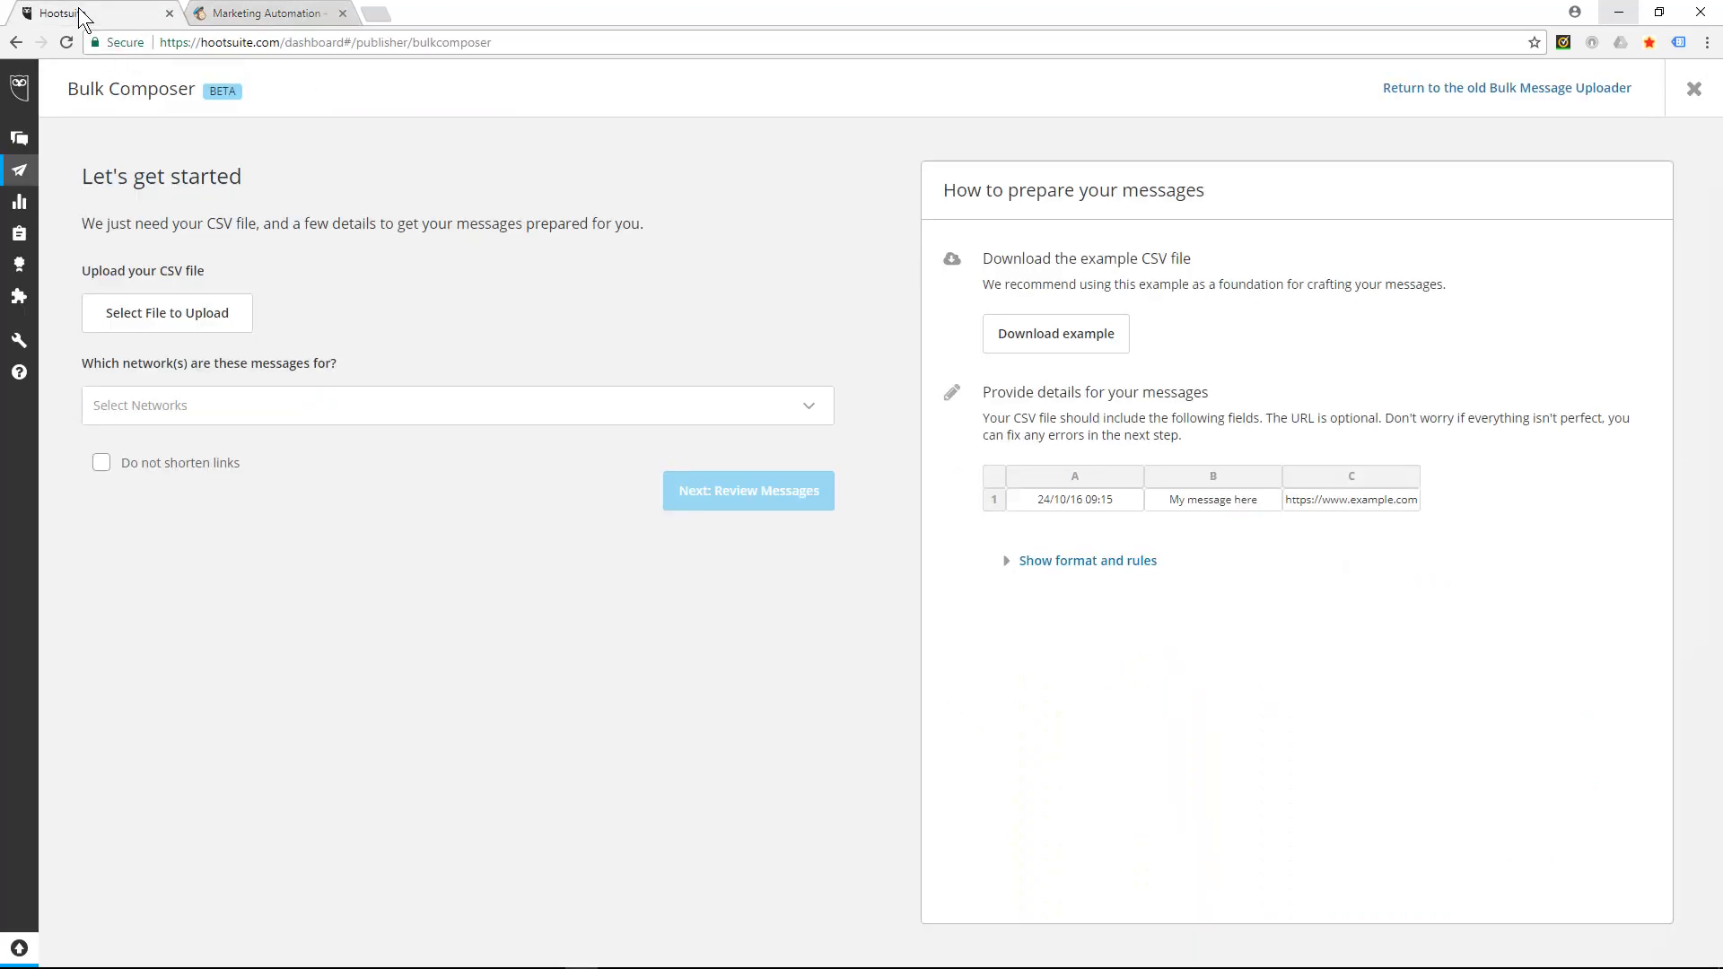
mouse_move(240, 217)
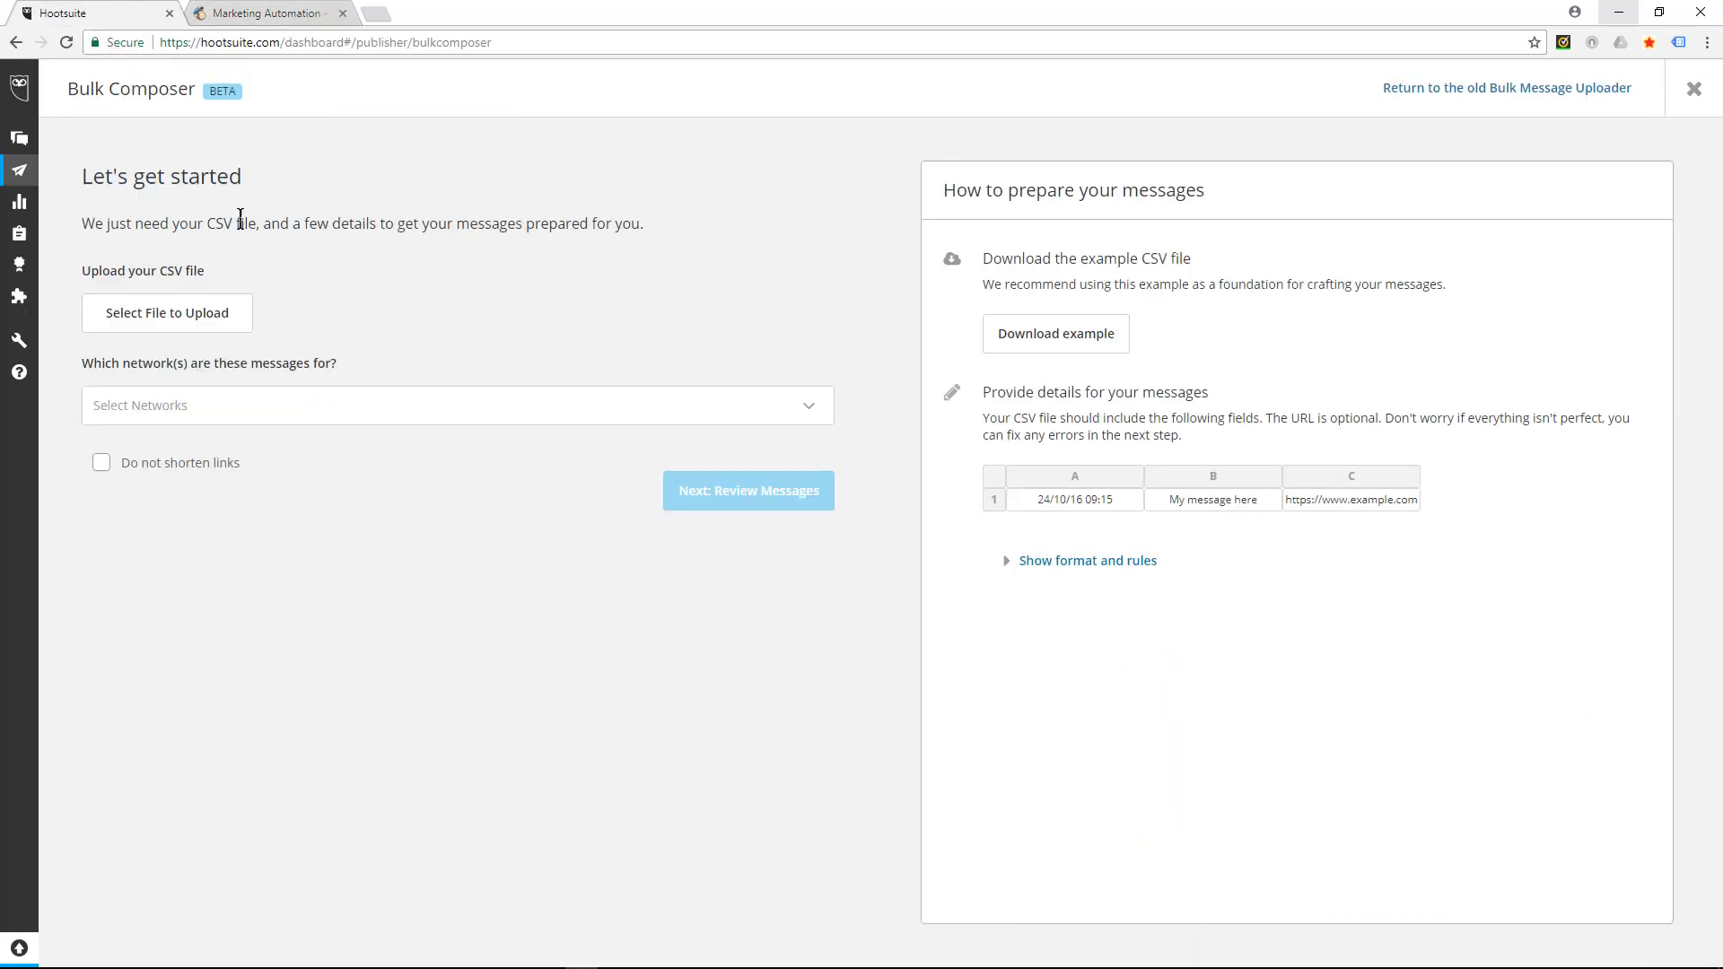
mouse_move(650, 243)
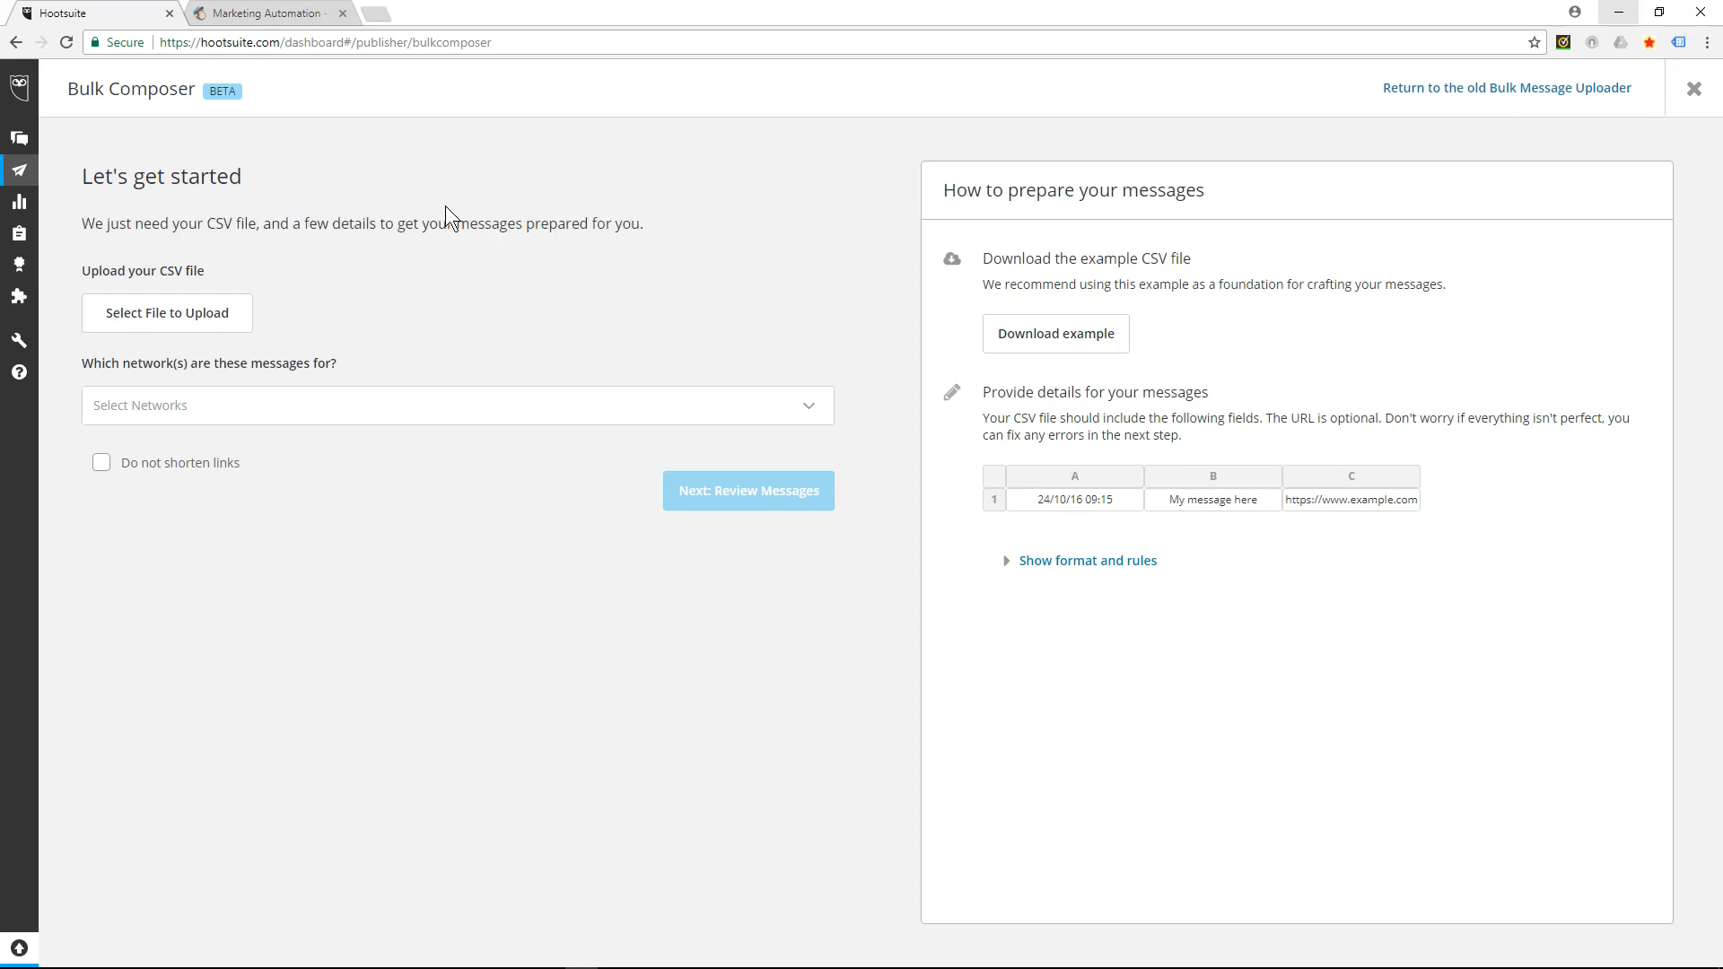
mouse_move(591, 261)
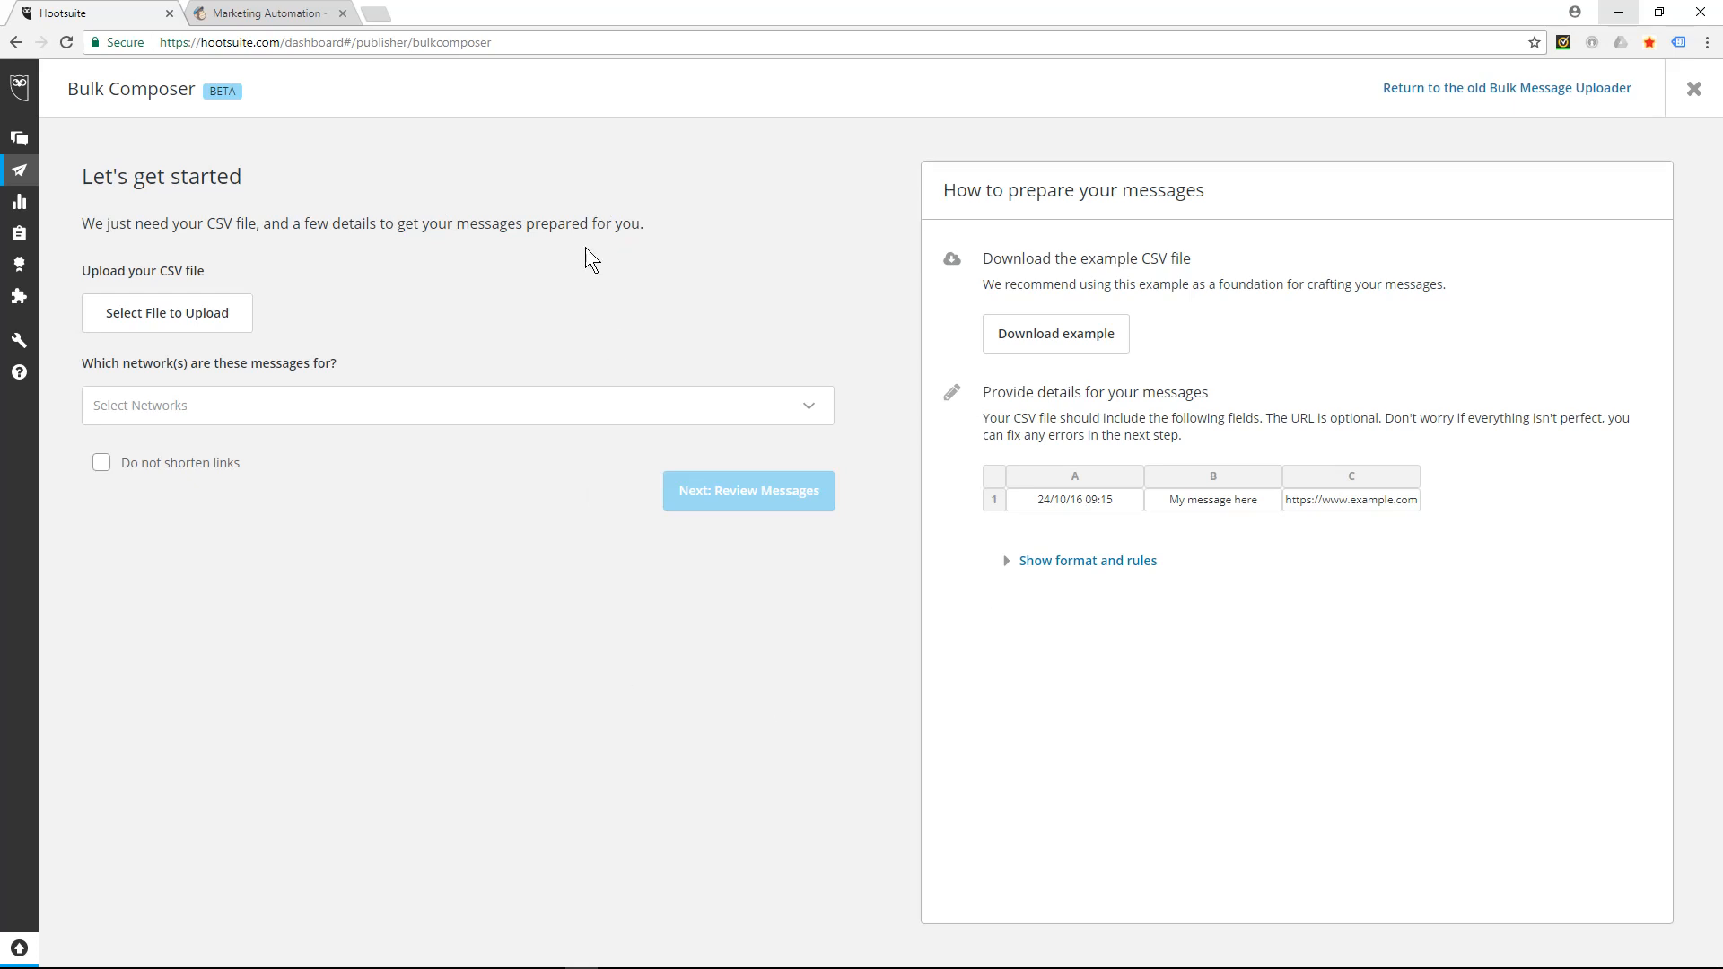
mouse_move(312, 214)
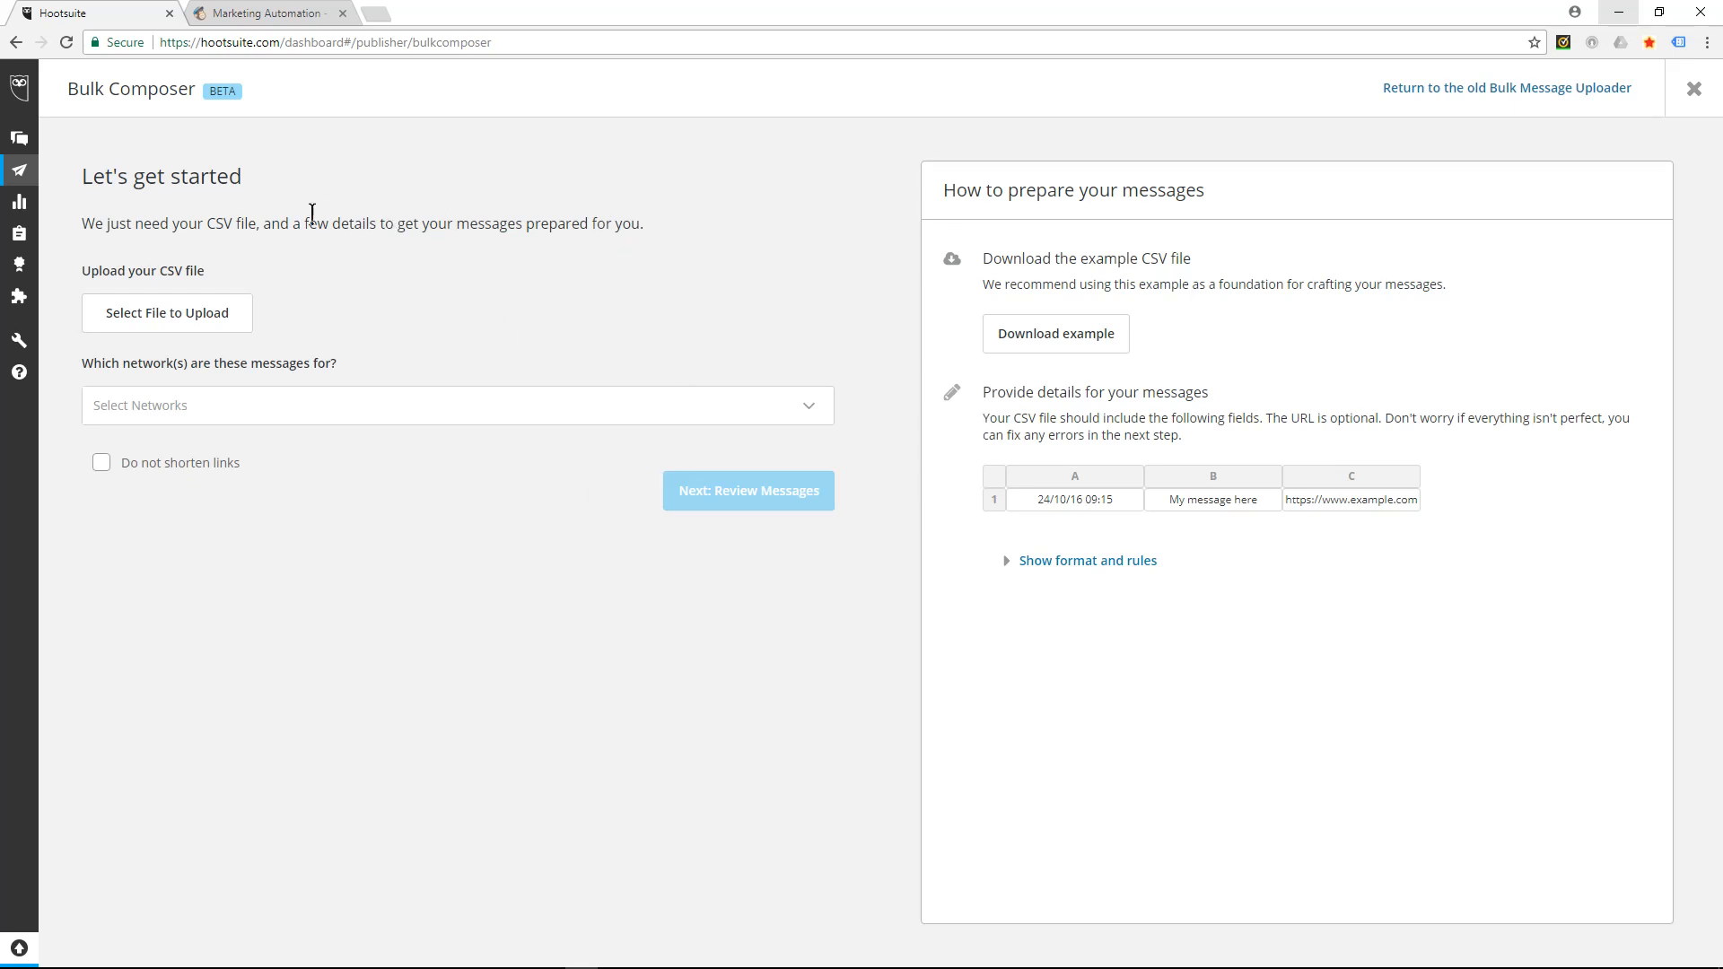
mouse_move(534, 220)
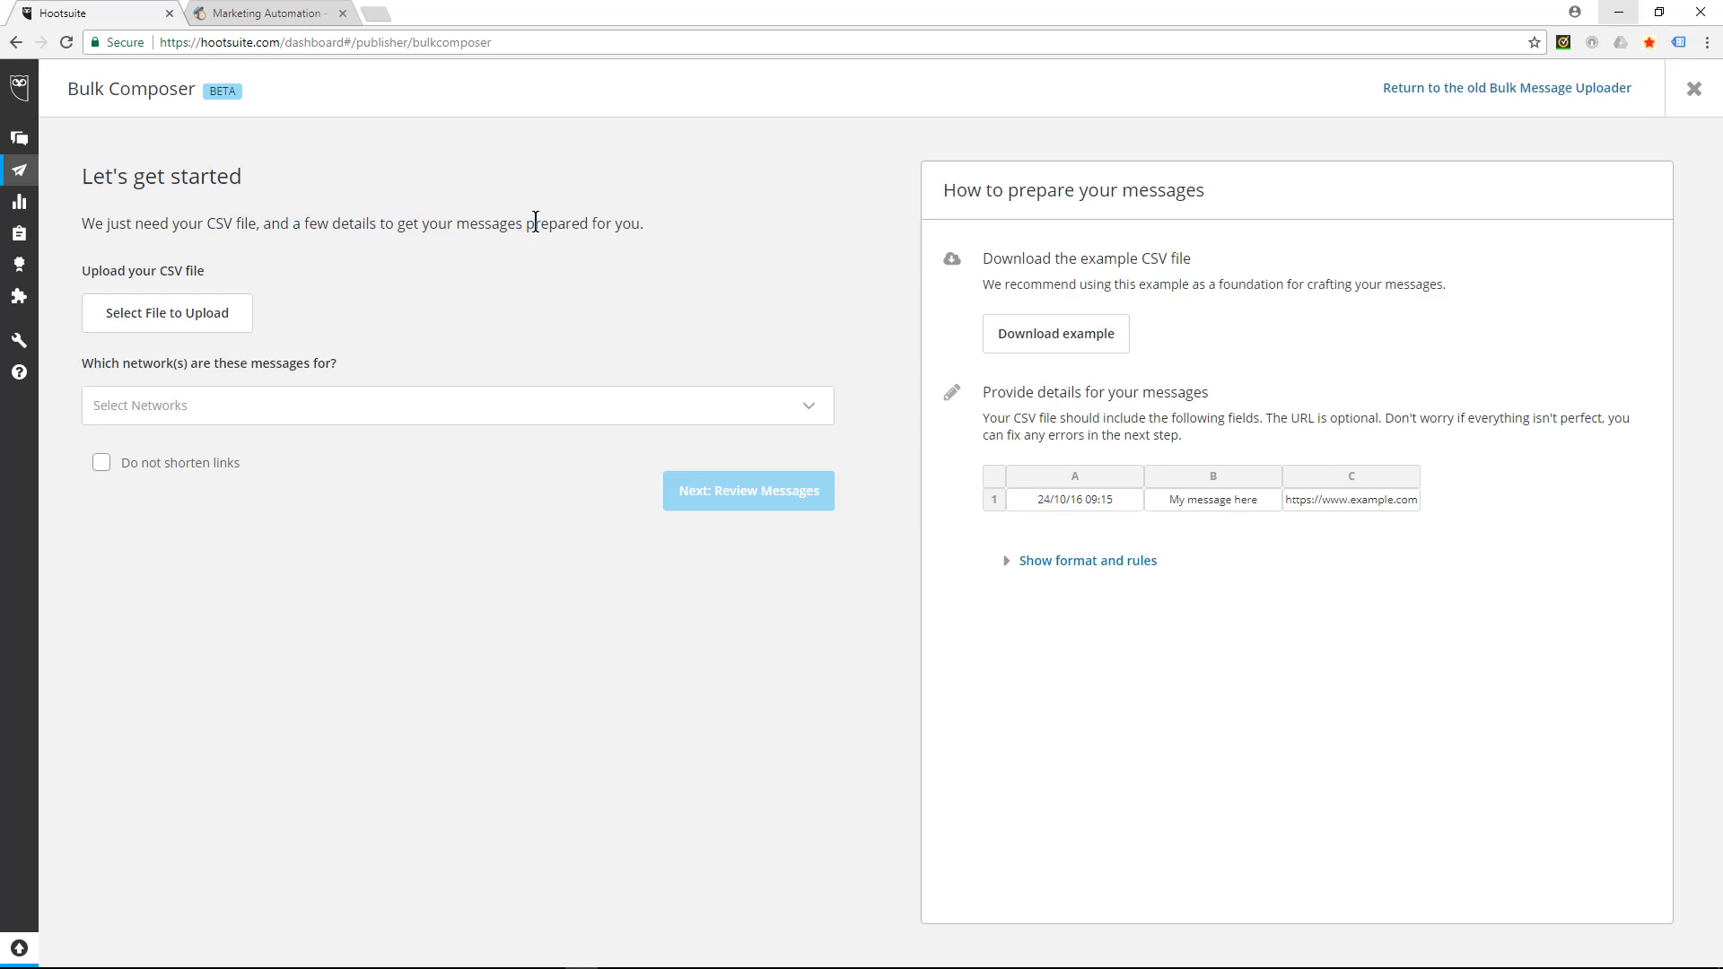
mouse_move(373, 579)
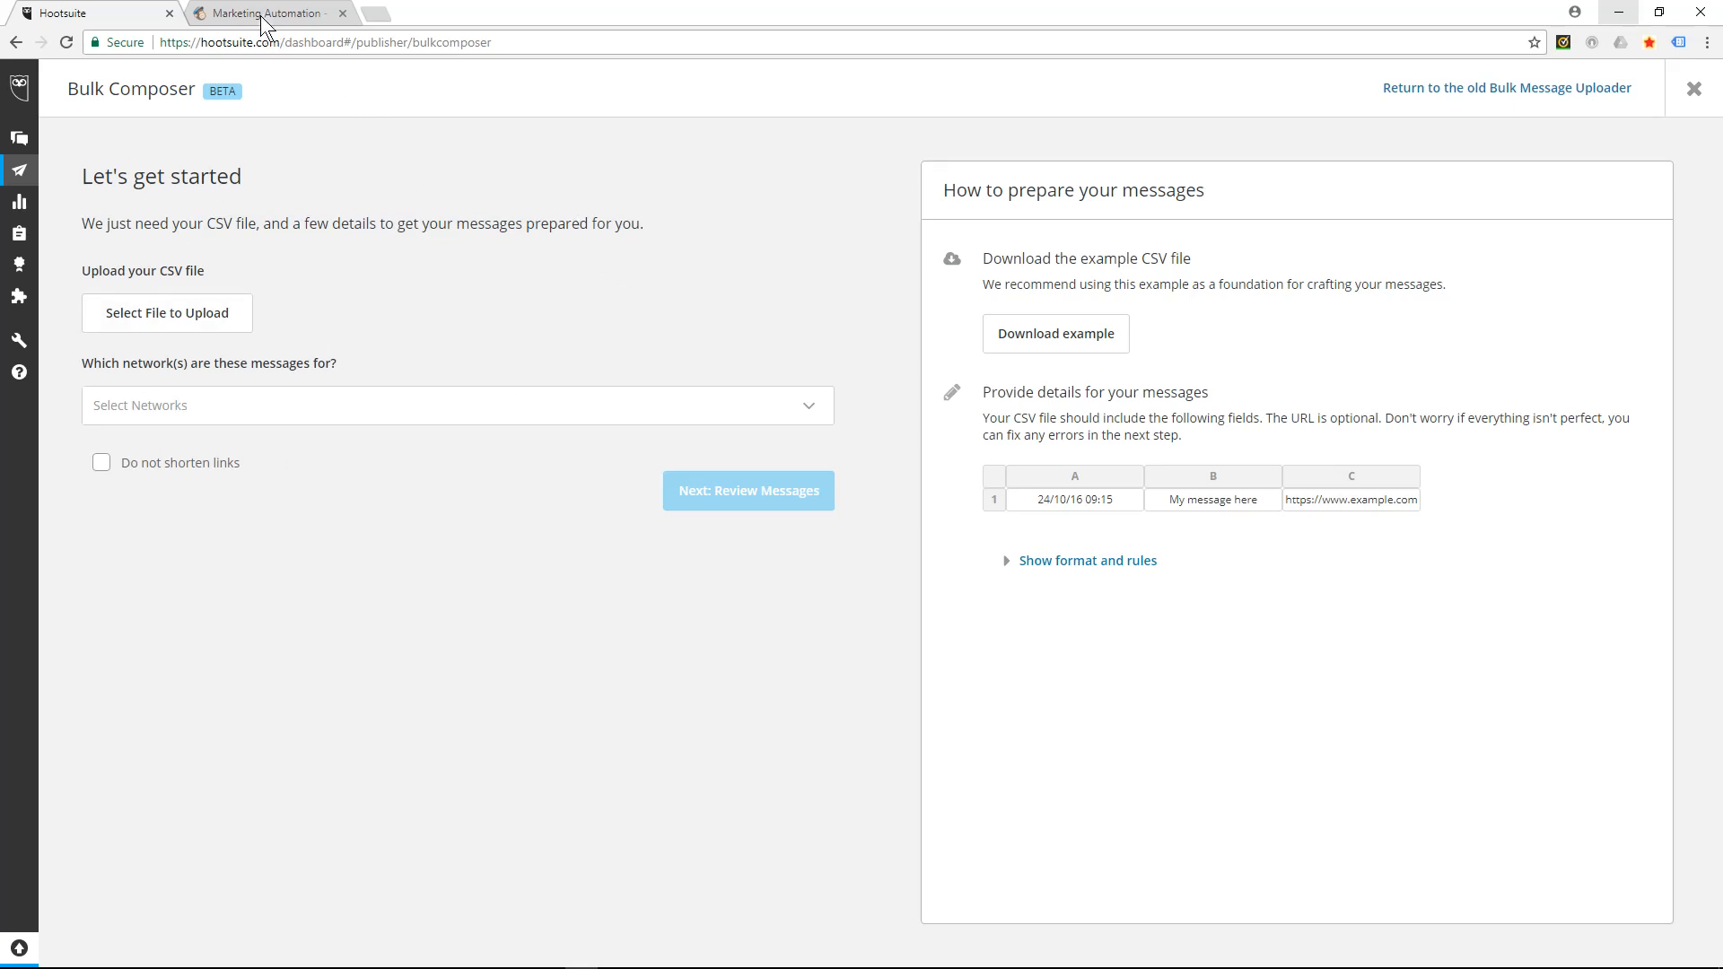
left_click(264, 11)
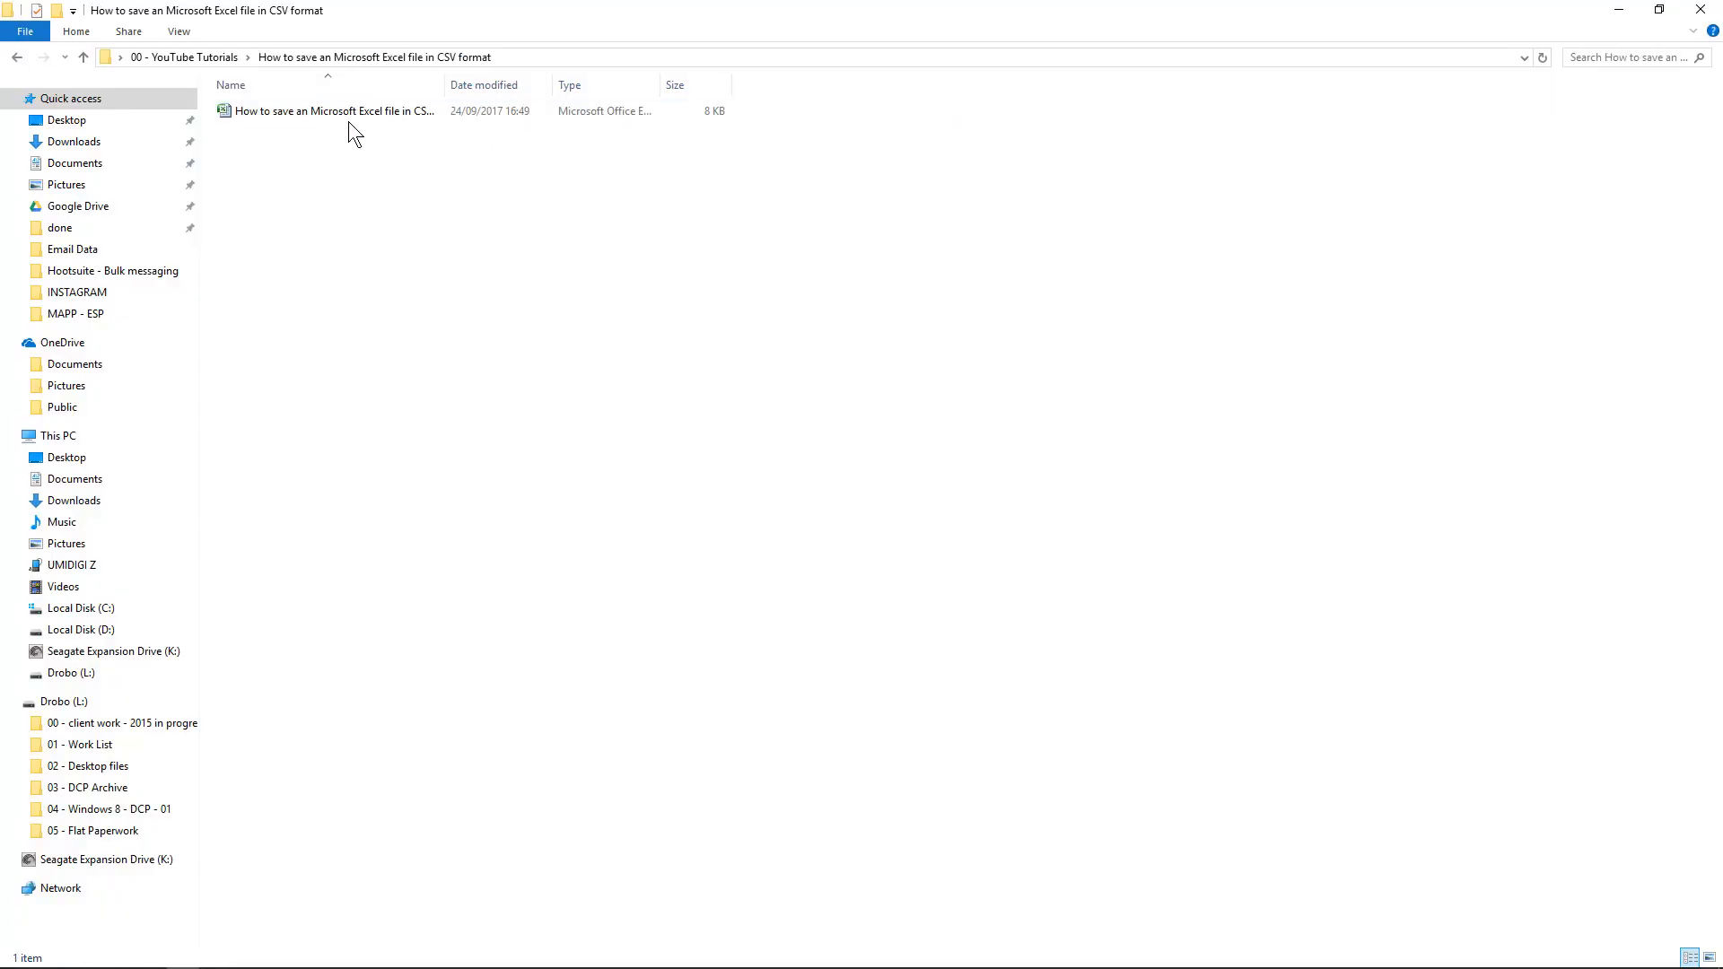
Open 'How to save an Microsoft Excel file in CSV format.xlsx' in Excel from the folder
left_click(333, 109)
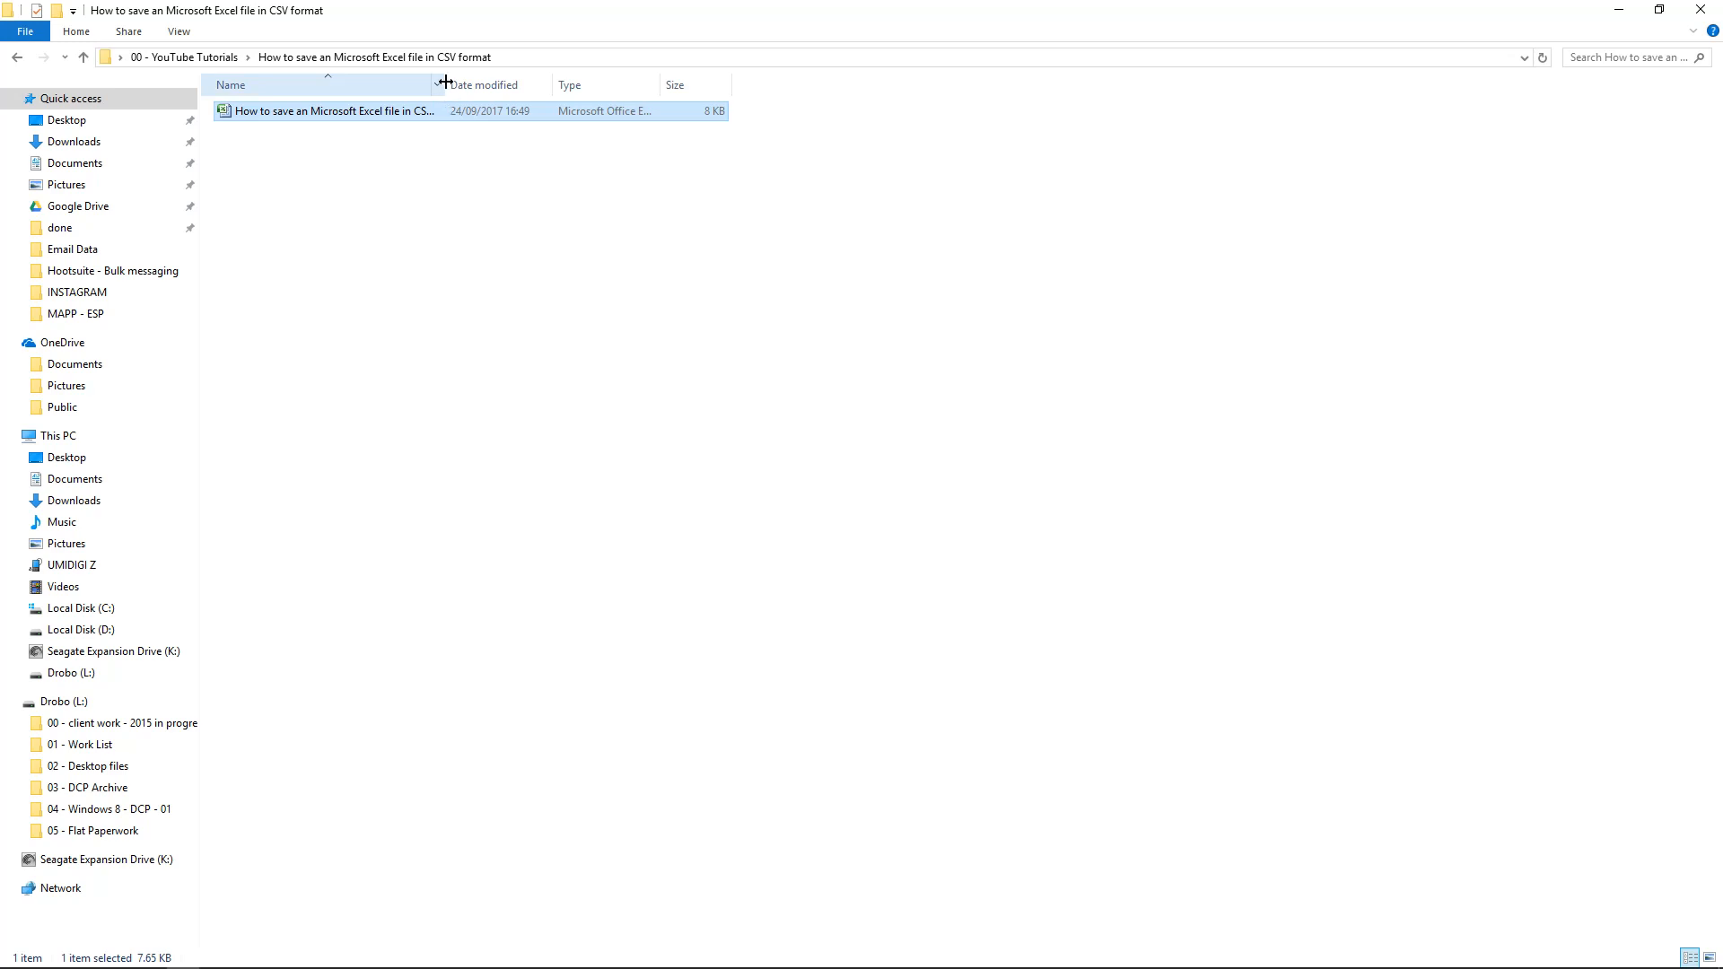
left_click_drag(440, 84, 449, 85)
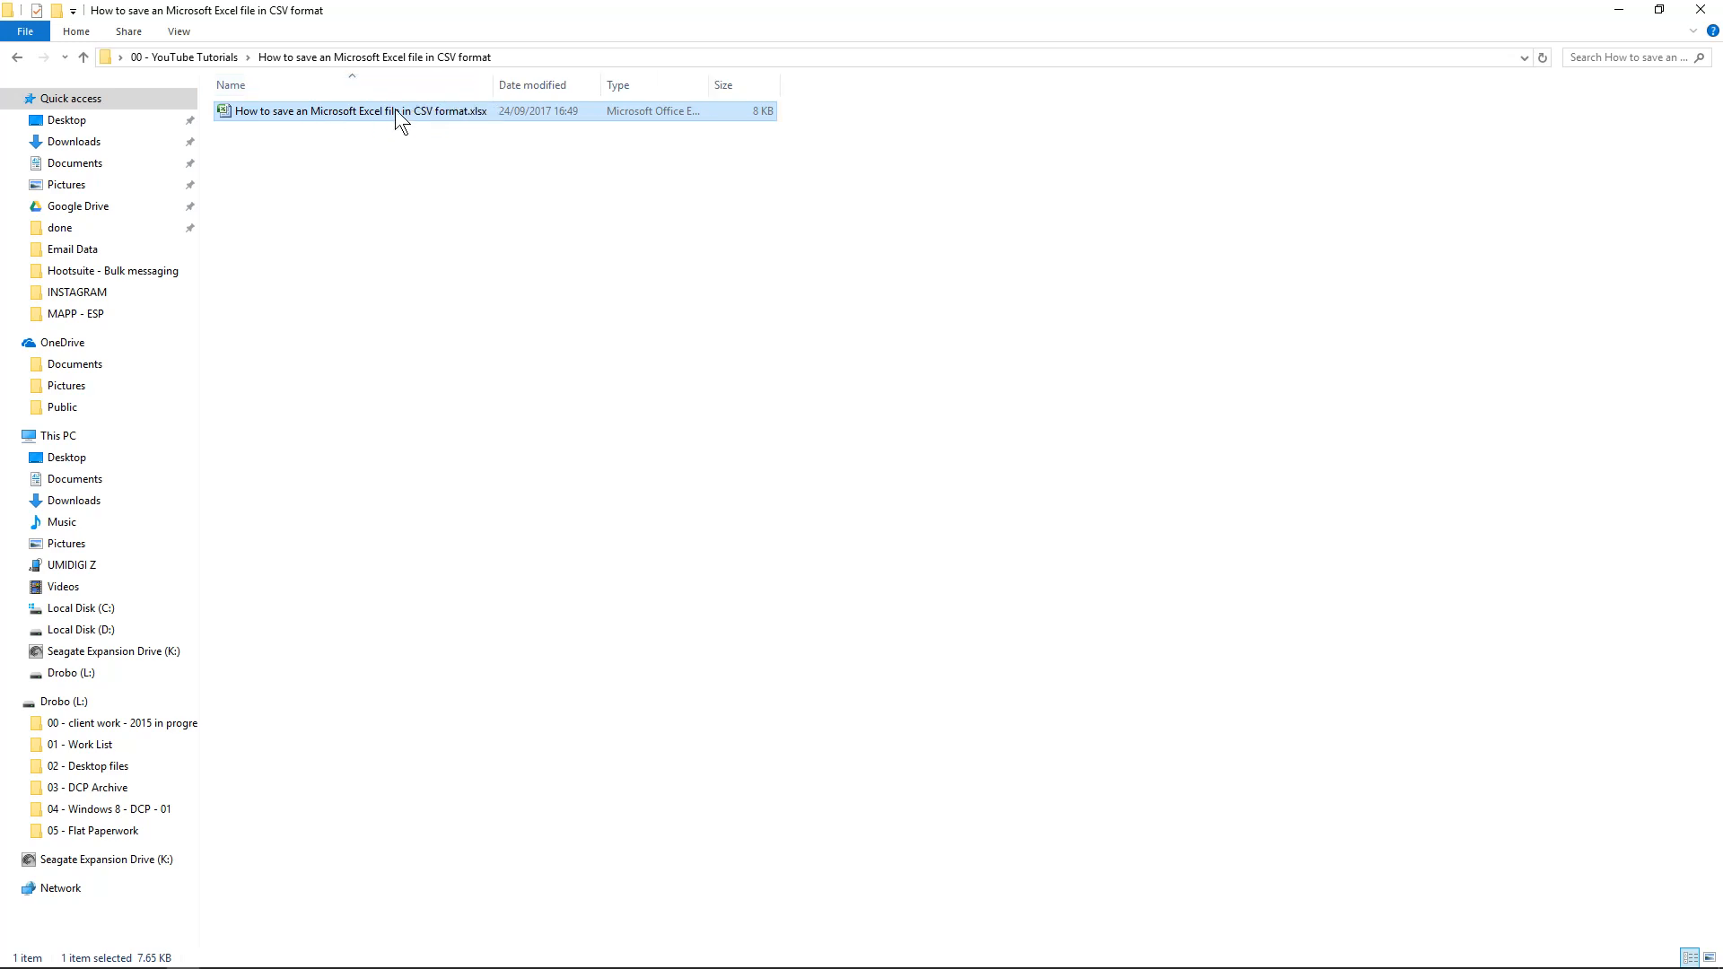
double_click(356, 111)
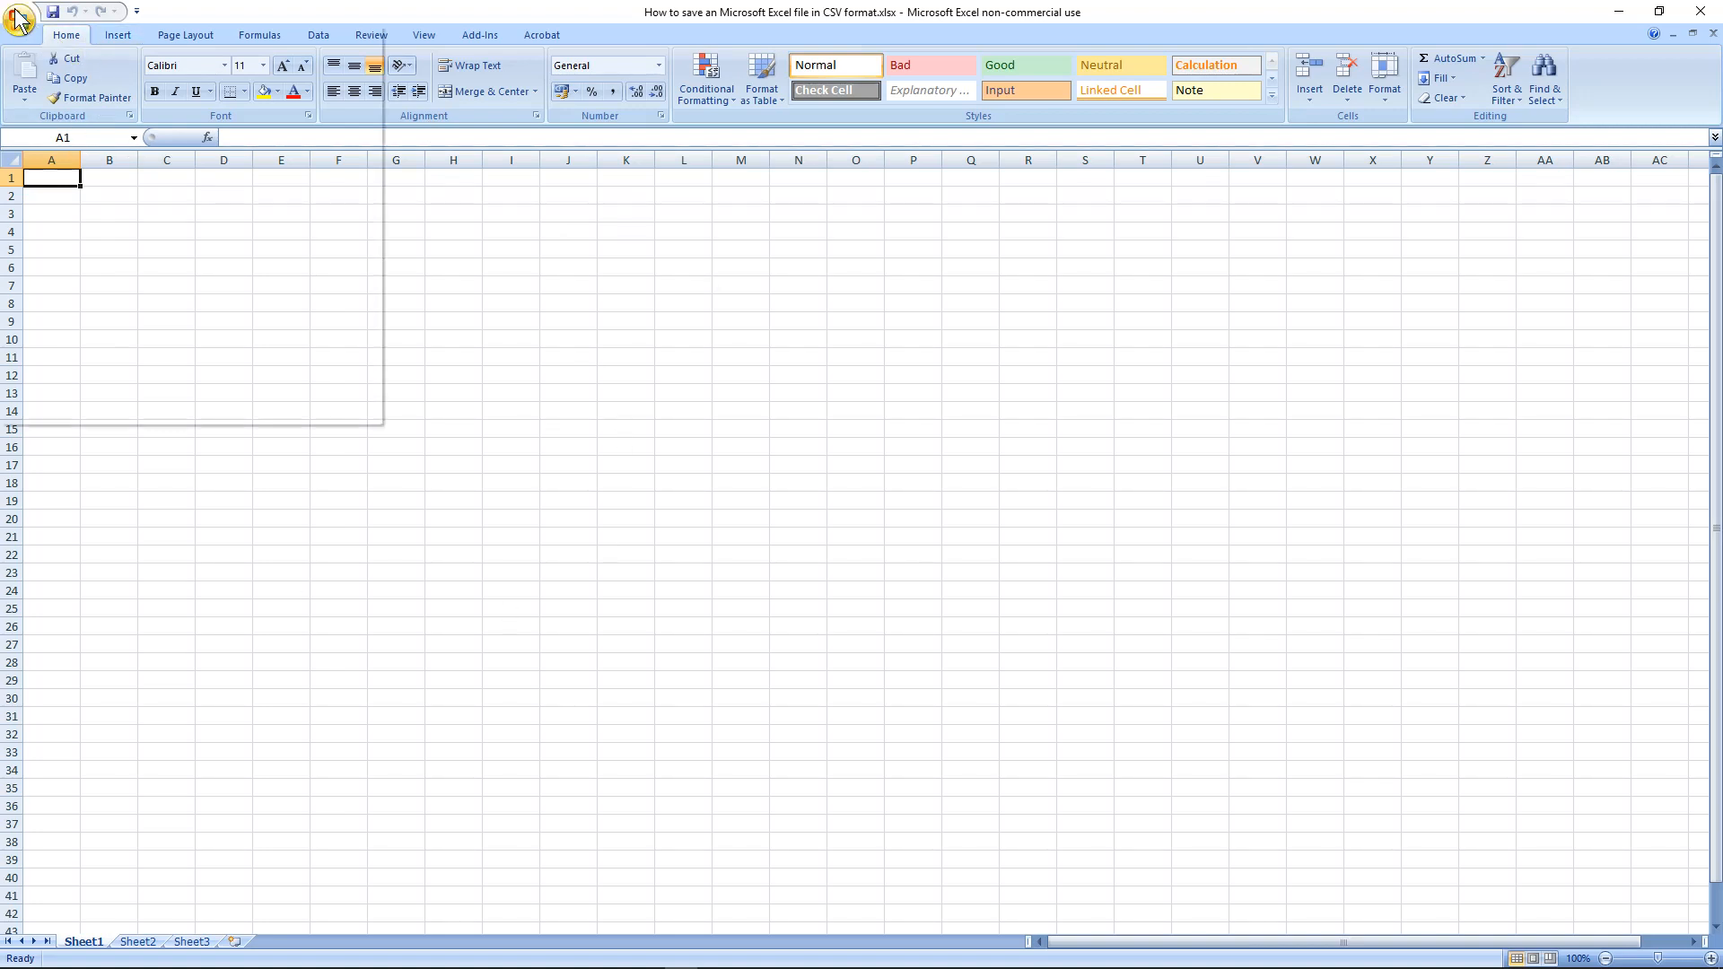
Resave the workbook under its current name, replacing the existing file
left_click(20, 11)
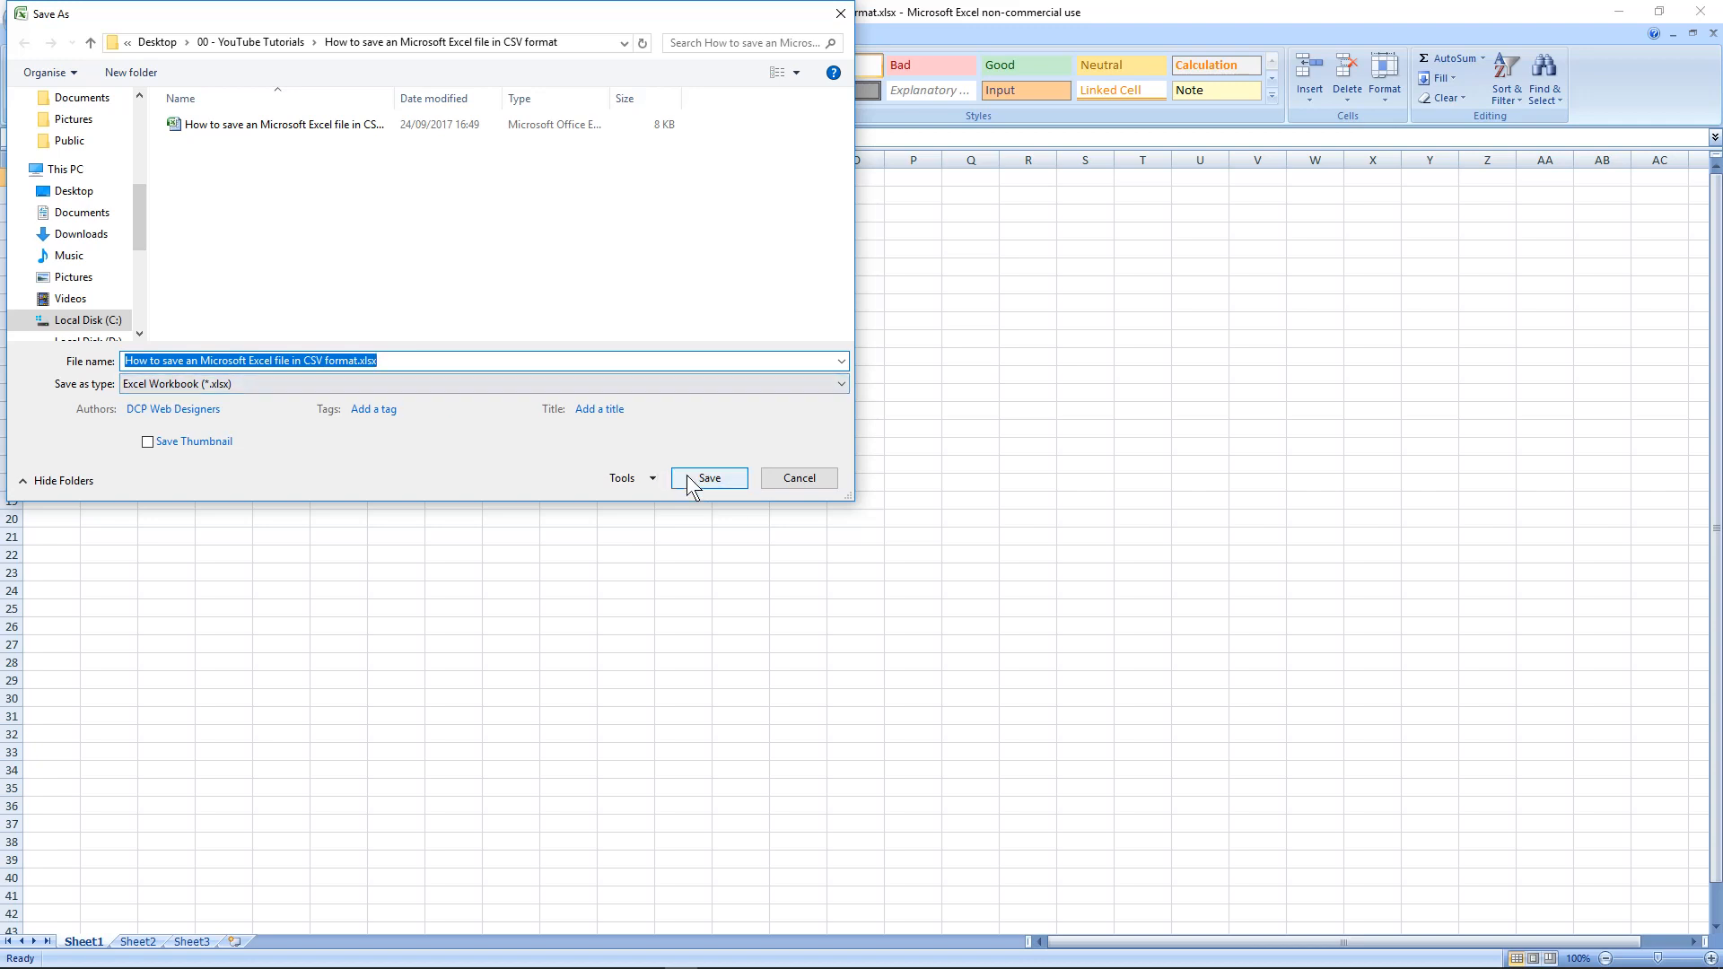
left_click(708, 476)
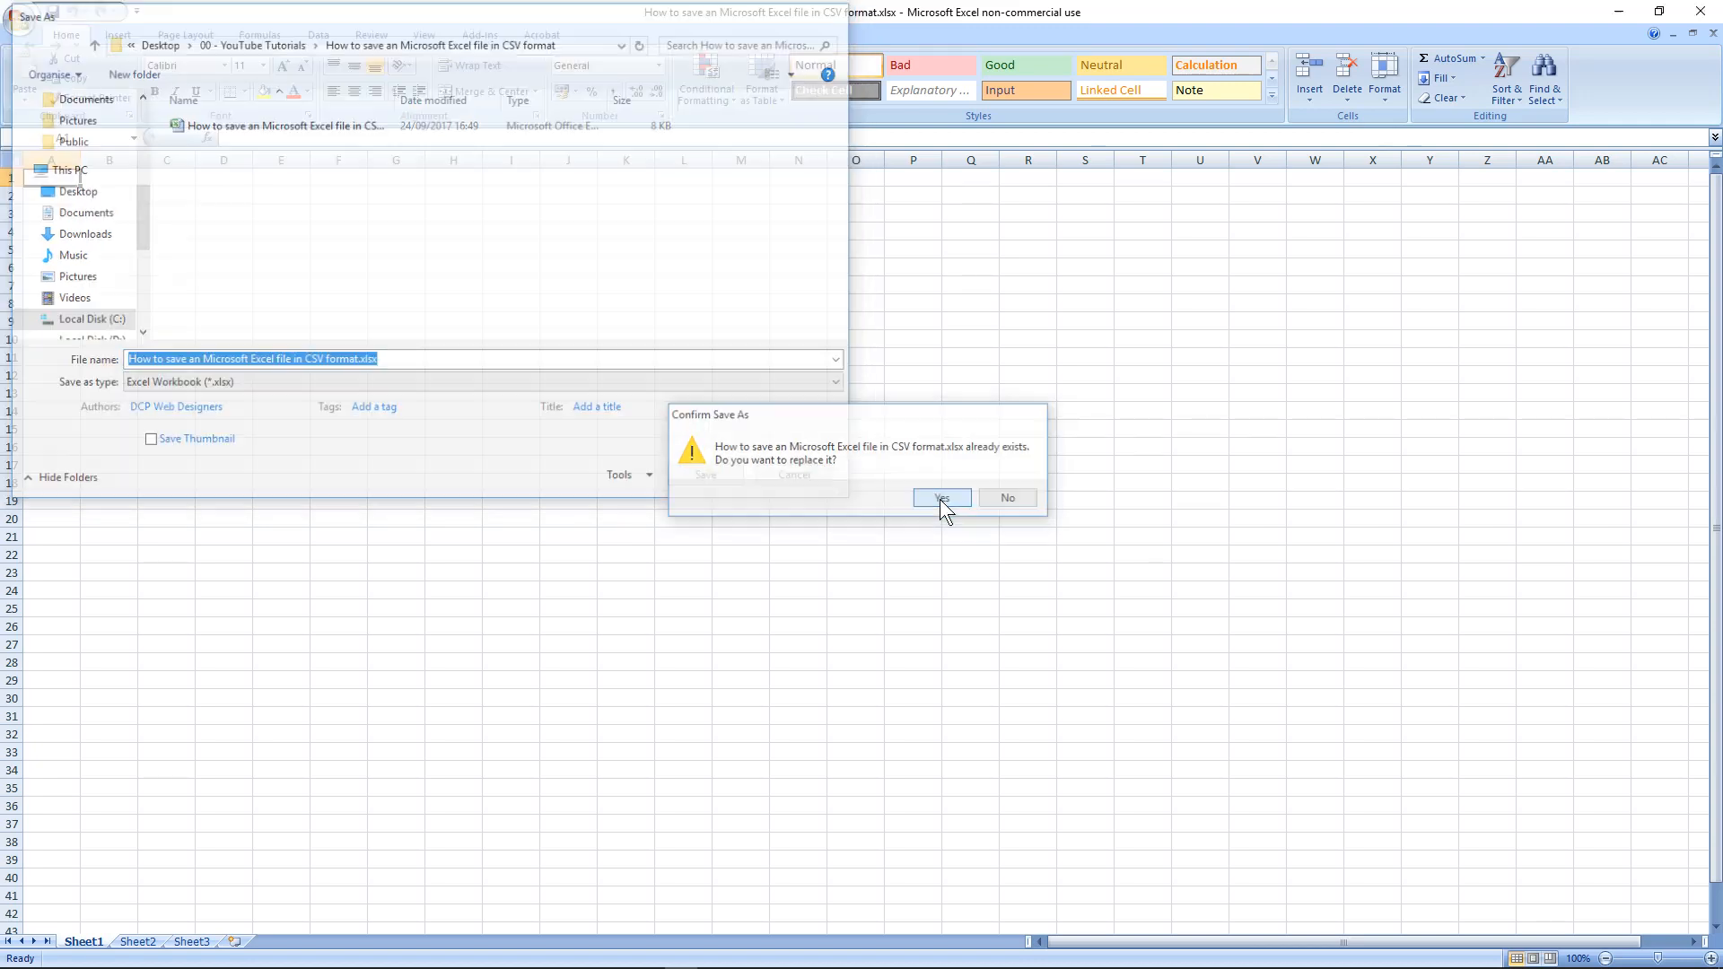
left_click(940, 498)
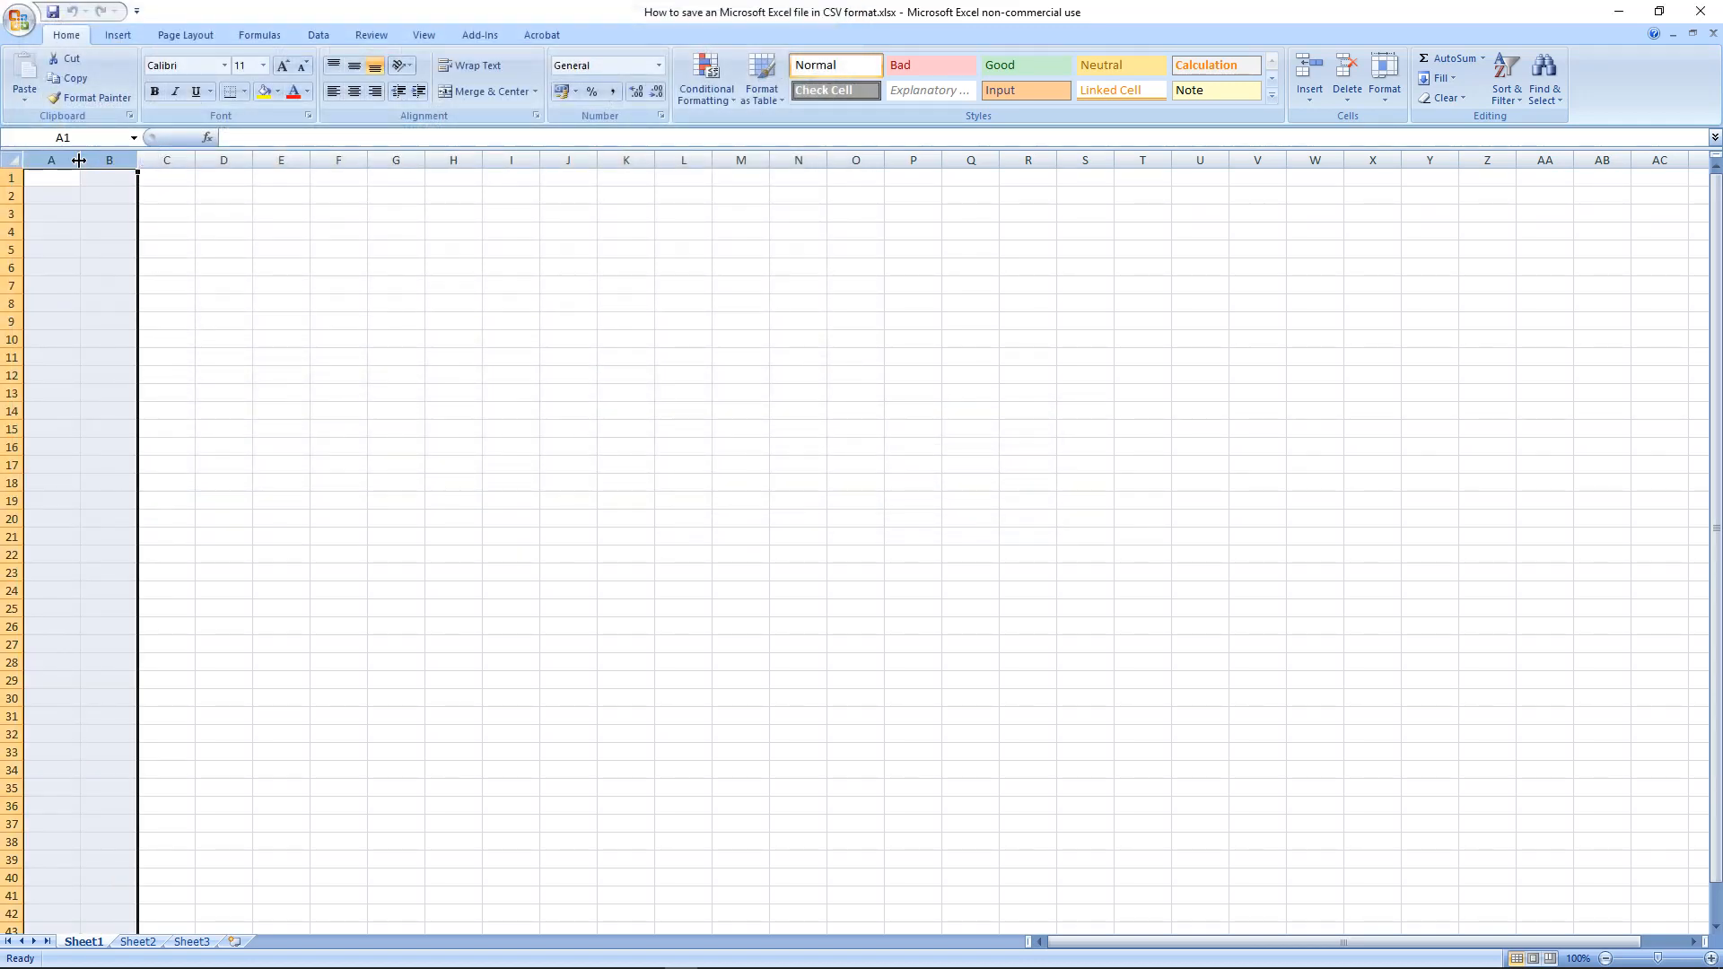
Widen columns A–C and enter headings Name, Email and Telephone in A1:C1
left_click_drag(79, 159, 142, 159)
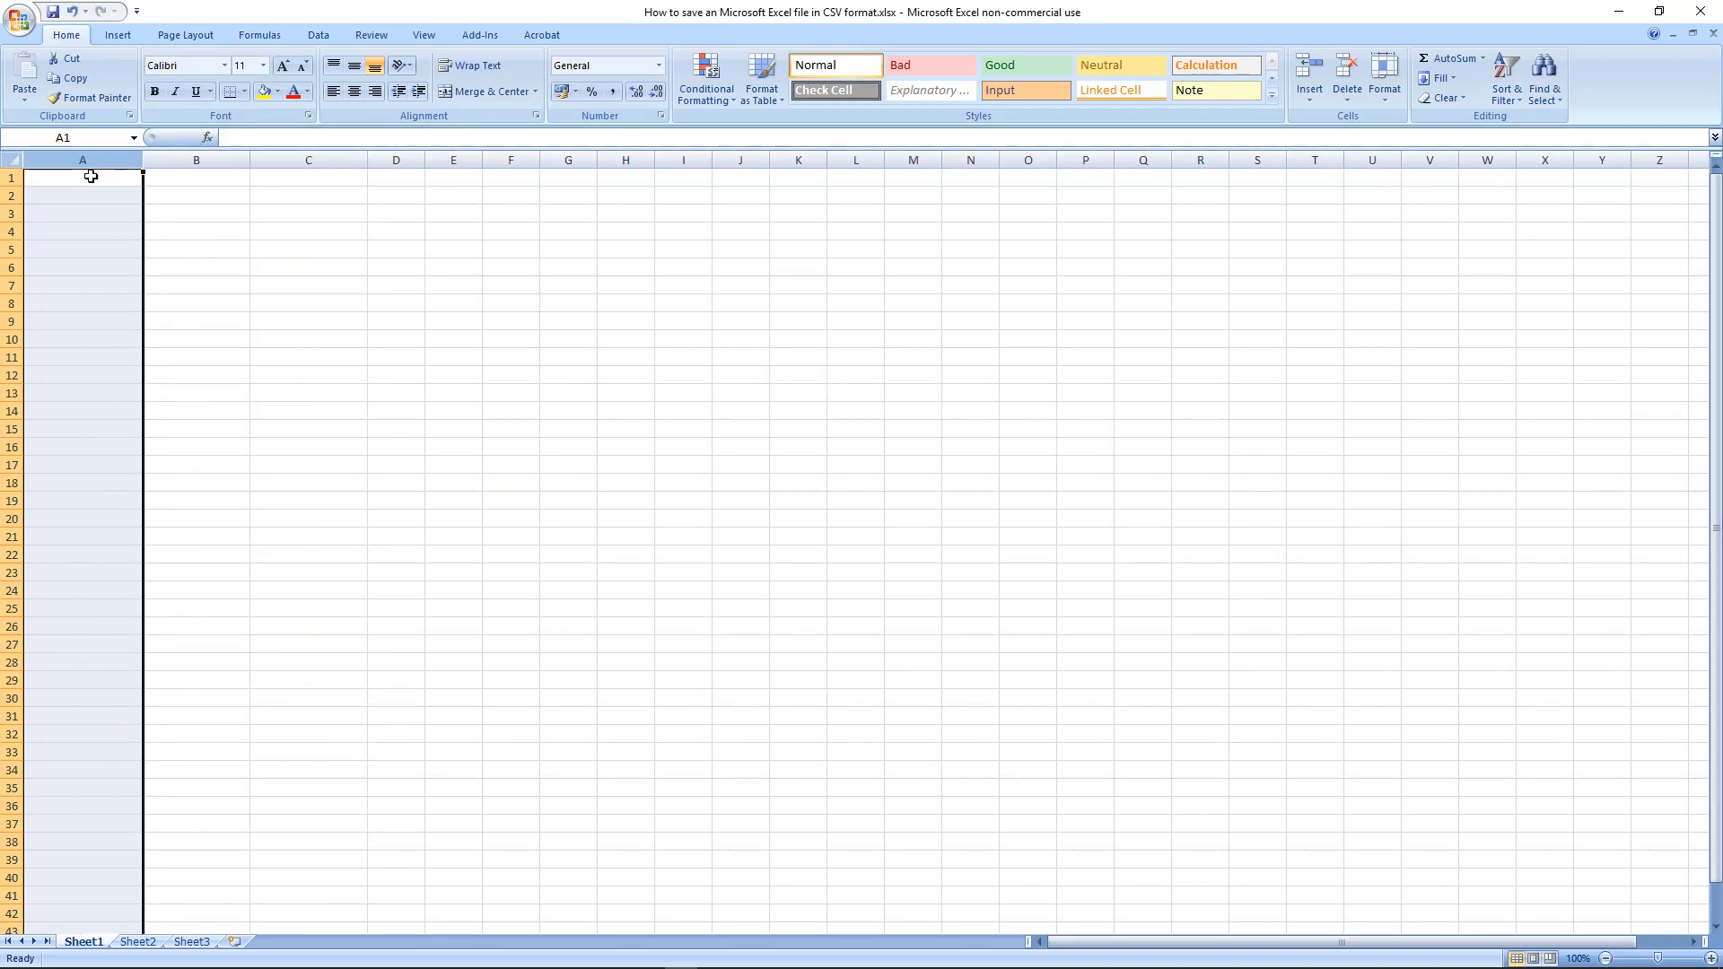
type("Name")
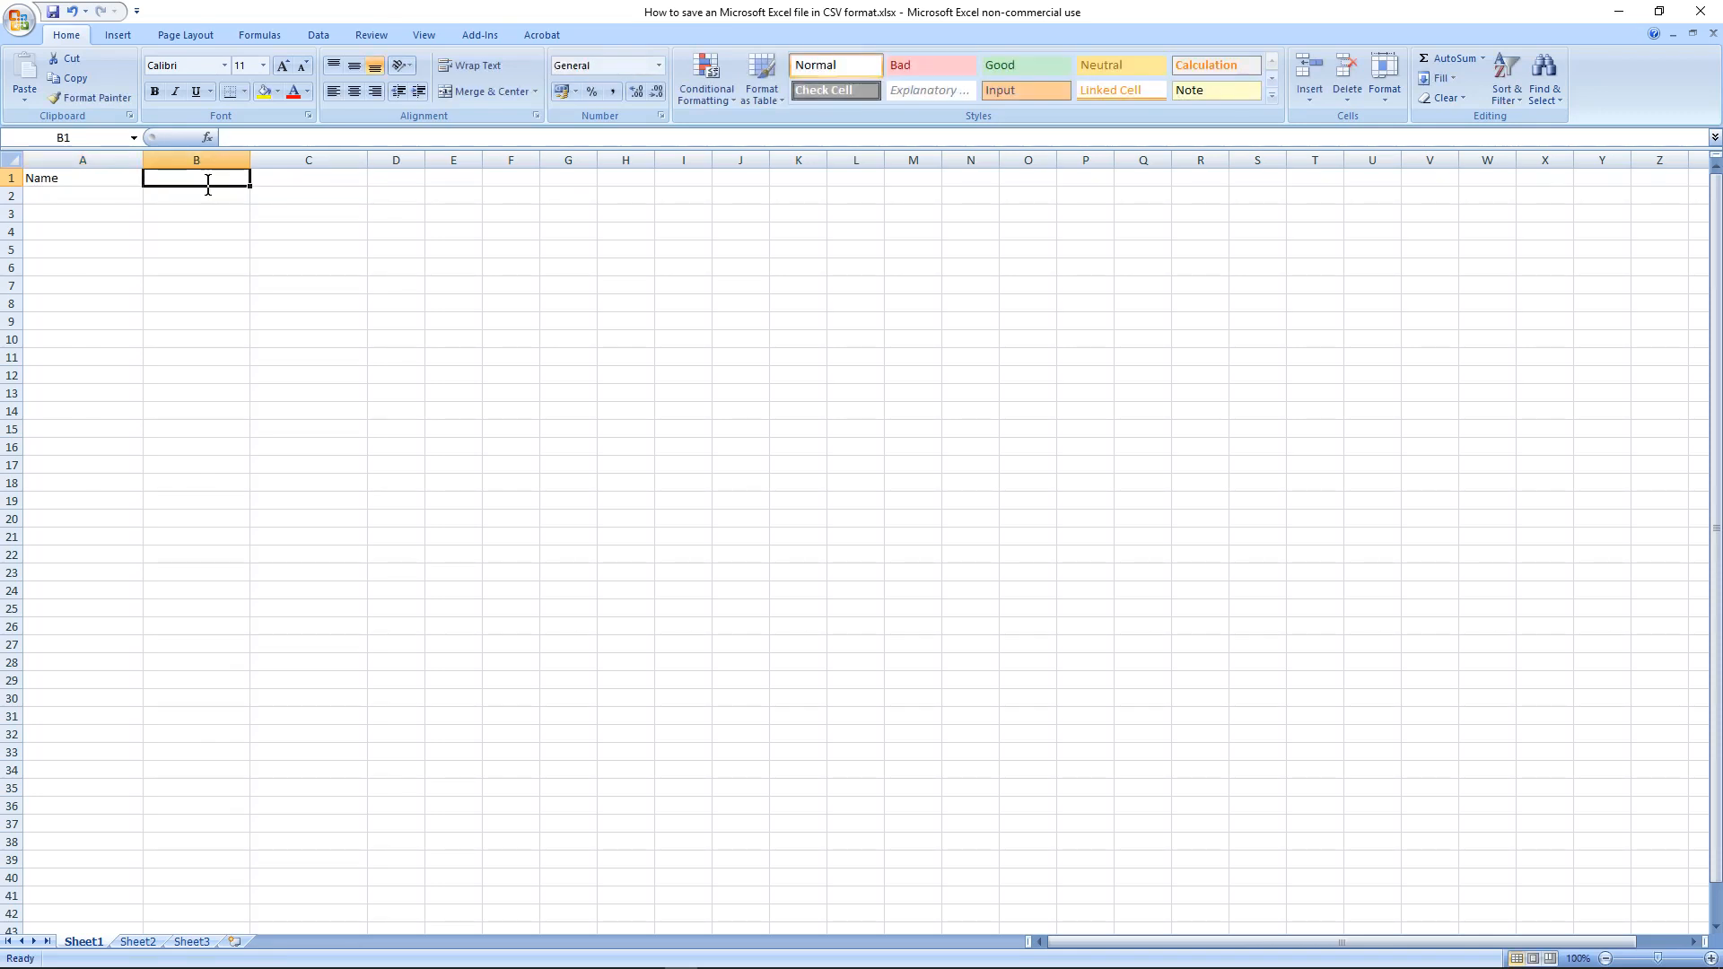
type("EMail")
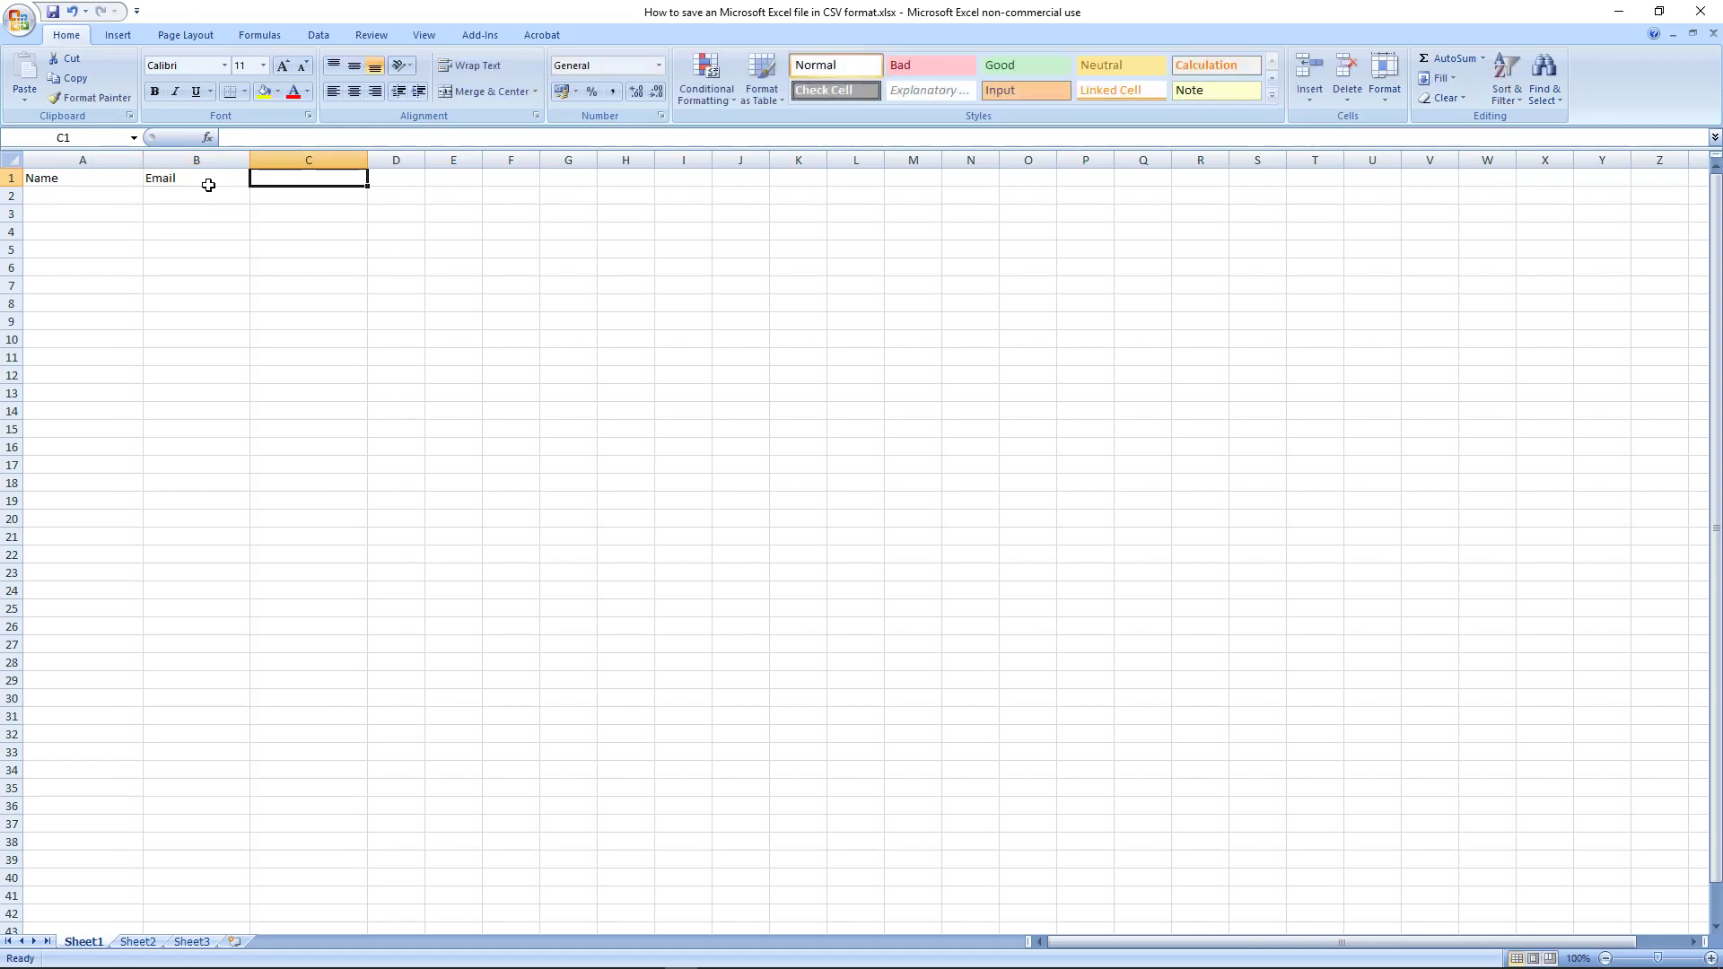
type("Te")
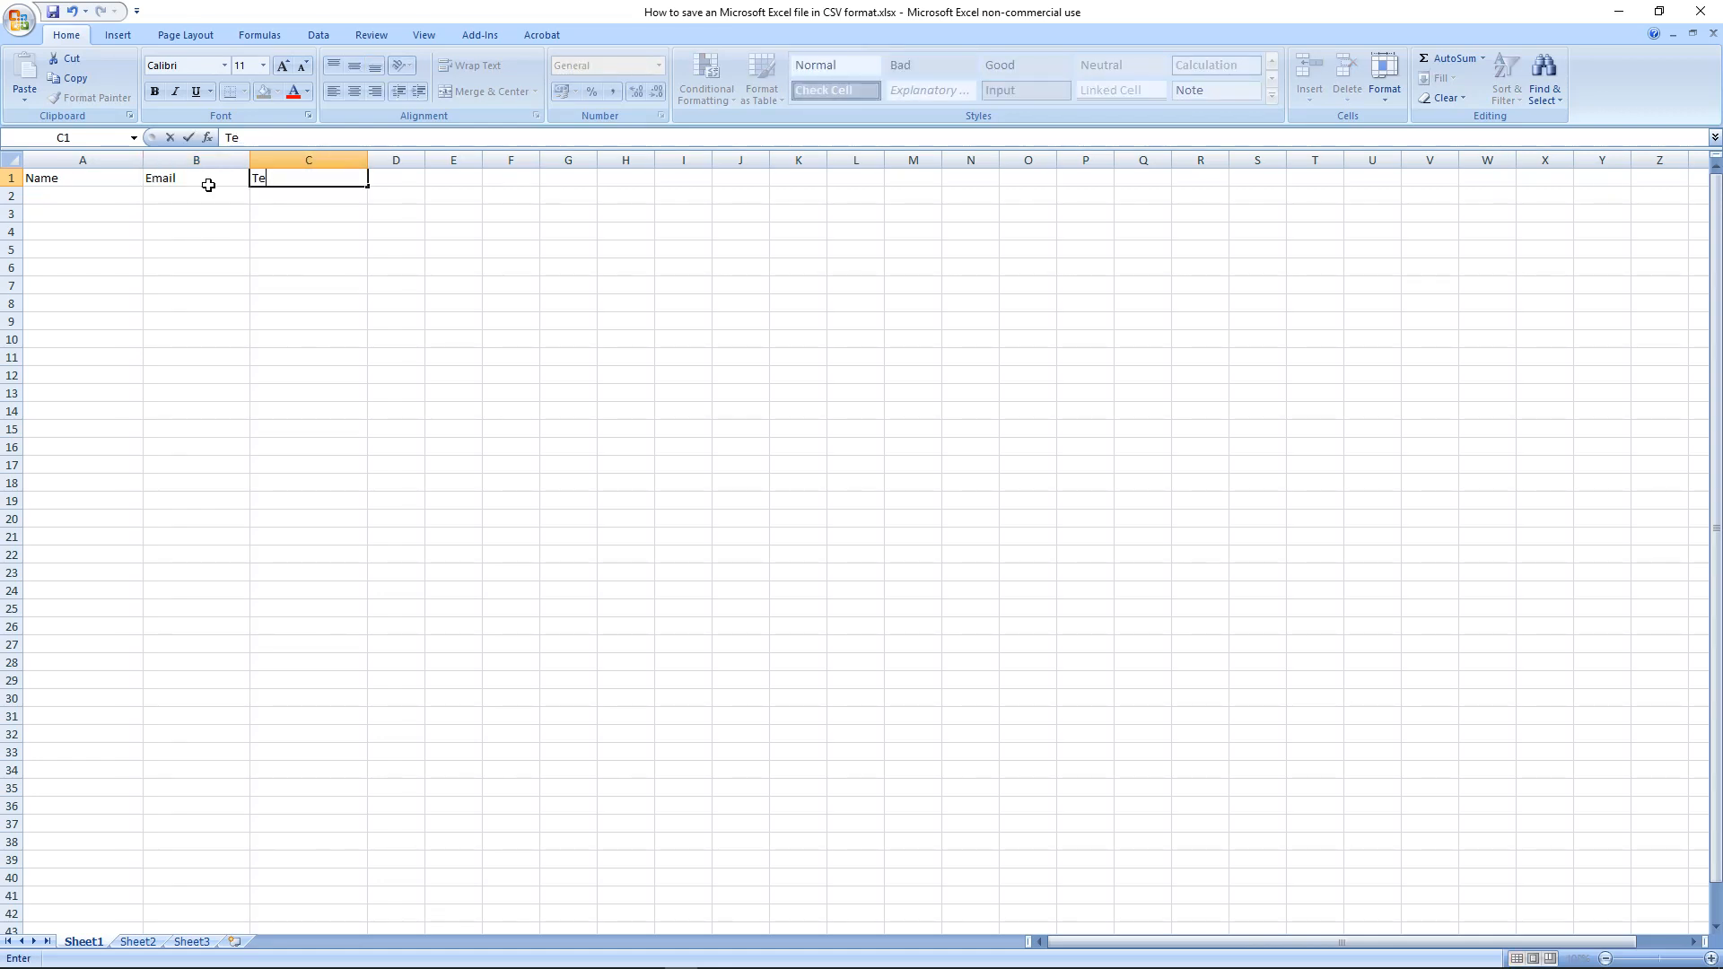
type("leph")
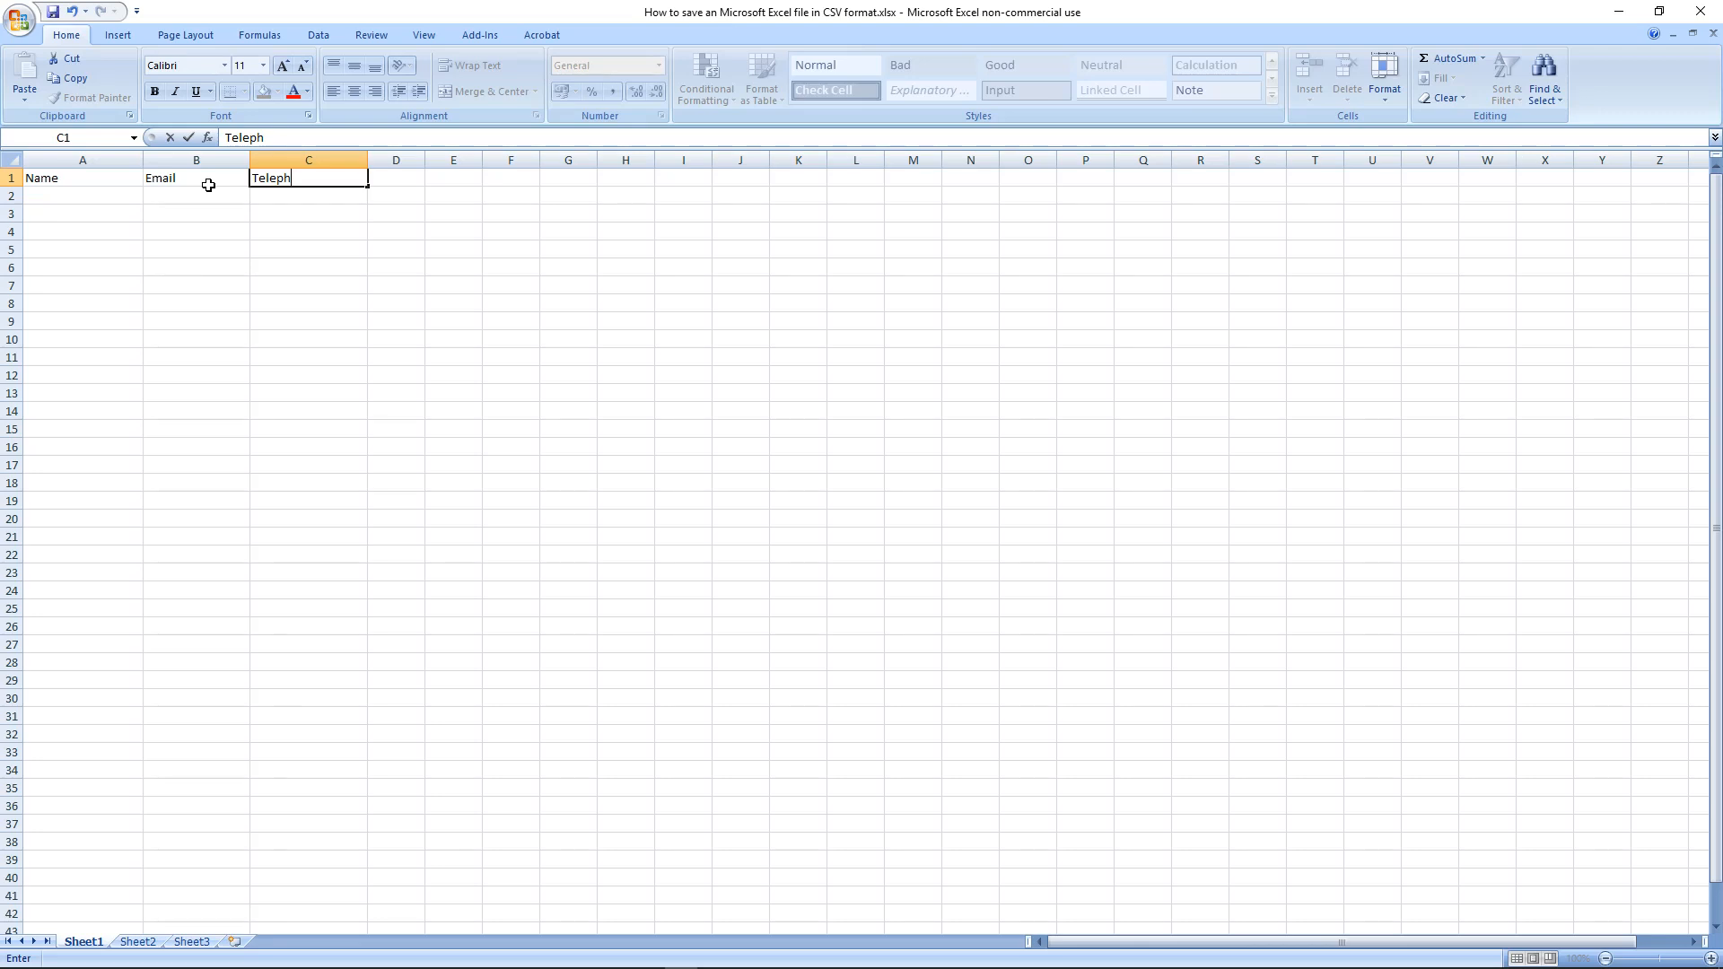
type("one")
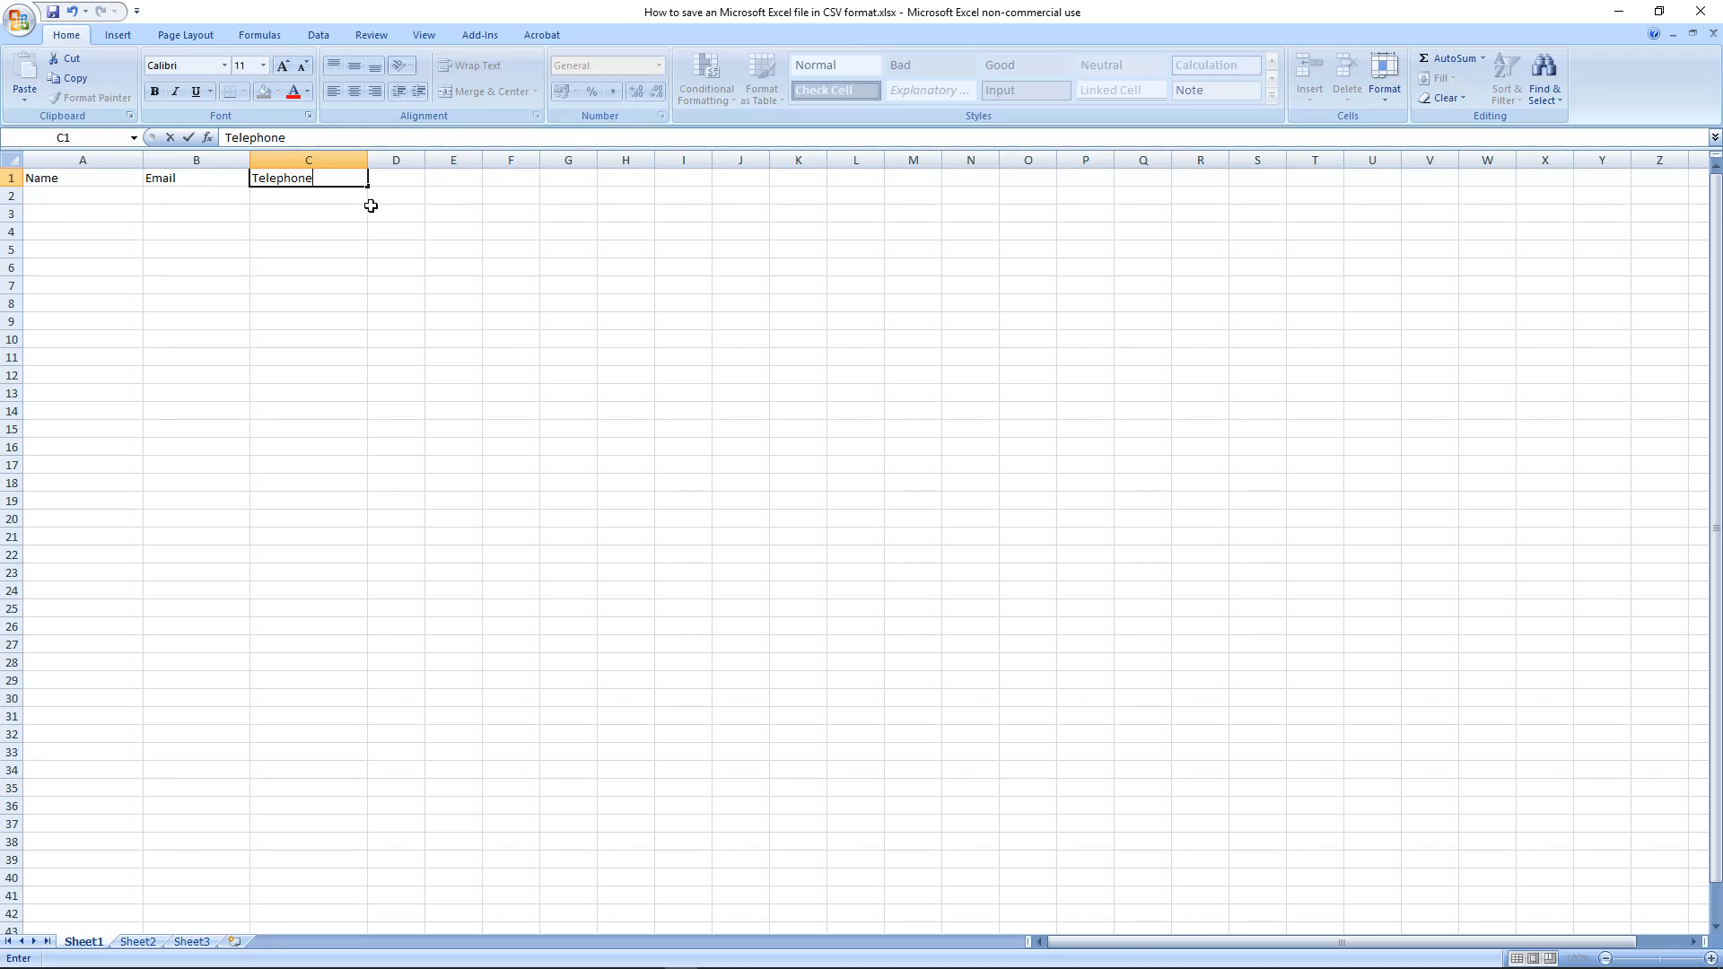
left_click(396, 177)
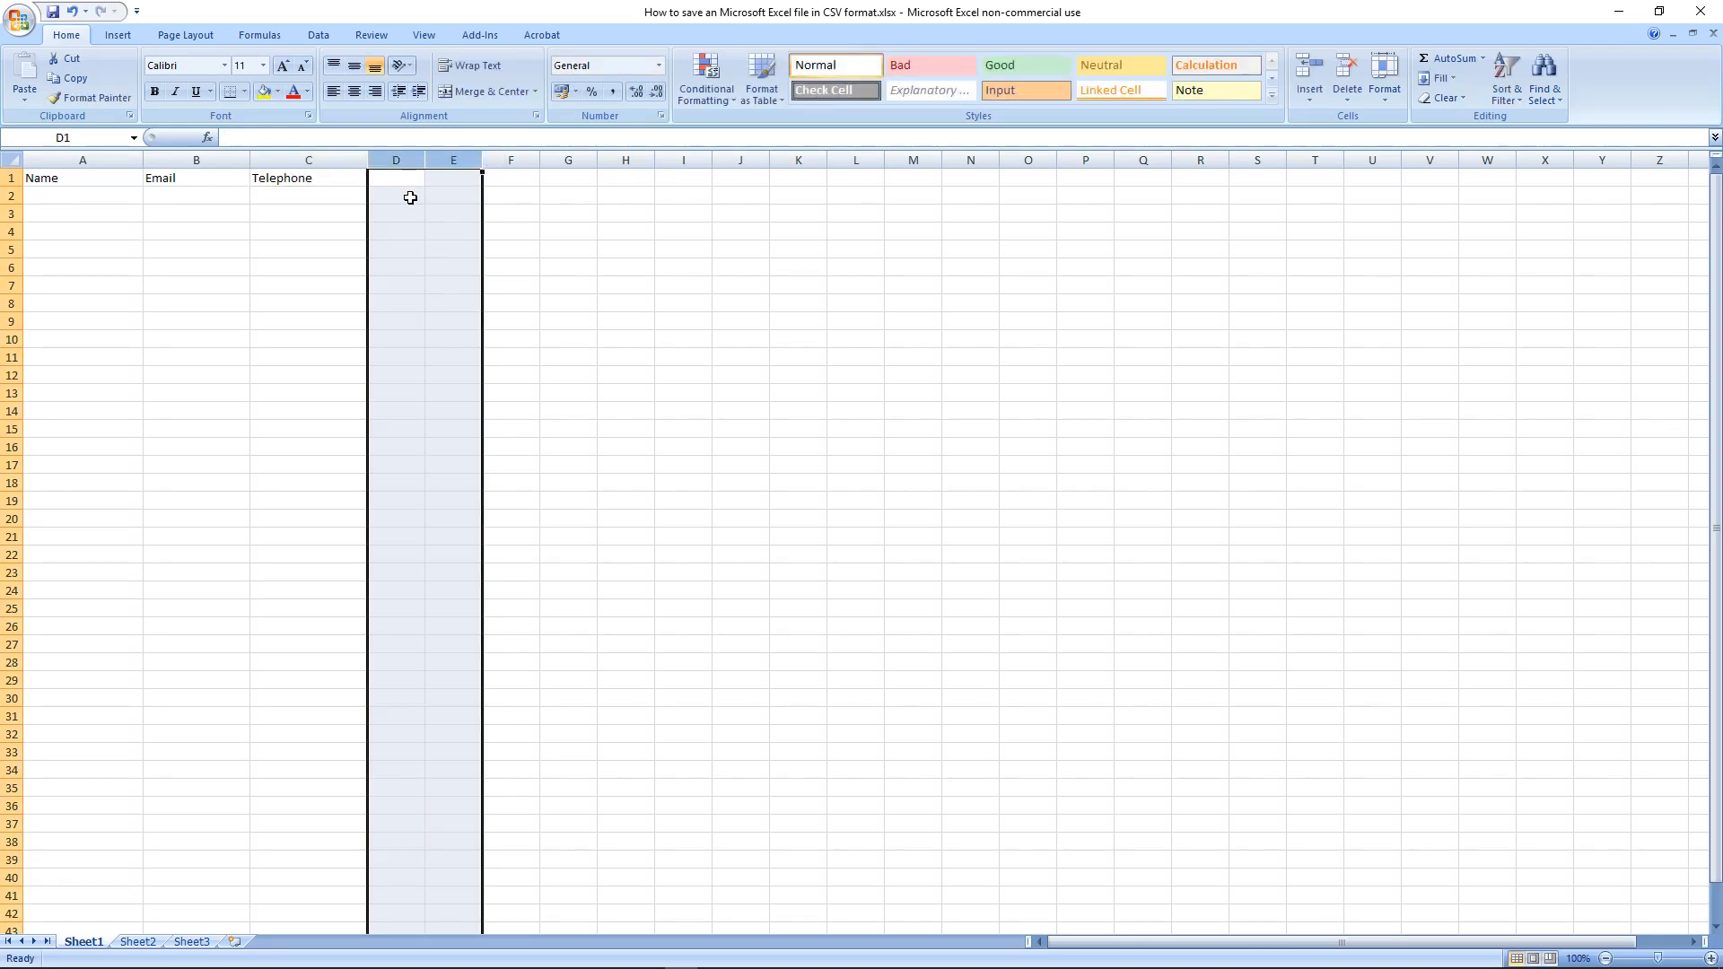
left_click(429, 195)
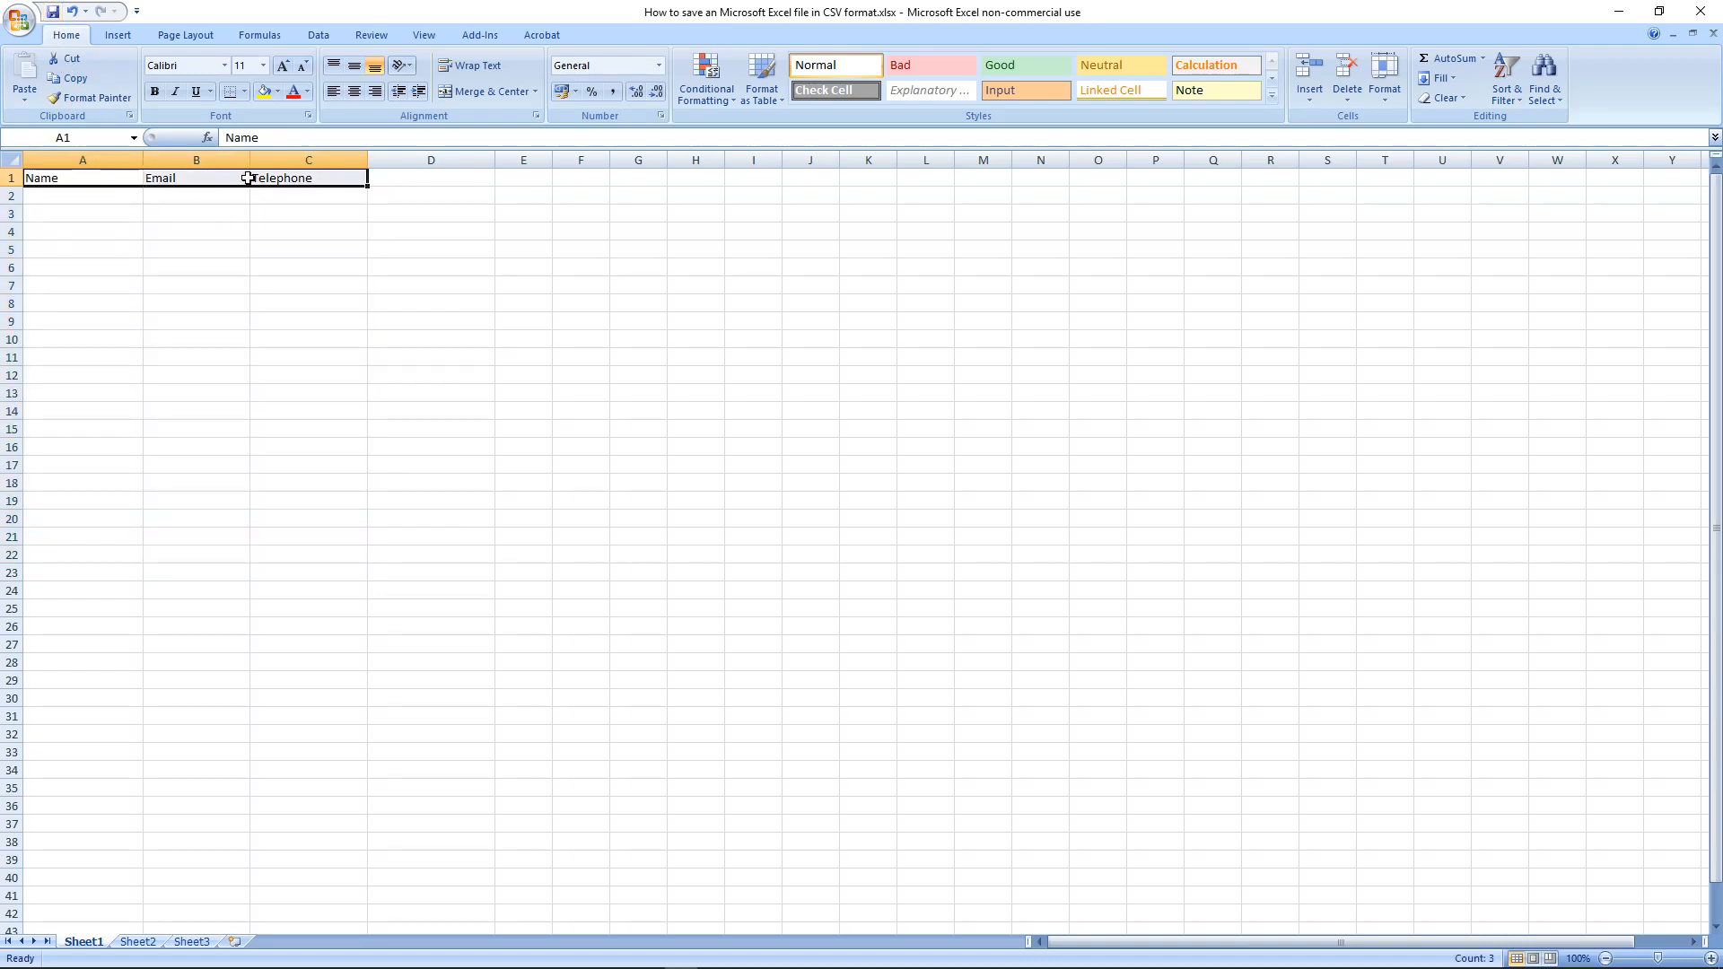
mouse_move(153, 92)
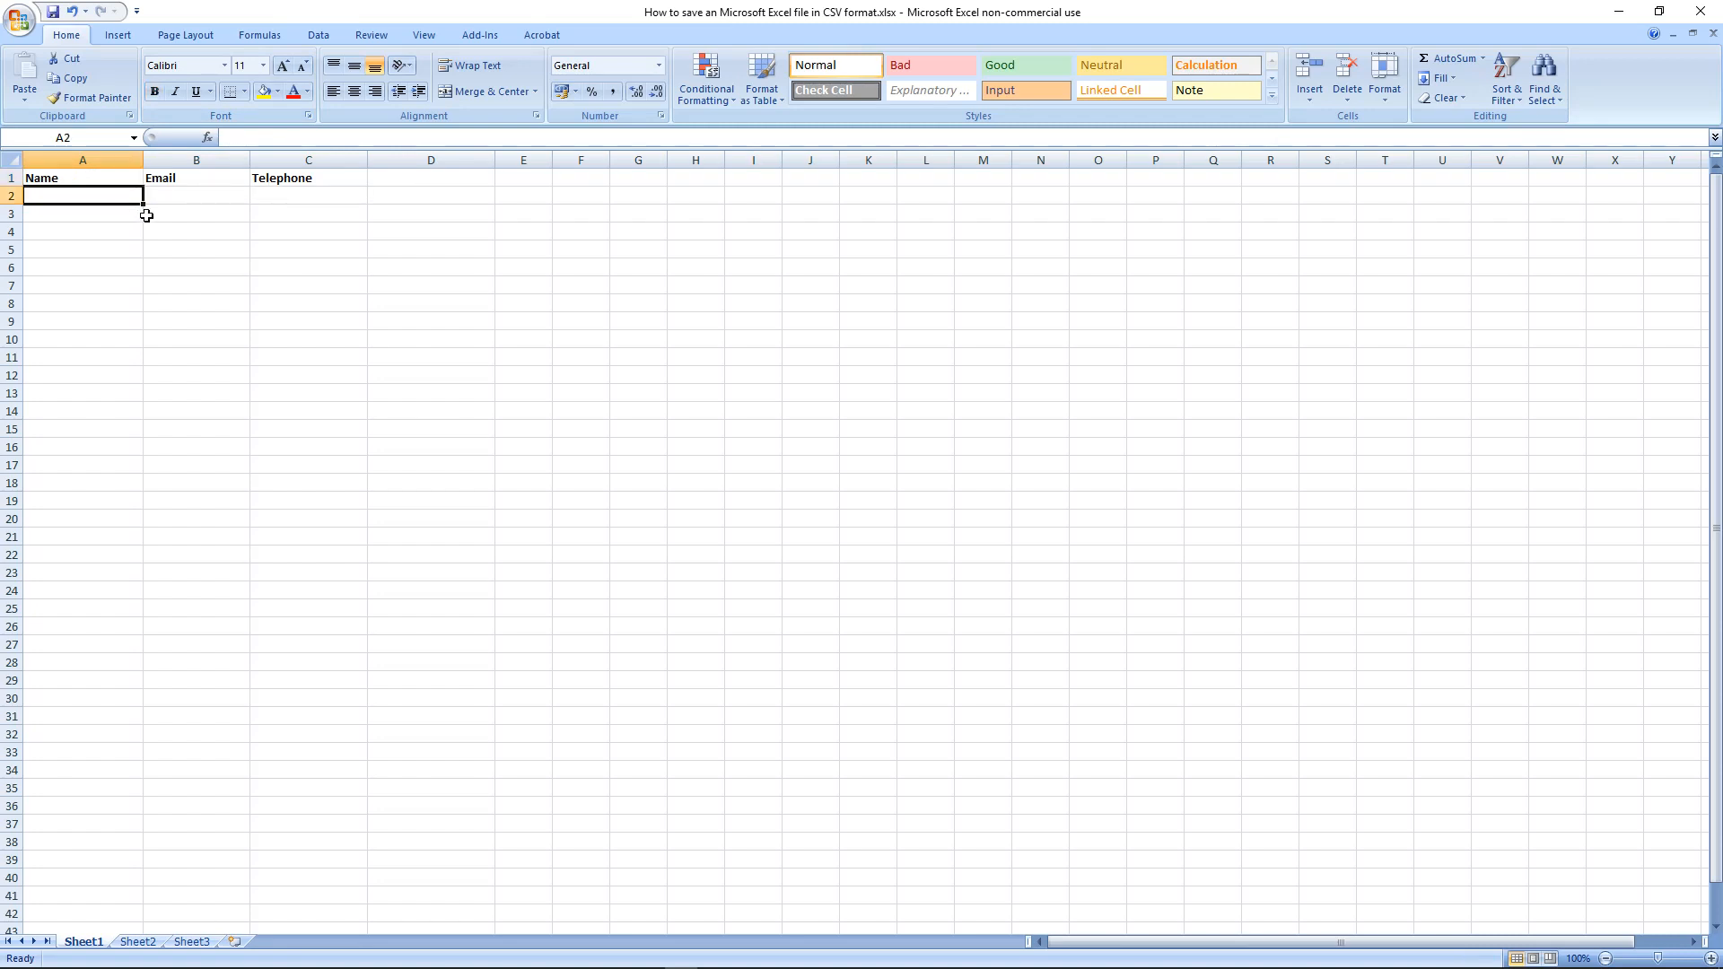
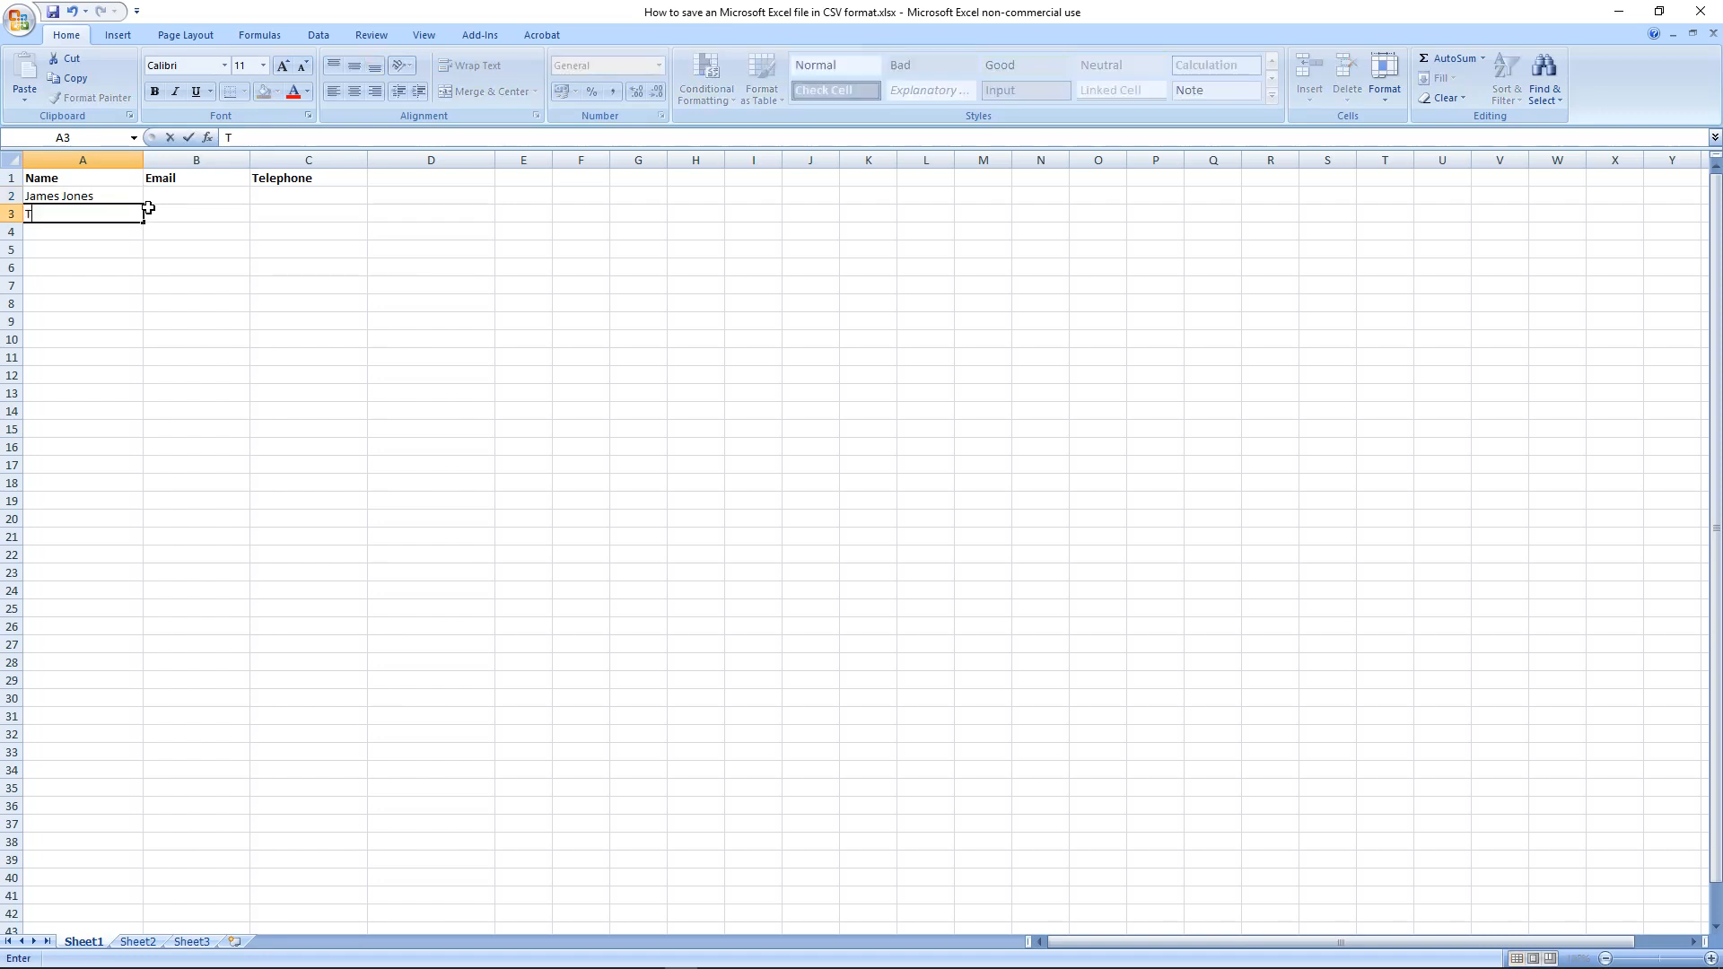
type("om Sh")
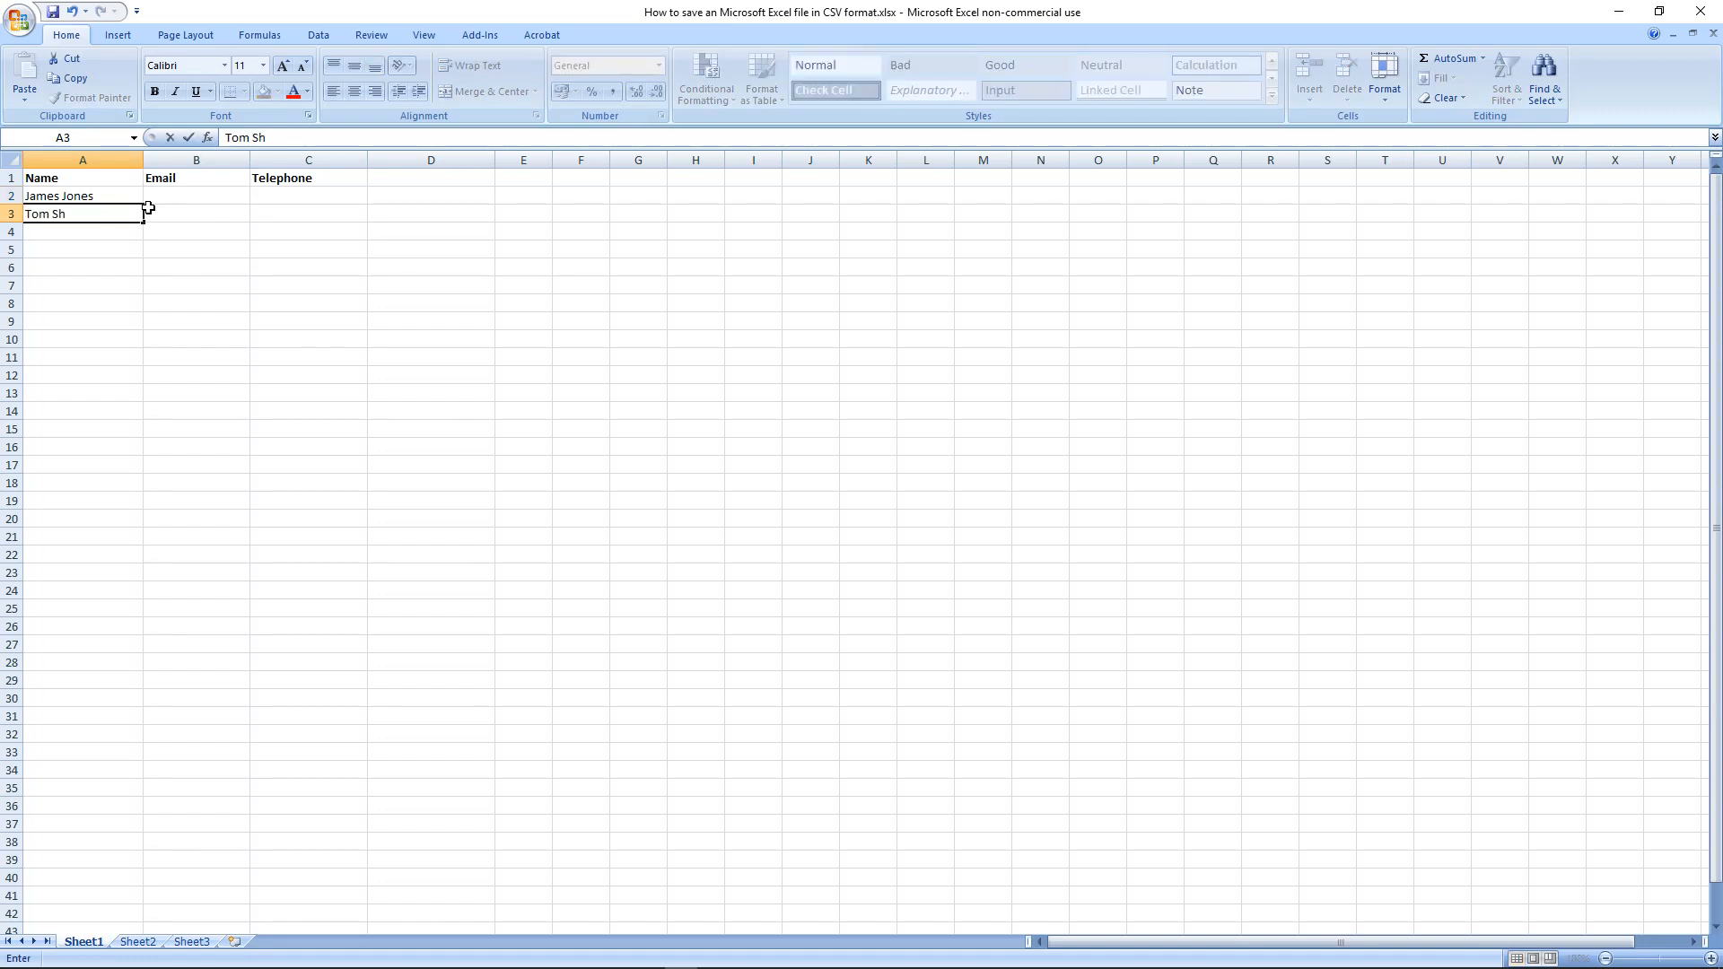
key("Backspace")
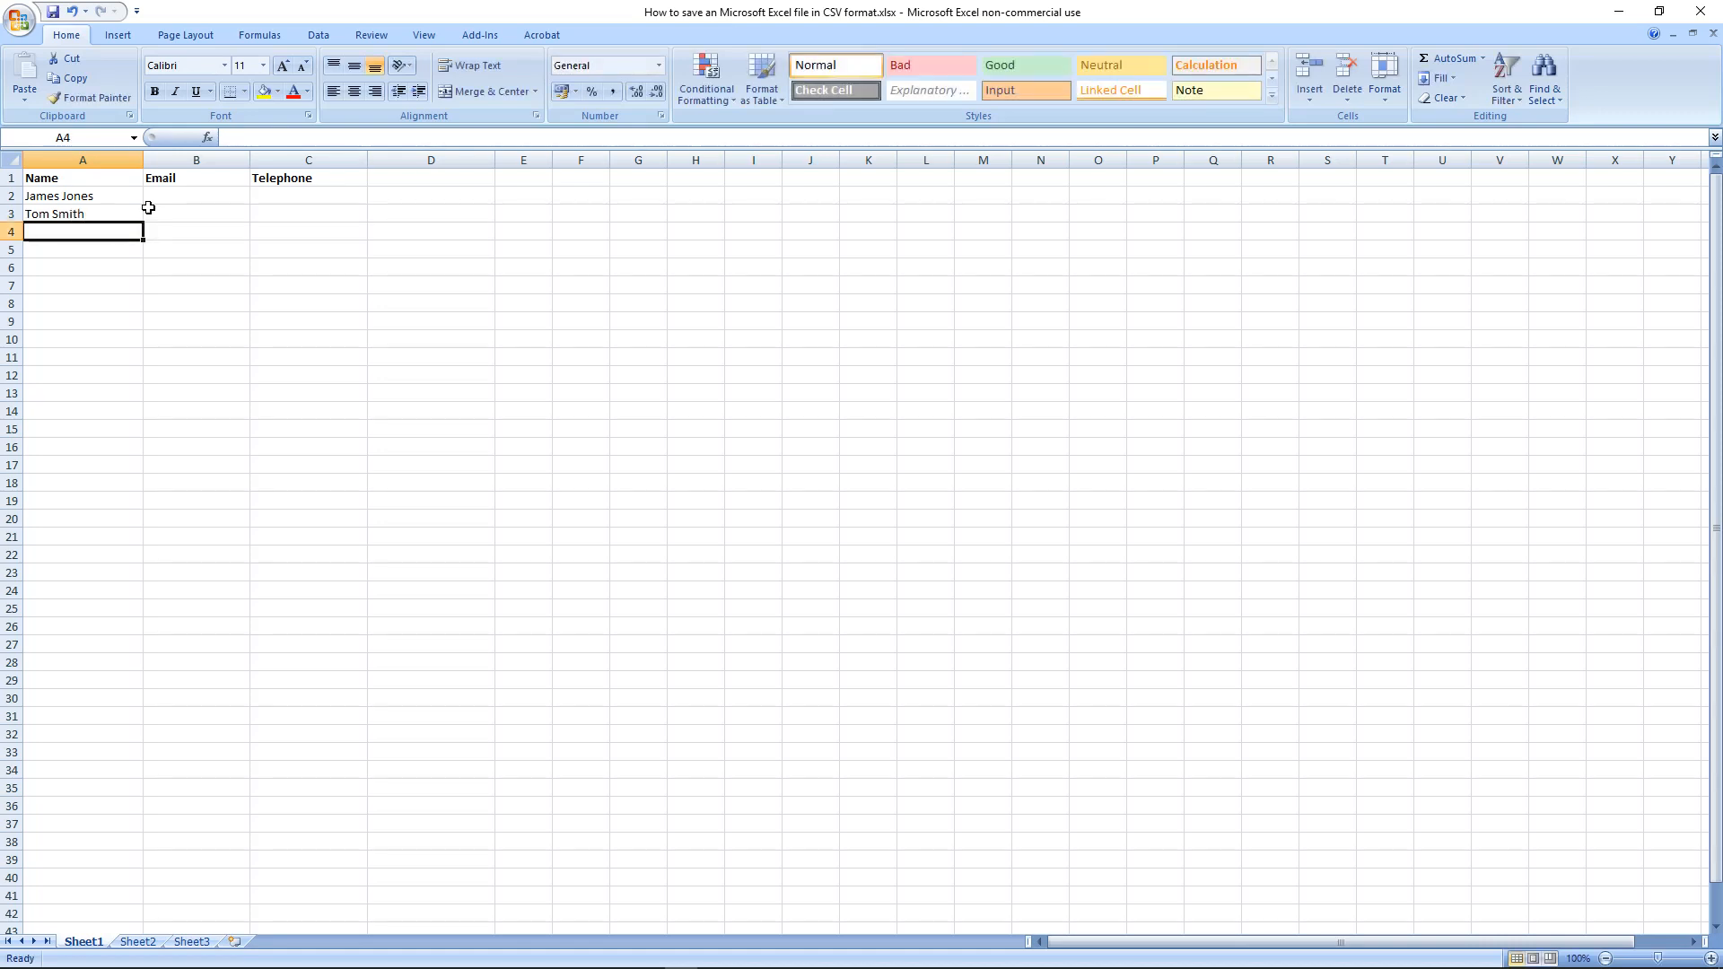
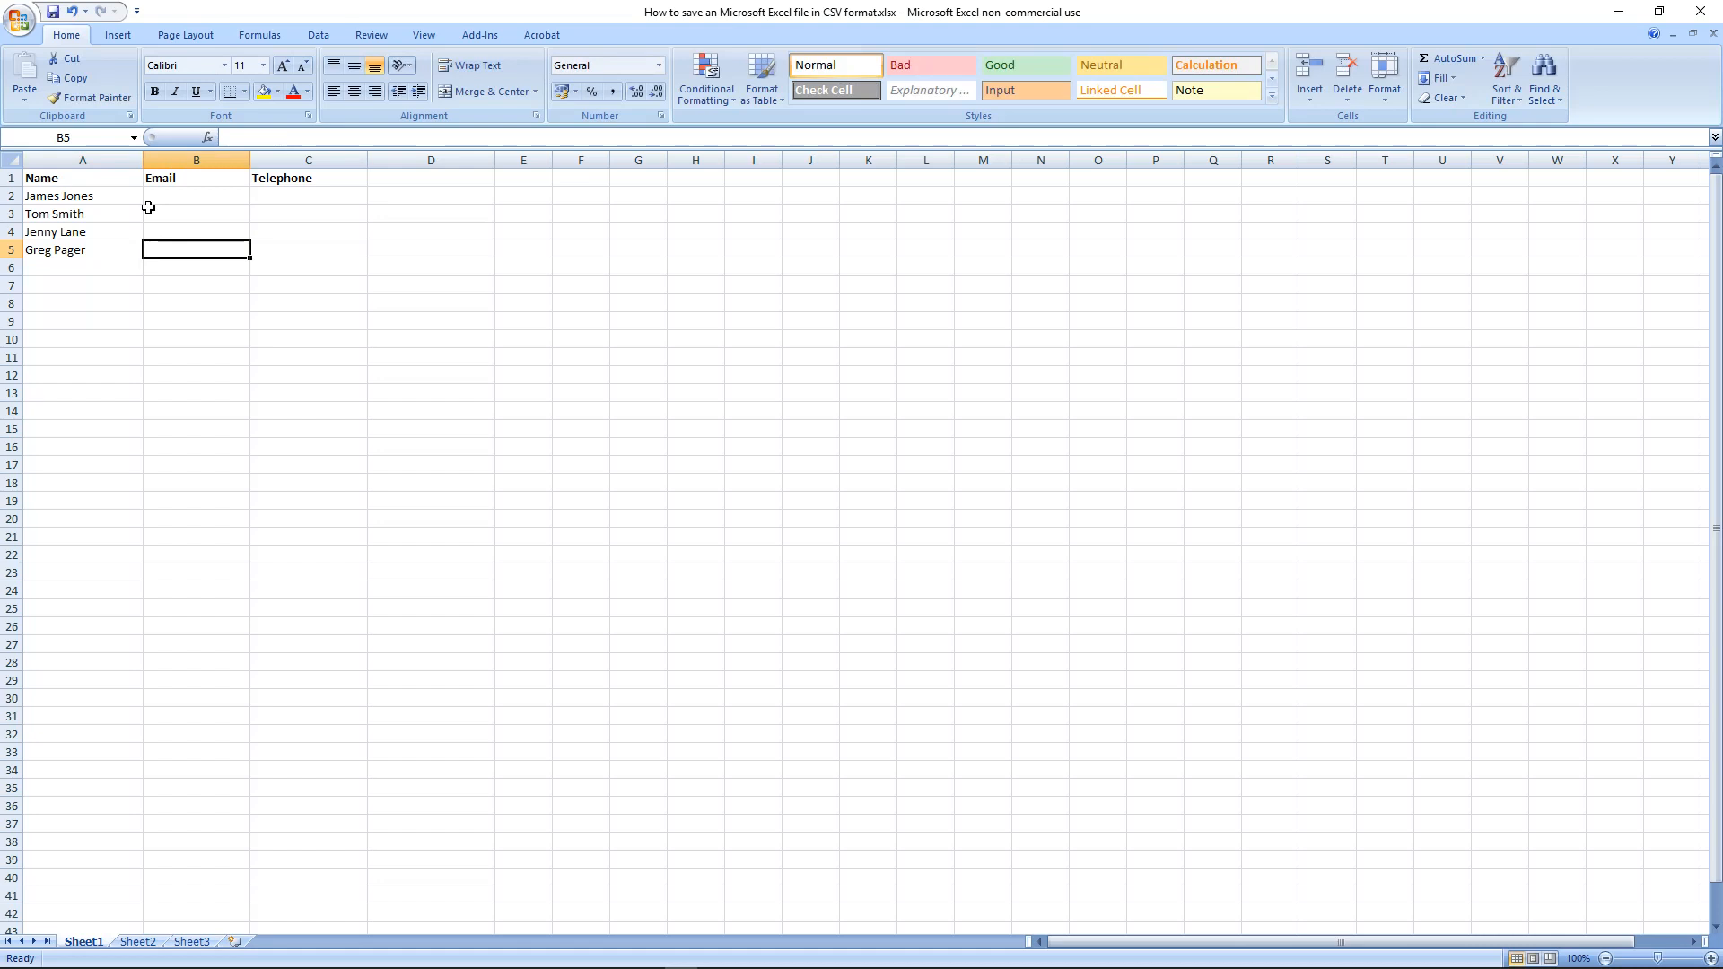
left_click_drag(81, 177, 81, 250)
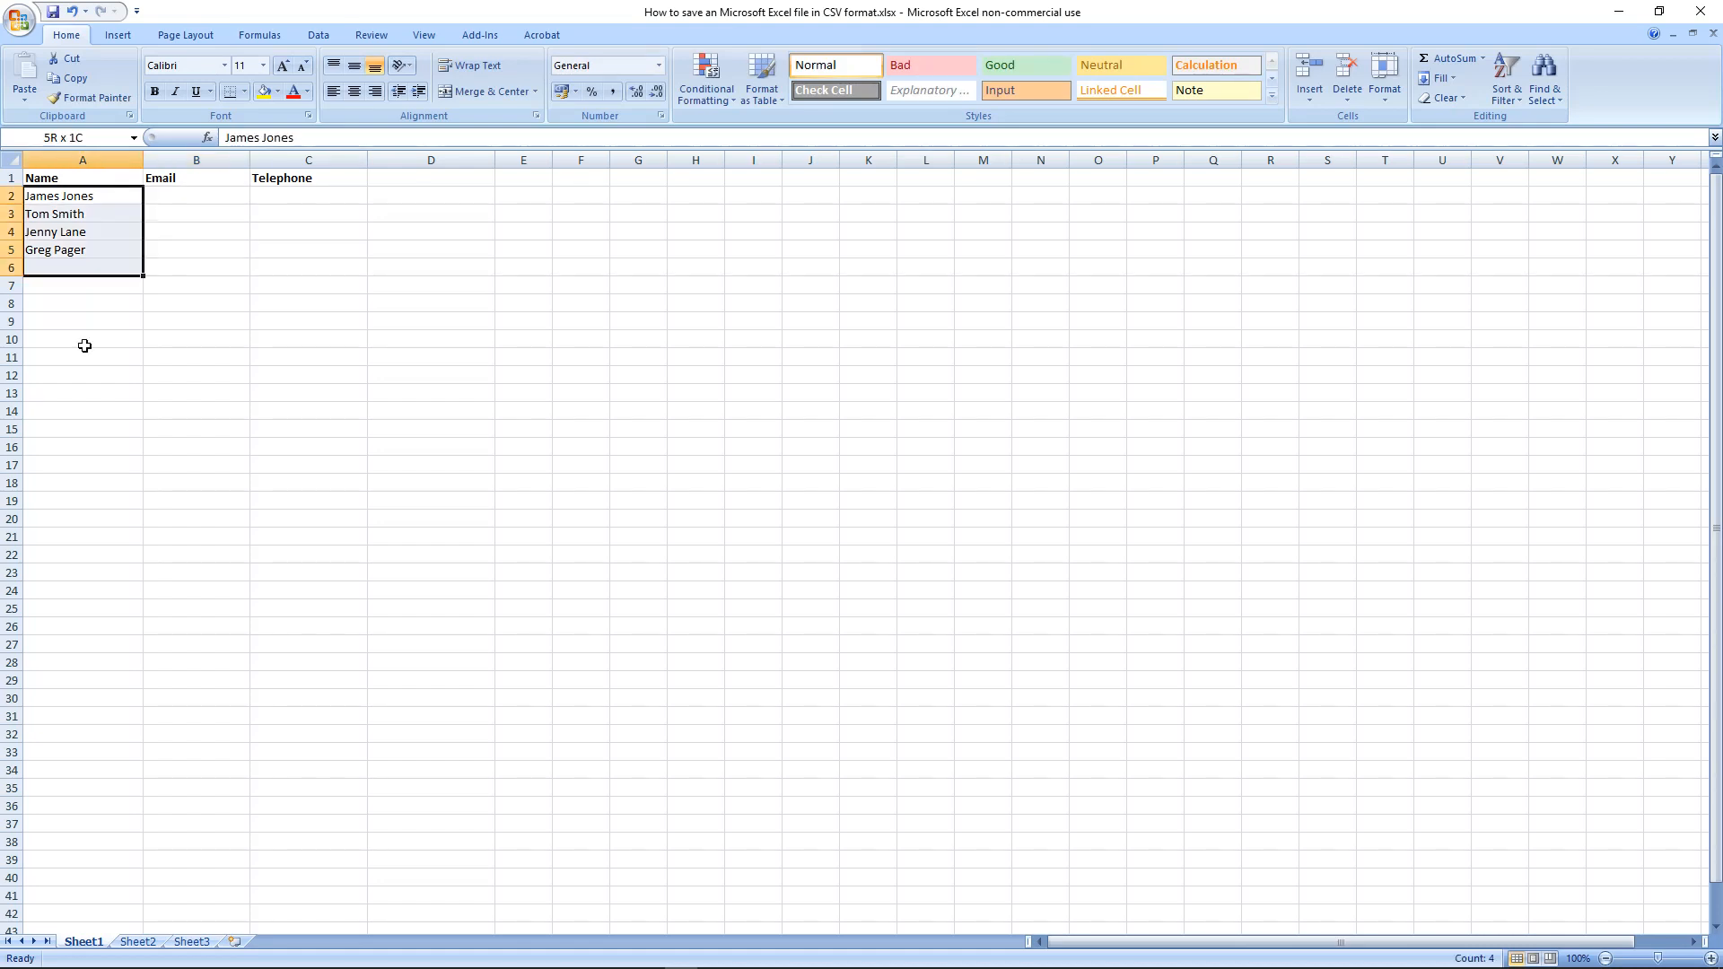
left_click(195, 194)
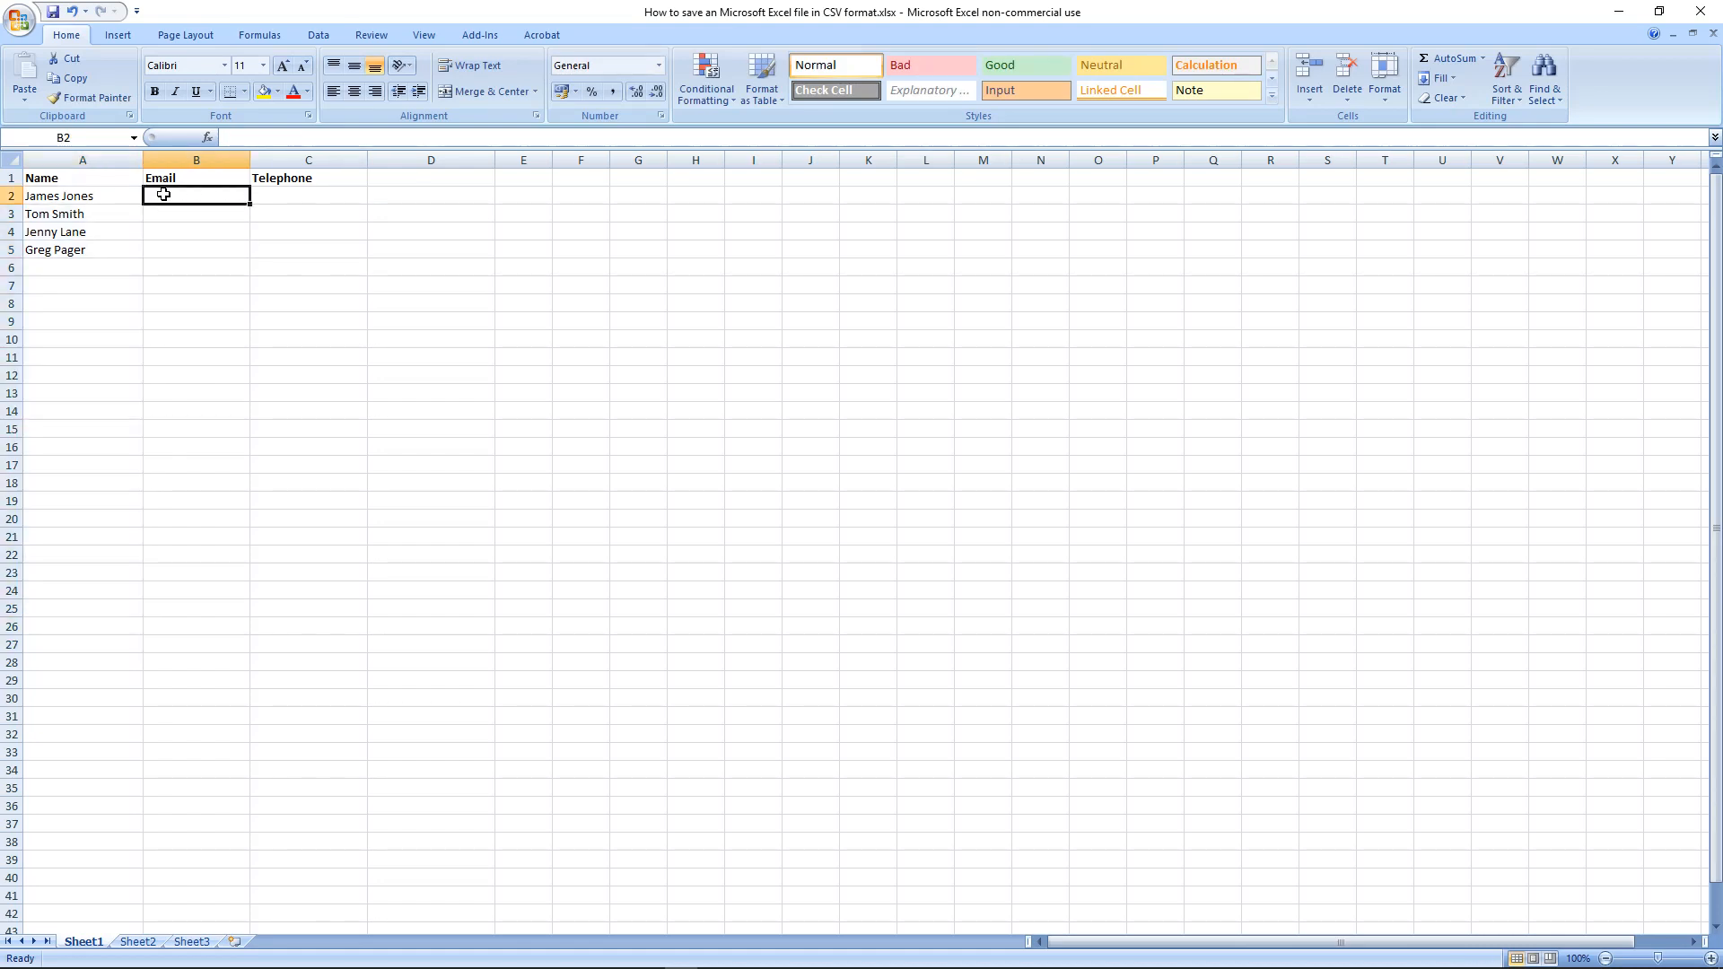
left_click(81, 196)
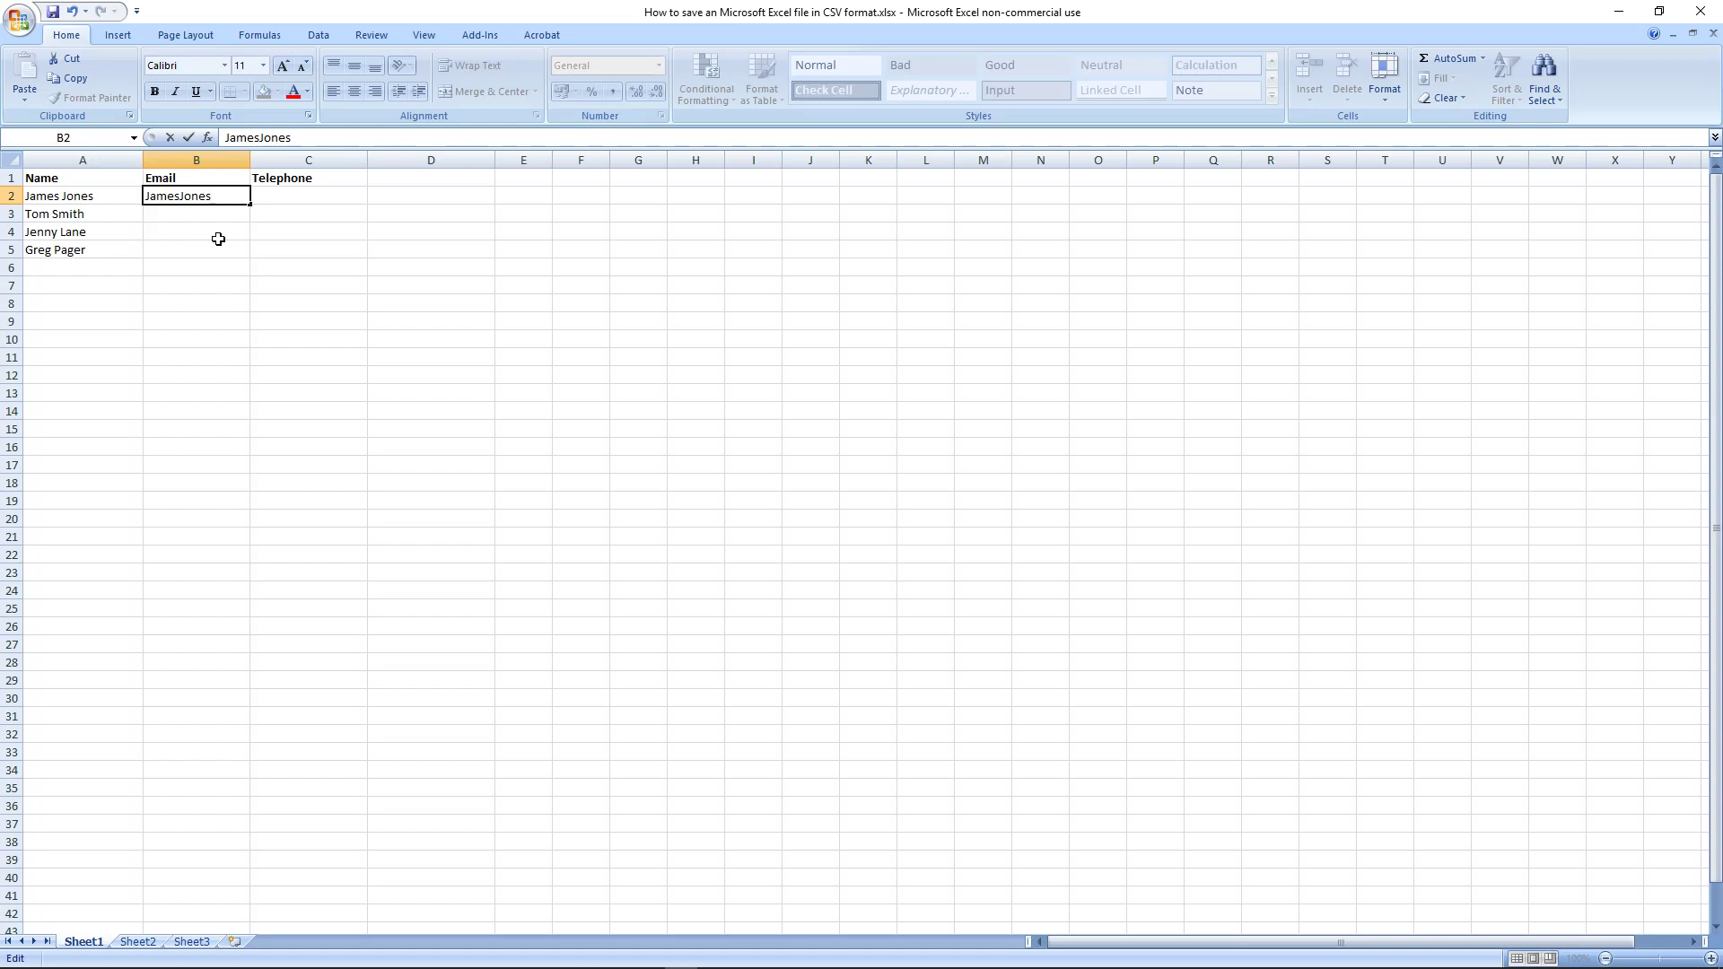
type("@Email.com")
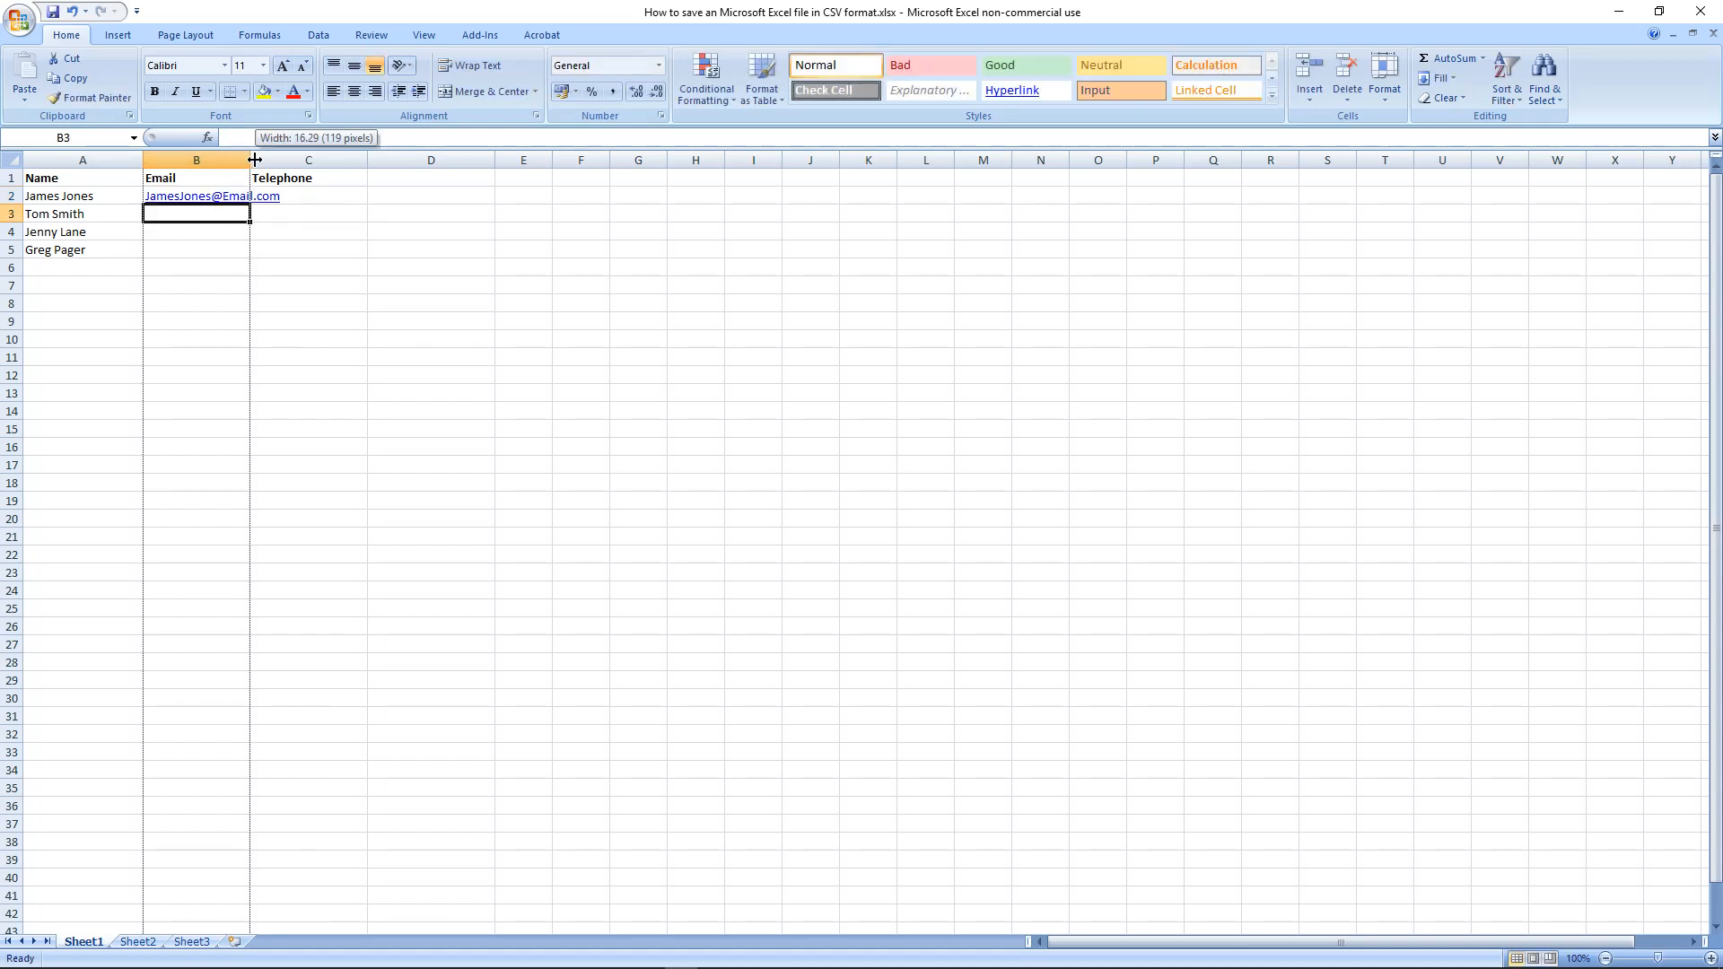
left_click_drag(251, 160, 288, 160)
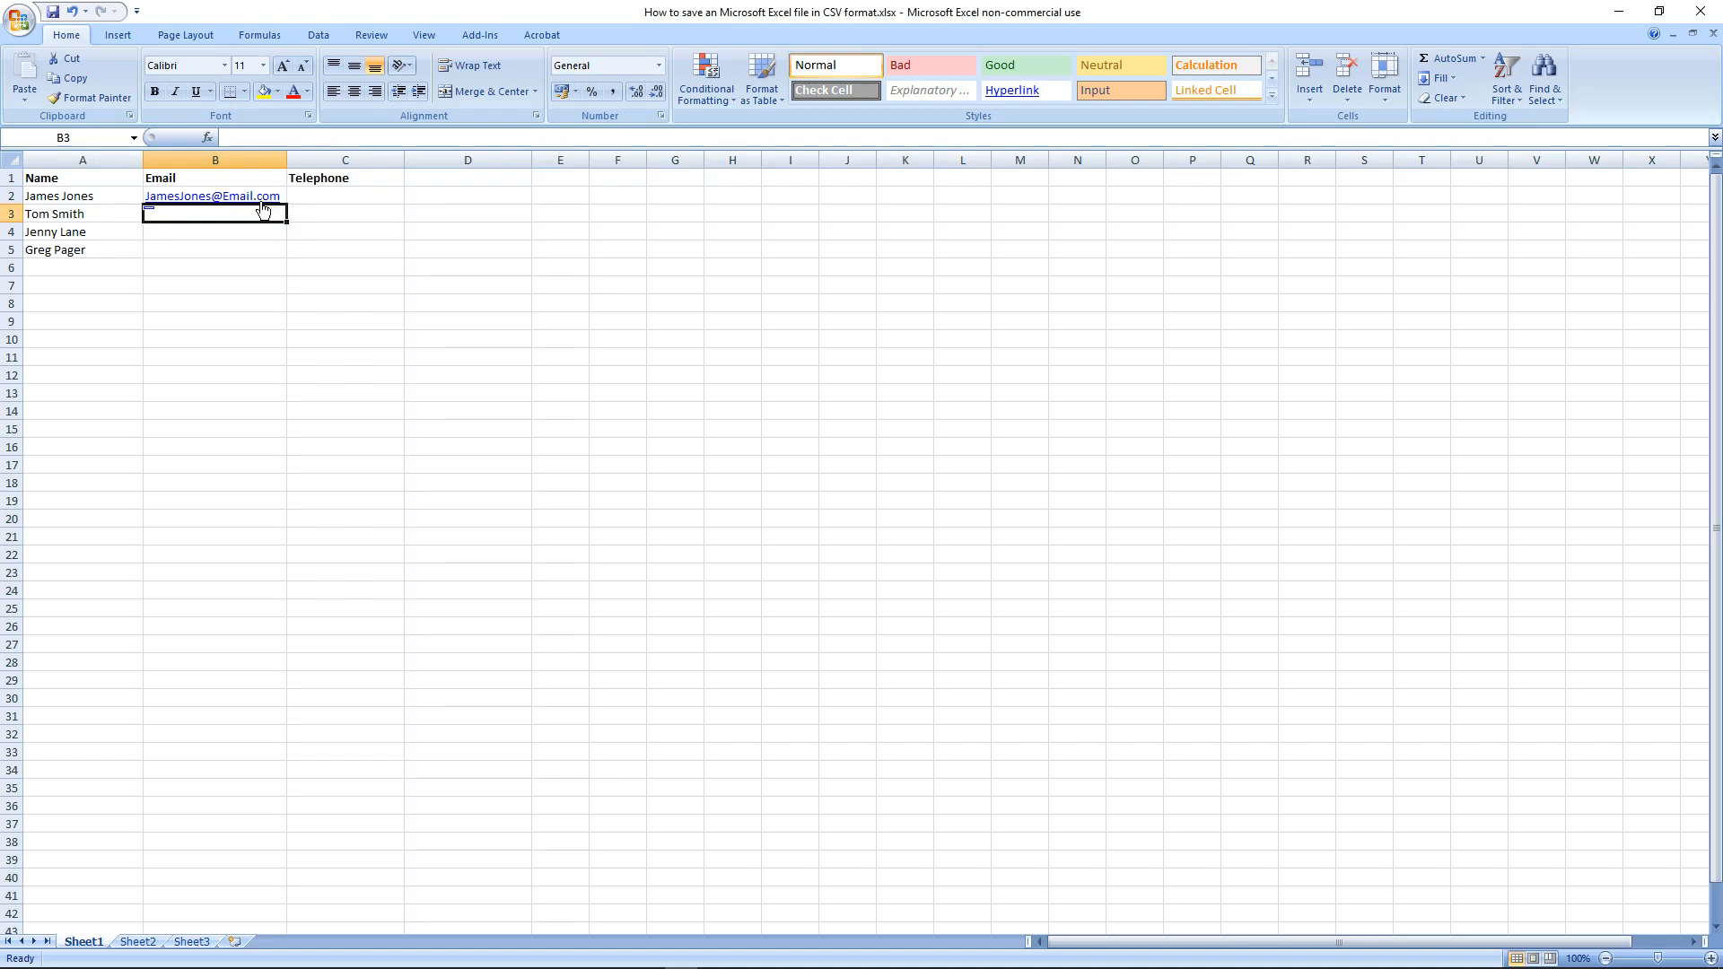
key("ctrl+c")
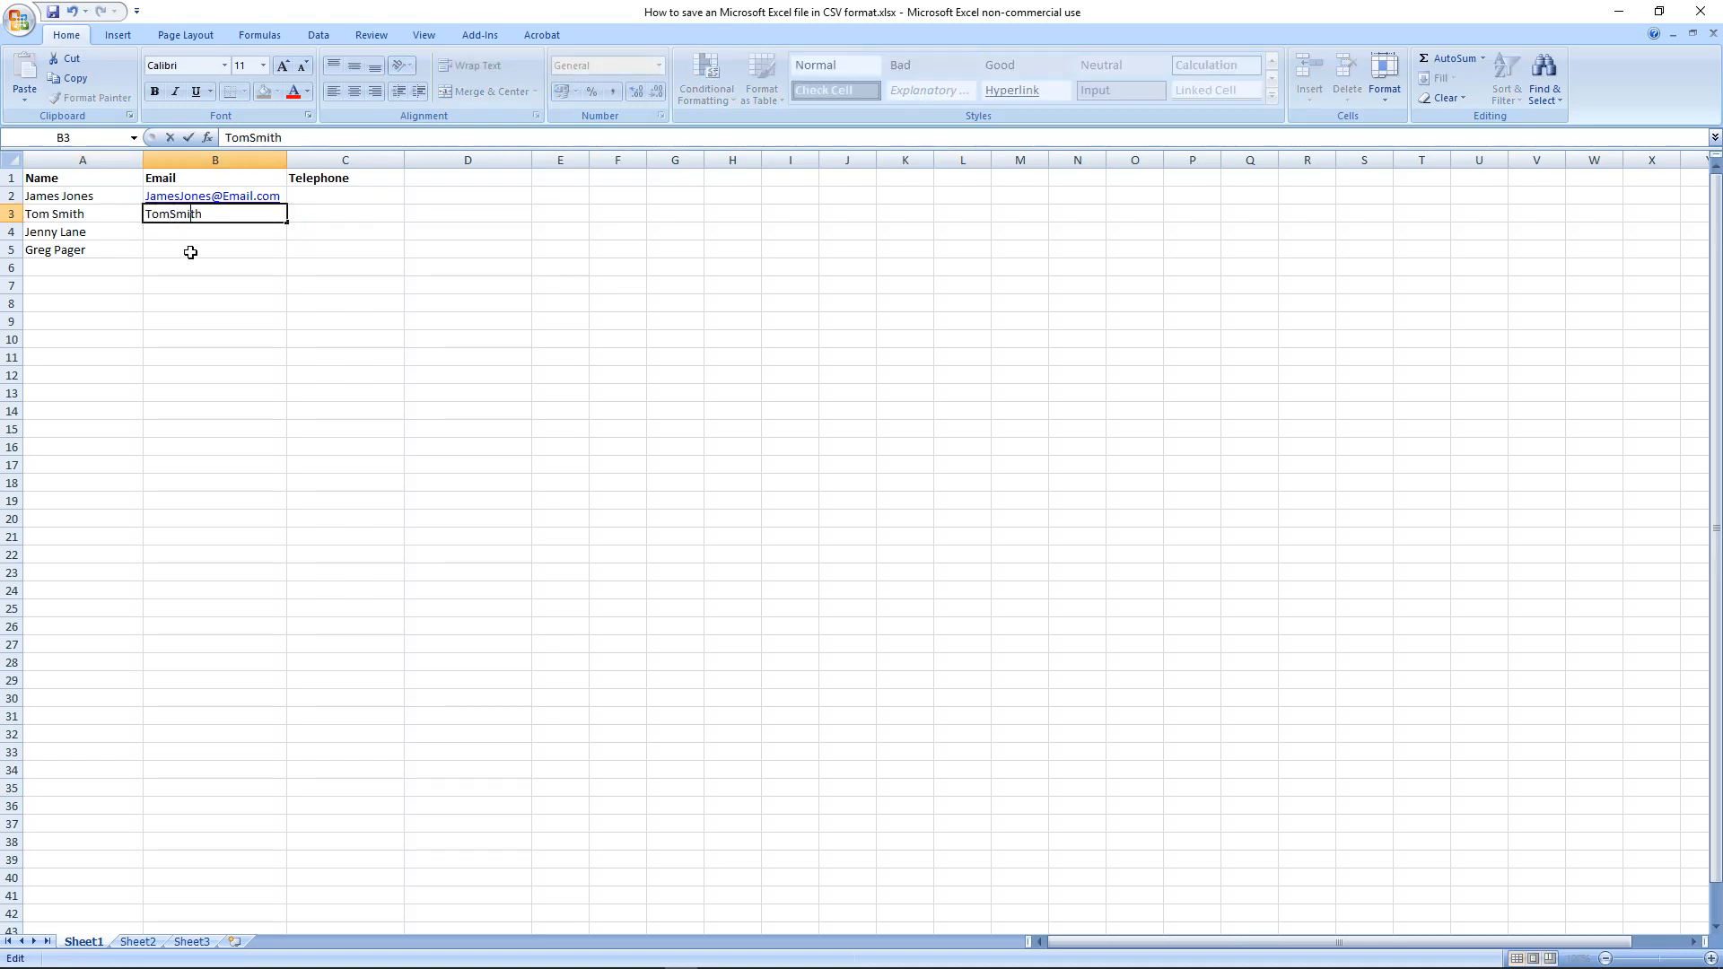
type("@")
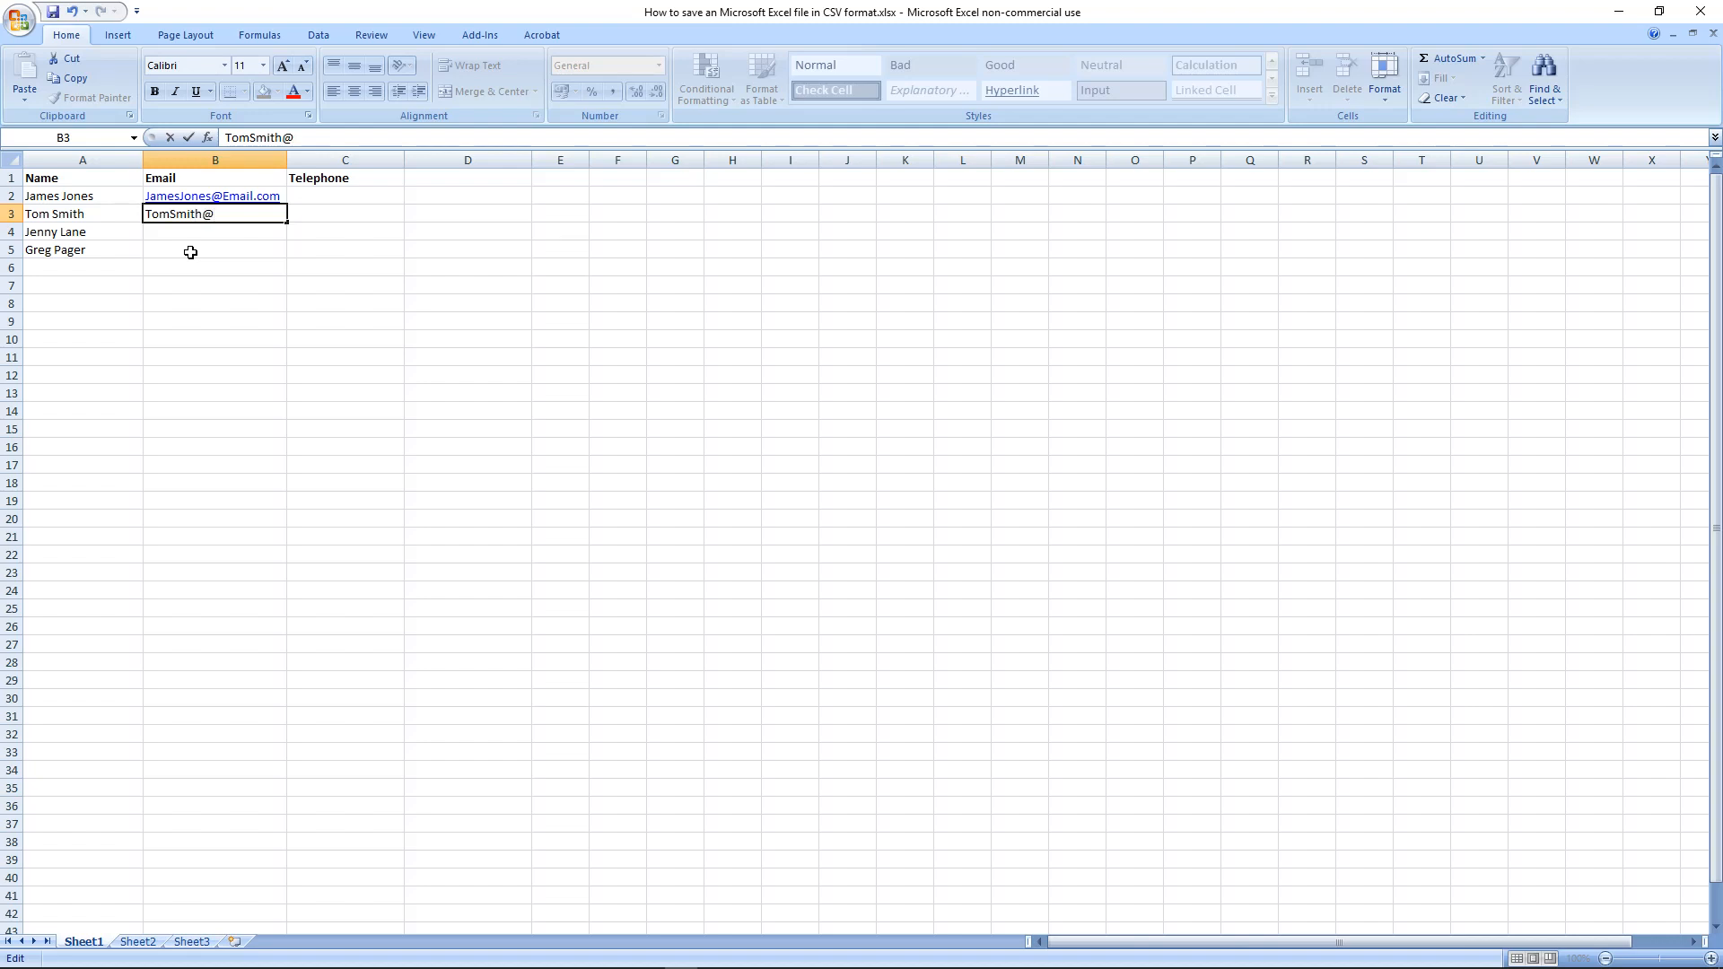
type("email.com")
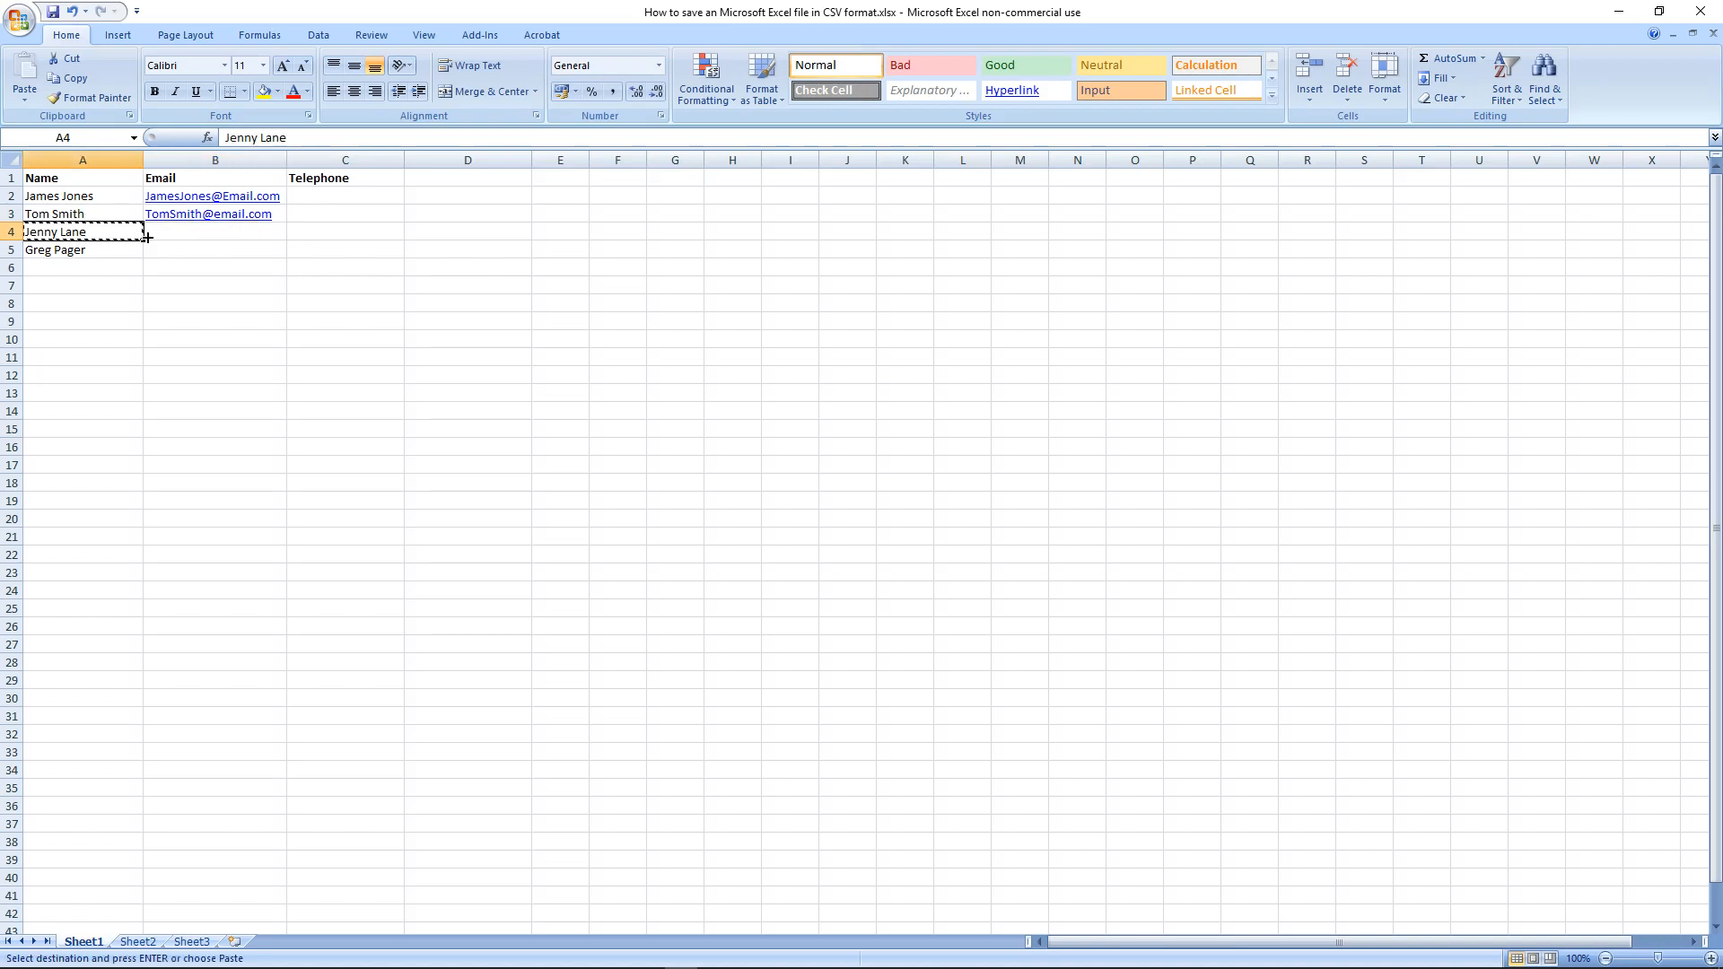
double_click(215, 231)
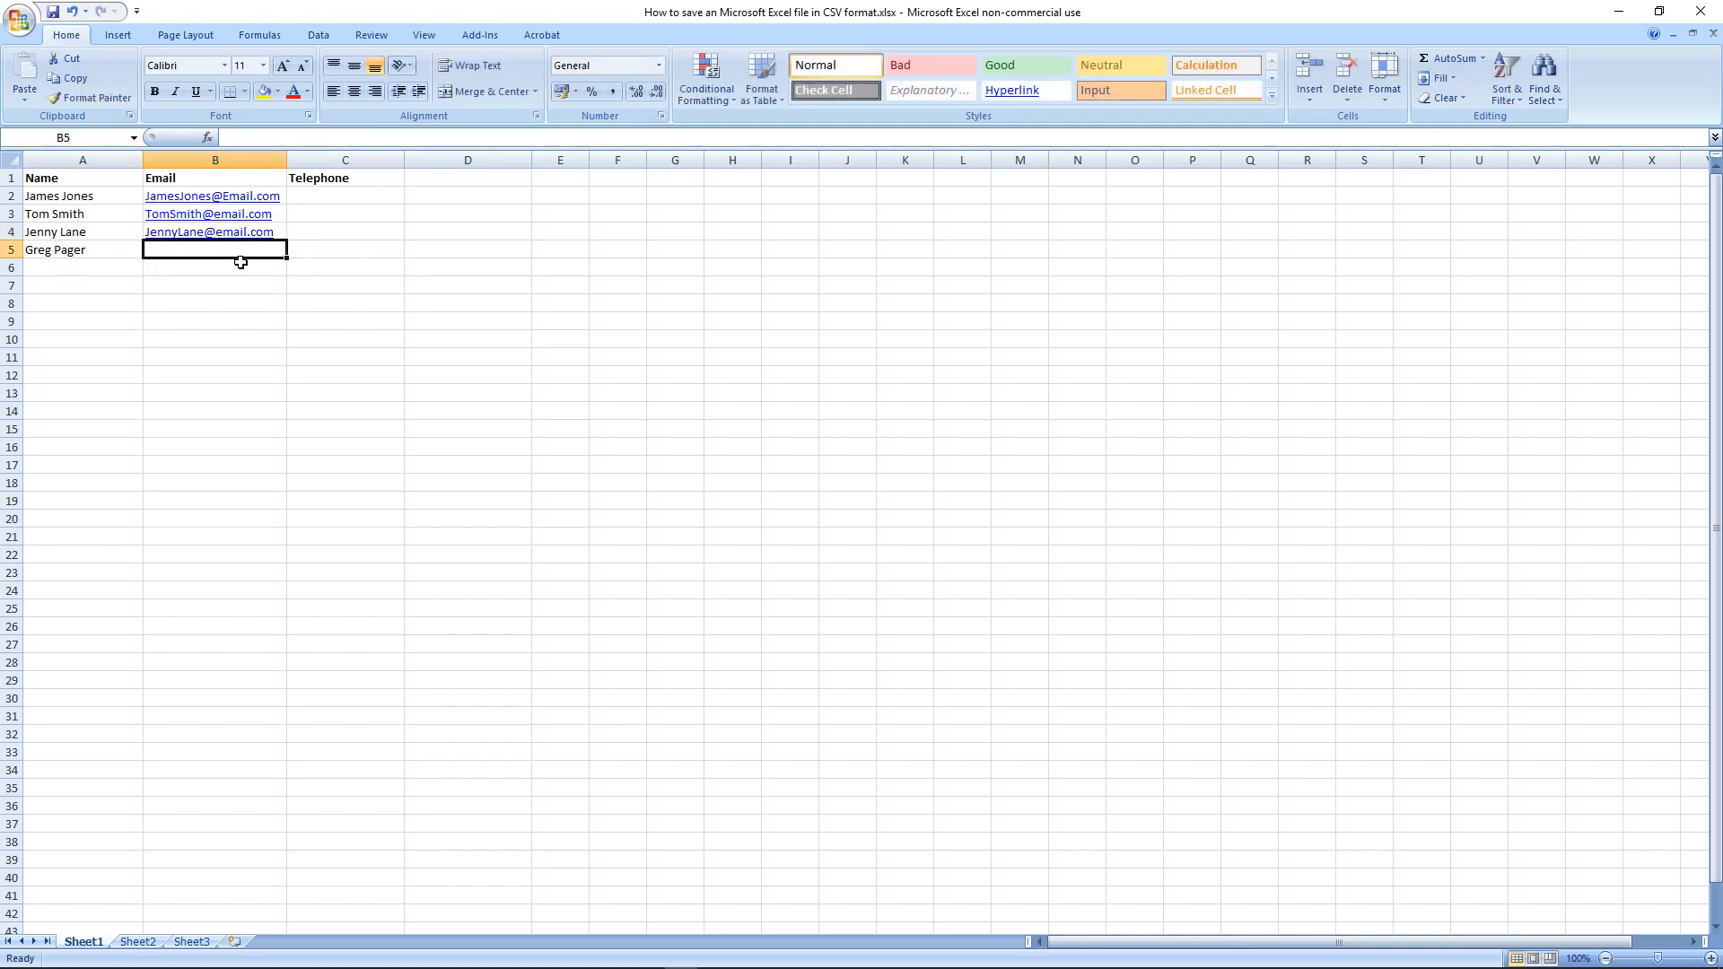
mouse_move(183, 241)
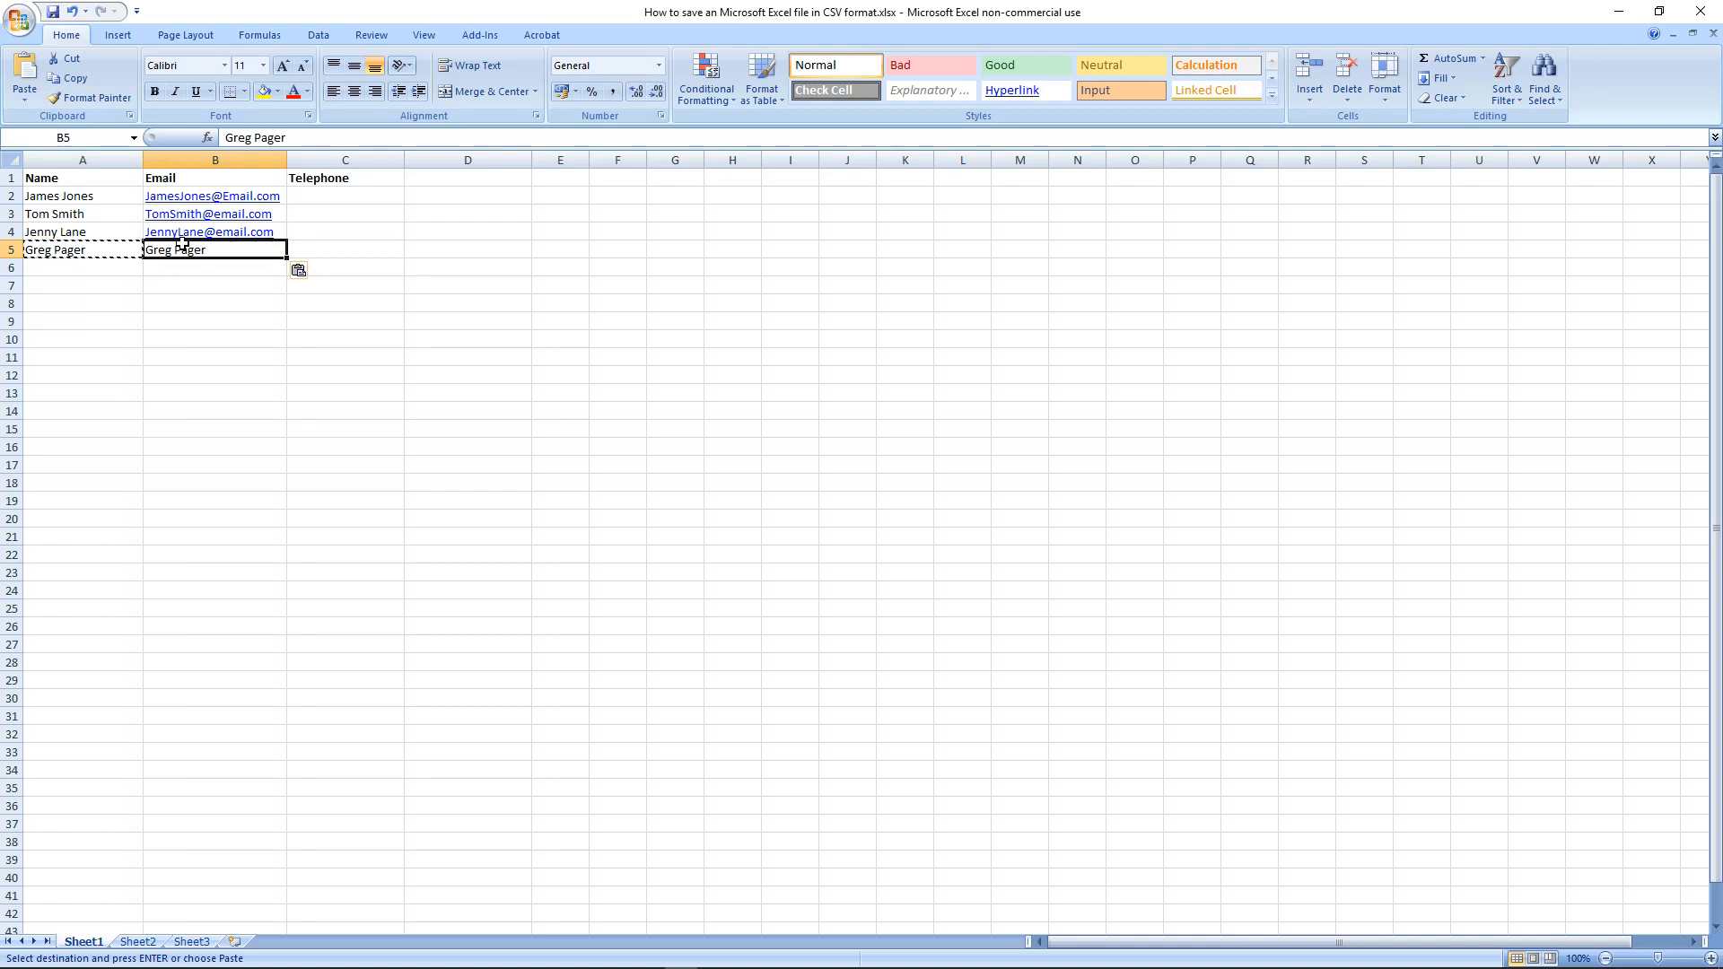
key("f1")
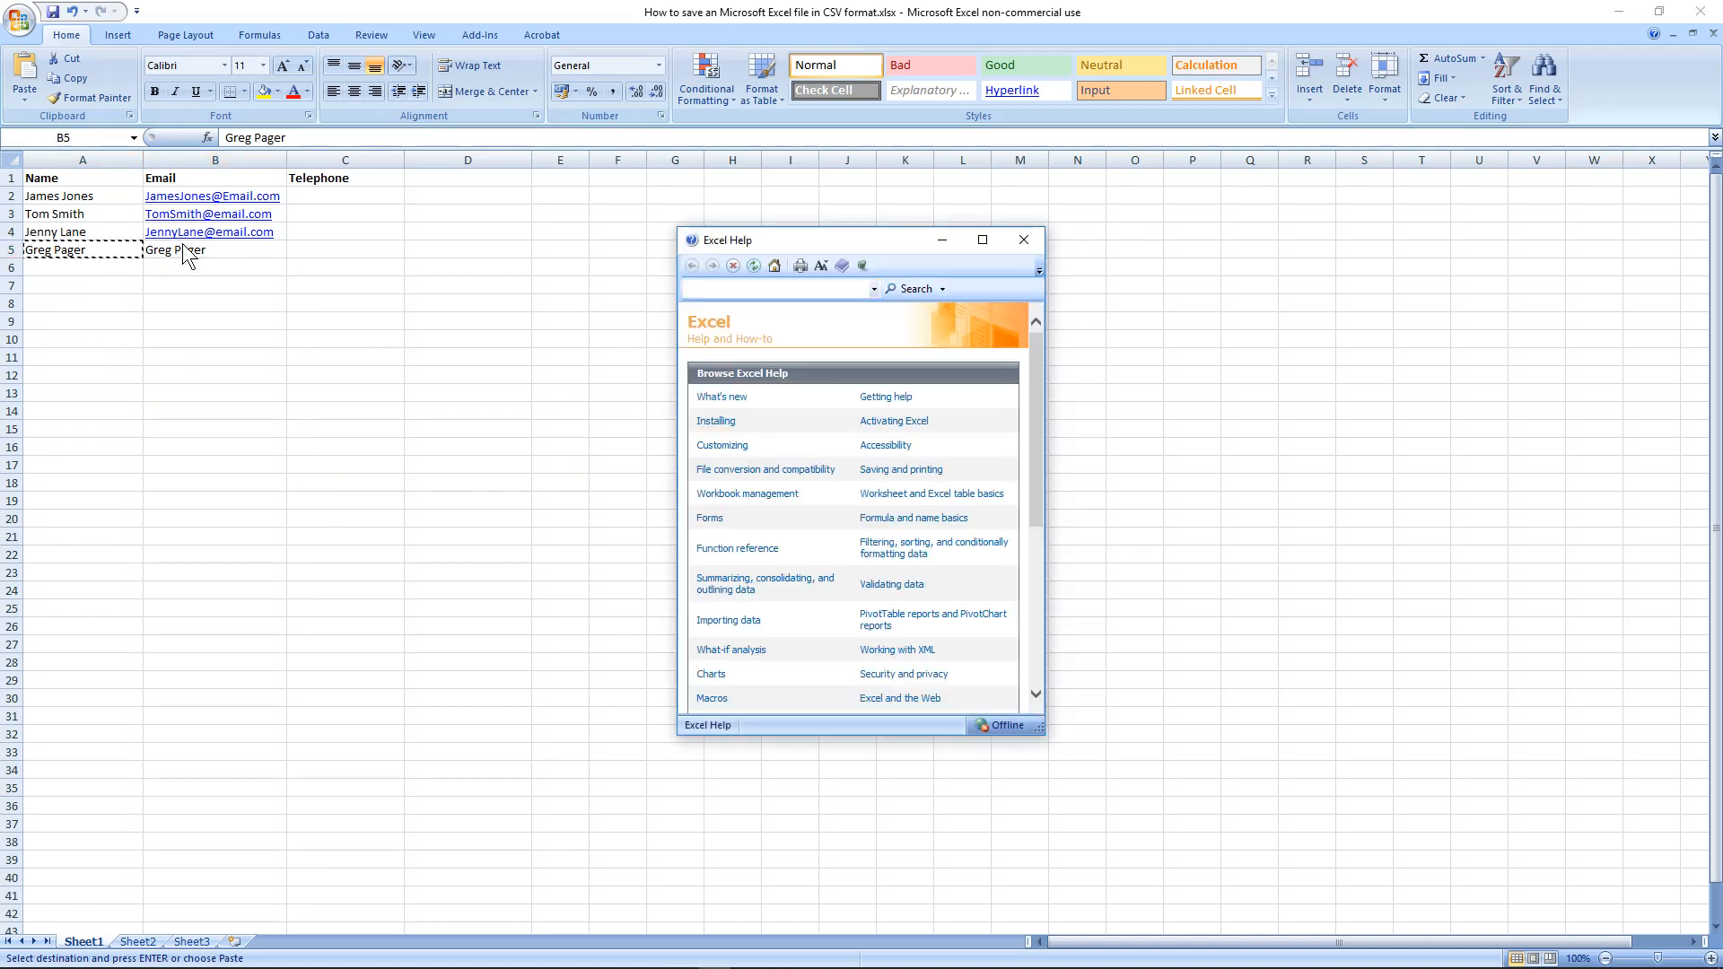
left_click(1023, 239)
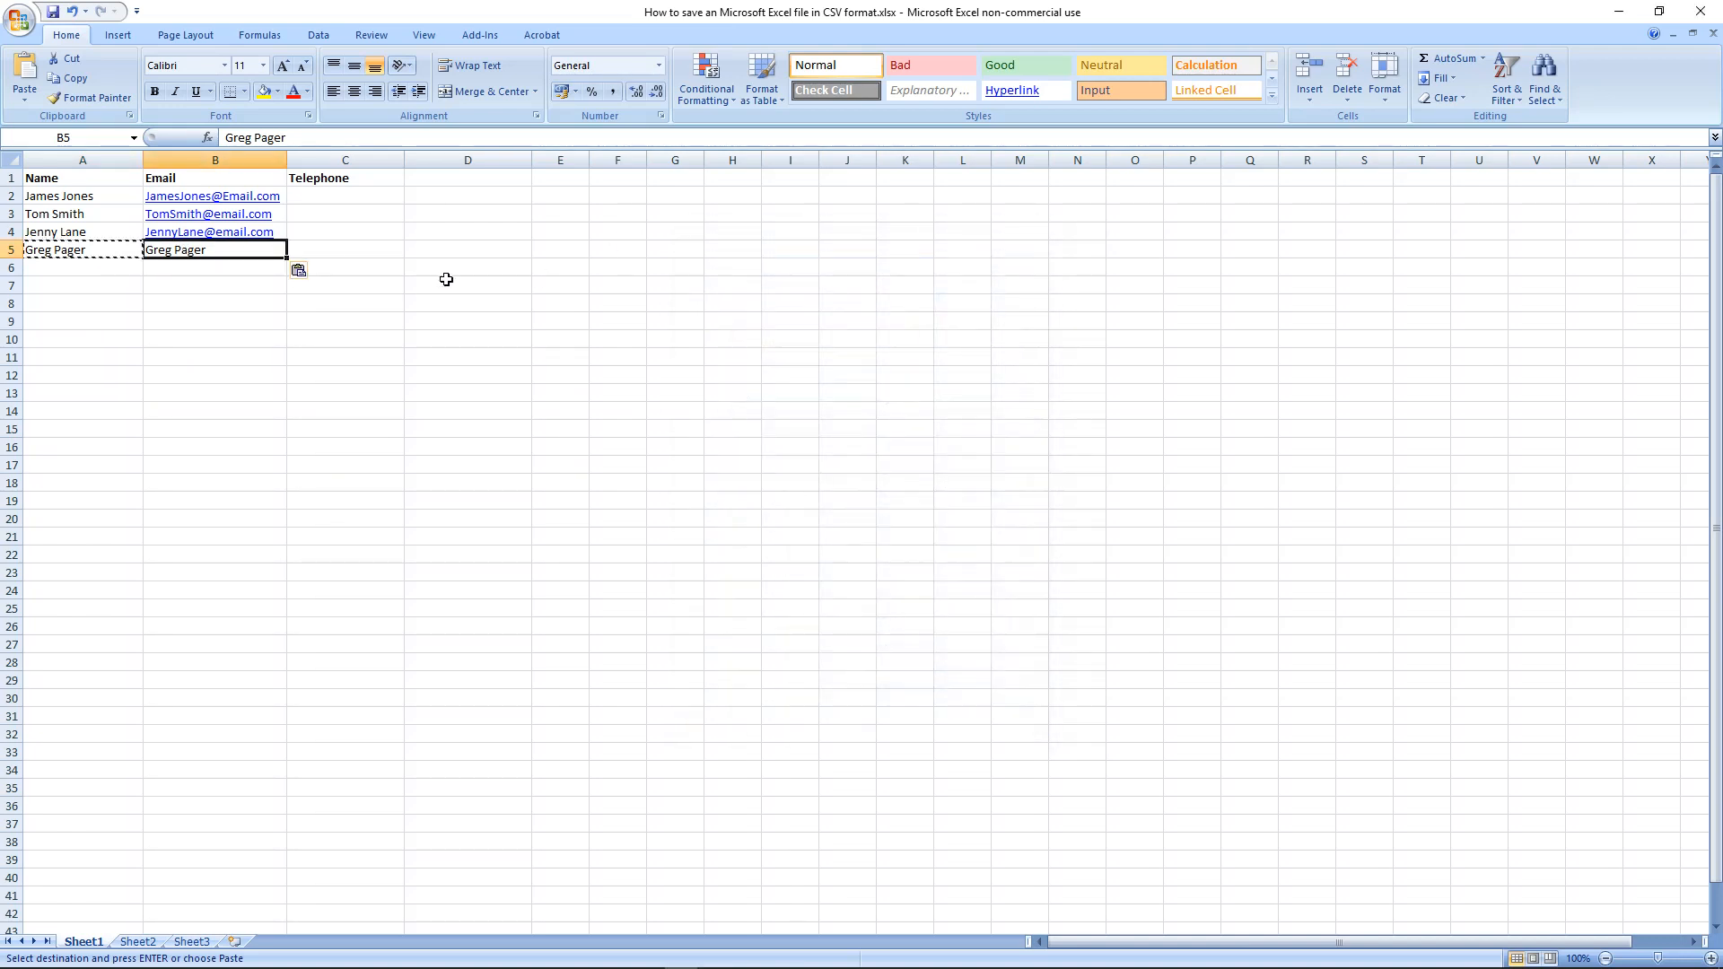
double_click(215, 250)
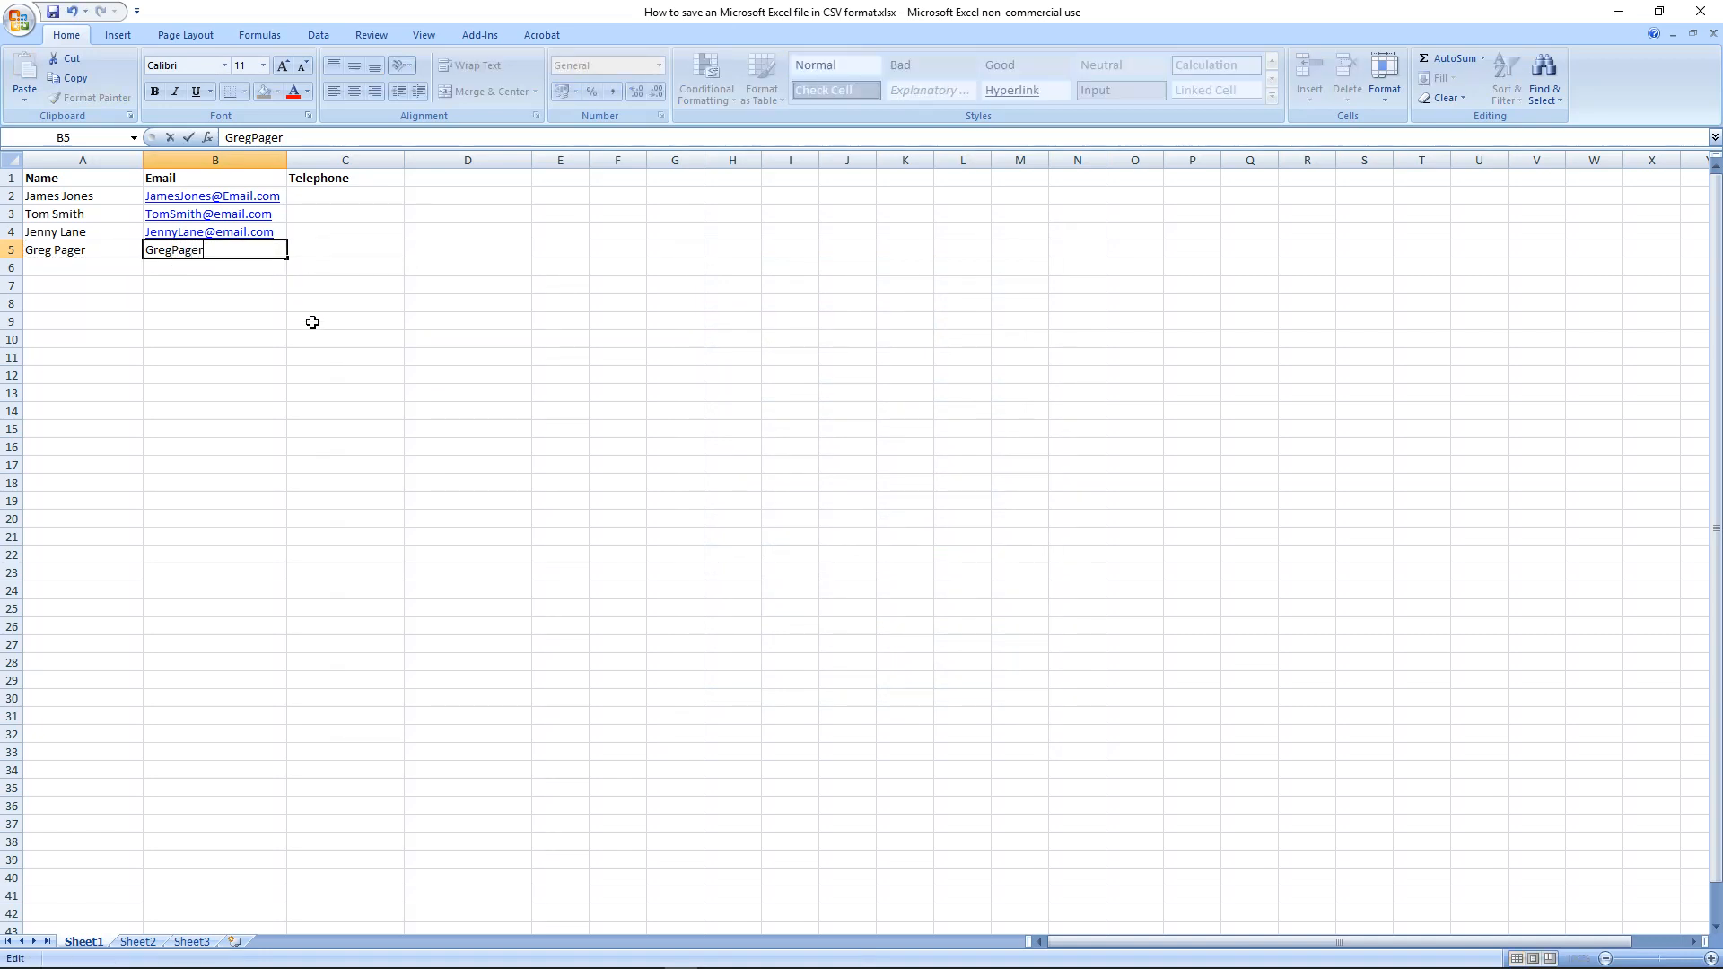
type("@e")
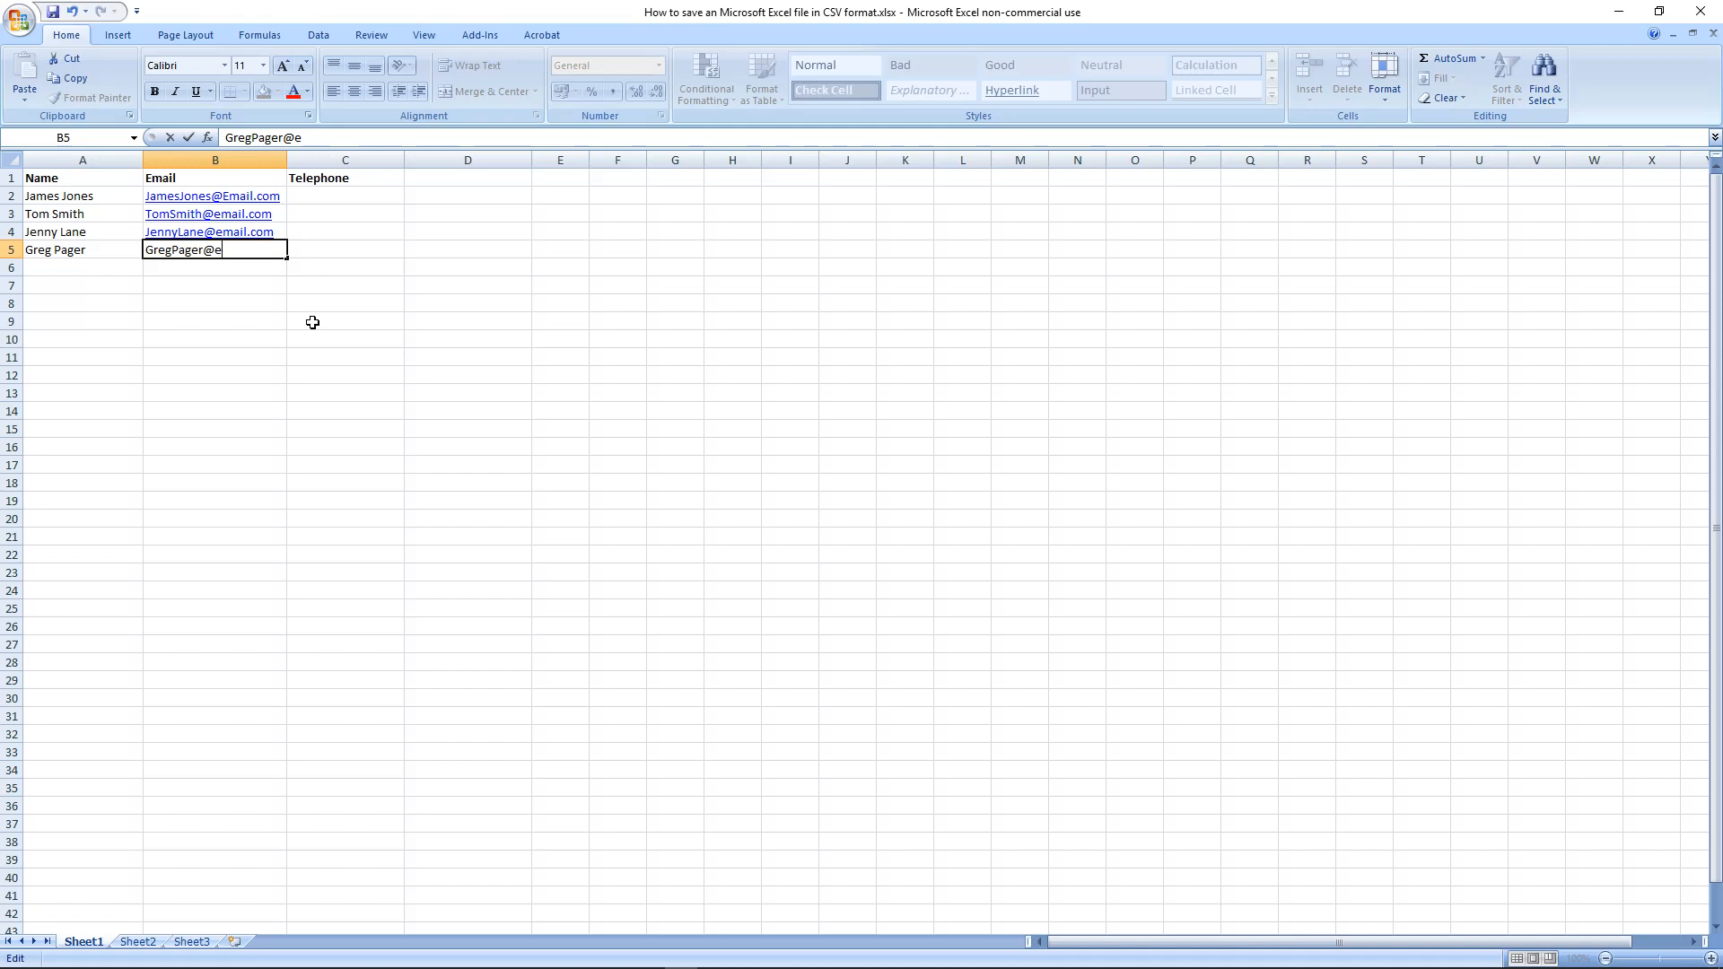
key("Return")
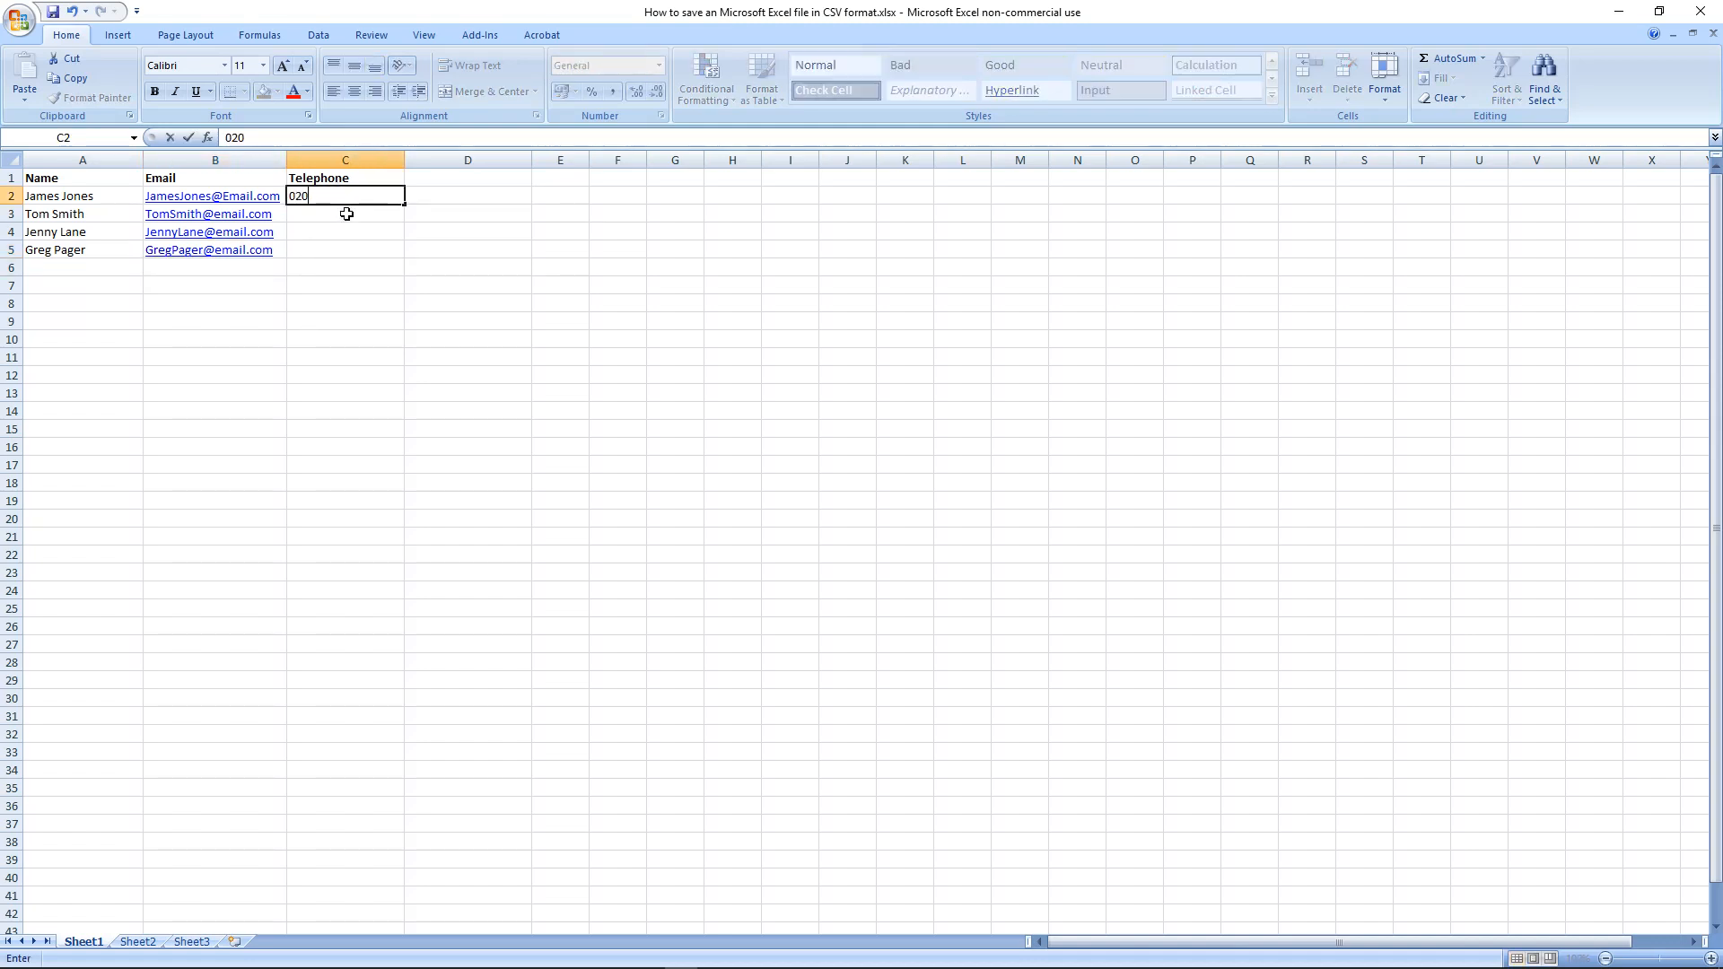
Enter distinct telephone numbers in C2:C5, starting with 8123456 and adjusting Tom Smith's
type("81234567")
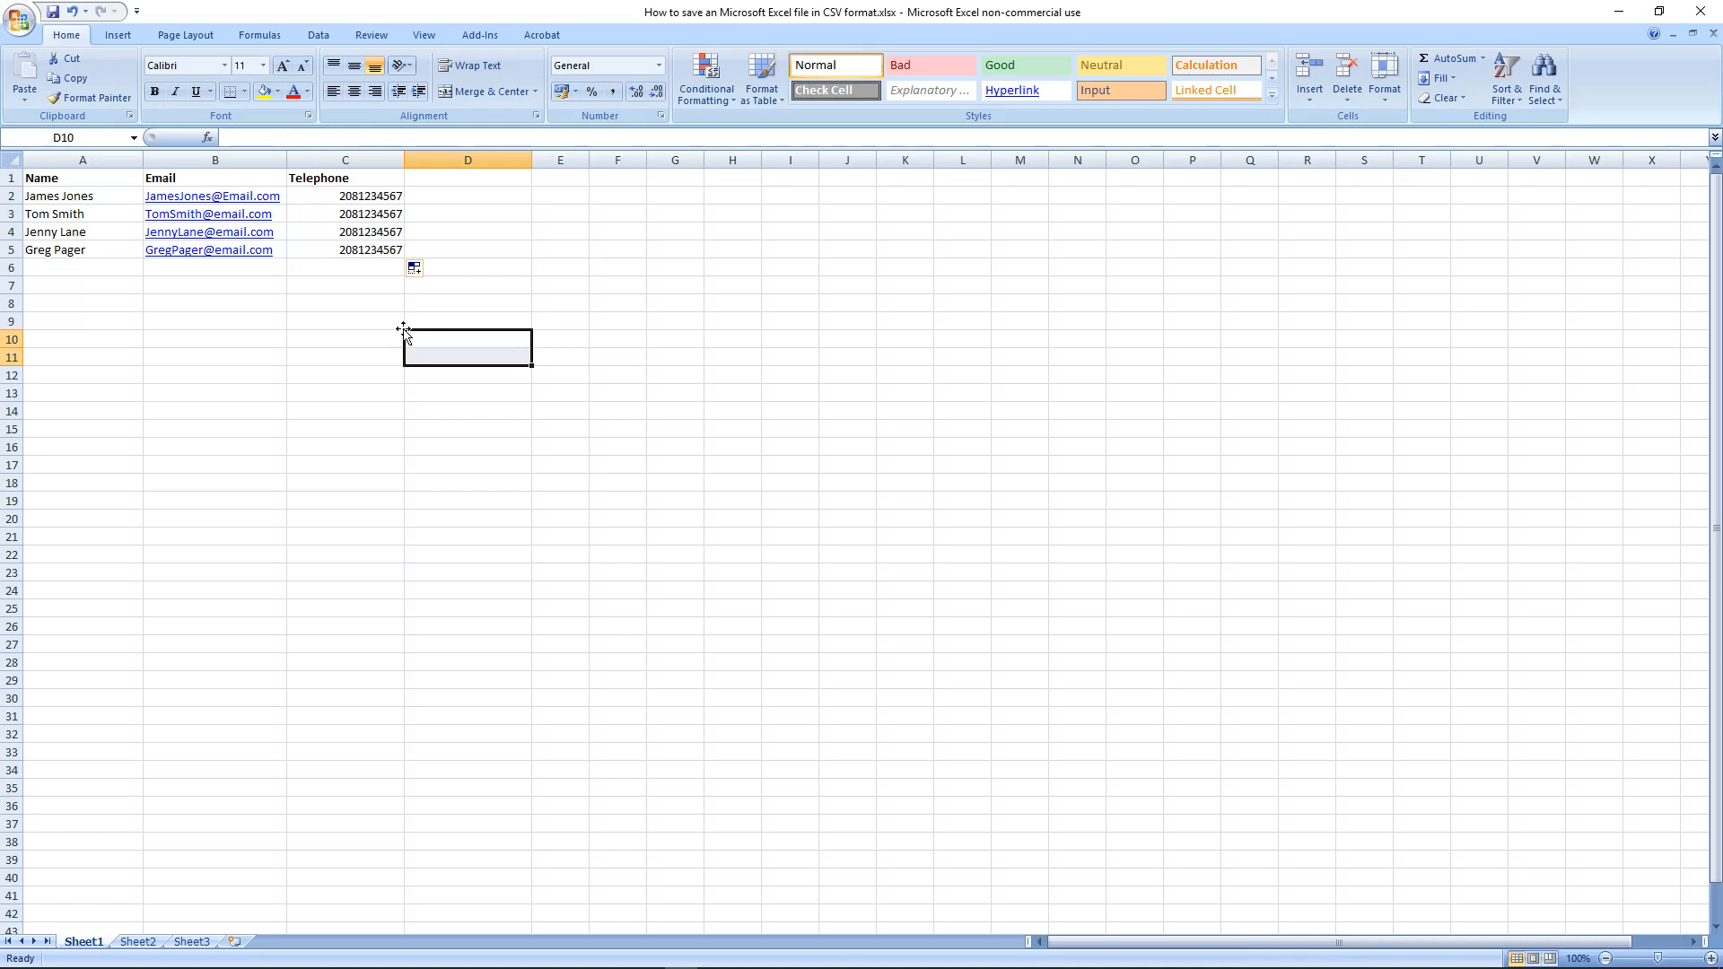
left_click(345, 213)
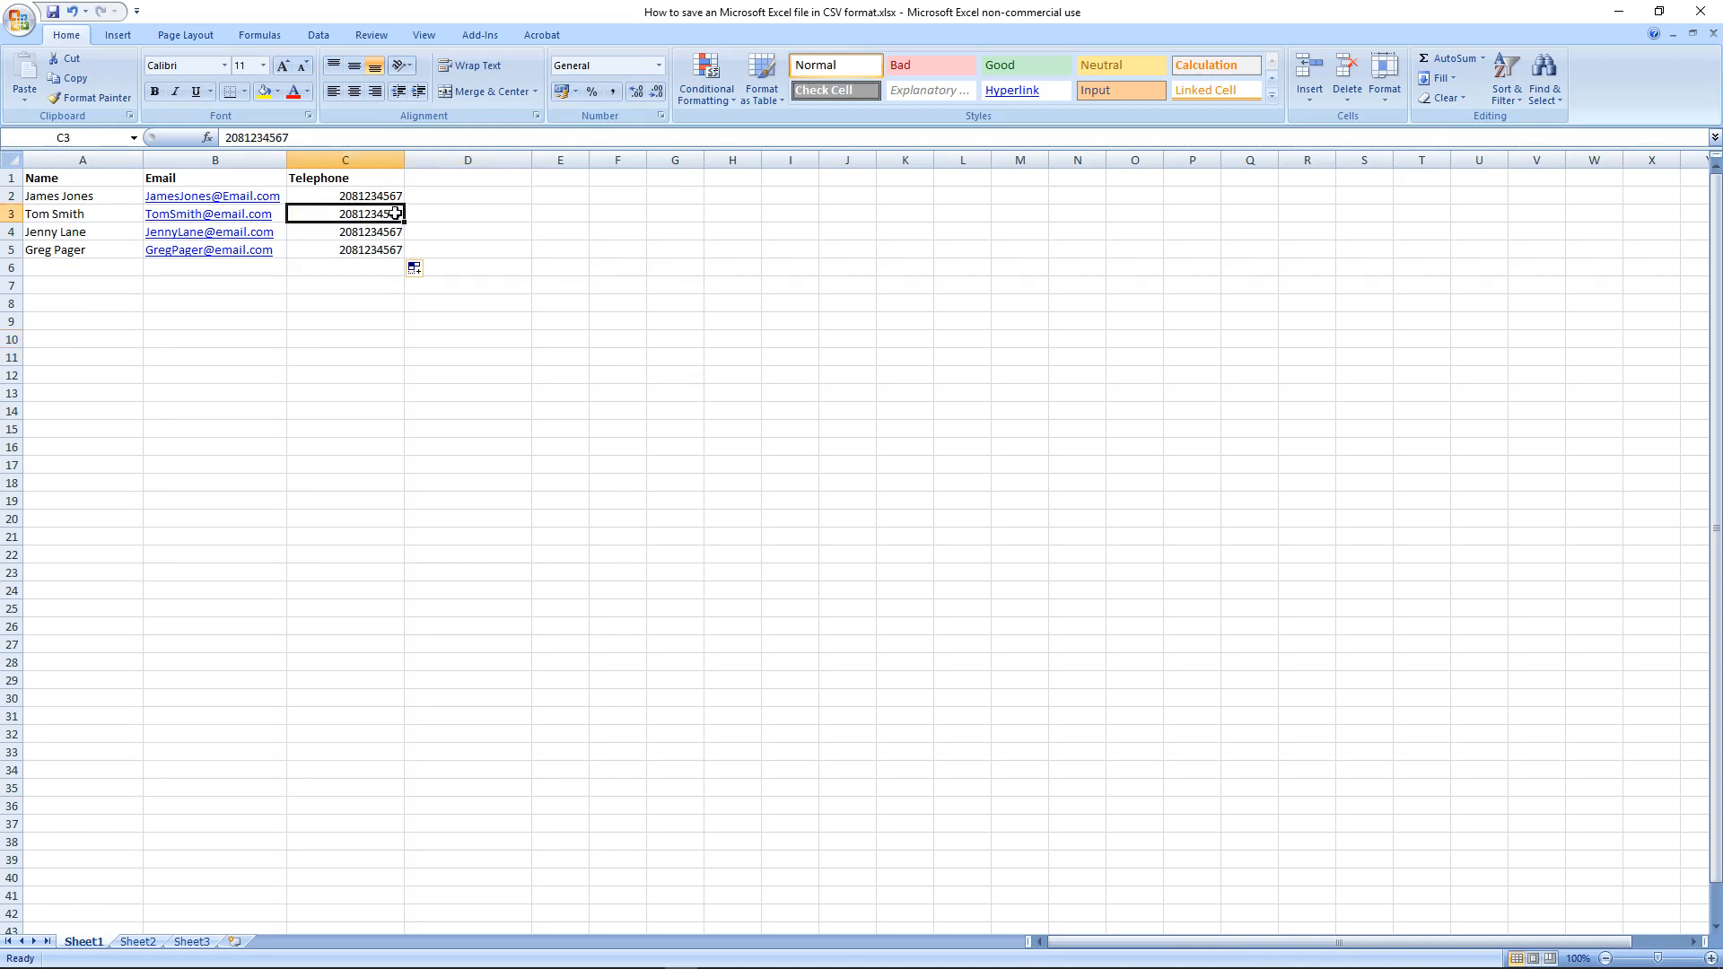
type("5")
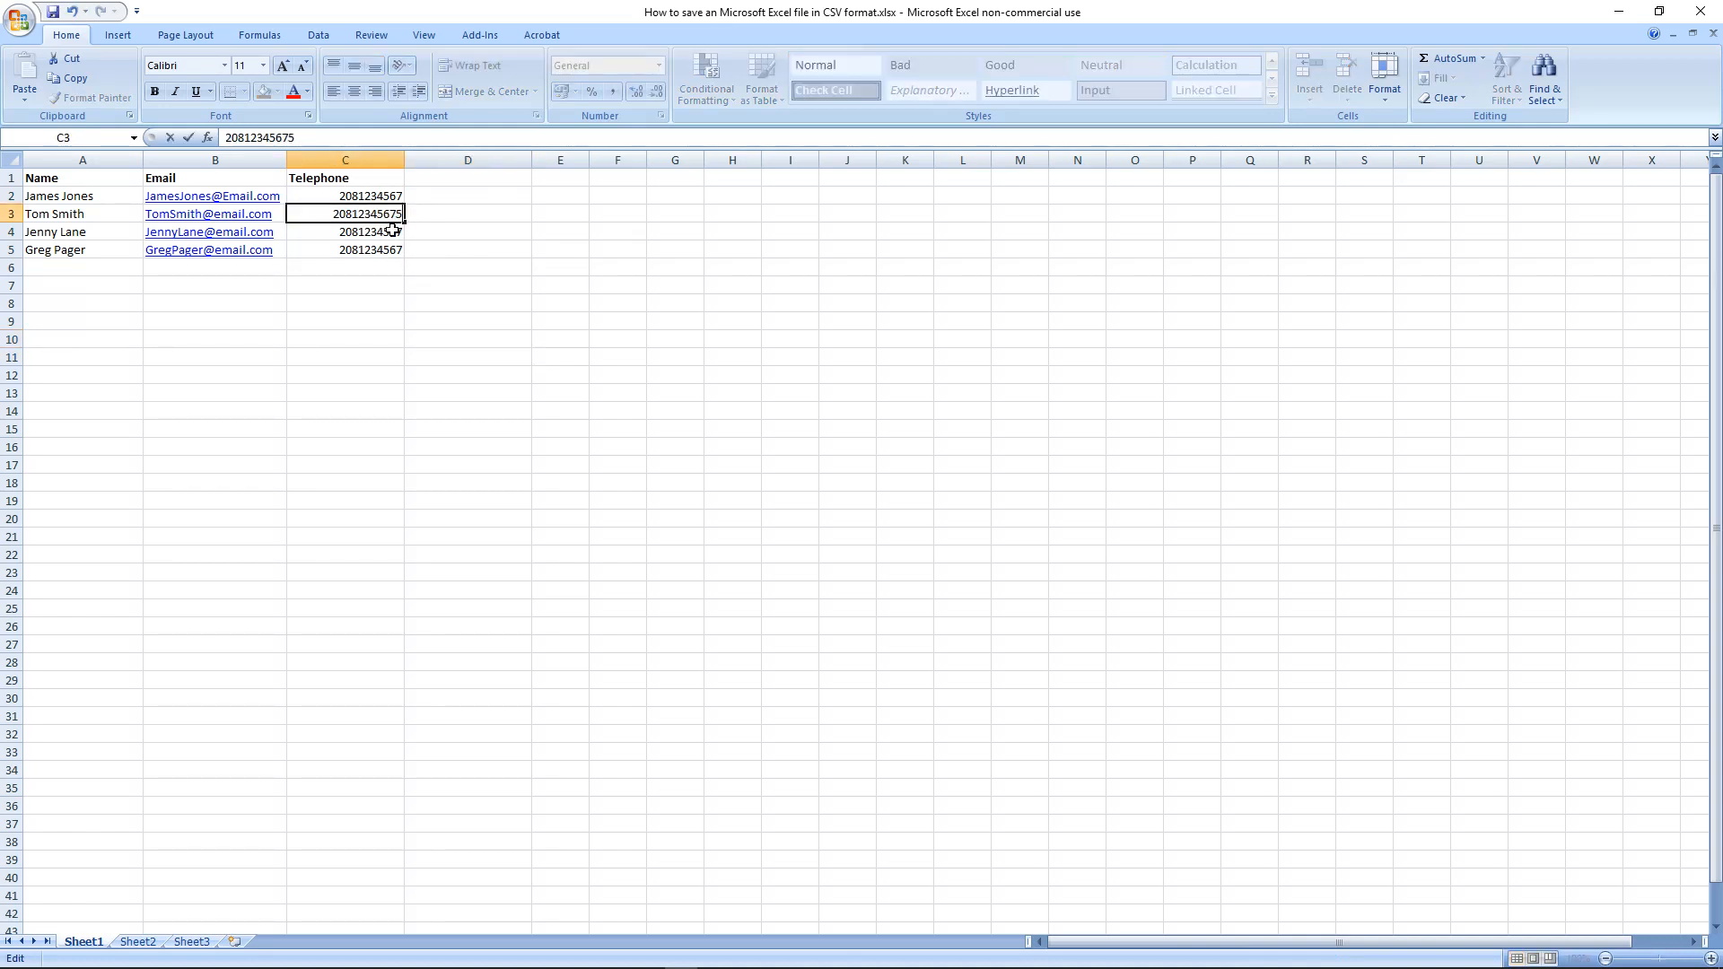
key("Return")
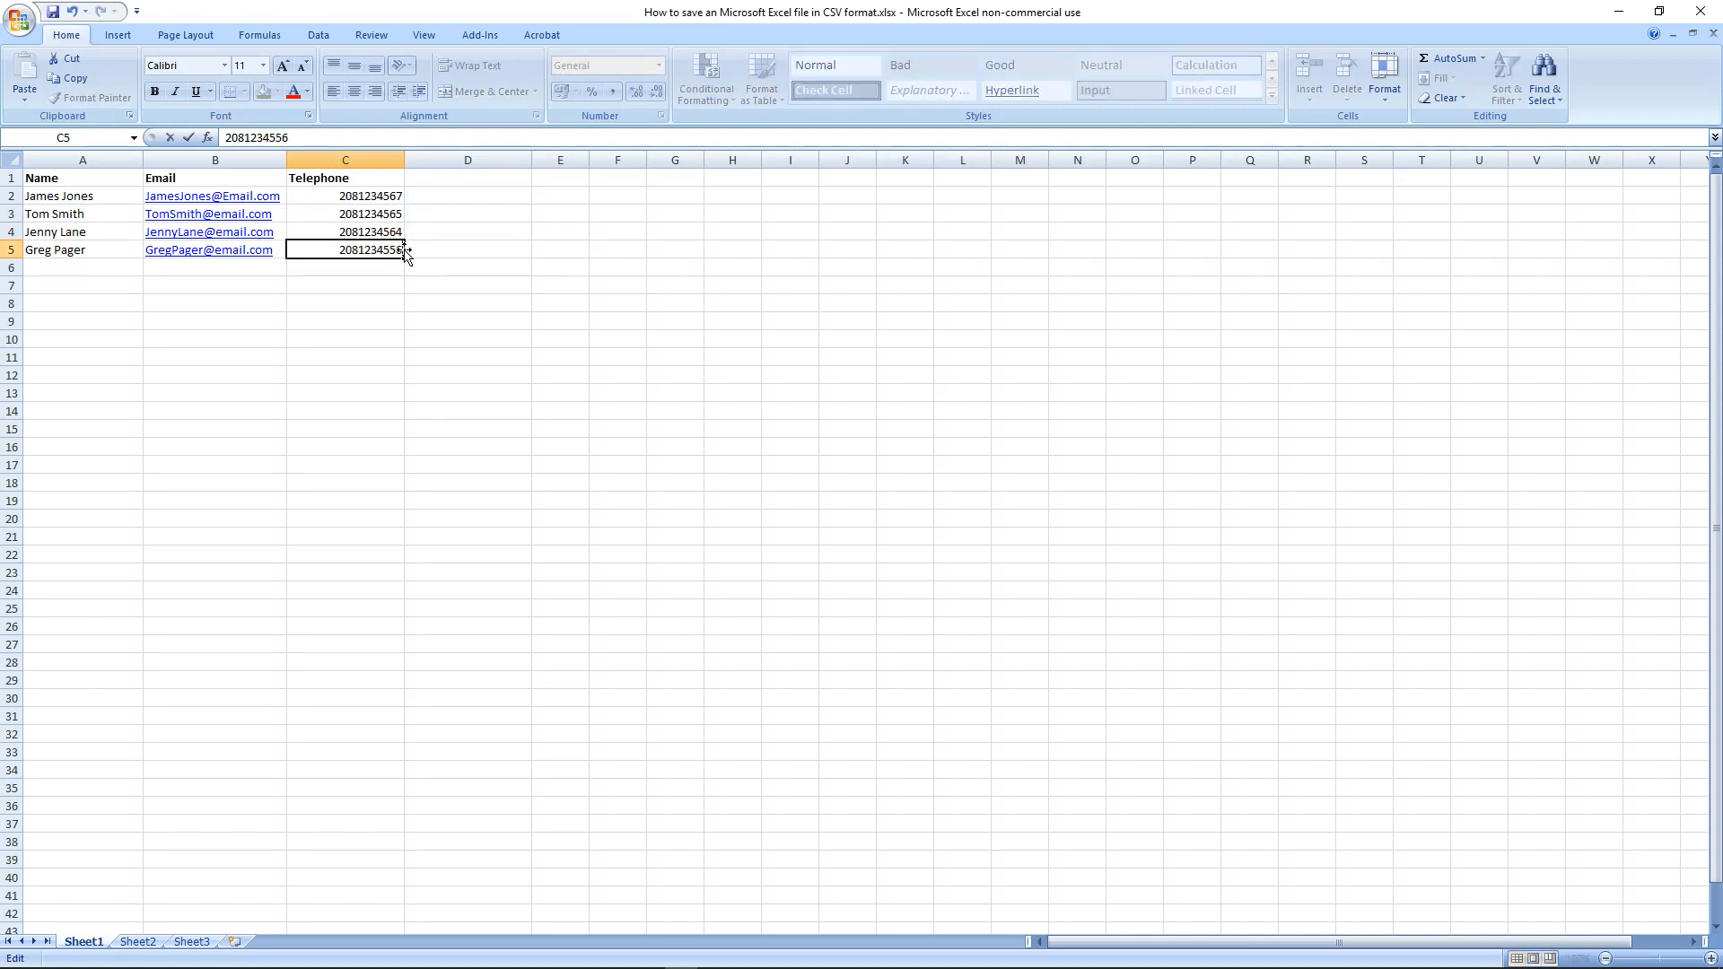
left_click(345, 303)
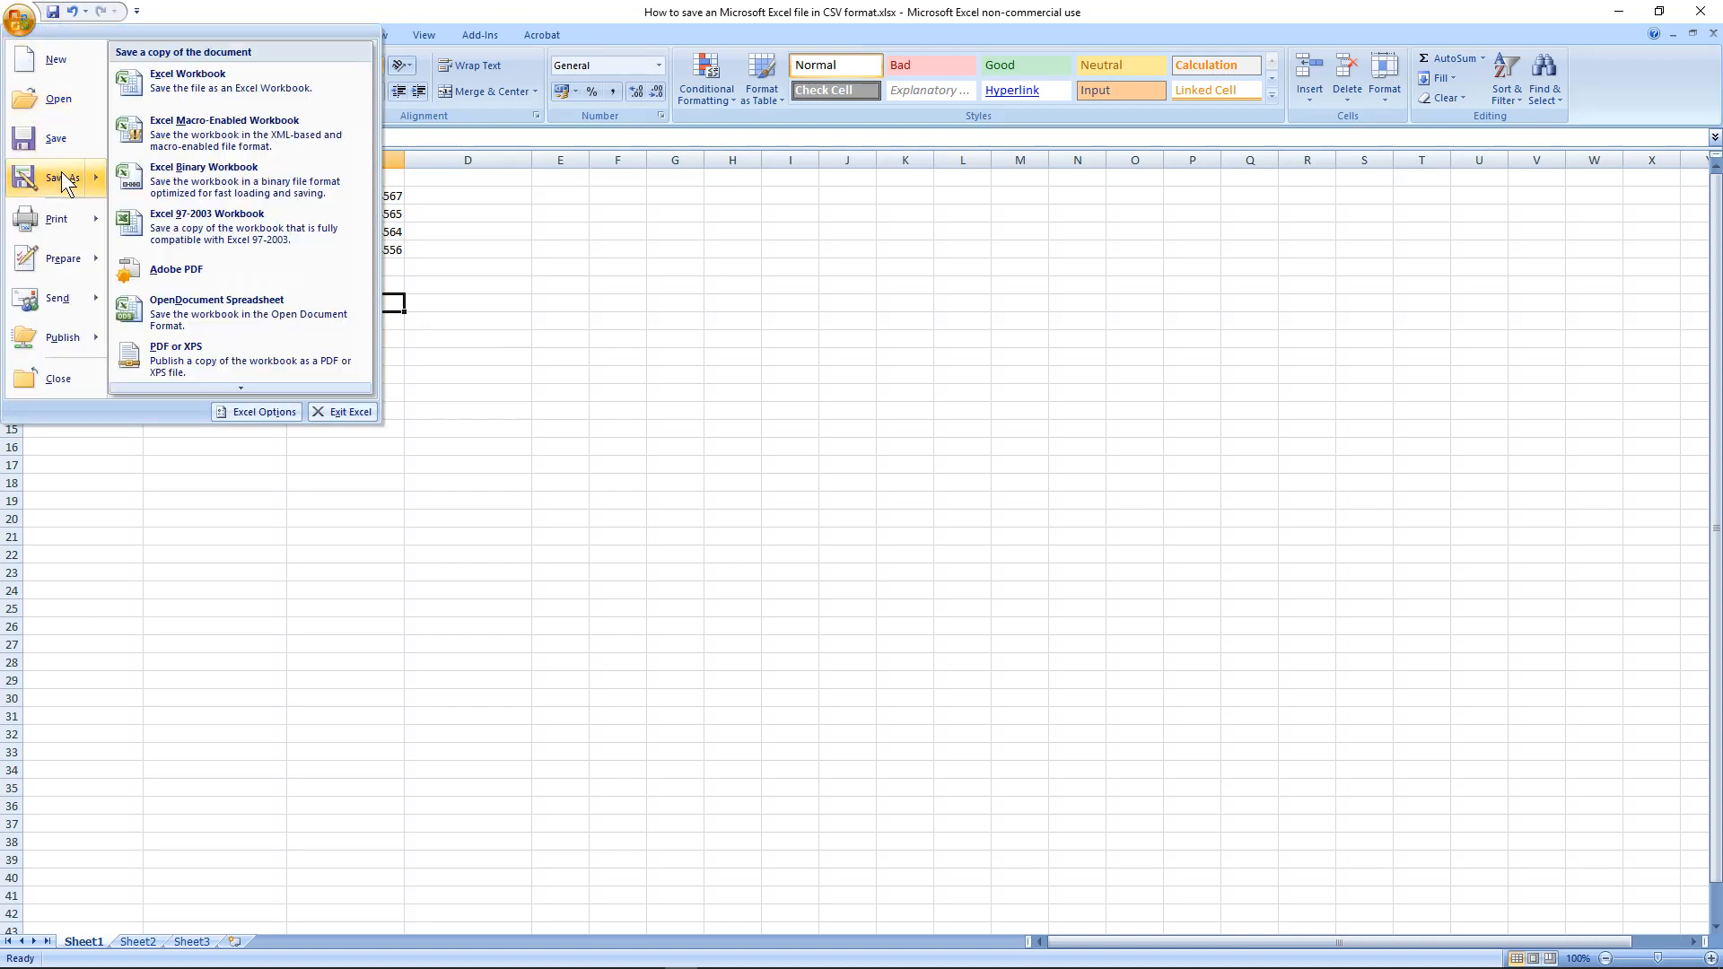
Save a copy as CSV (Comma delimited) (*.csv) under the same file name
left_click(187, 73)
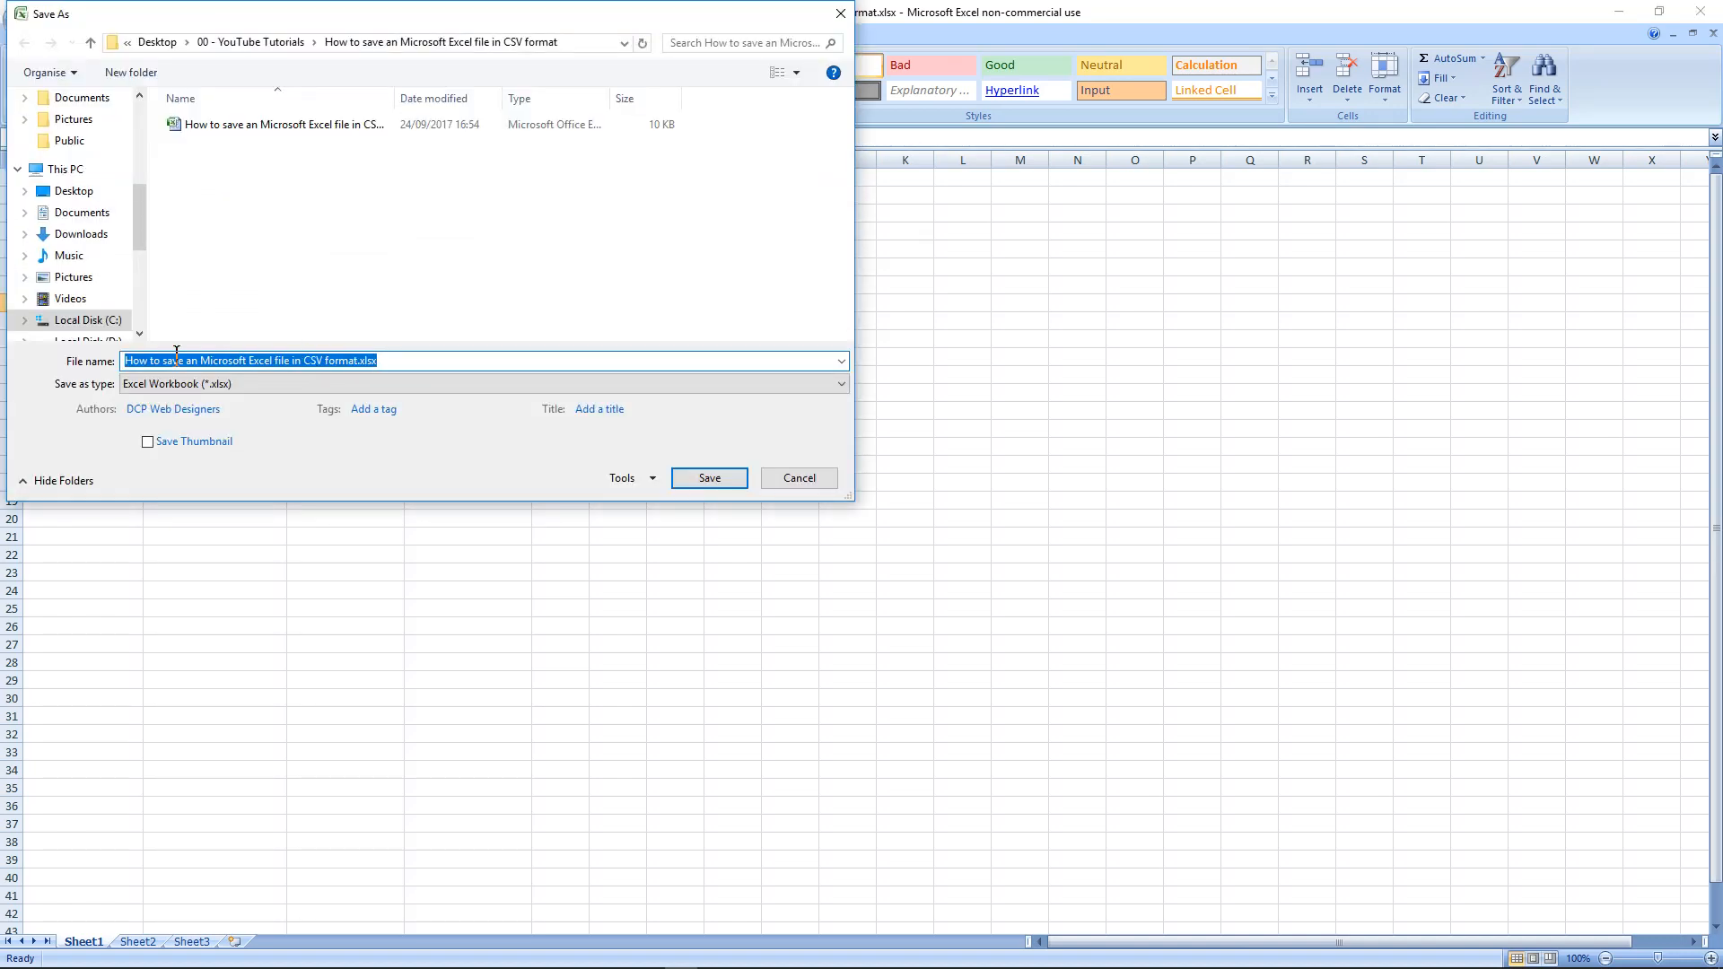
left_click(837, 384)
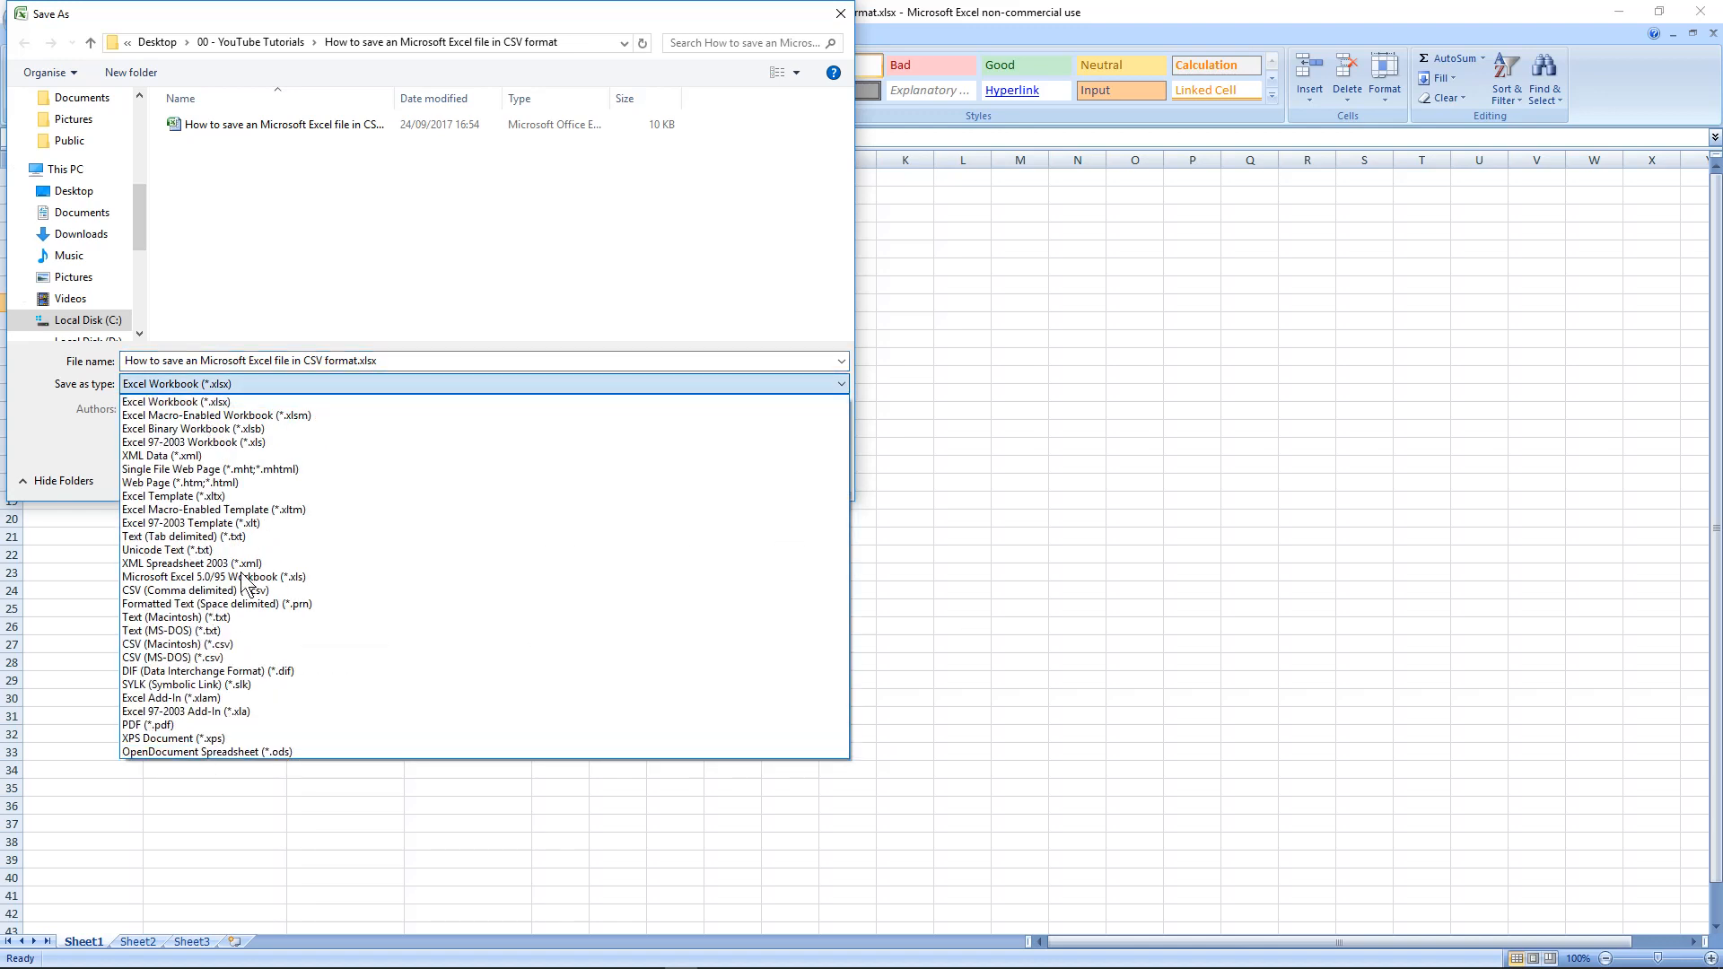
mouse_move(214, 498)
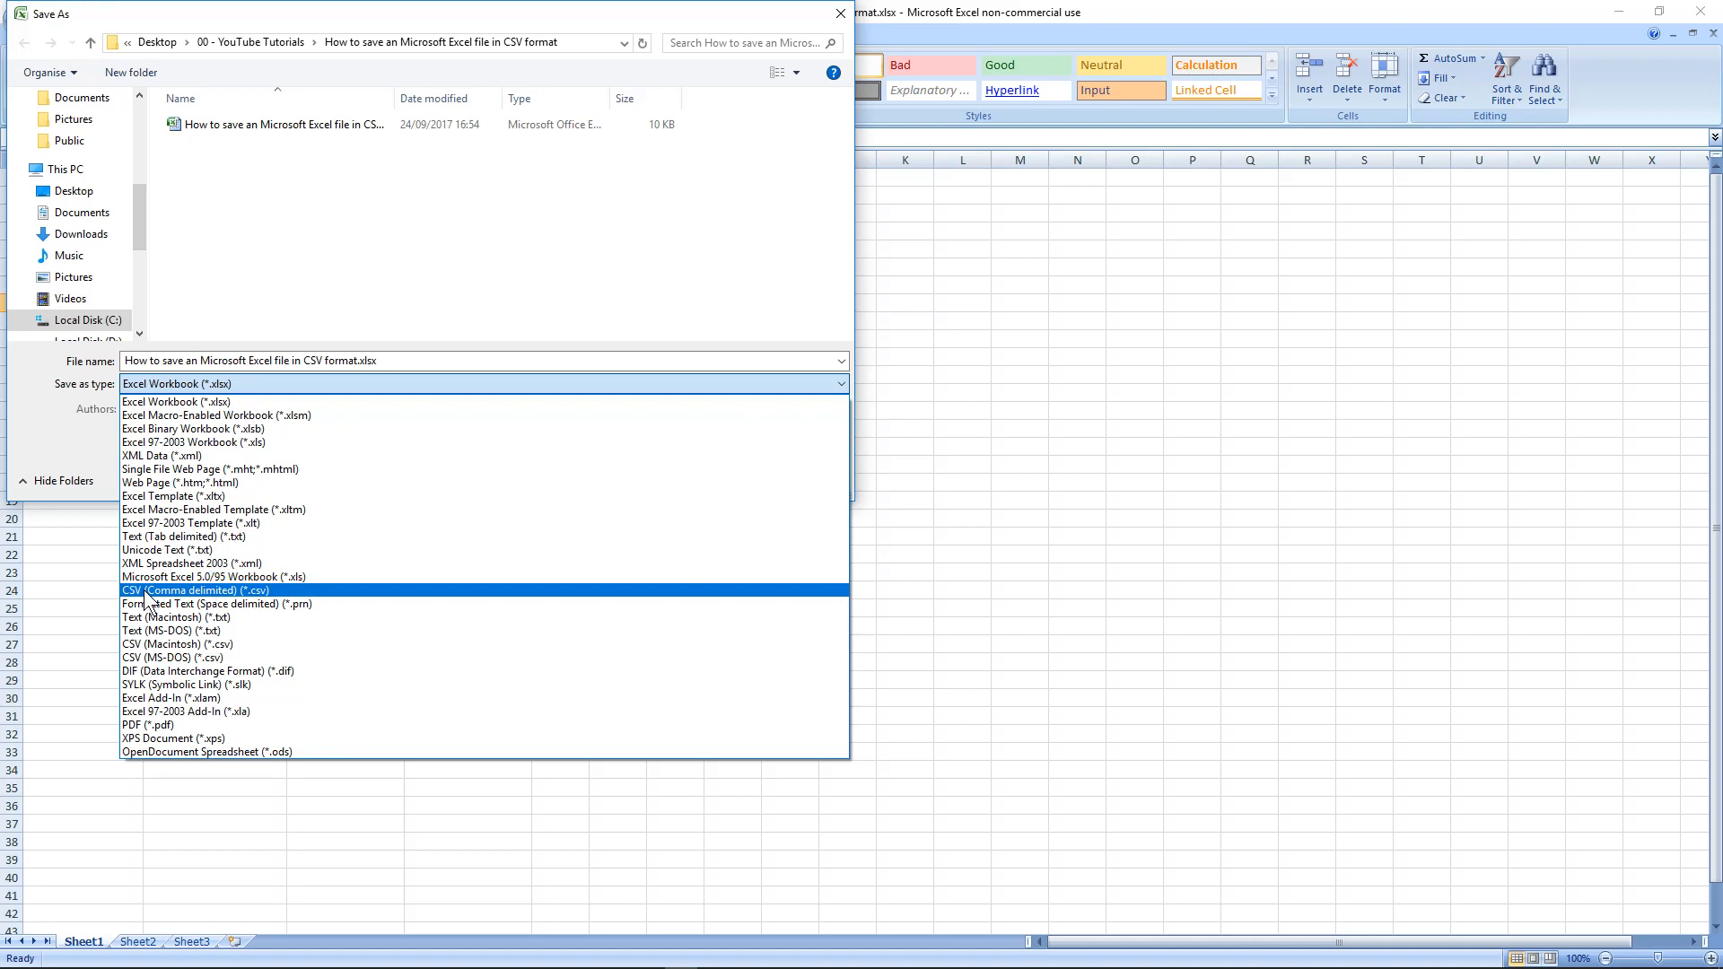
left_click(195, 591)
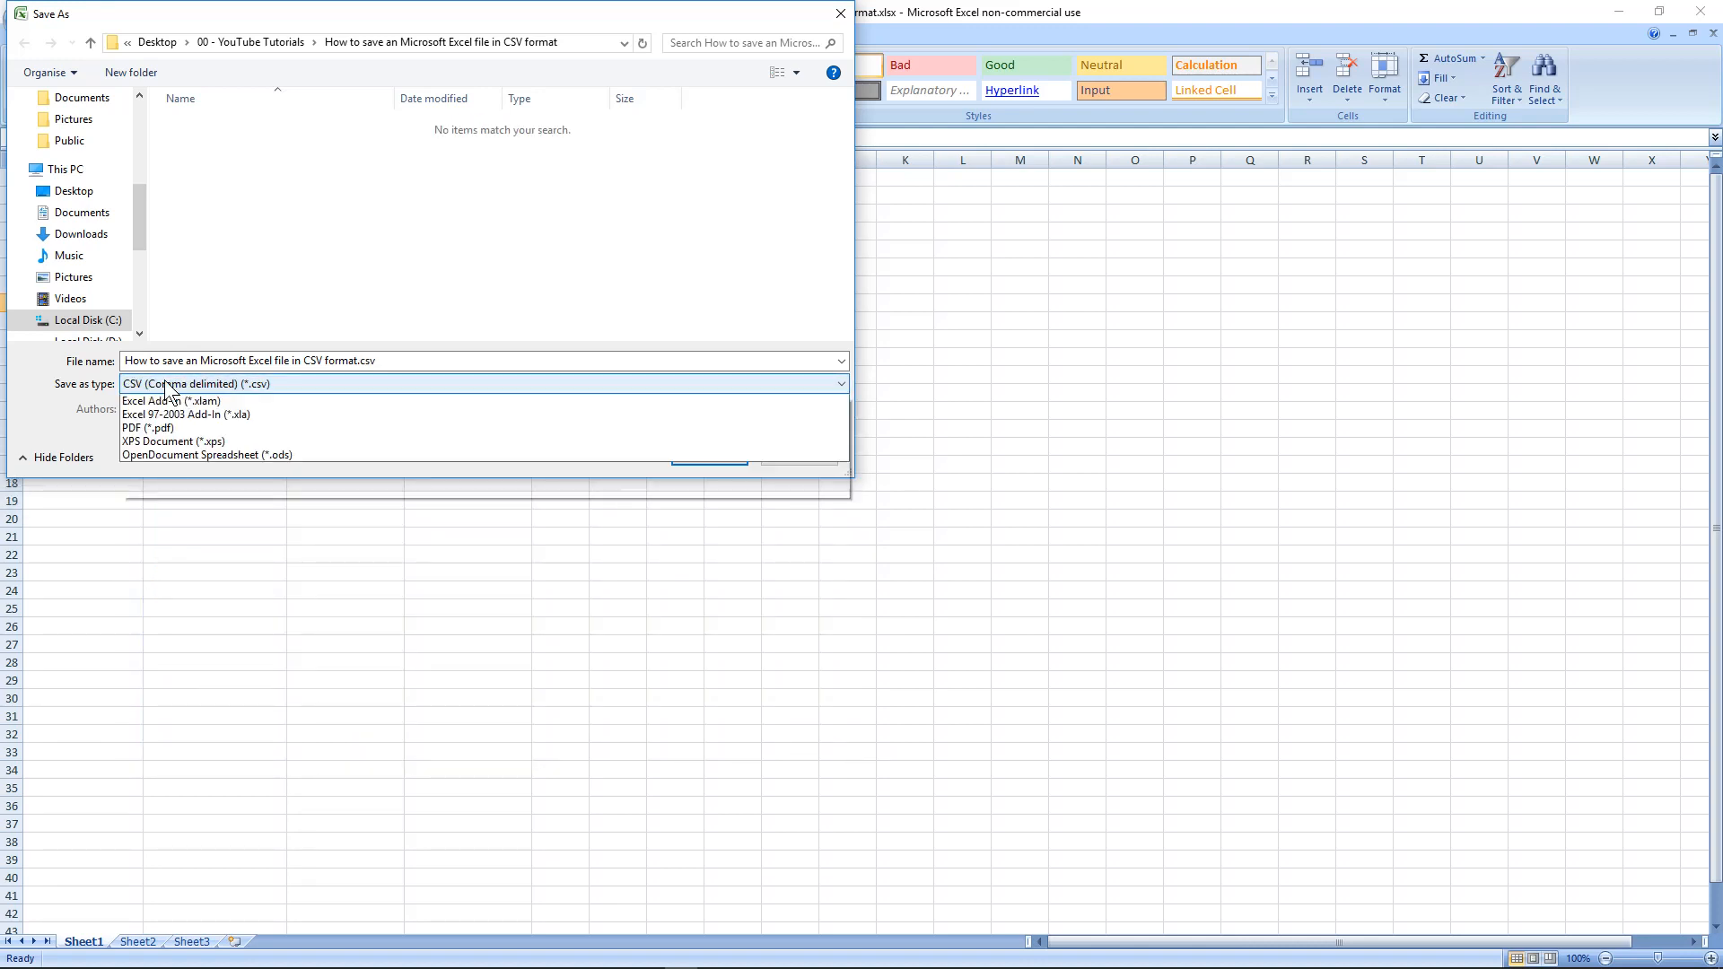
left_click(841, 383)
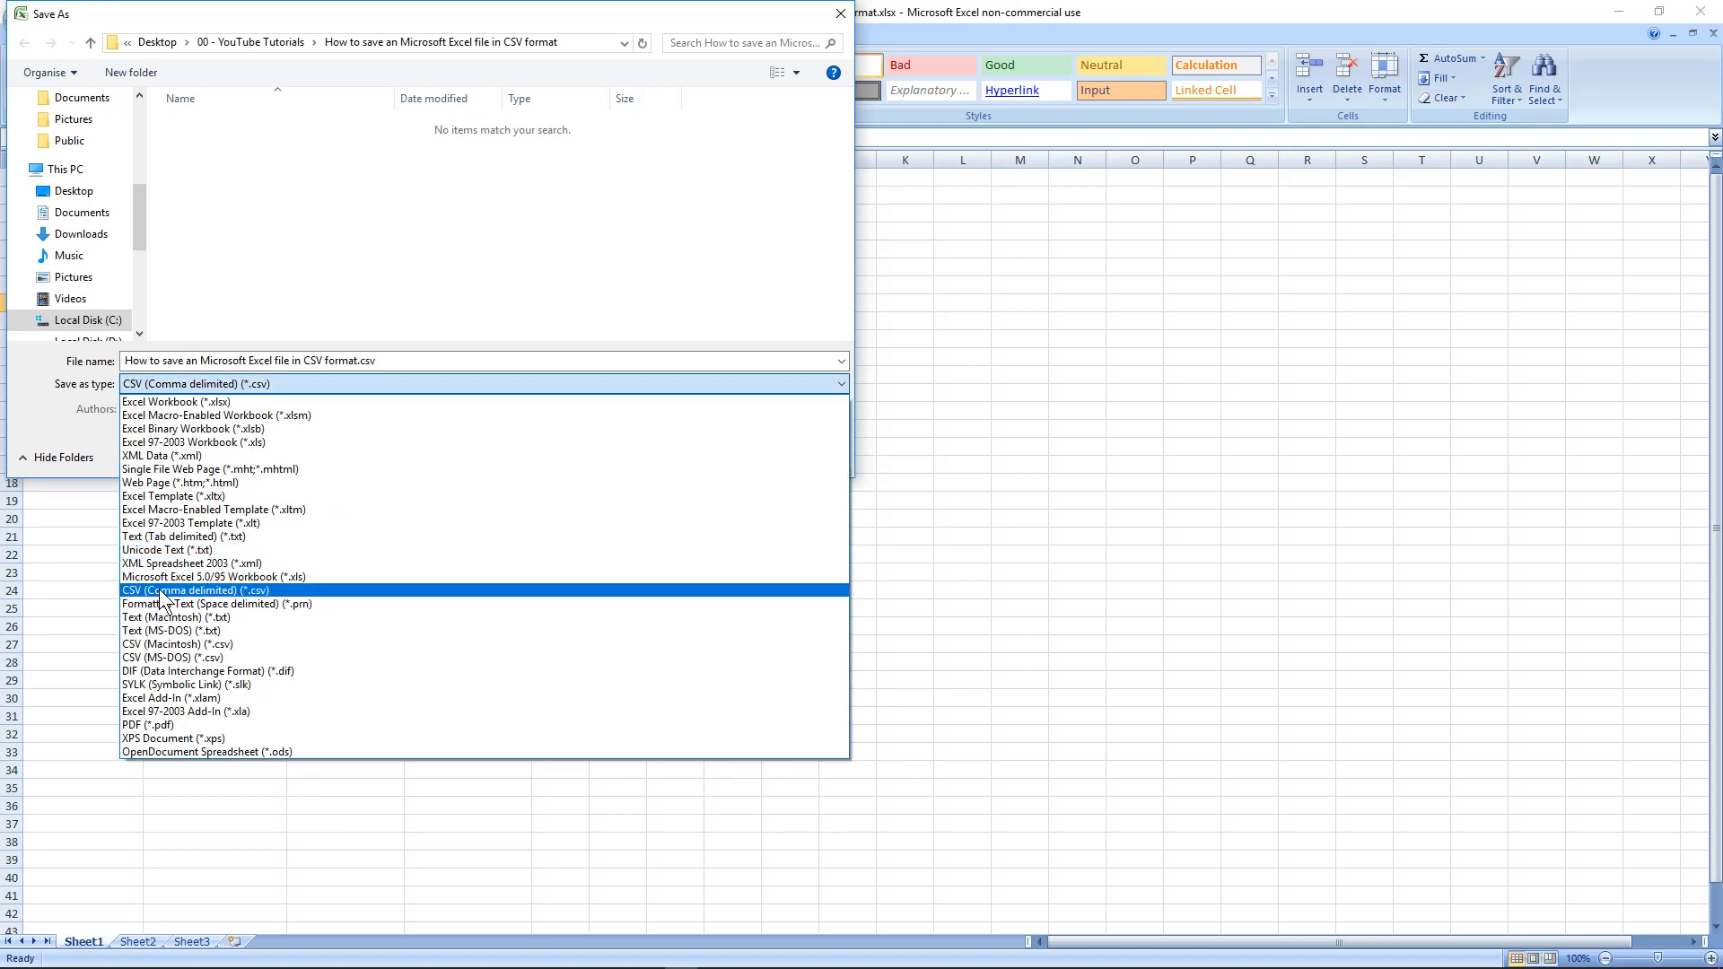
left_click(195, 590)
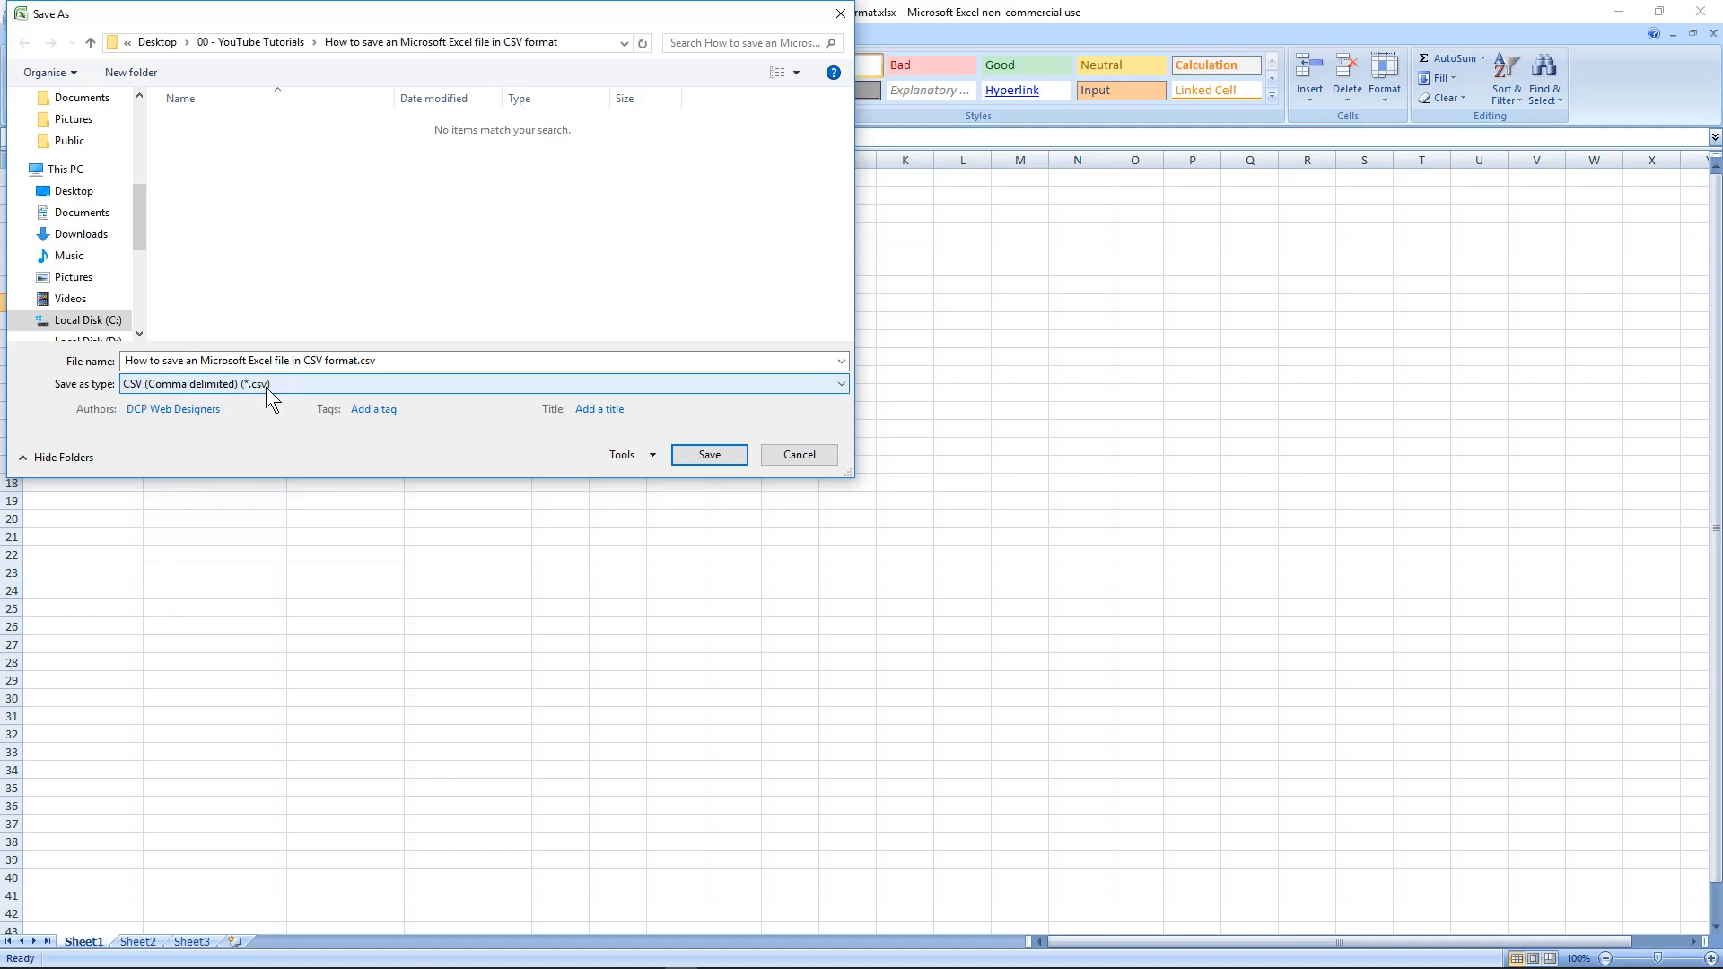
left_click(708, 454)
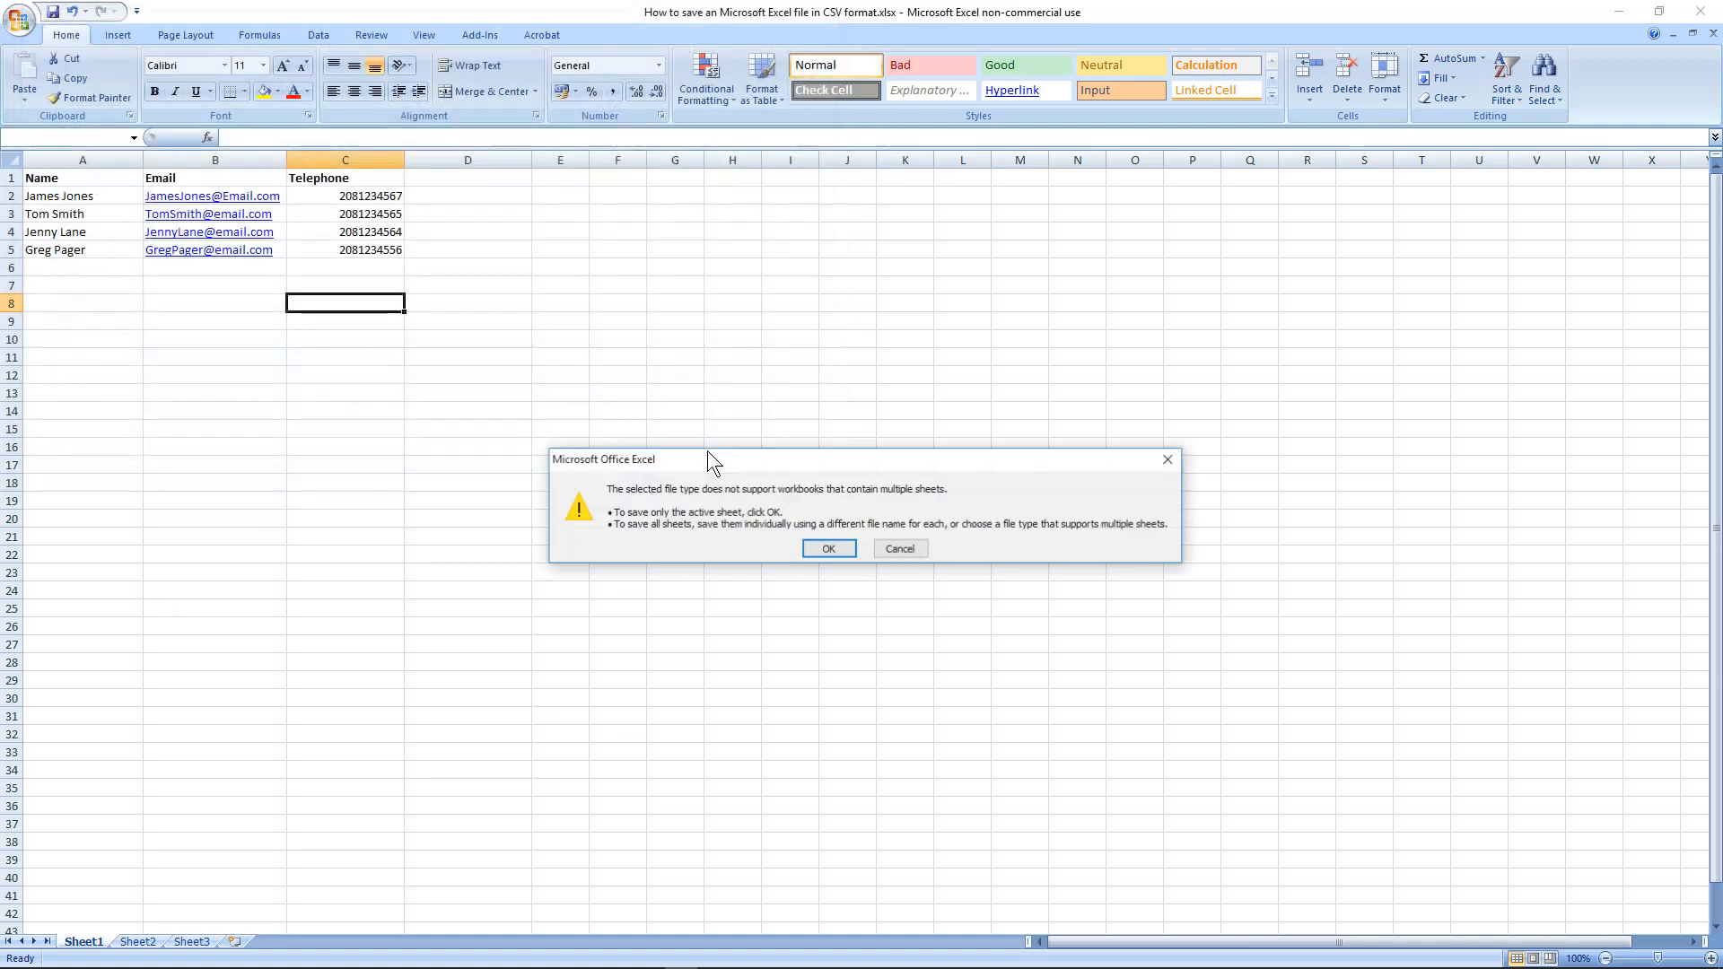
mouse_move(793, 474)
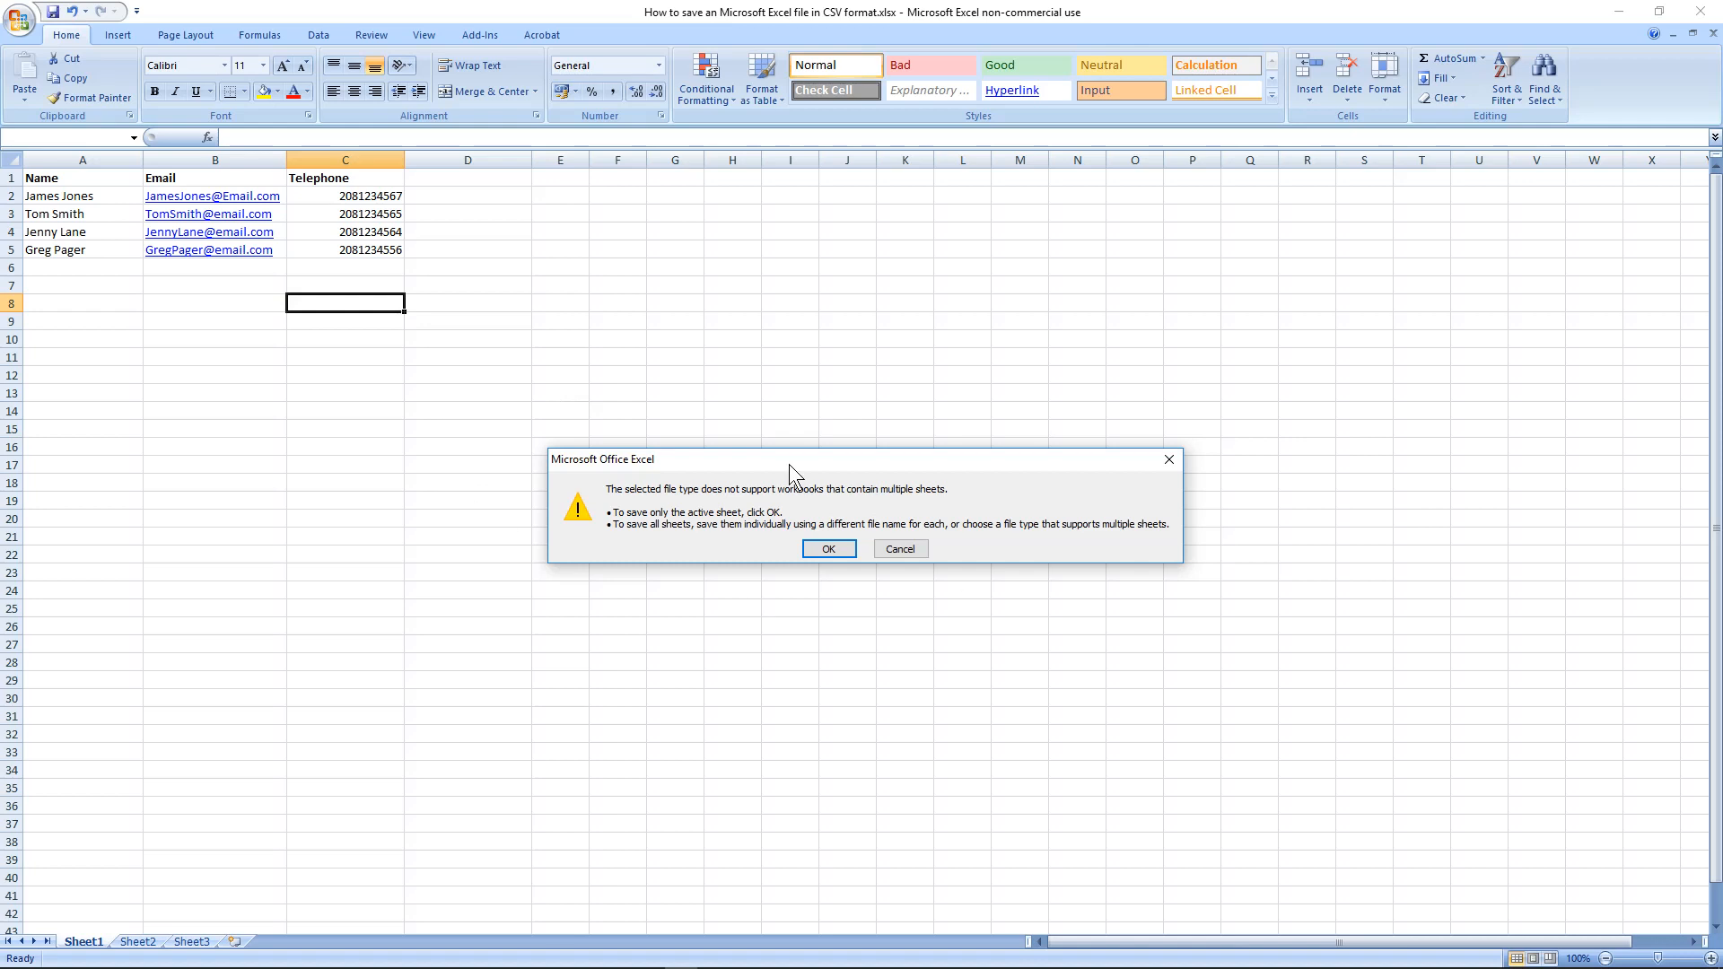
mouse_move(459, 358)
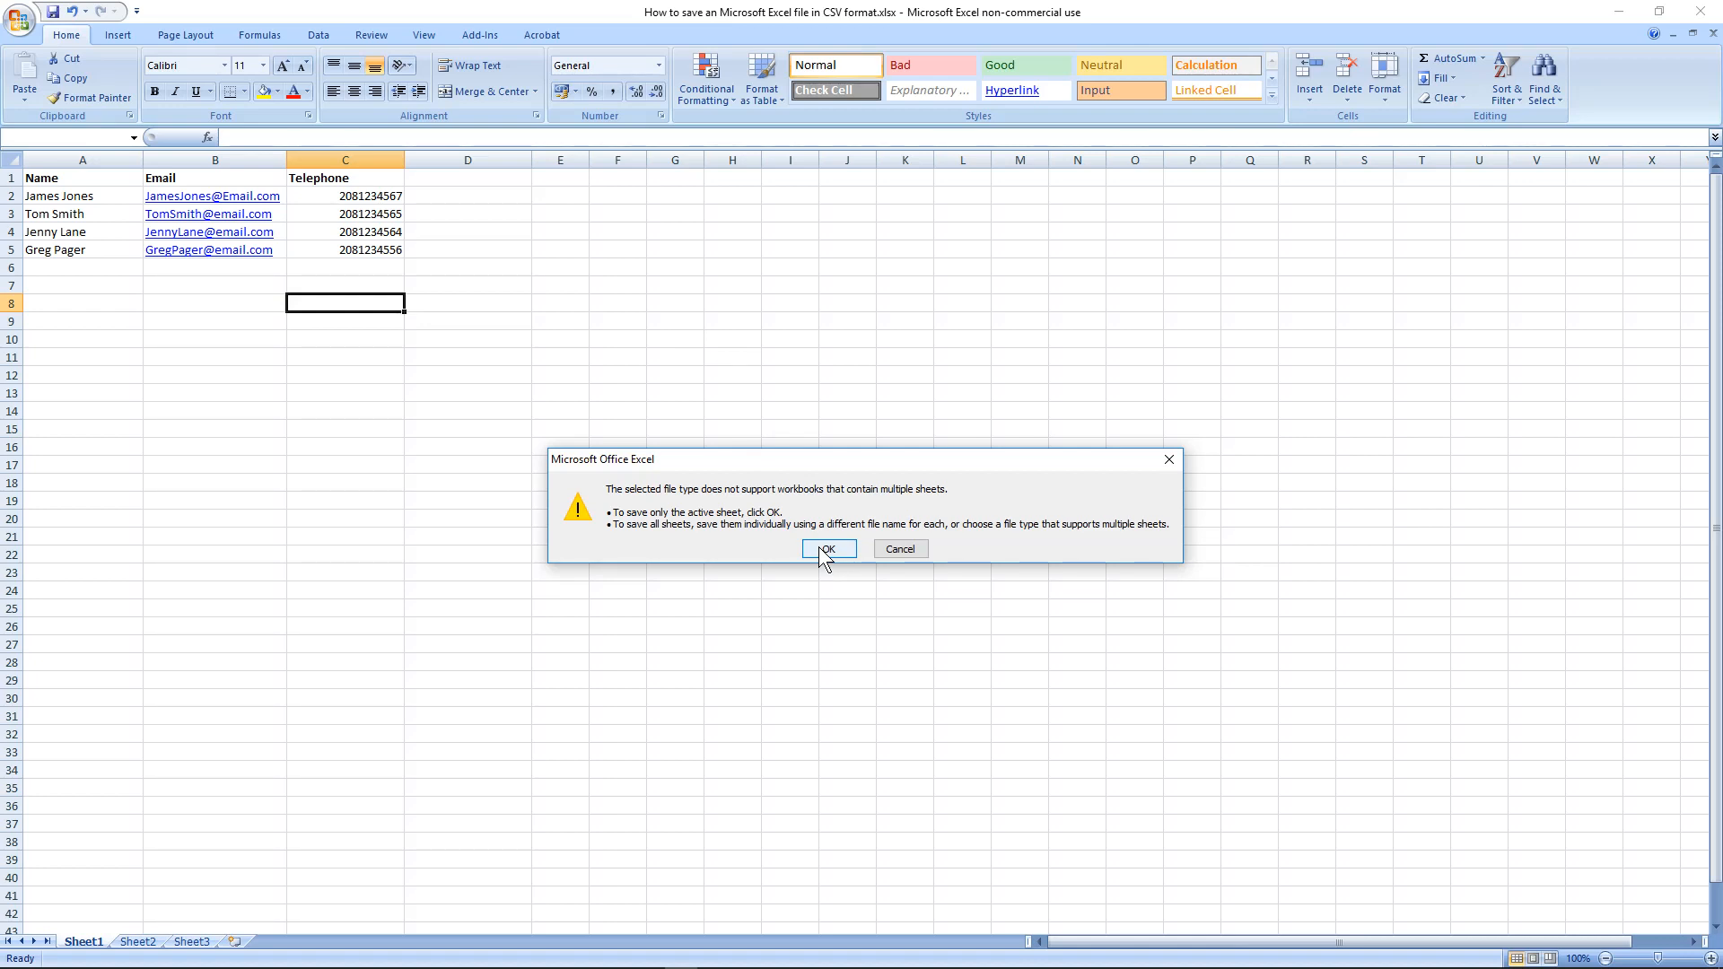
Save only the active sheet in CSV format, then close the workbook saving changes
left_click(827, 548)
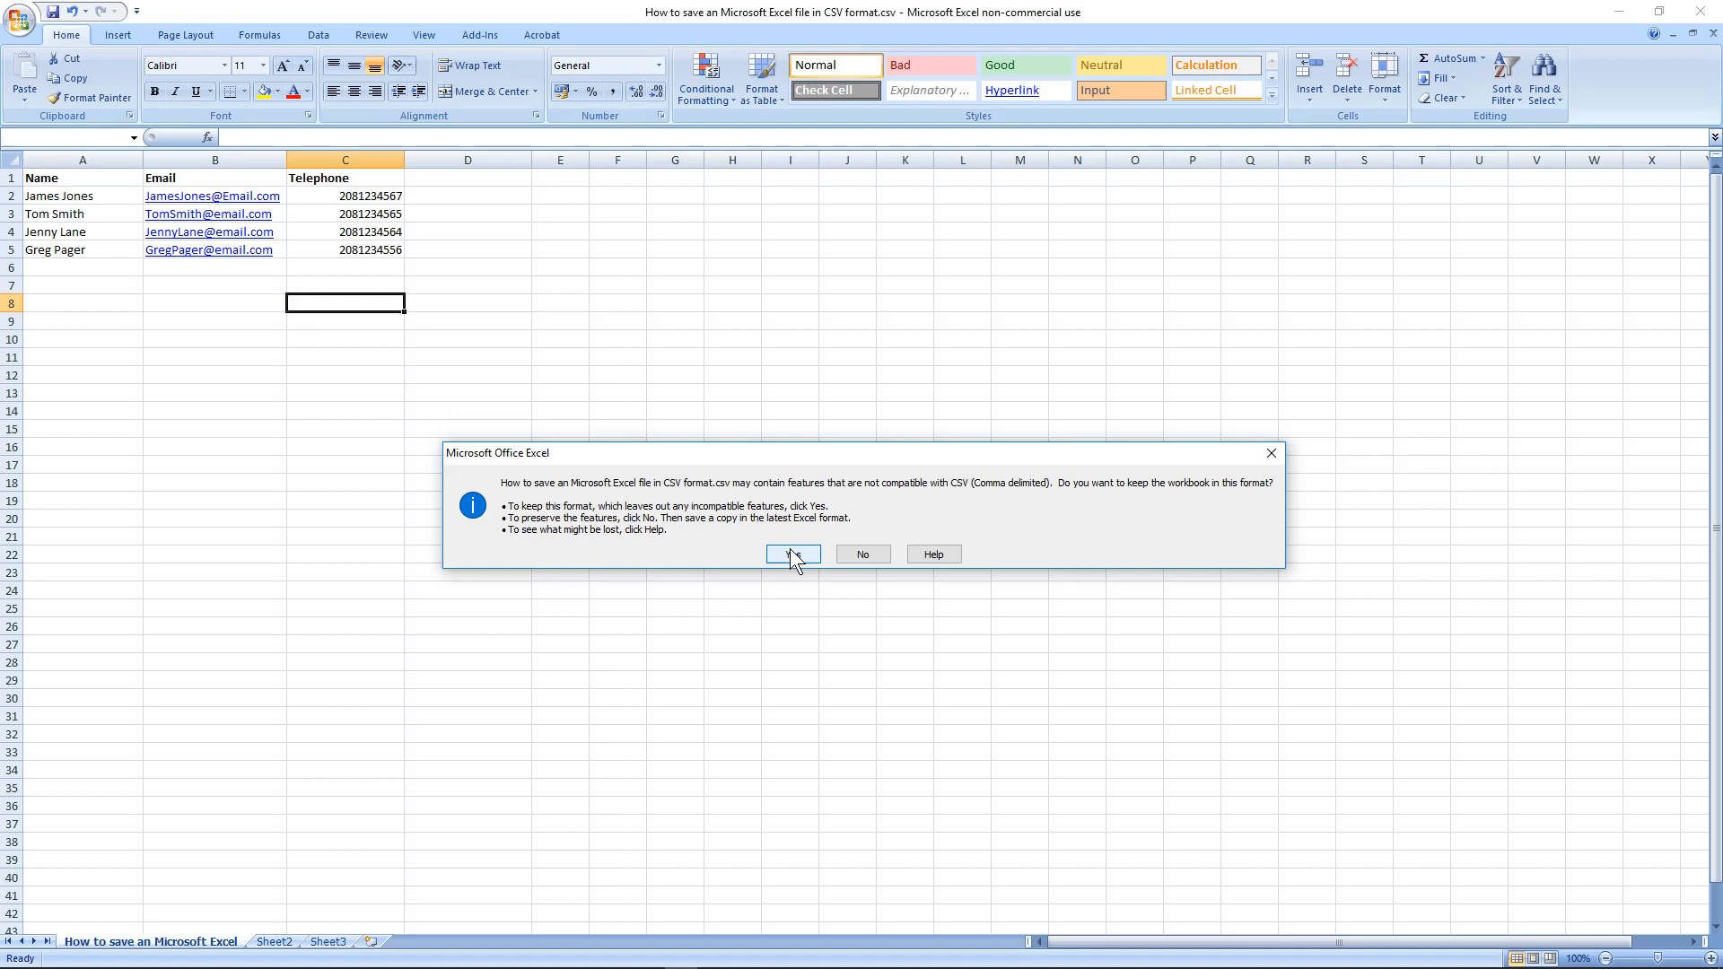
left_click(793, 553)
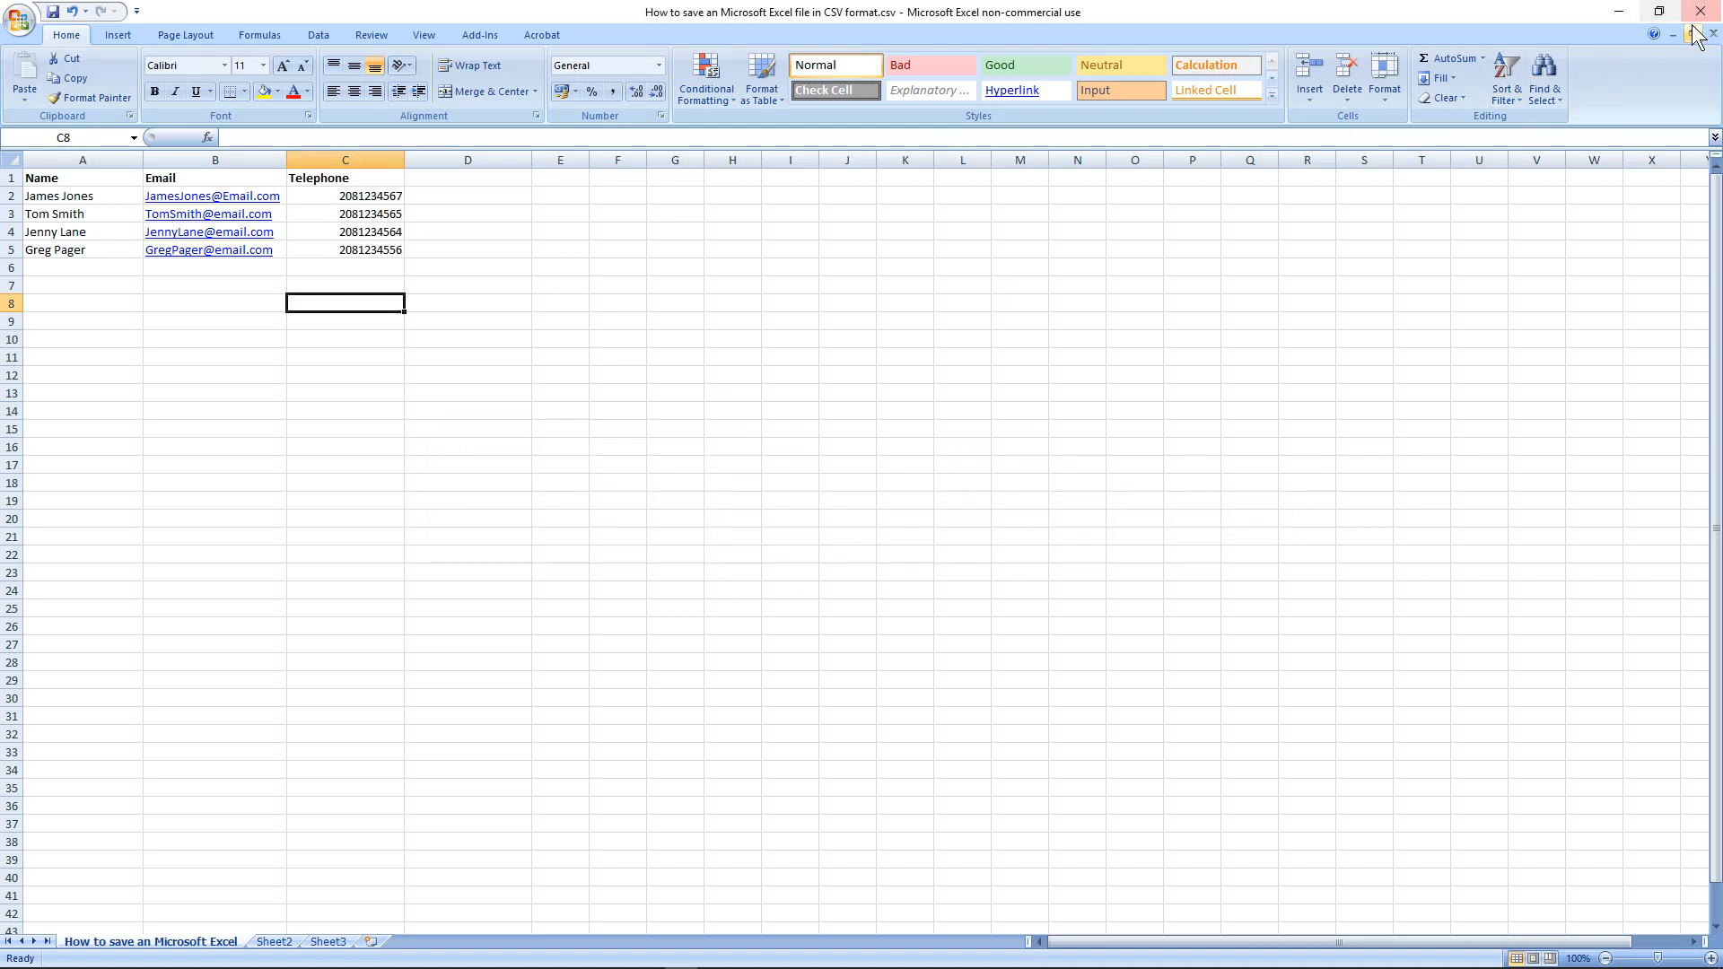
left_click(1710, 11)
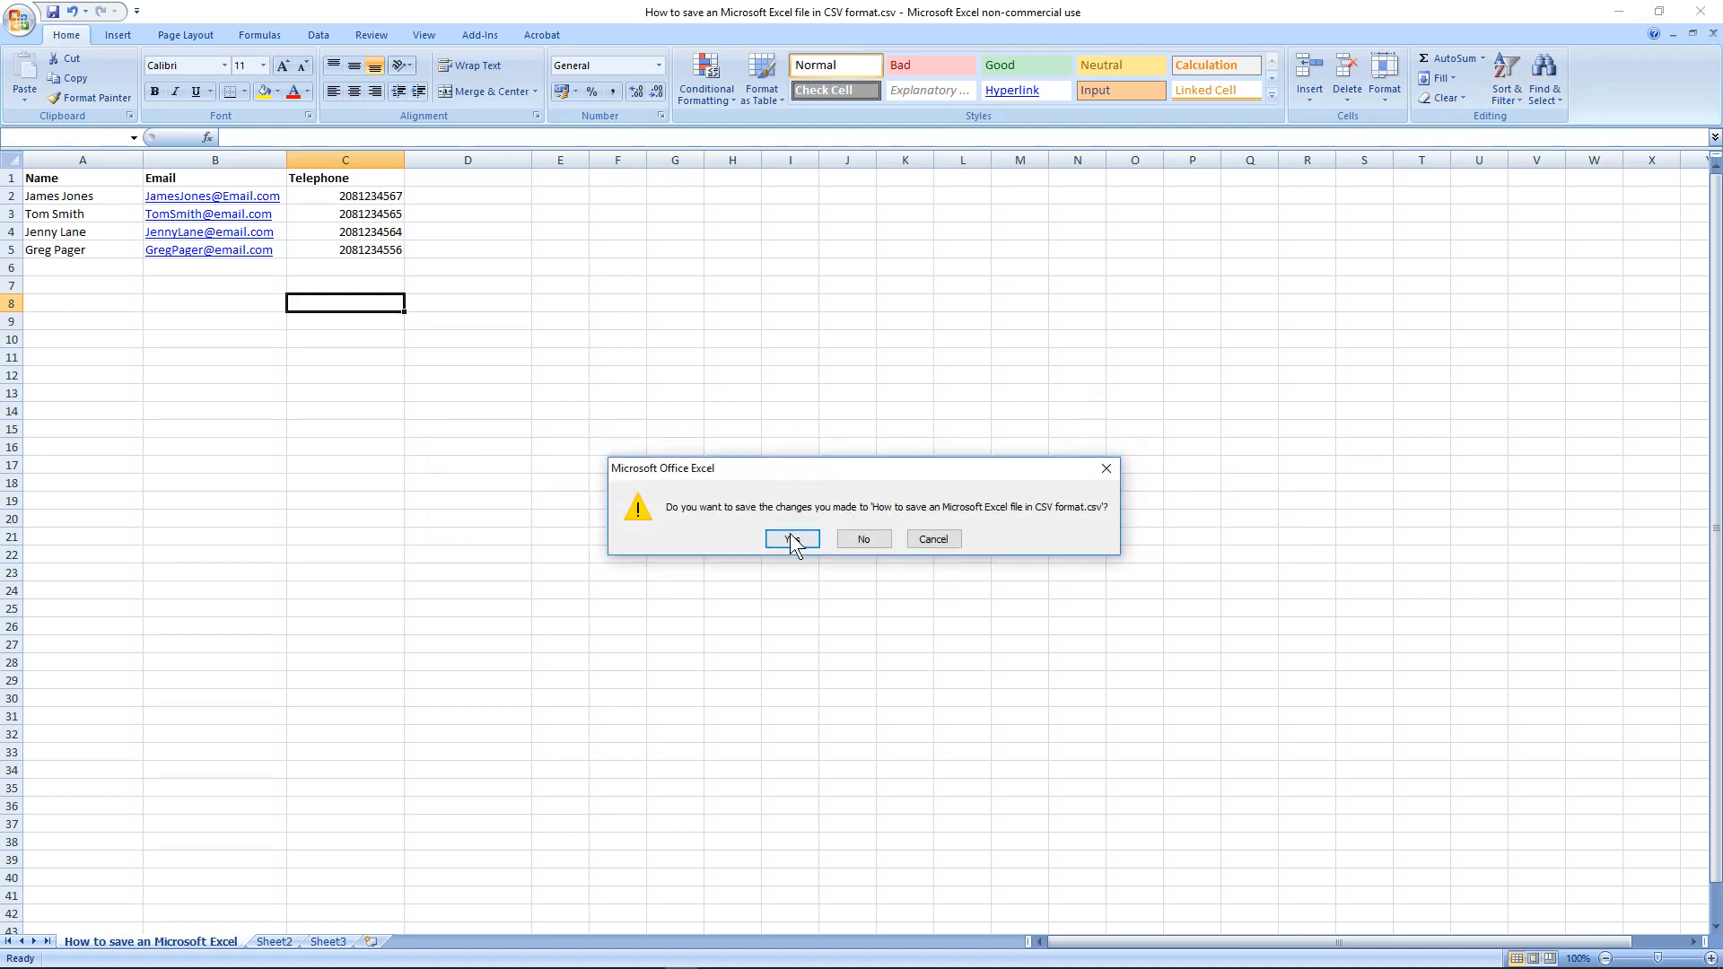
left_click(791, 539)
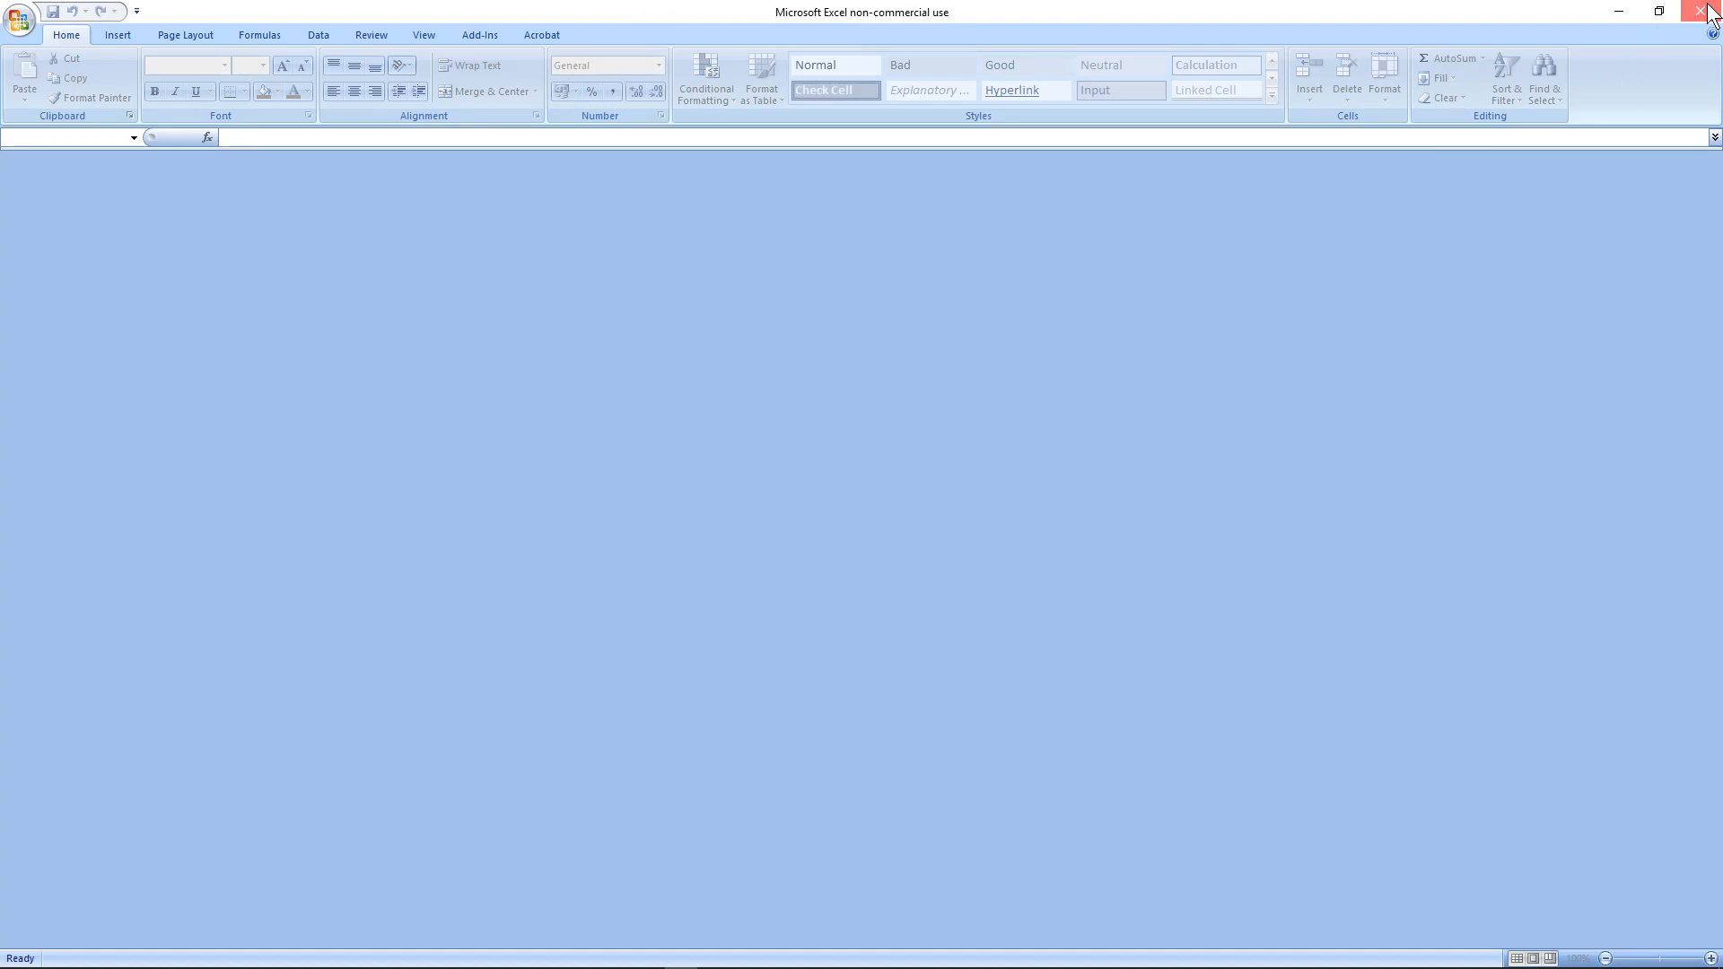
Close Excel, sort the folder by Name, and reopen the .xlsx contact workbook
left_click(1711, 11)
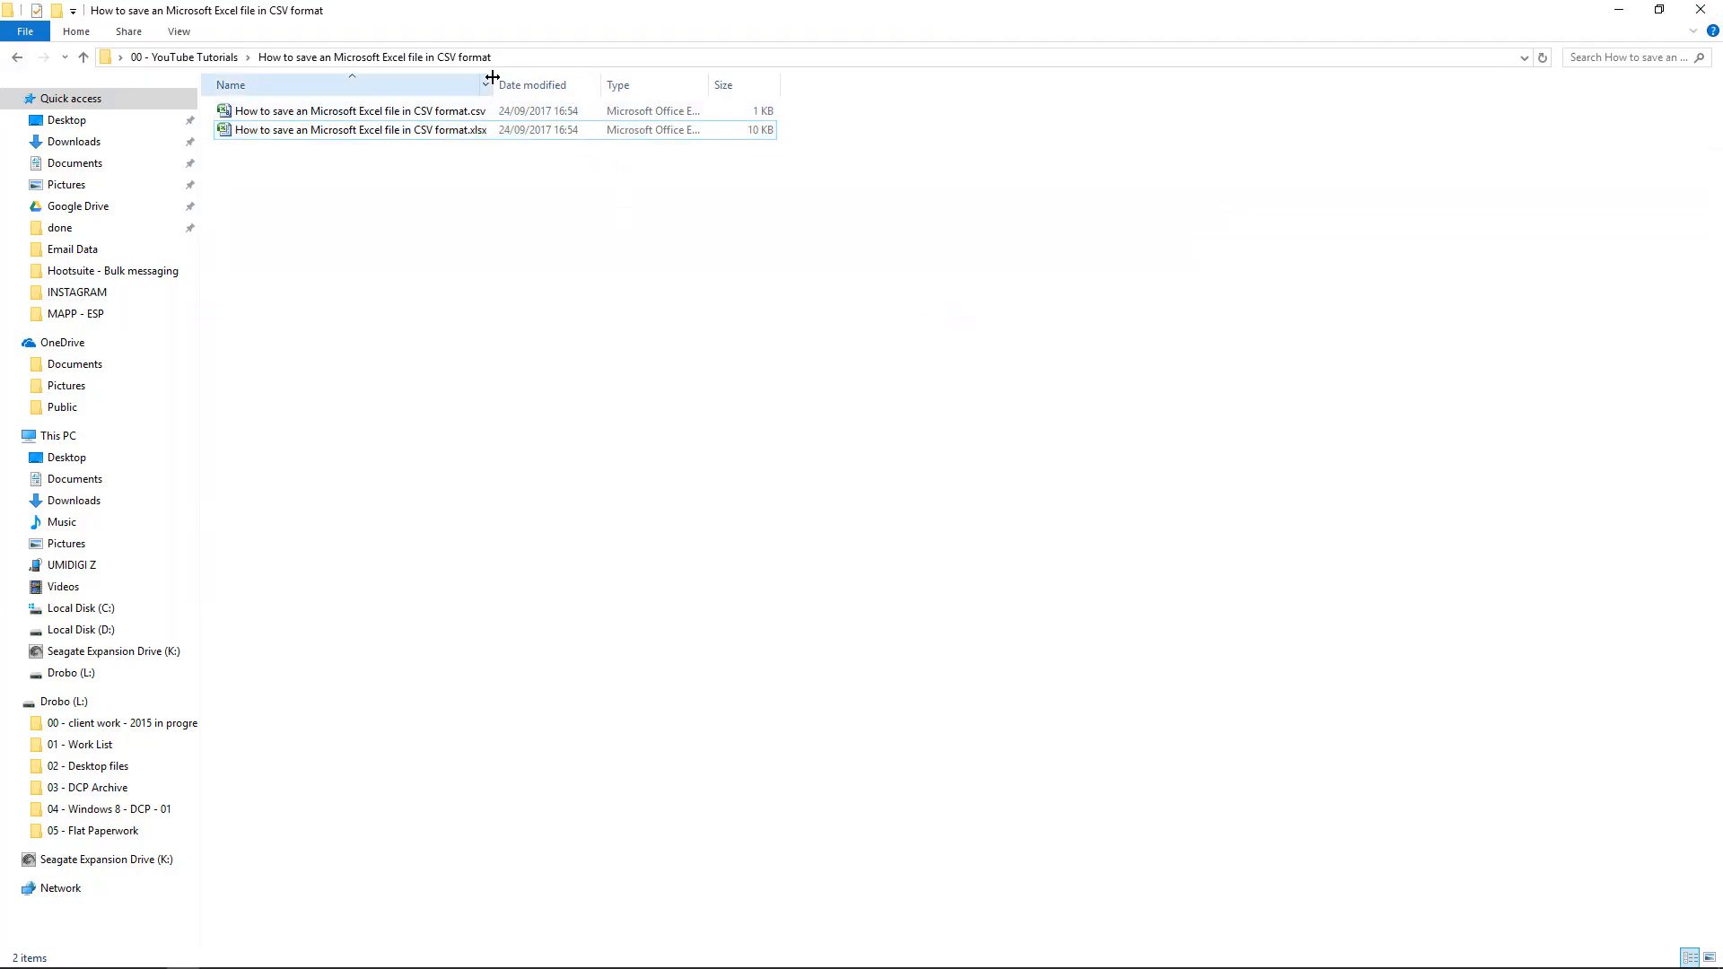
left_click(358, 129)
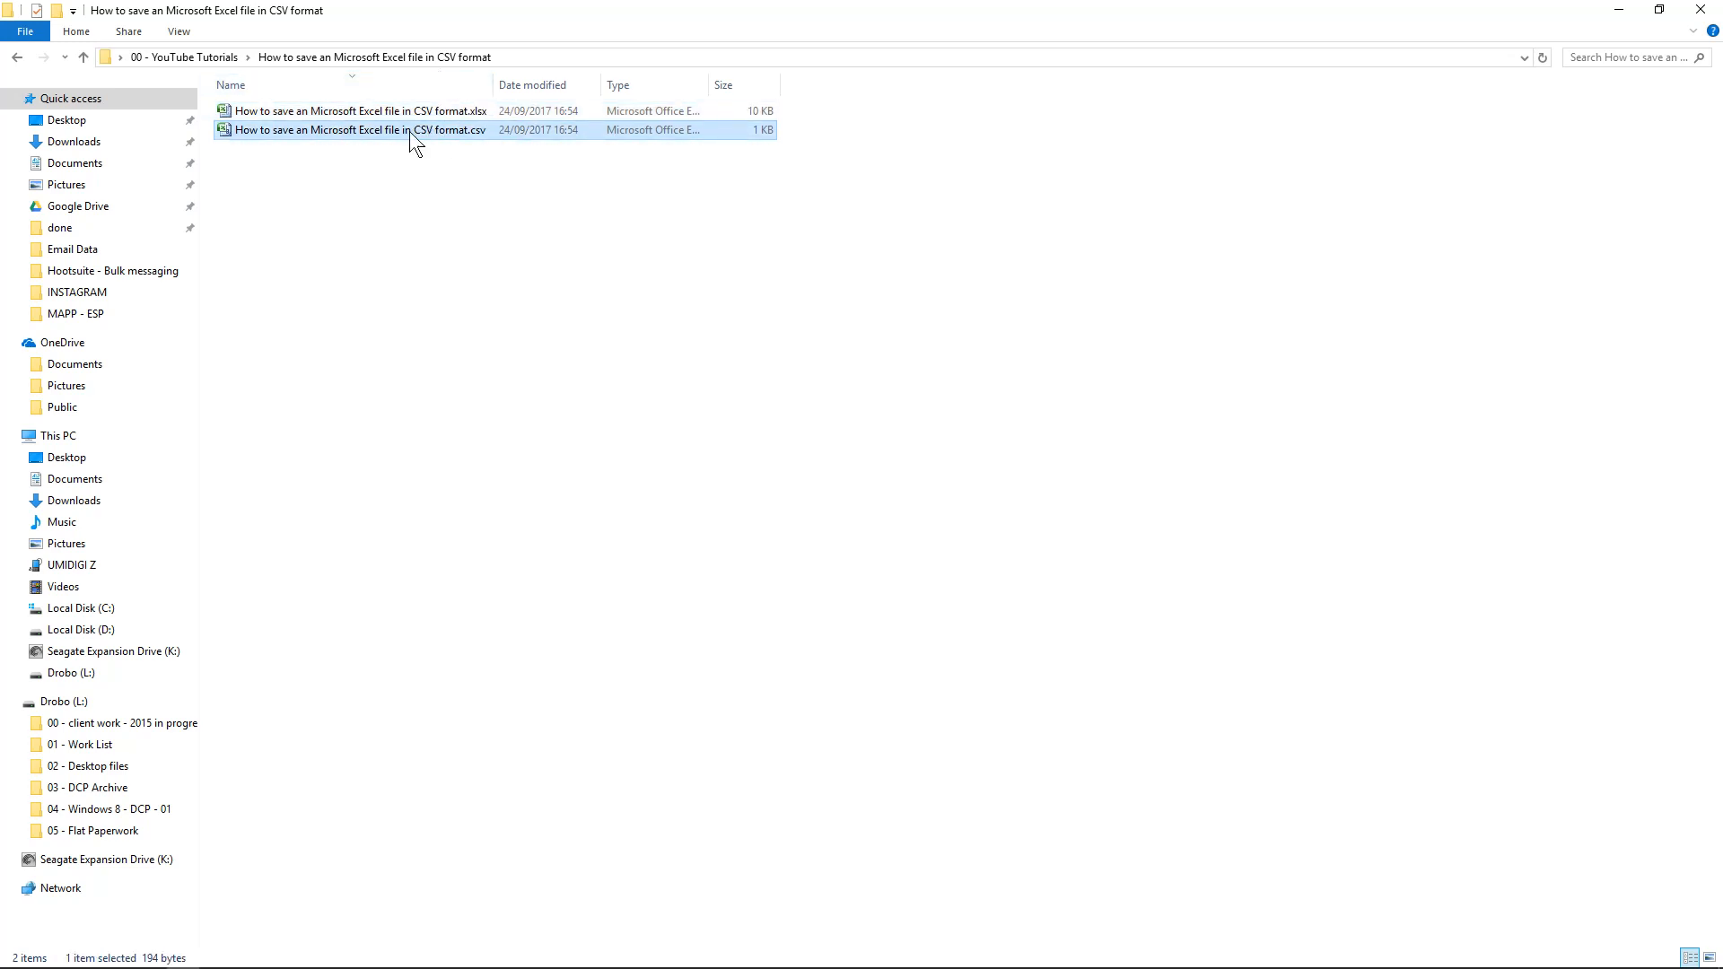
left_click(359, 110)
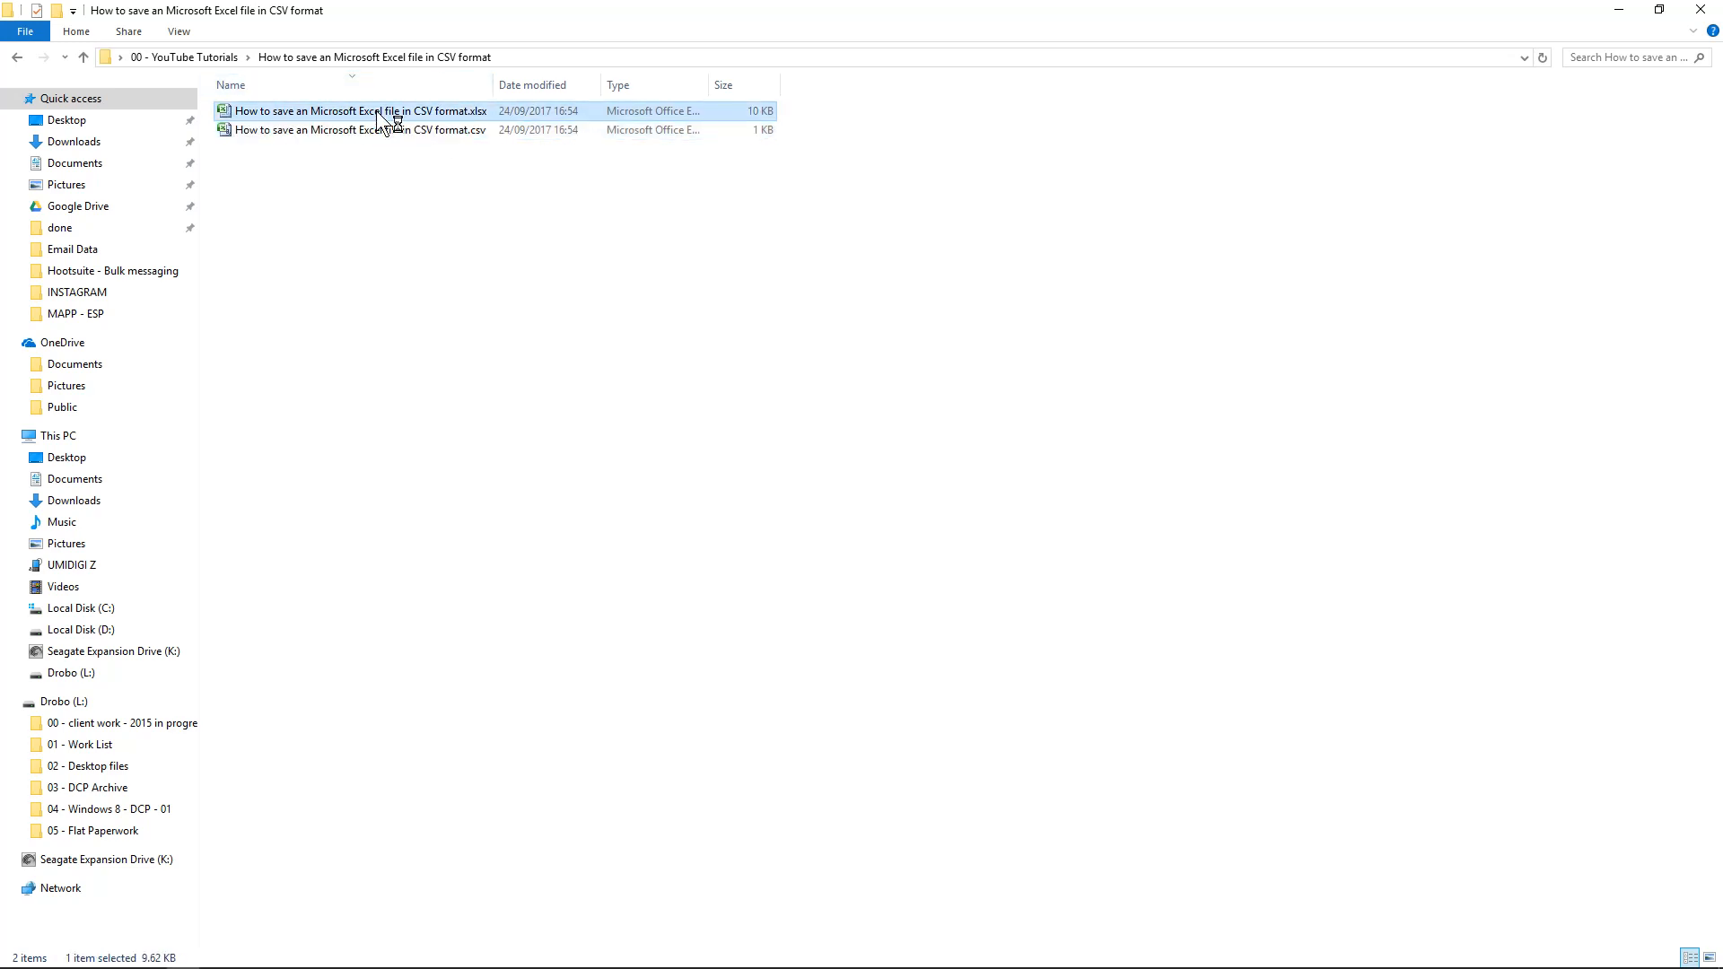
double_click(360, 110)
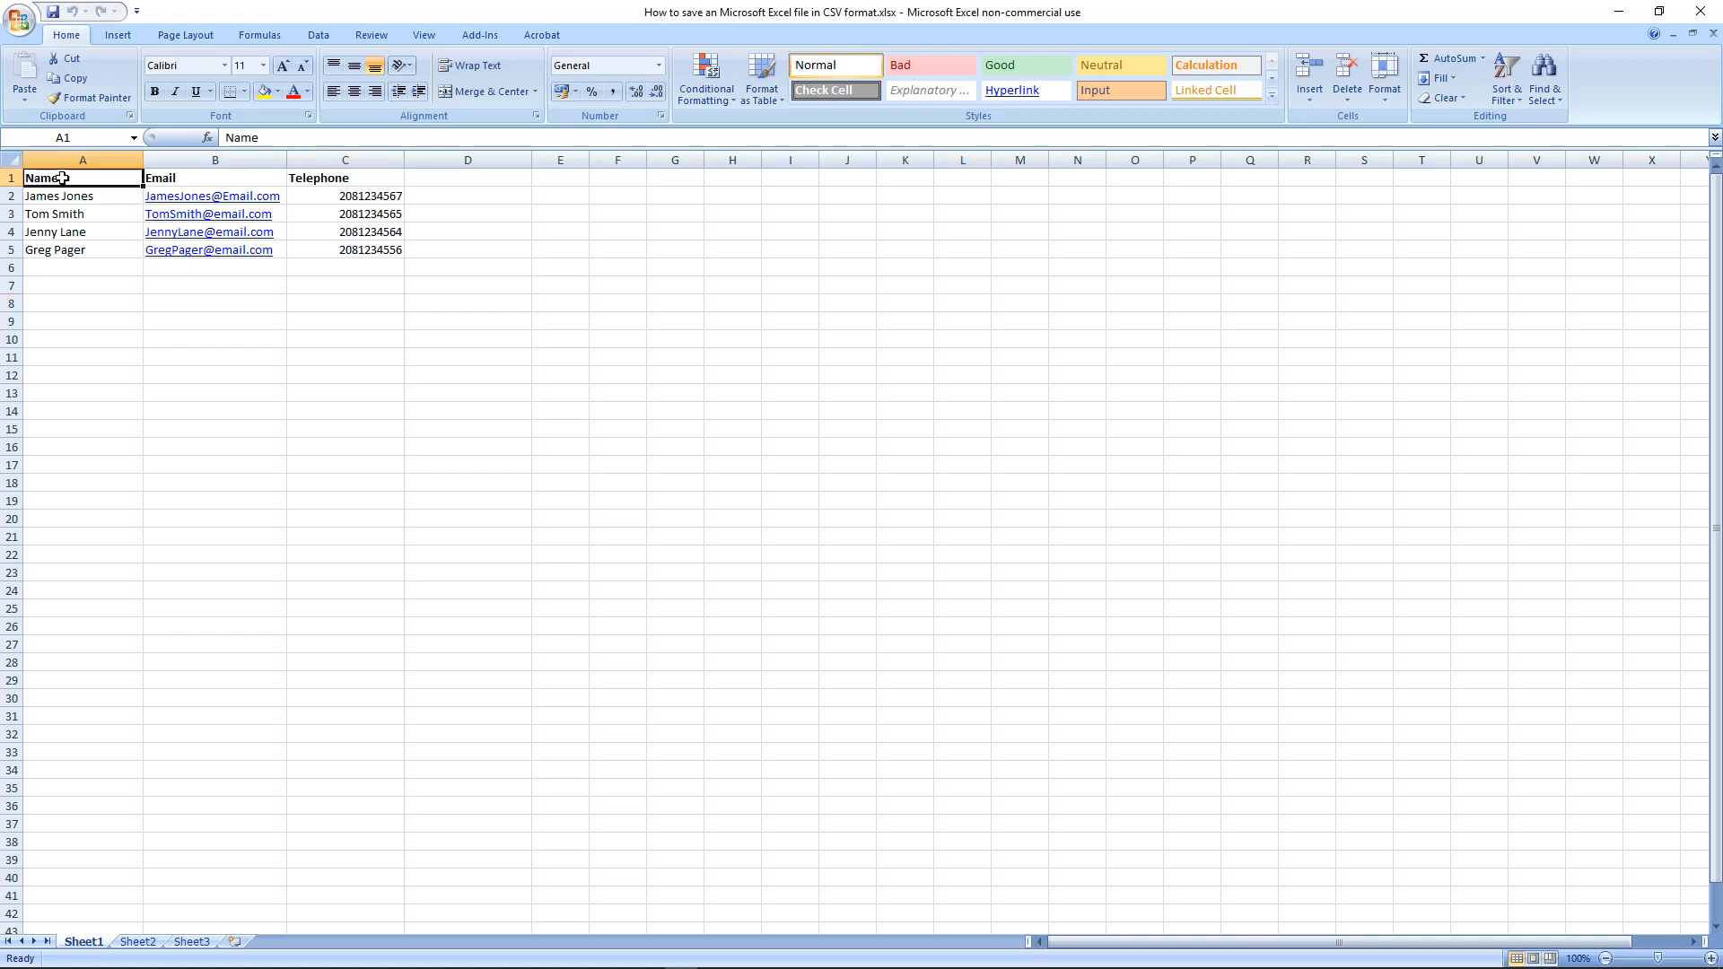
Apply a yellow fill to contact rows 2–3 and a green fill to rows 4–5
left_click(82, 195)
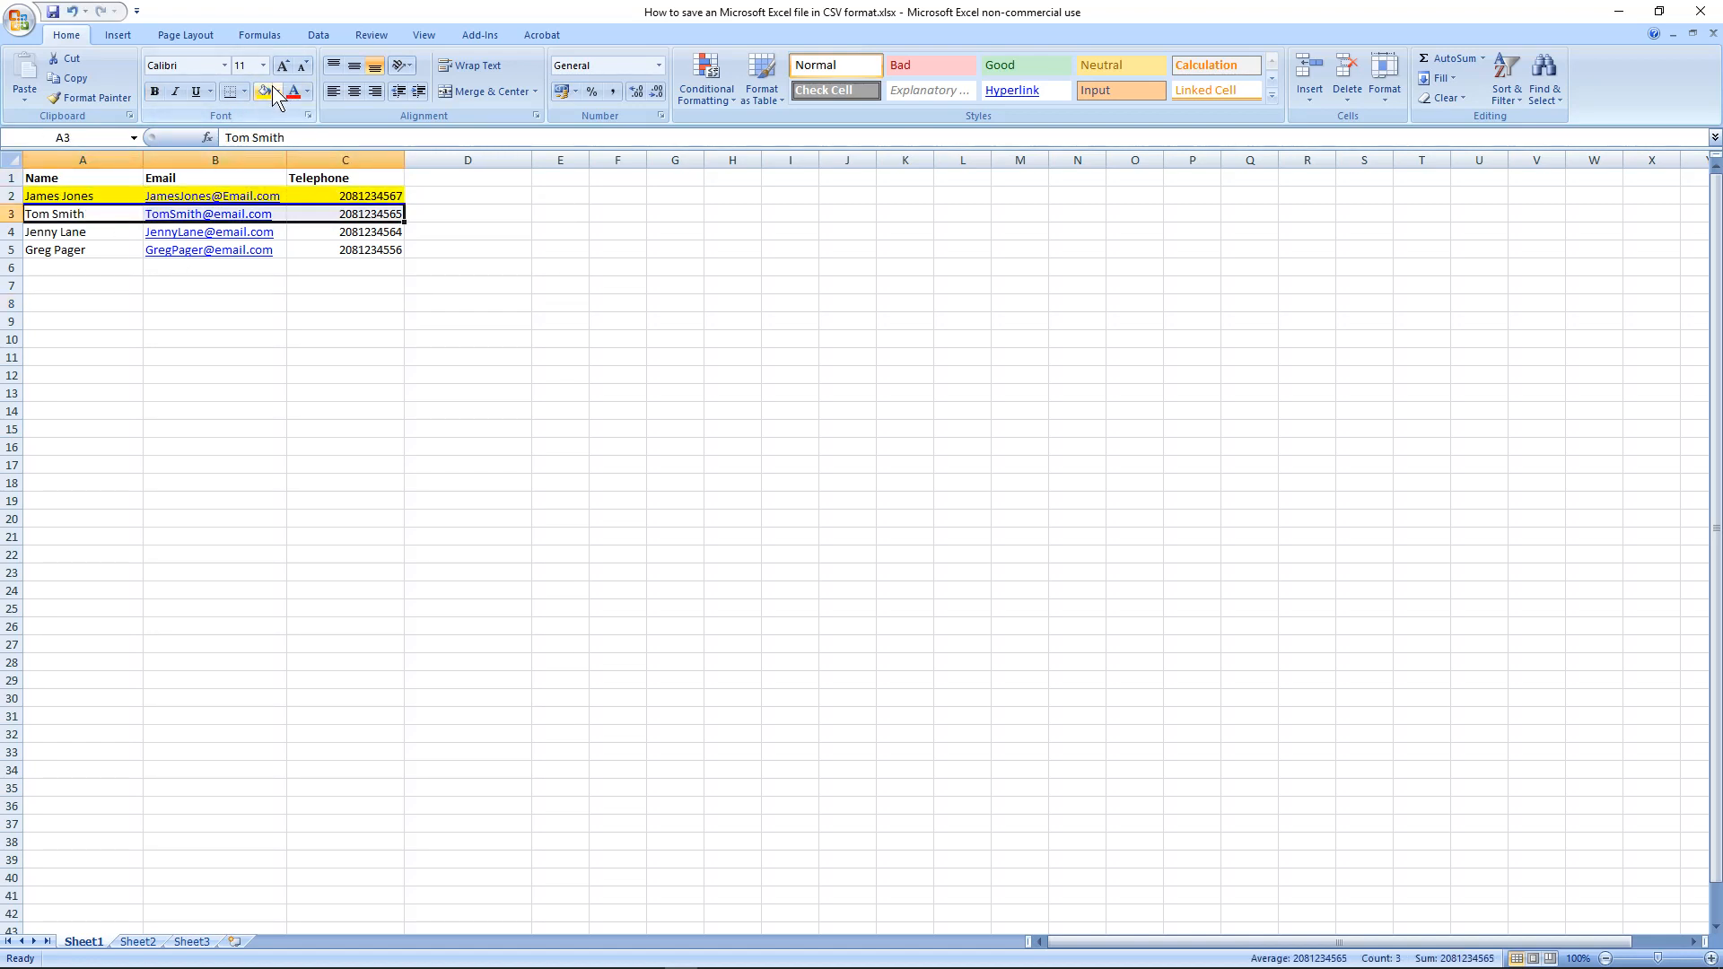
left_click(279, 91)
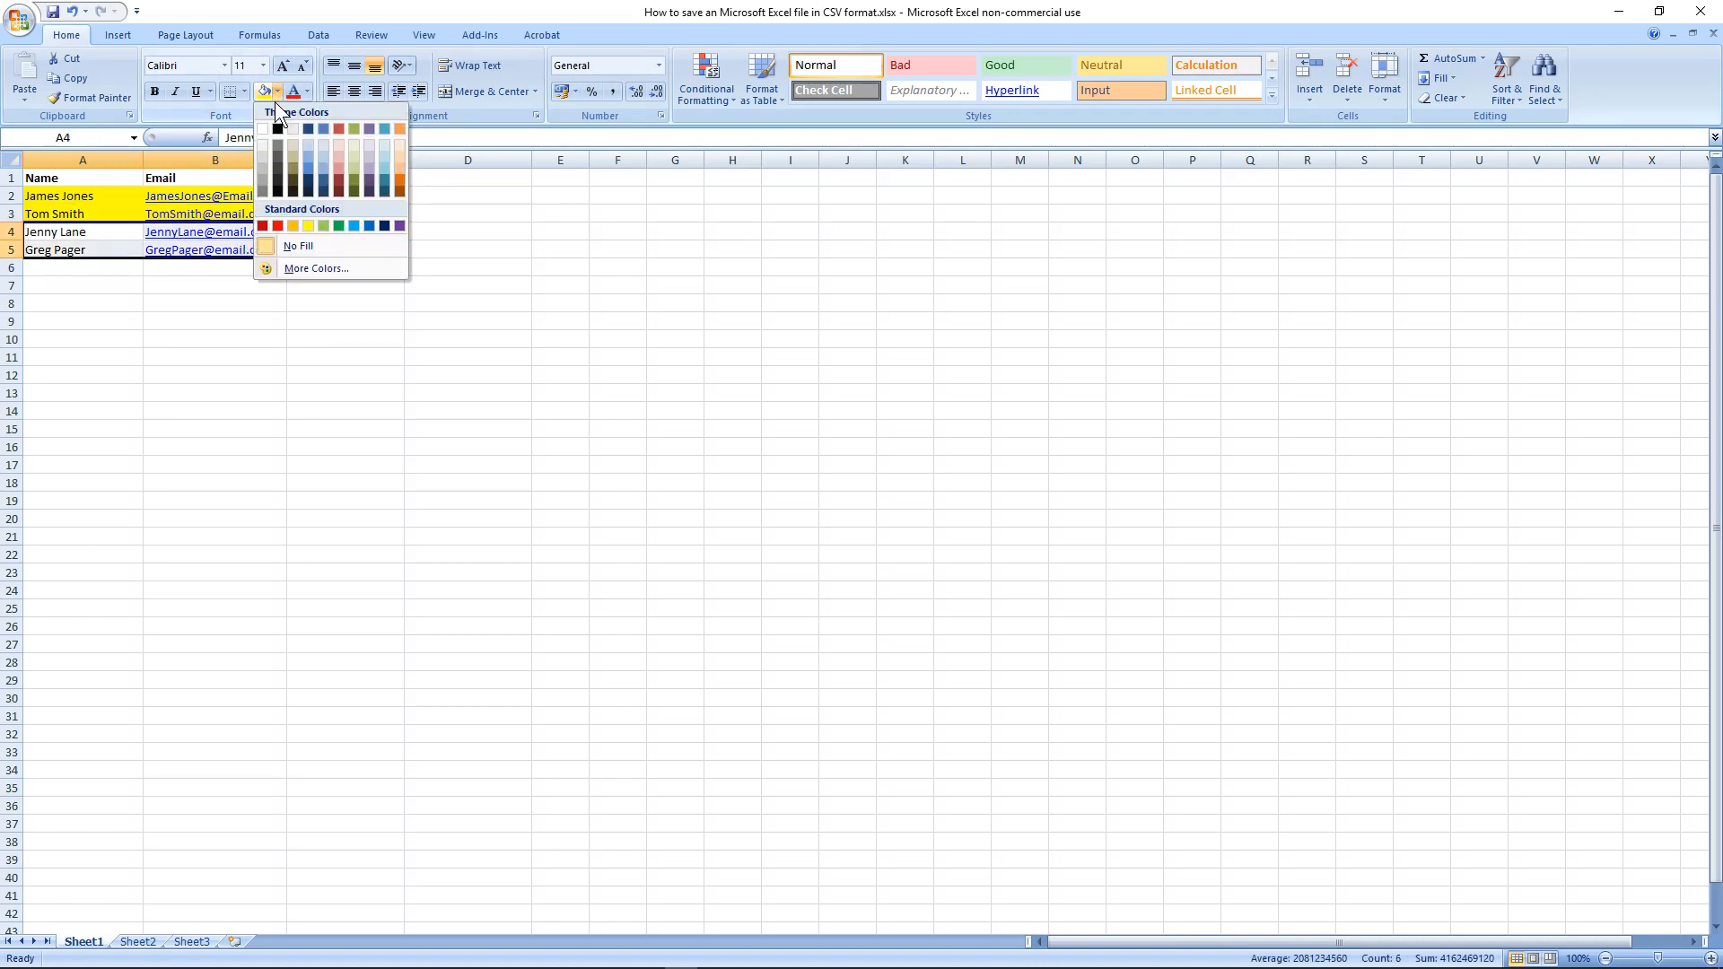
left_click(339, 225)
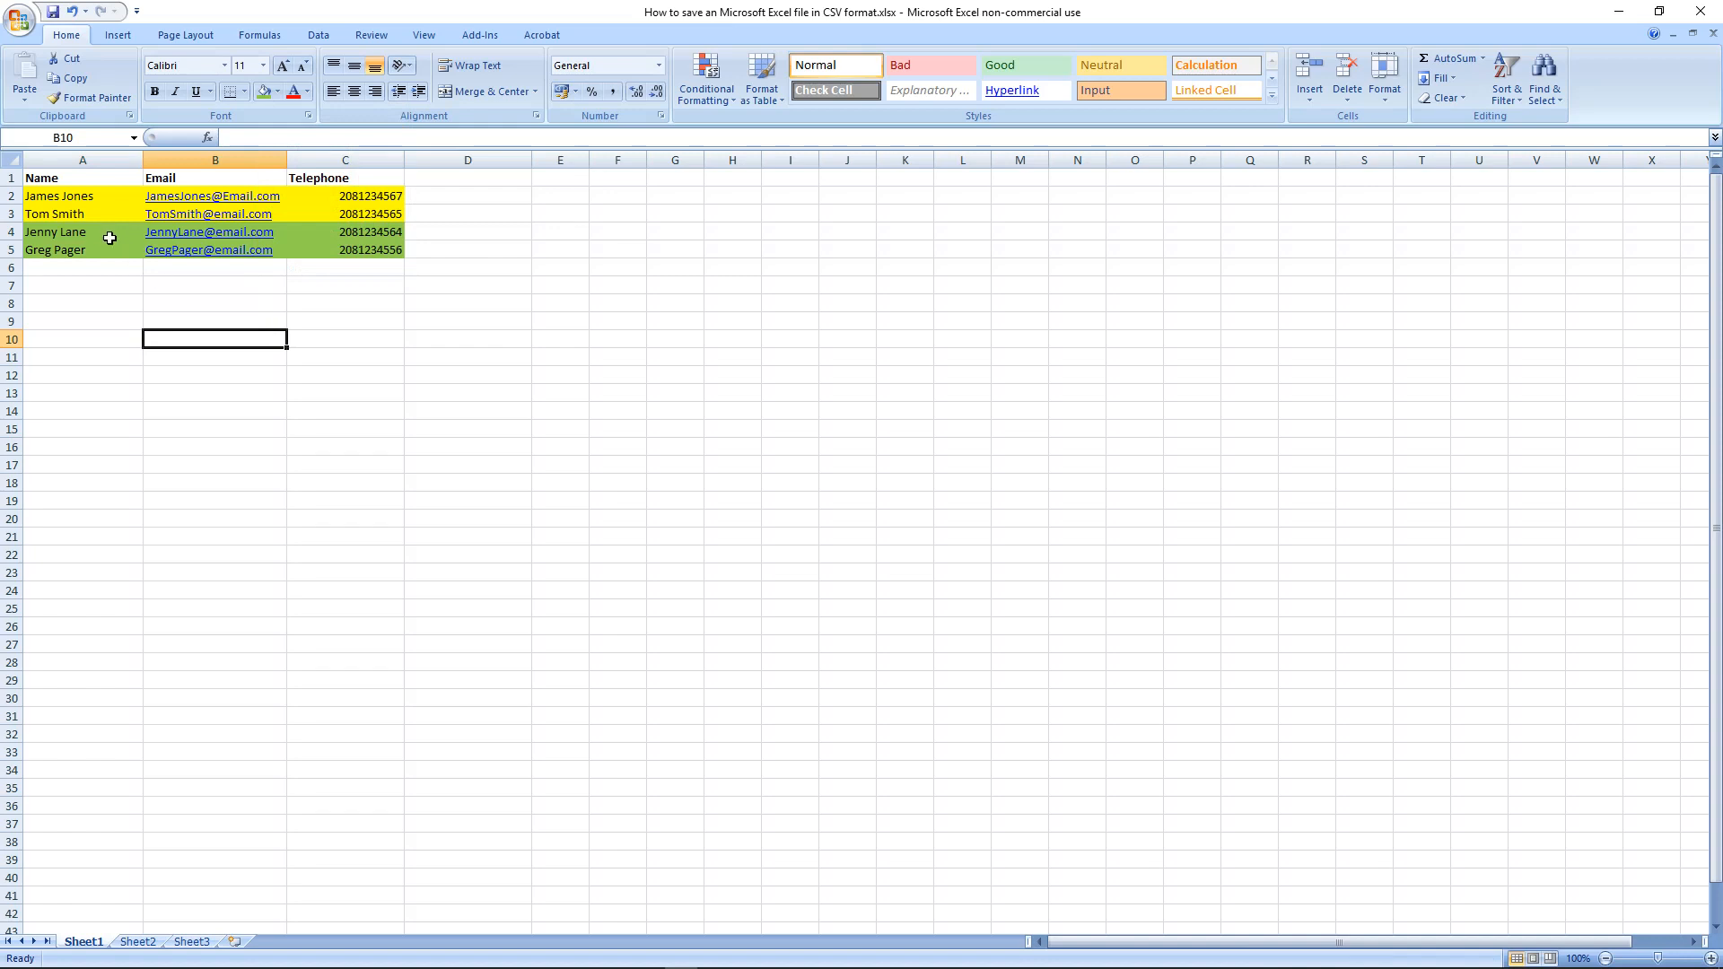
left_click_drag(82, 196, 345, 232)
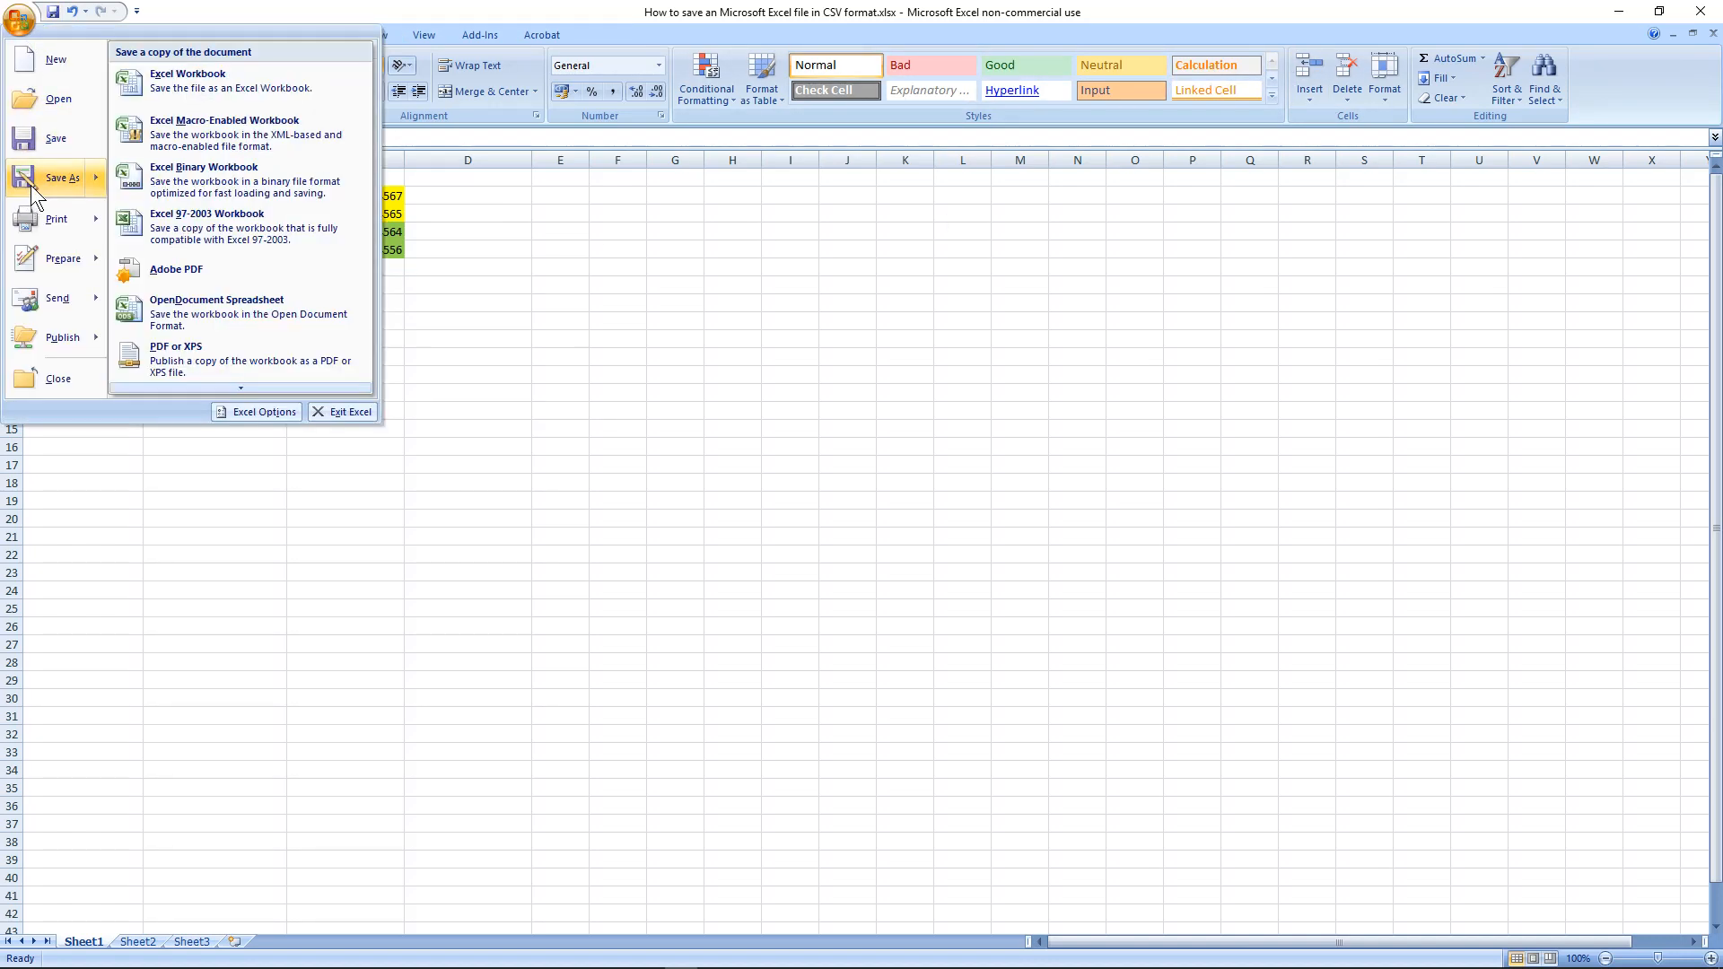
Save the active sheet as CSV (Comma delimited) over the existing file, keep CSV format, and close saving changes
left_click(63, 177)
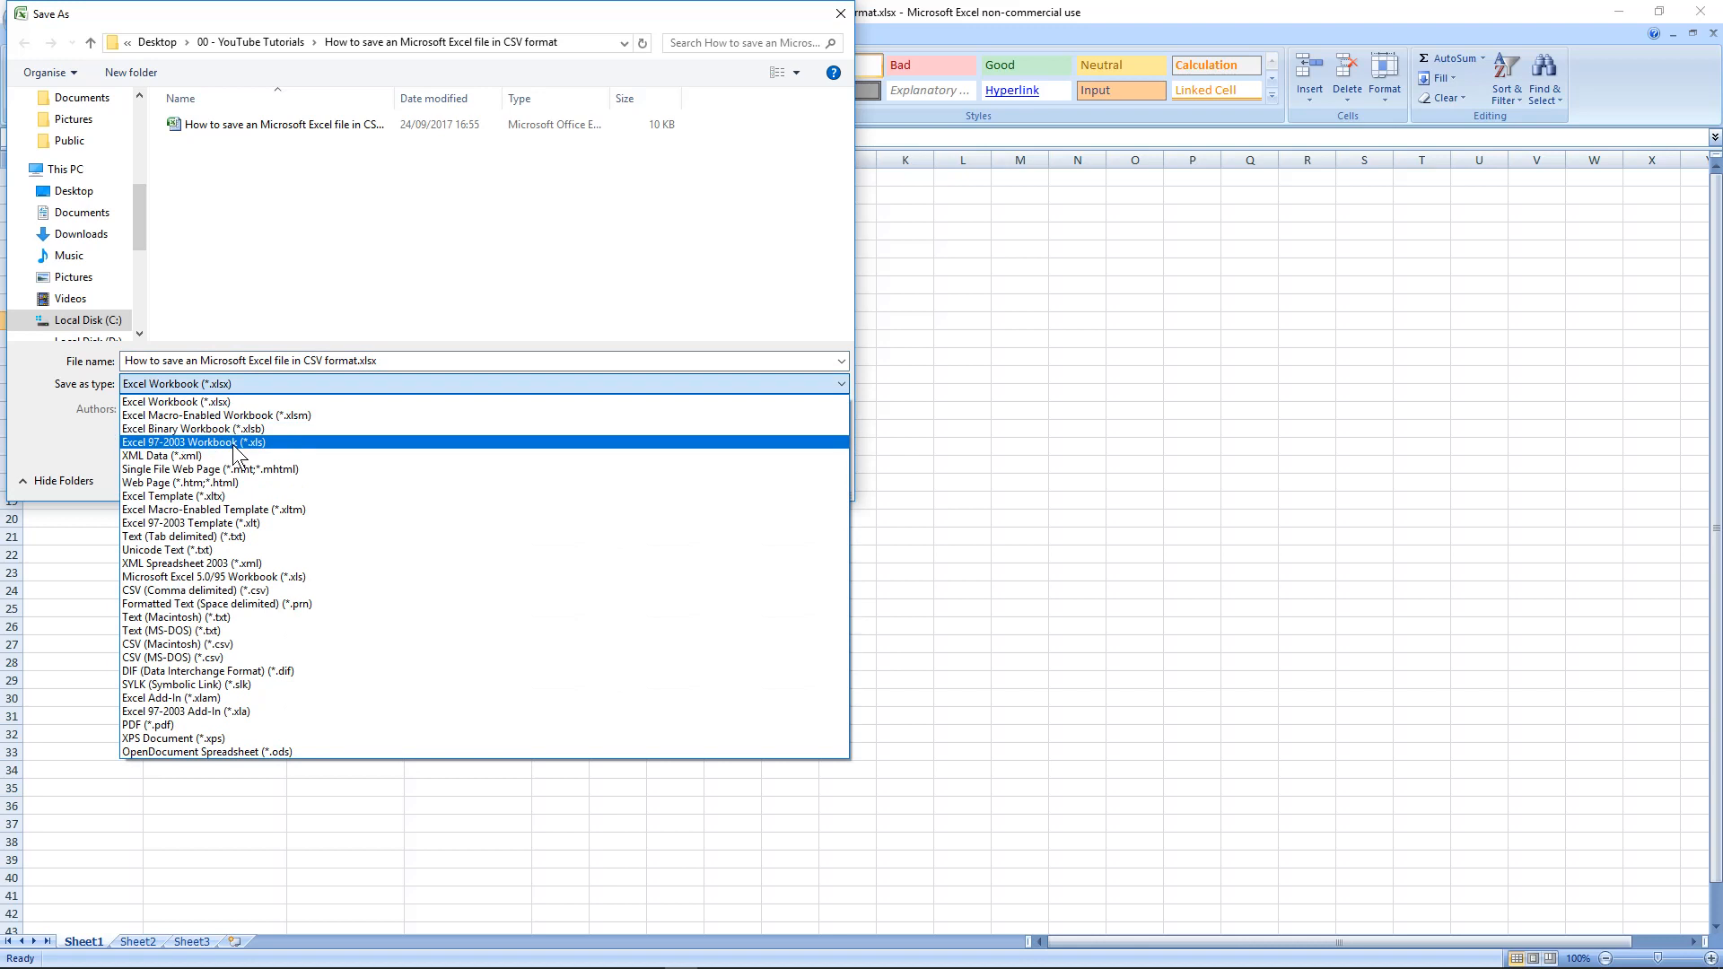
left_click(191, 590)
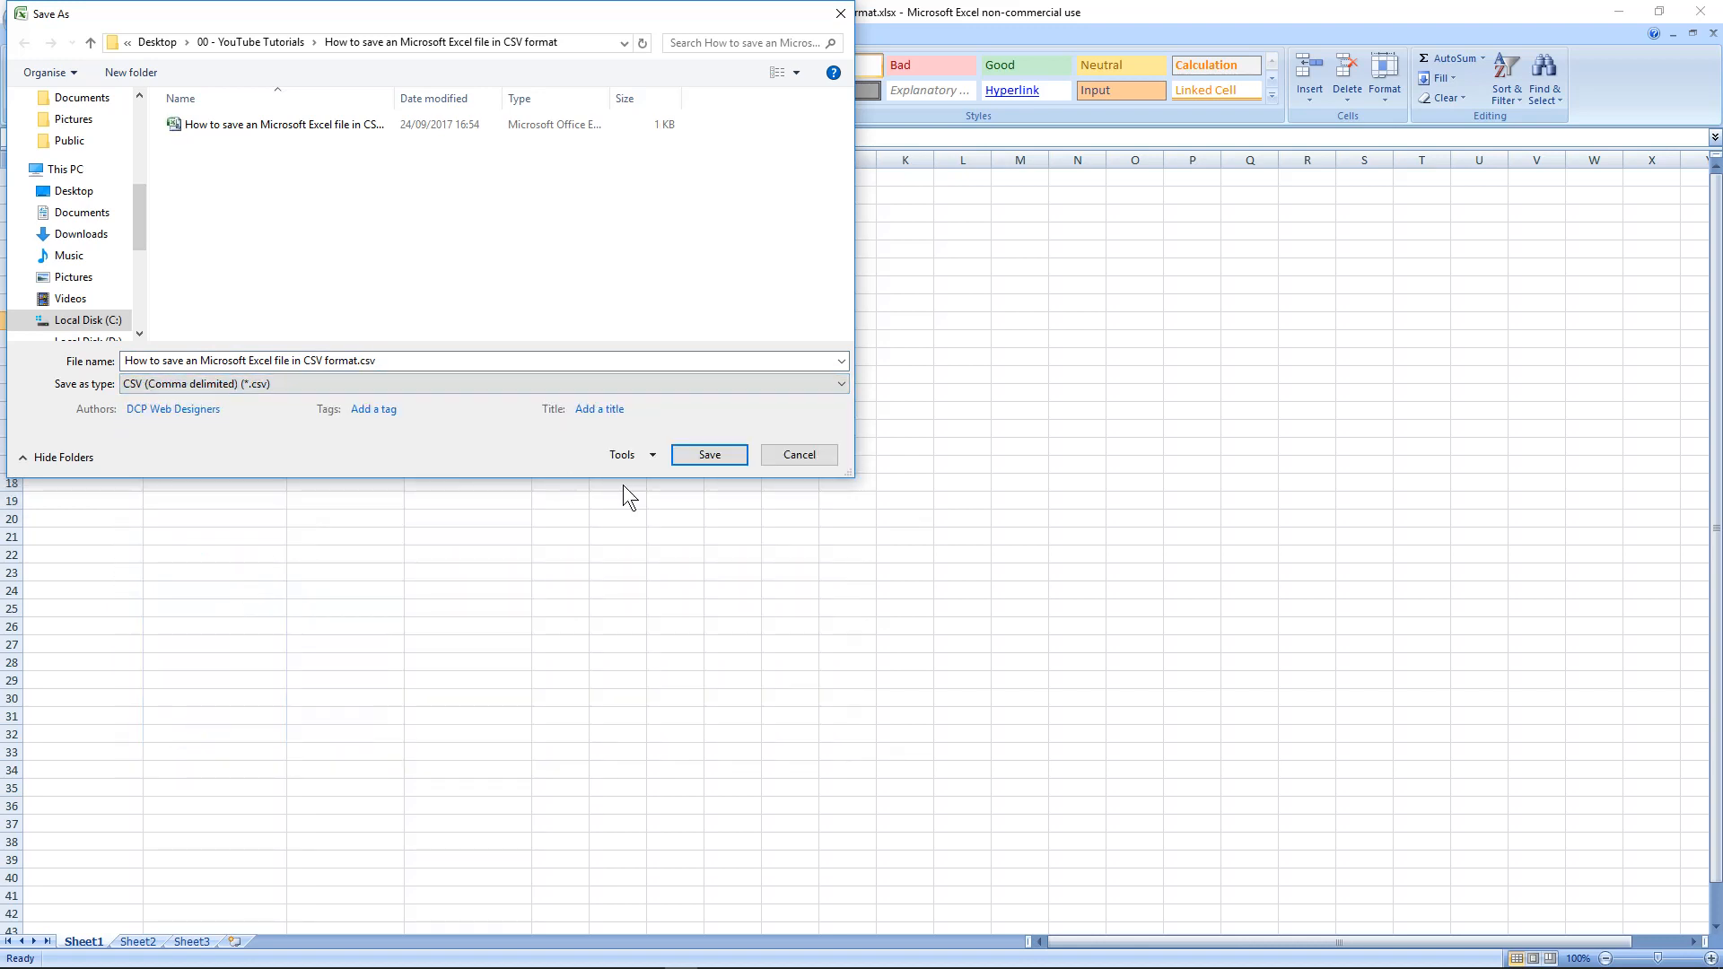
left_click(709, 454)
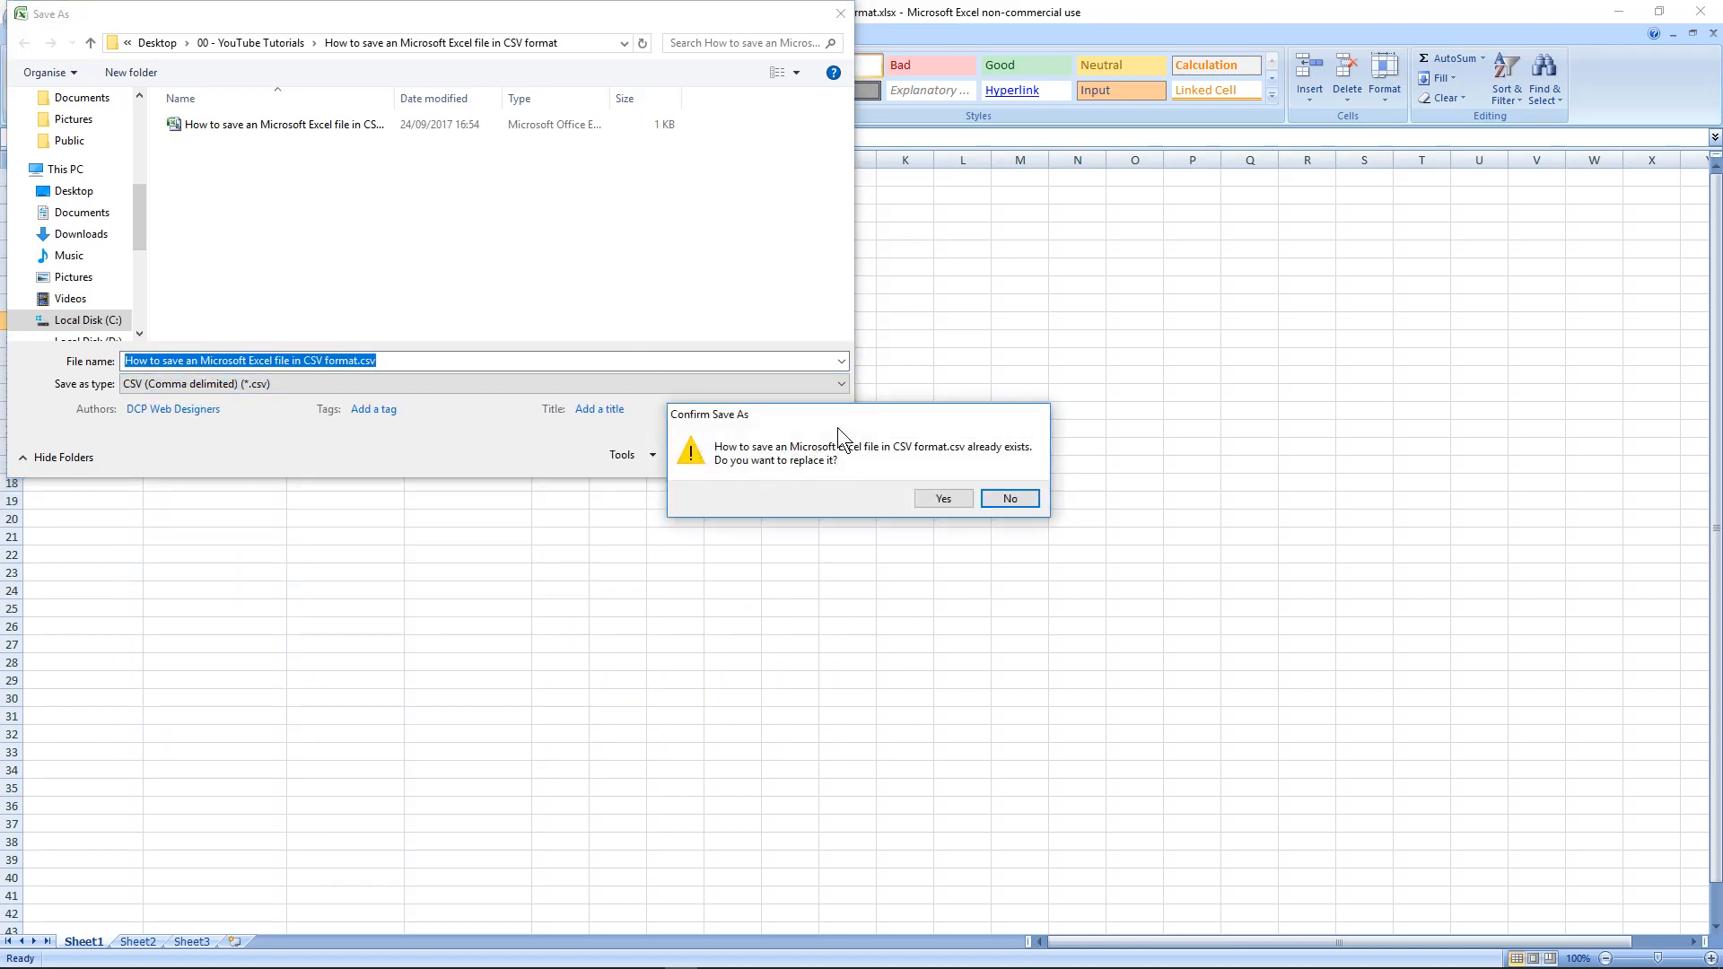
left_click(940, 498)
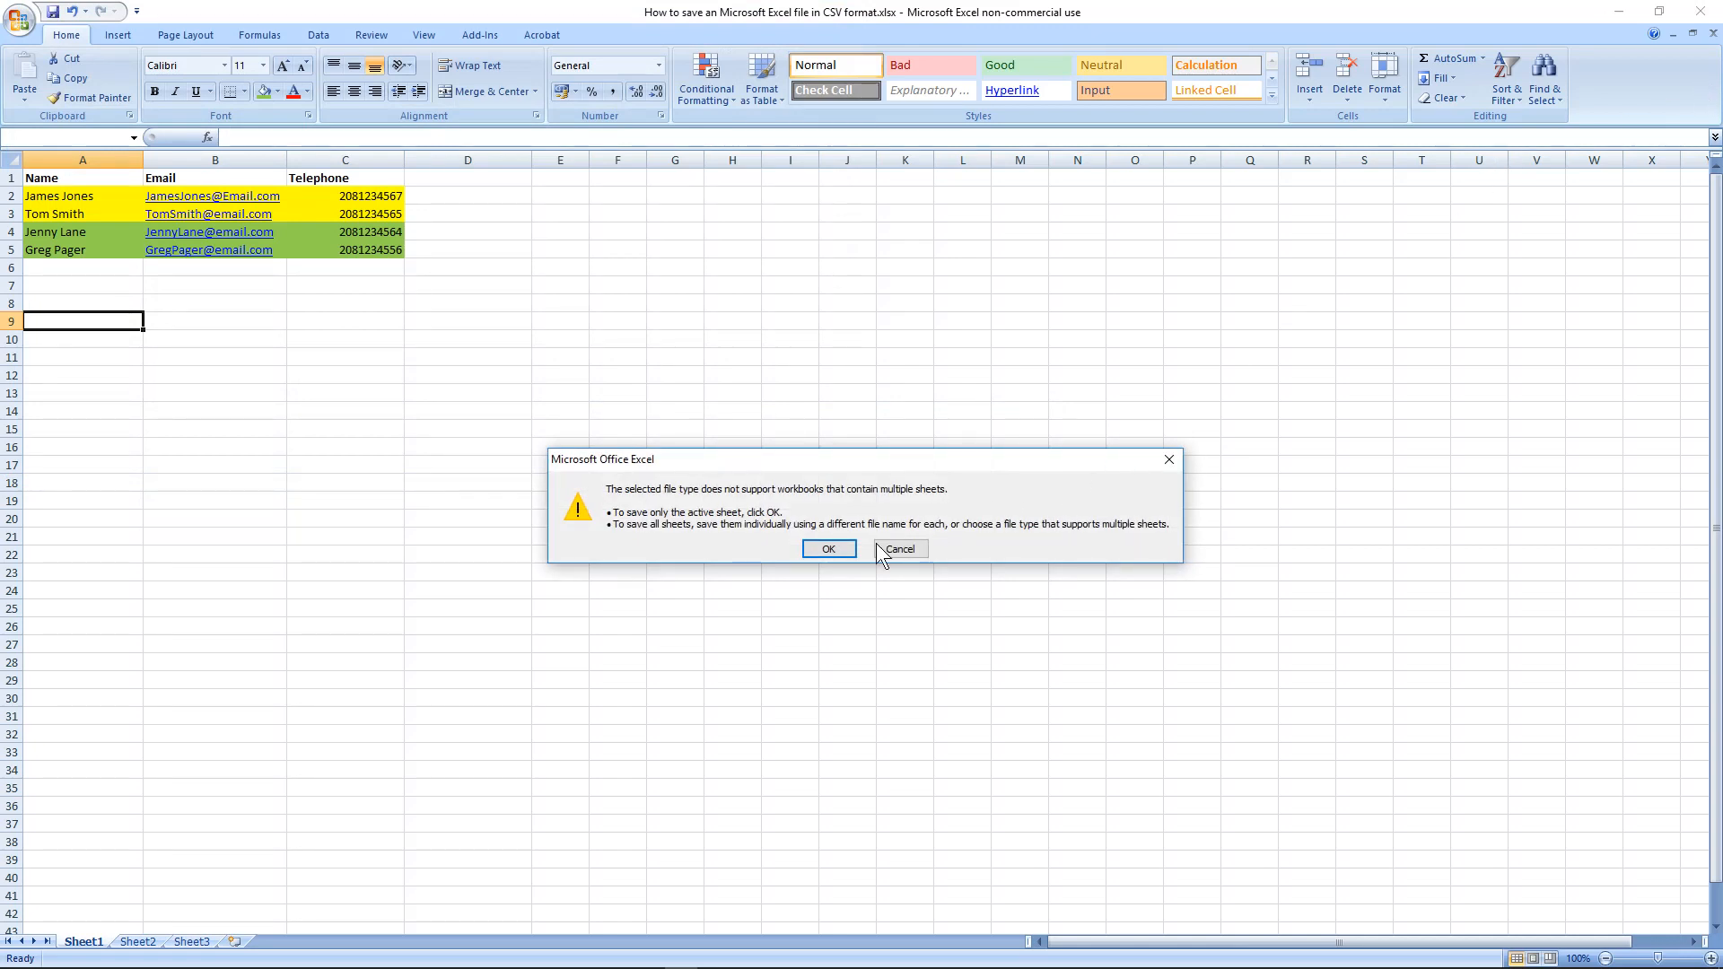
left_click(828, 549)
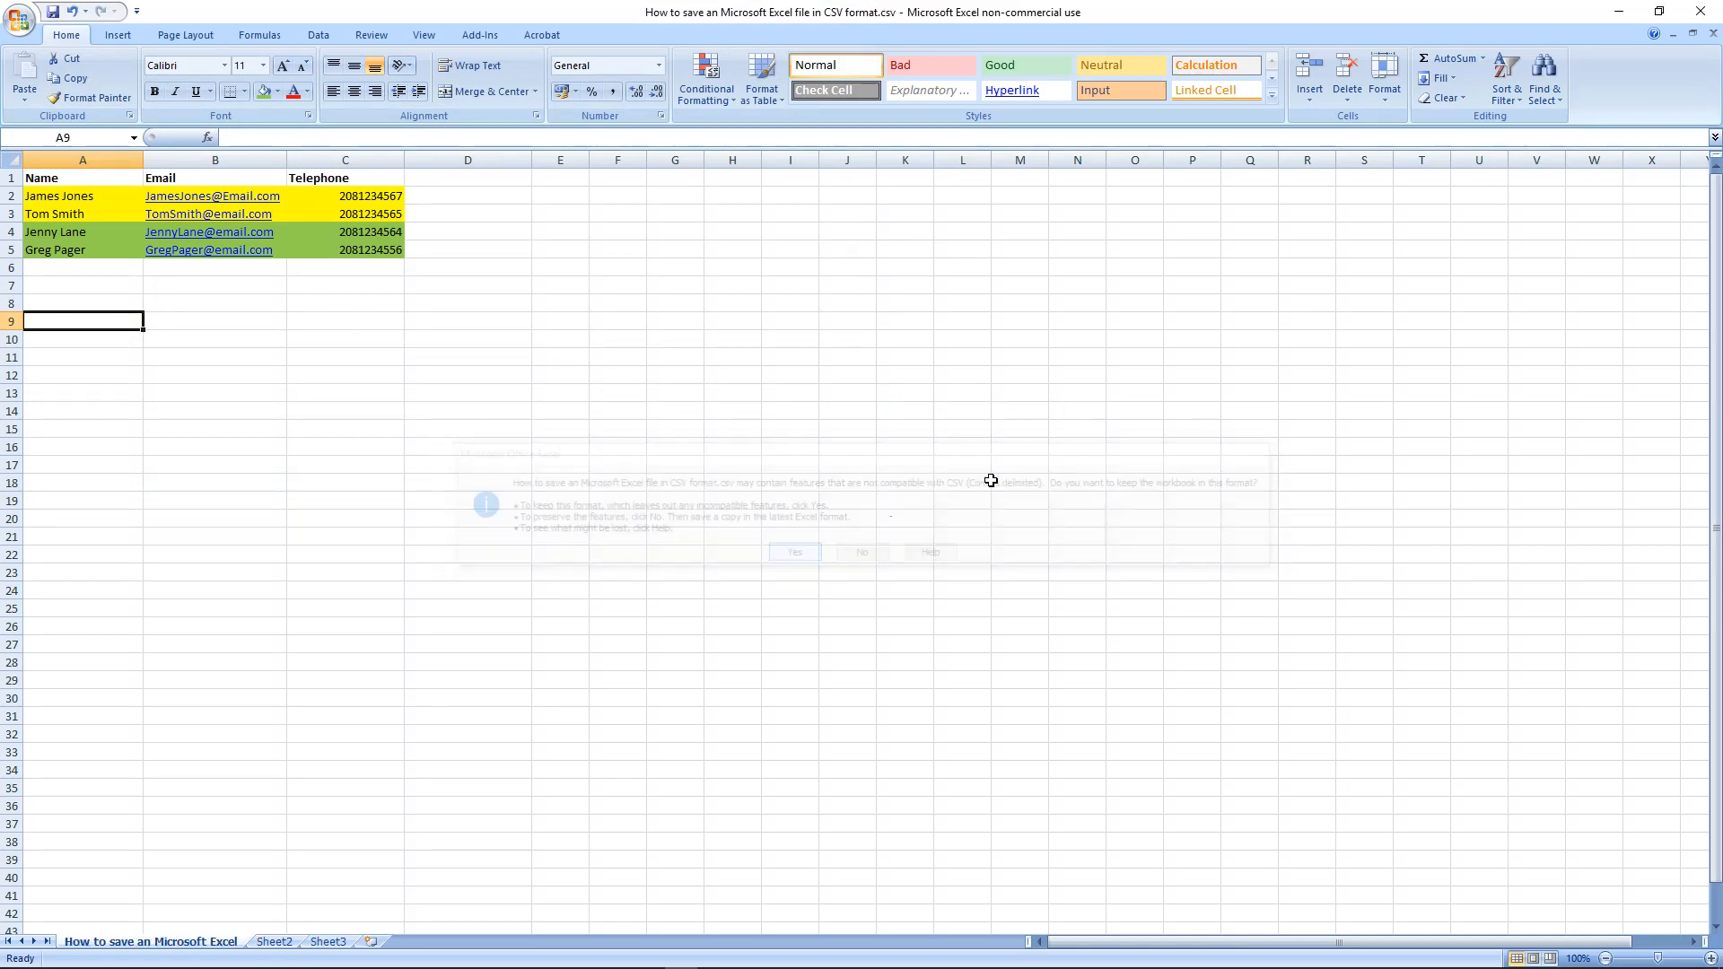
left_click(794, 552)
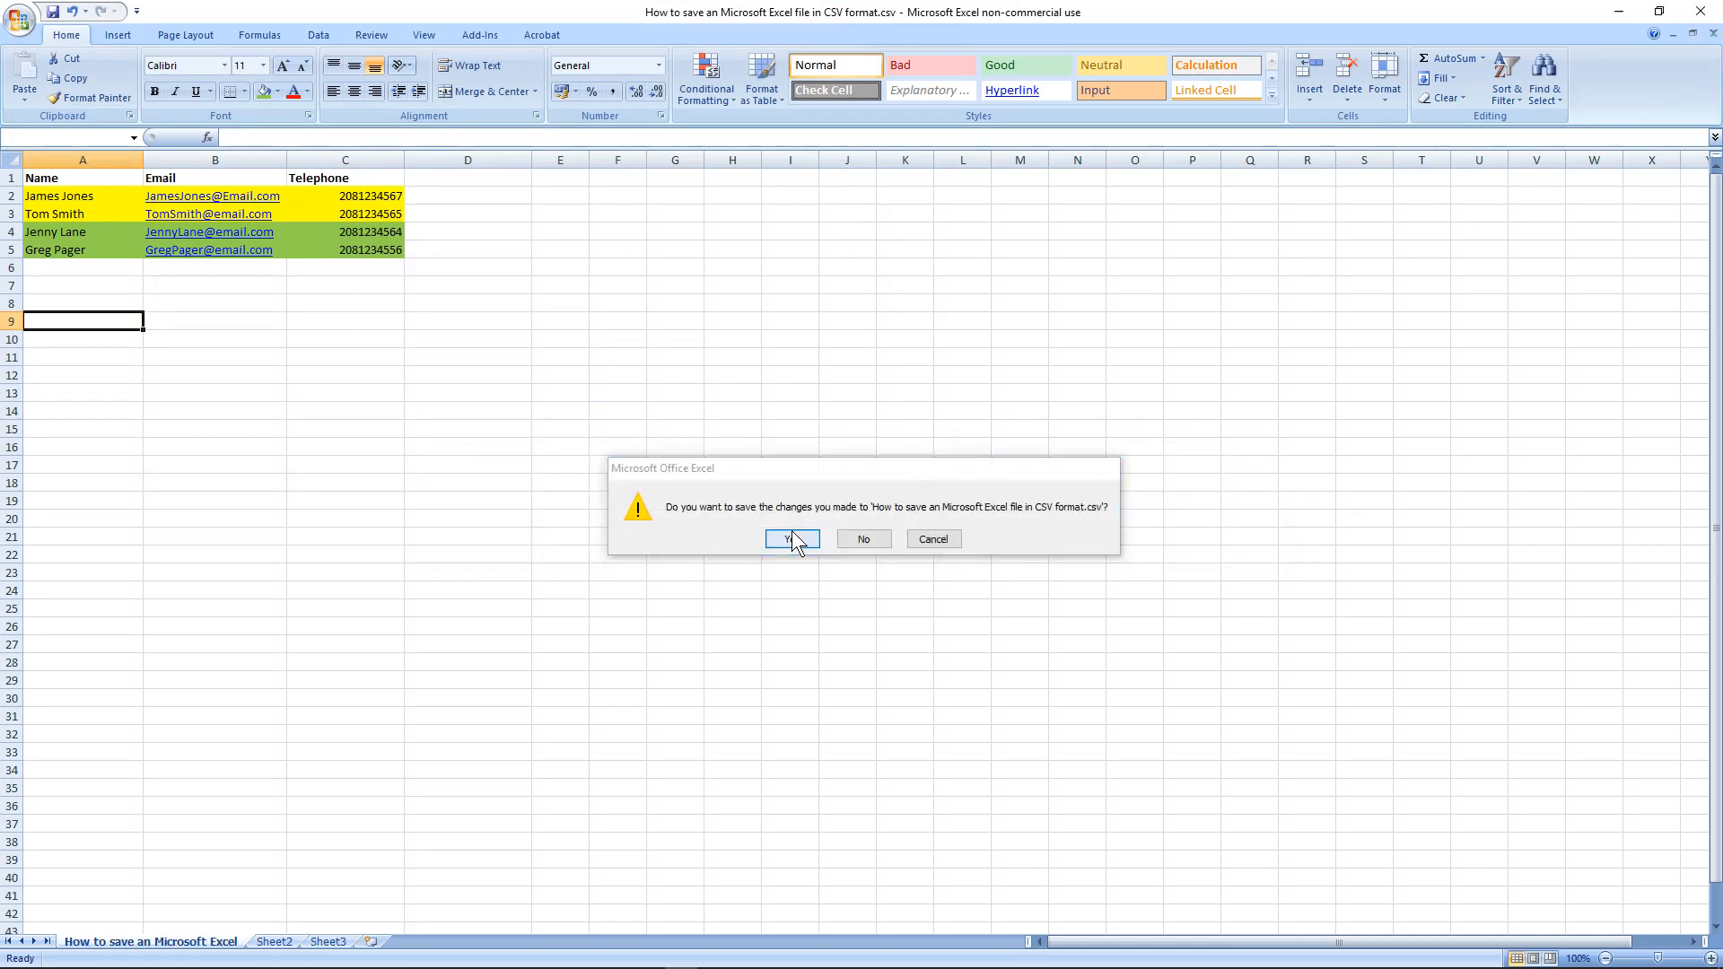
left_click(790, 538)
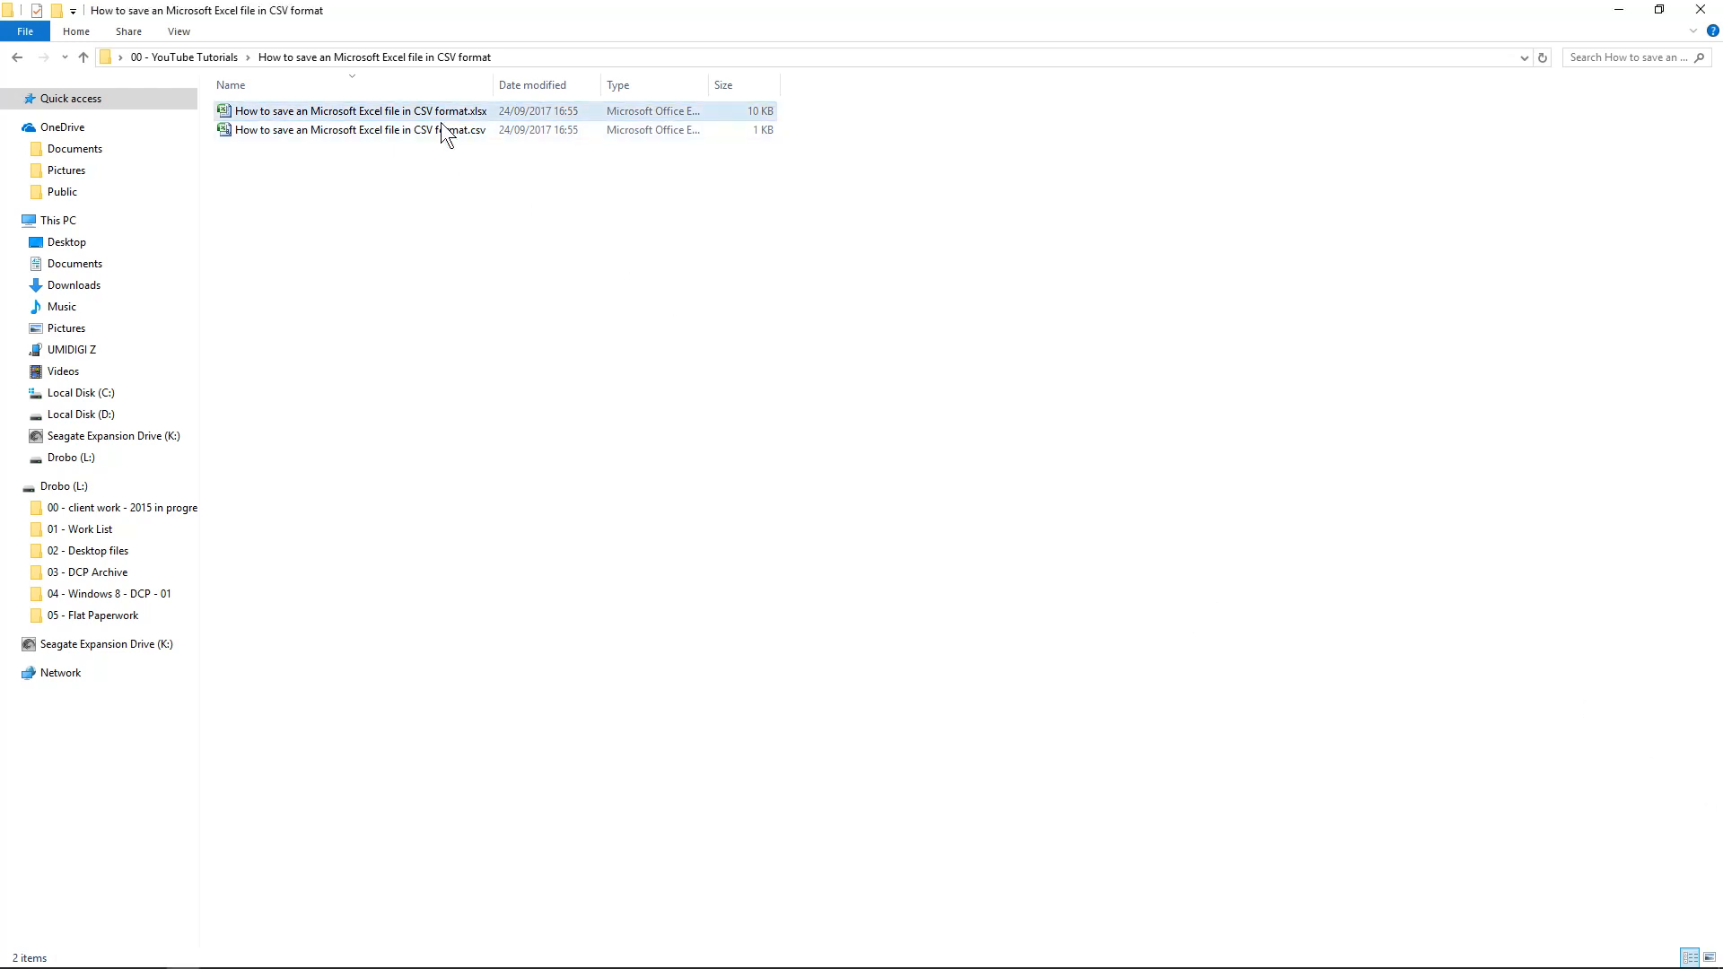
mouse_move(747, 115)
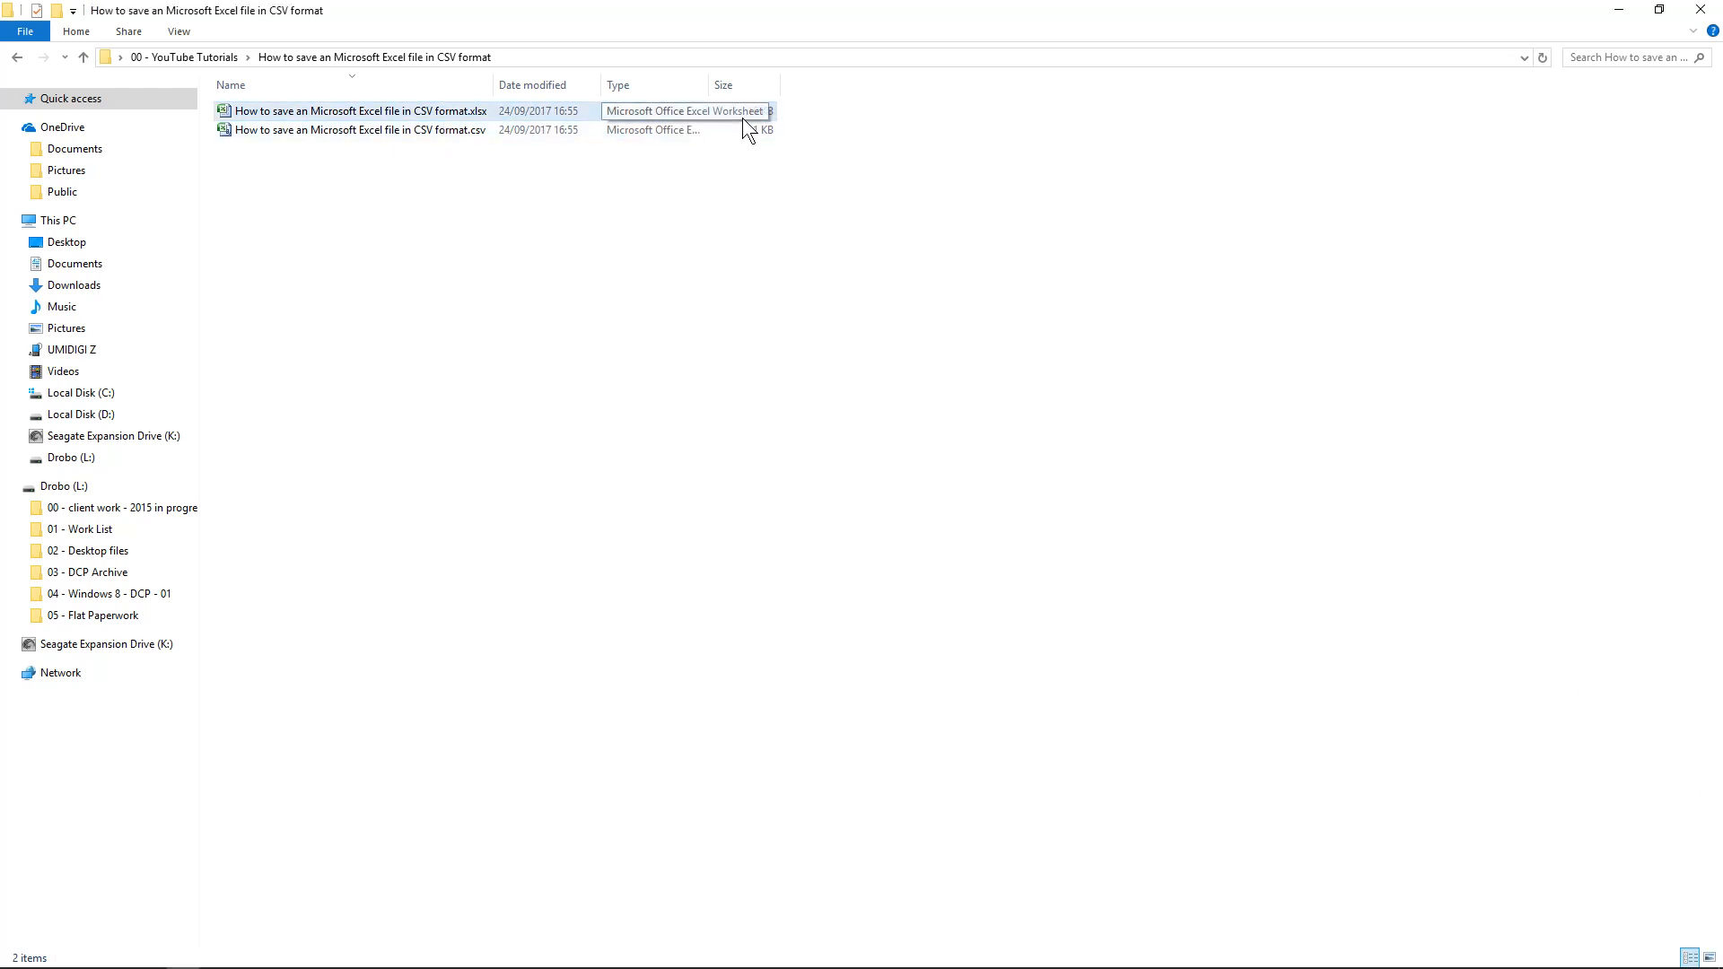
left_click(358, 129)
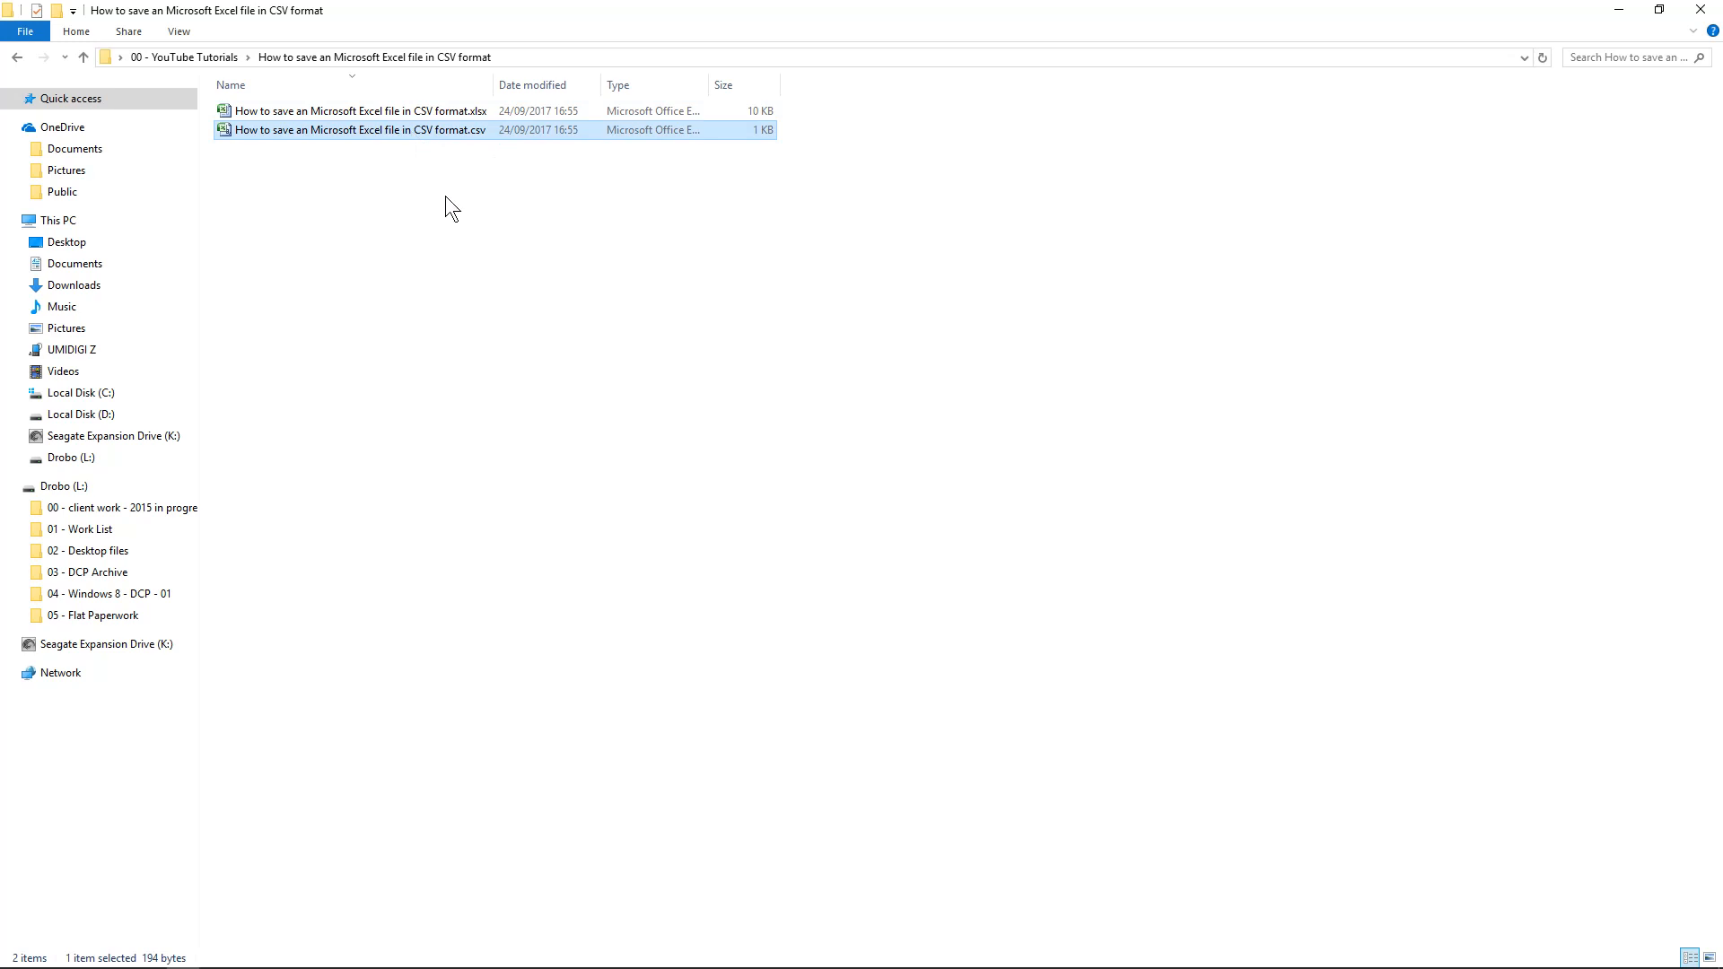
mouse_move(409, 131)
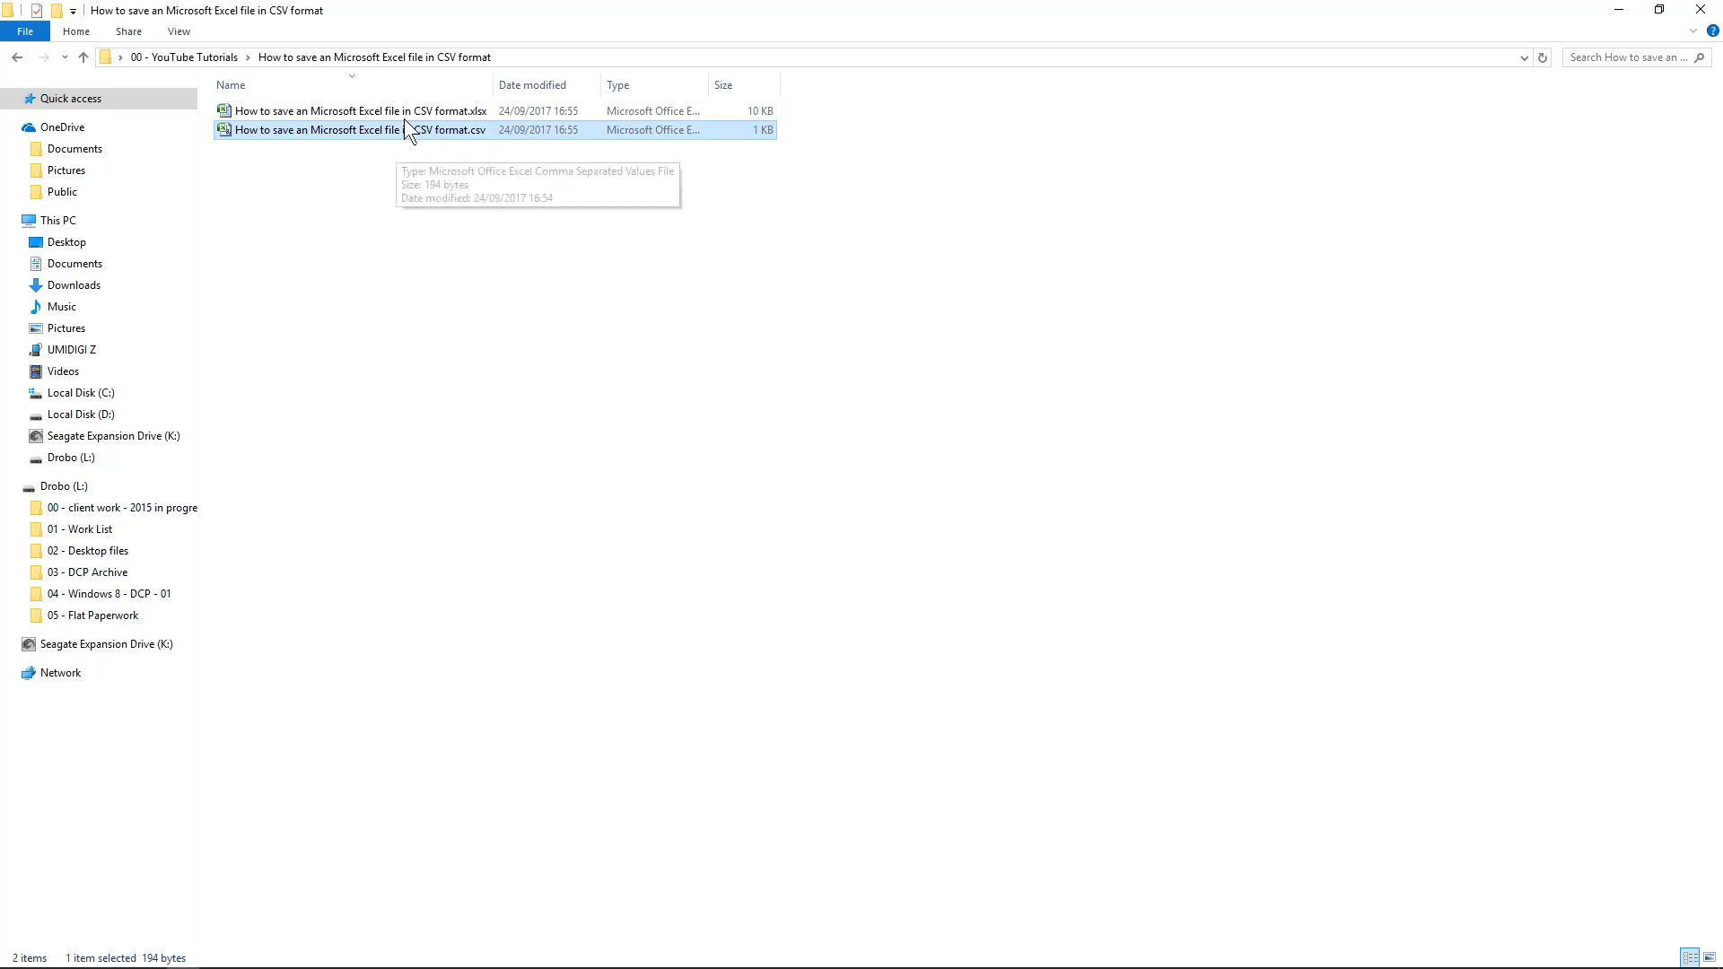
left_click(360, 110)
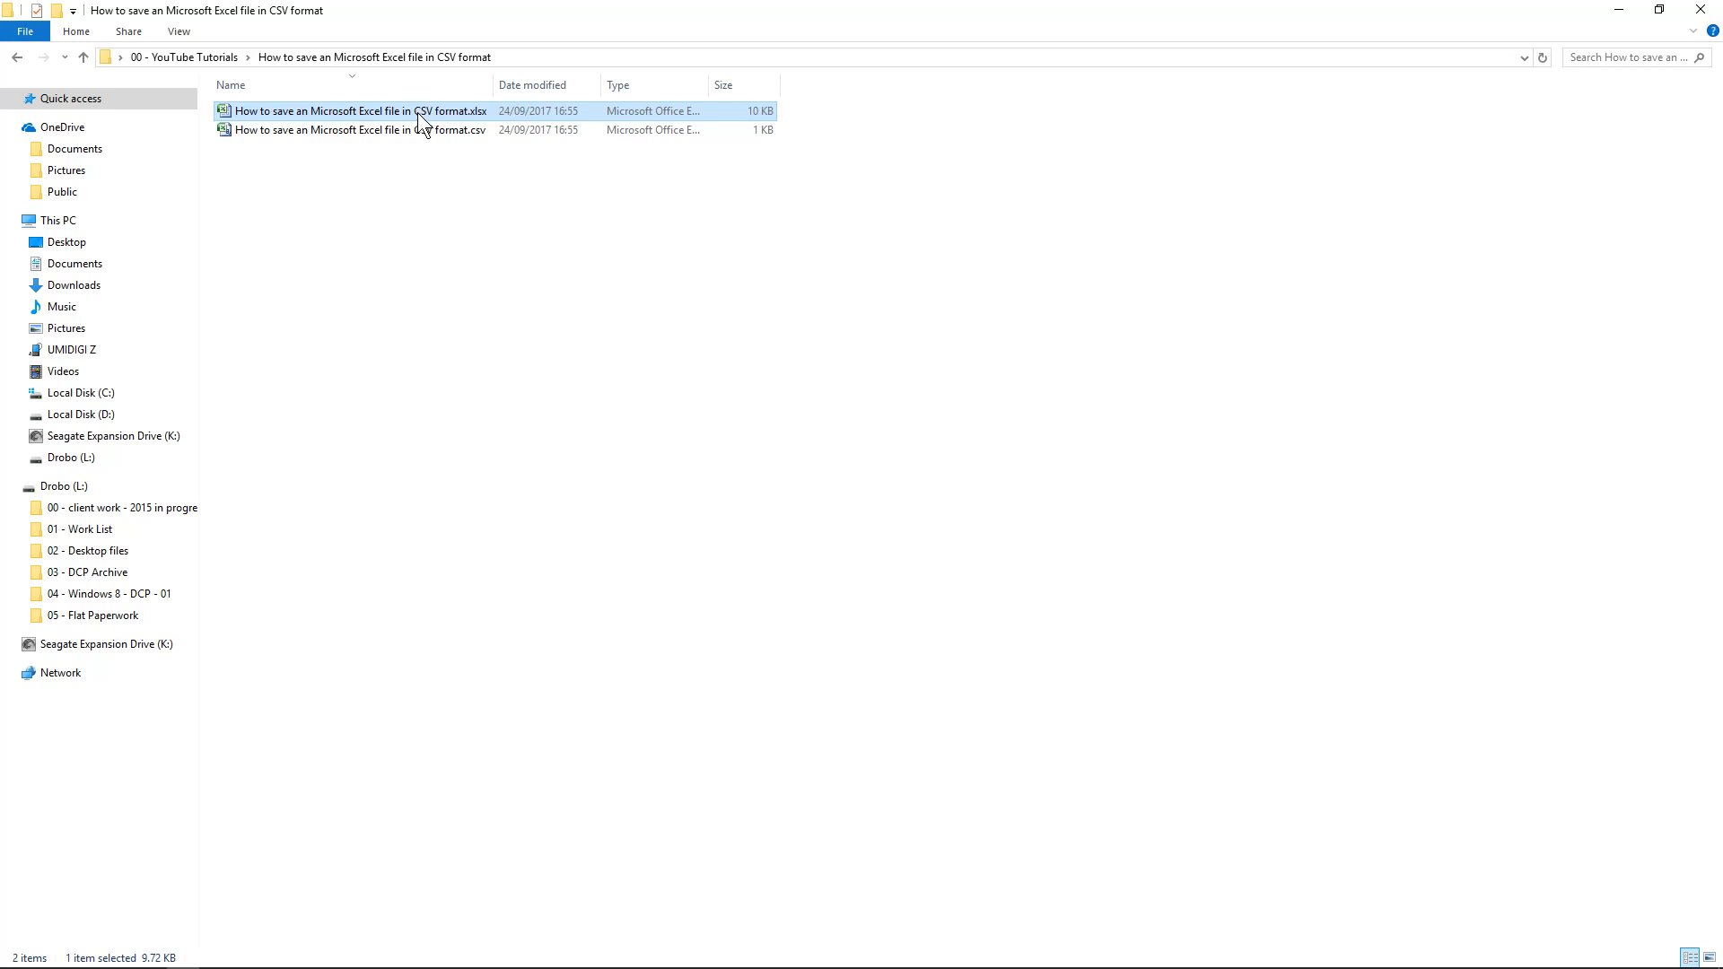
mouse_move(406, 117)
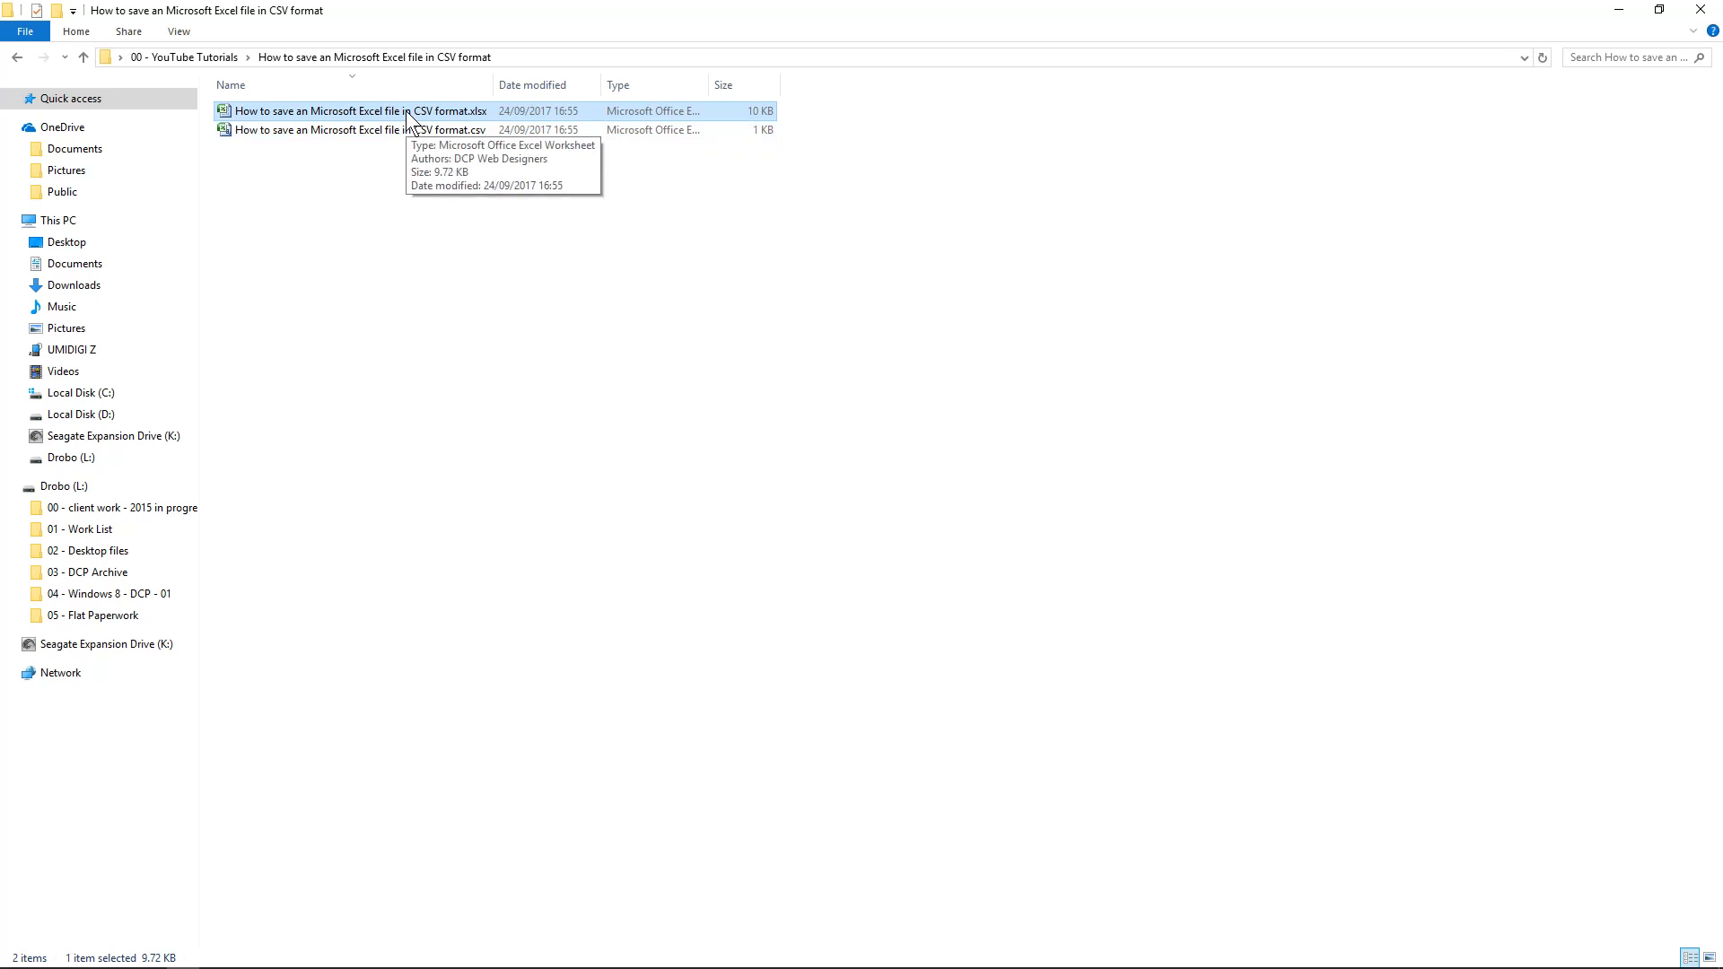
mouse_move(406, 135)
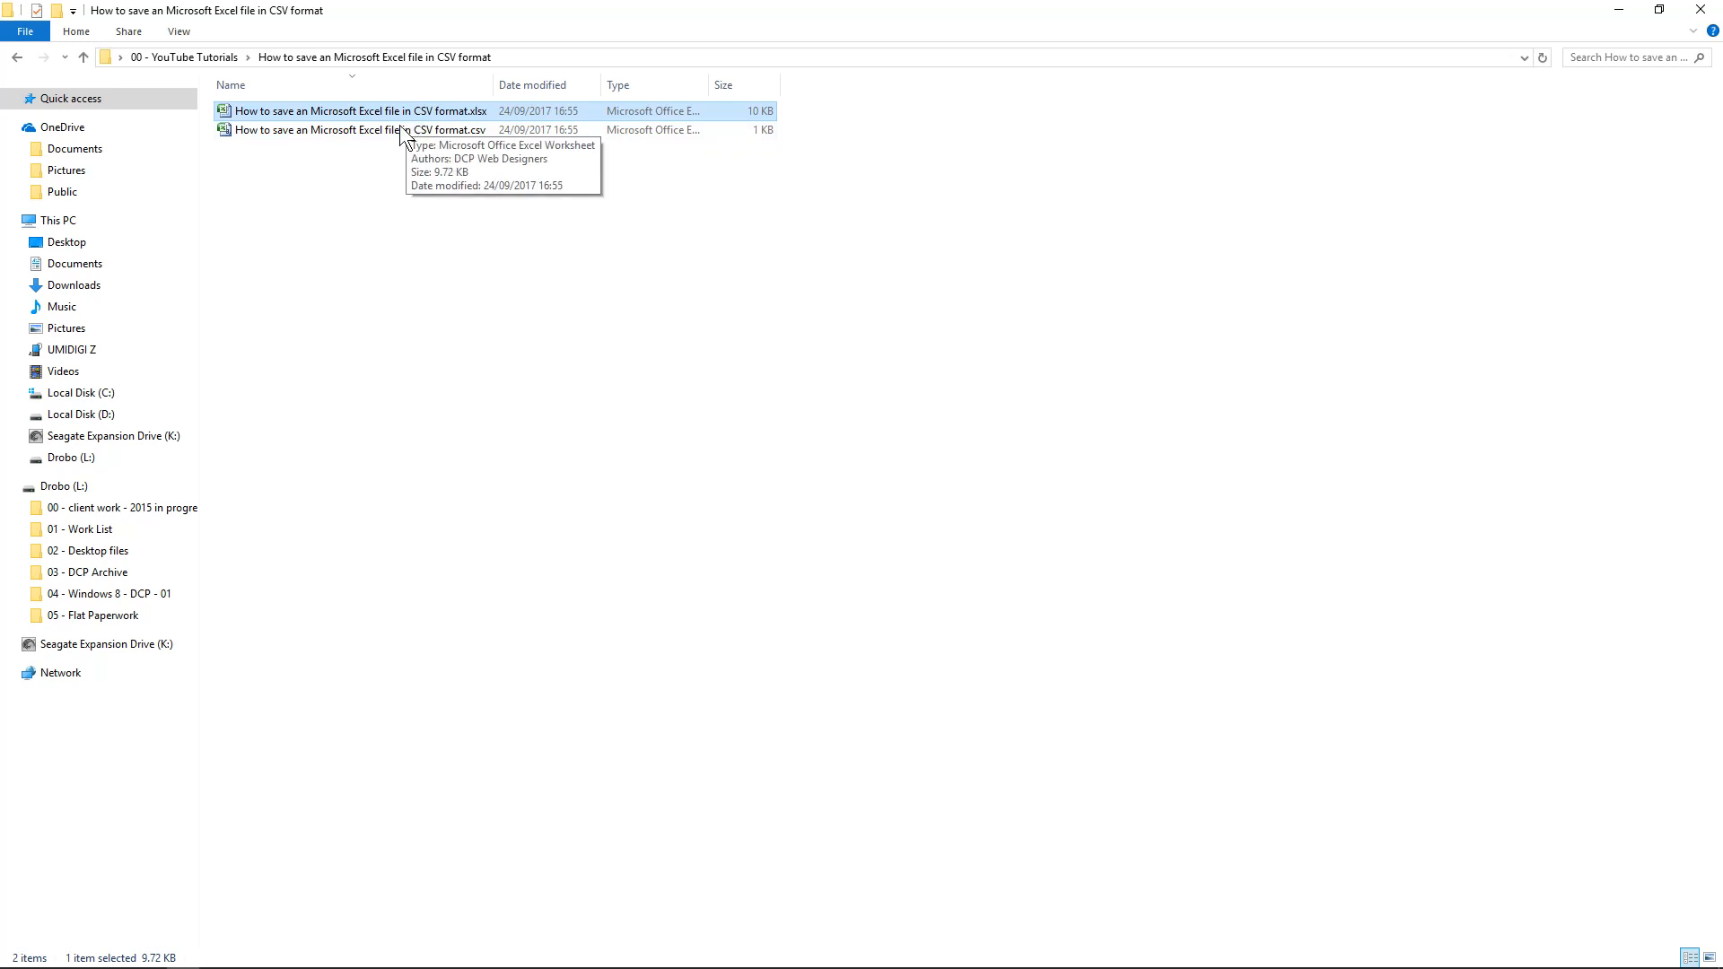
left_click(359, 129)
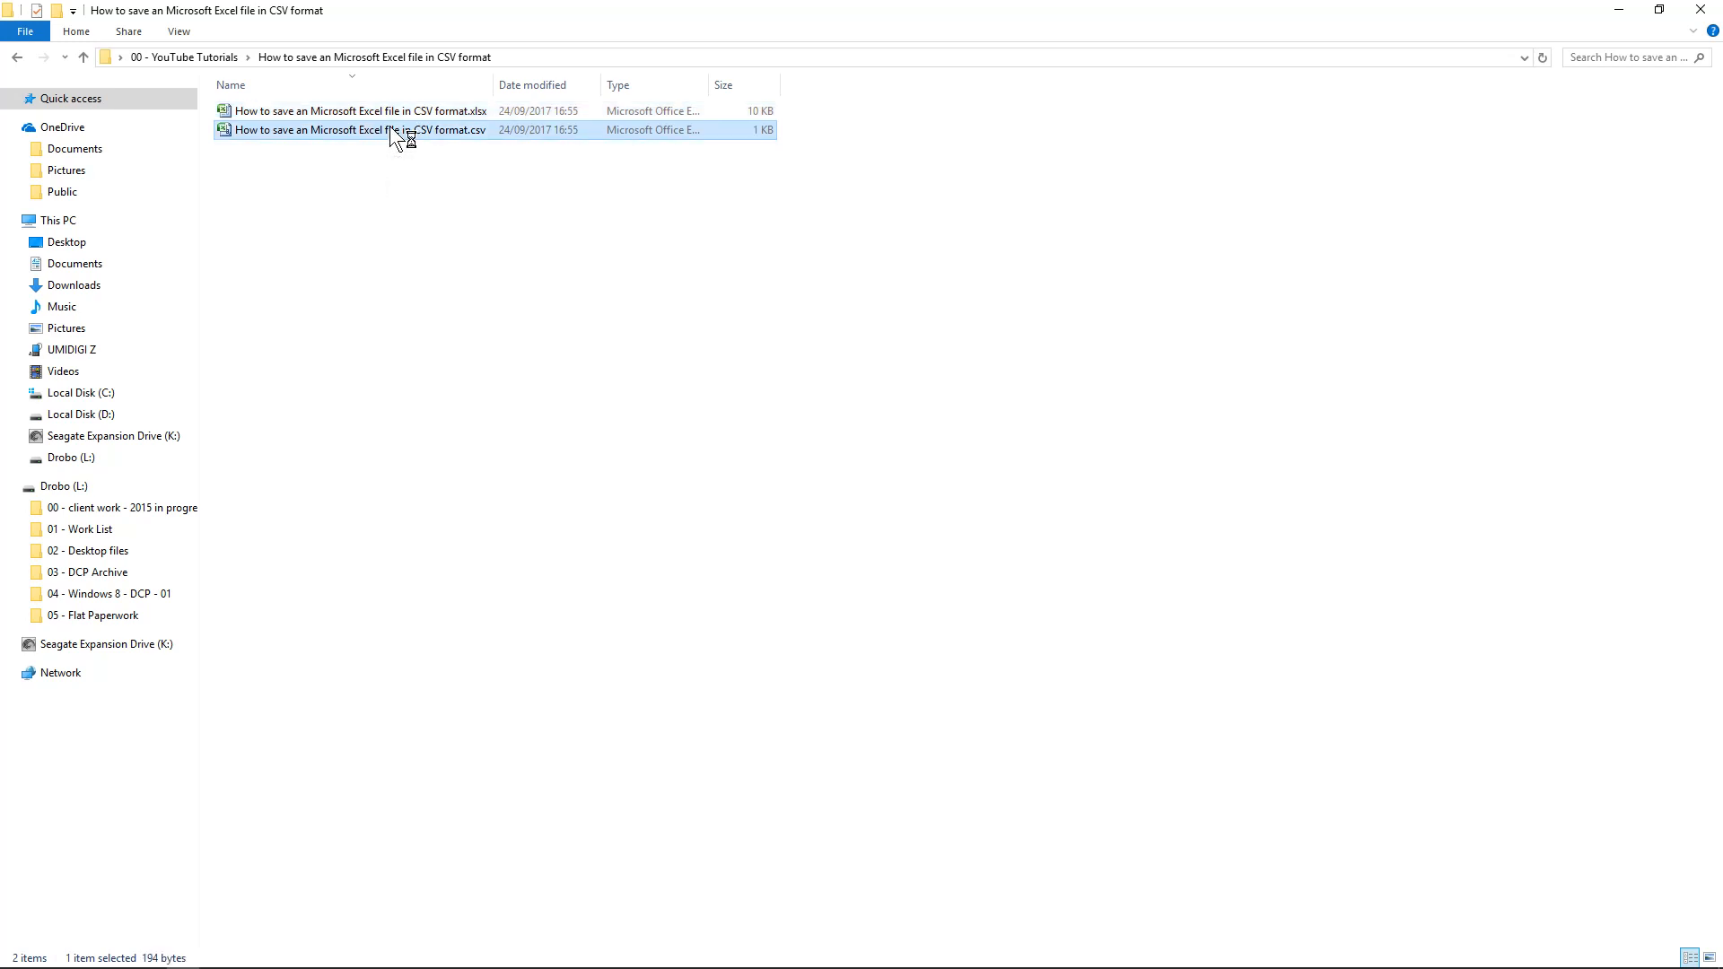
double_click(354, 129)
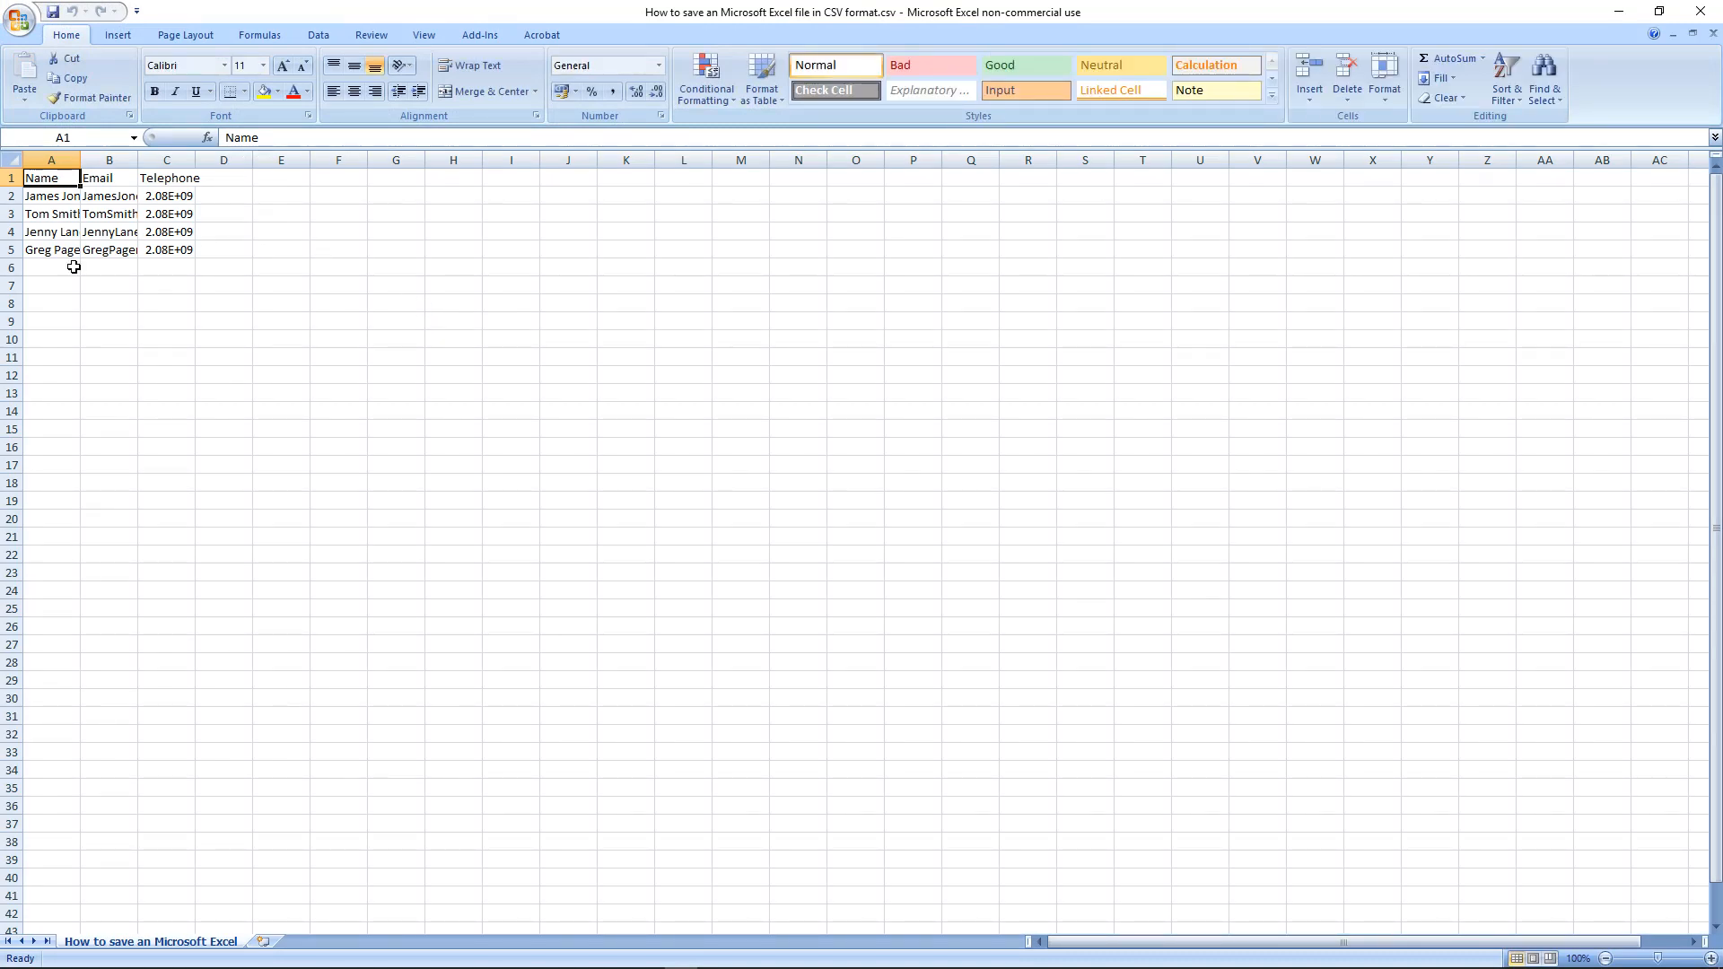
left_click(10, 159)
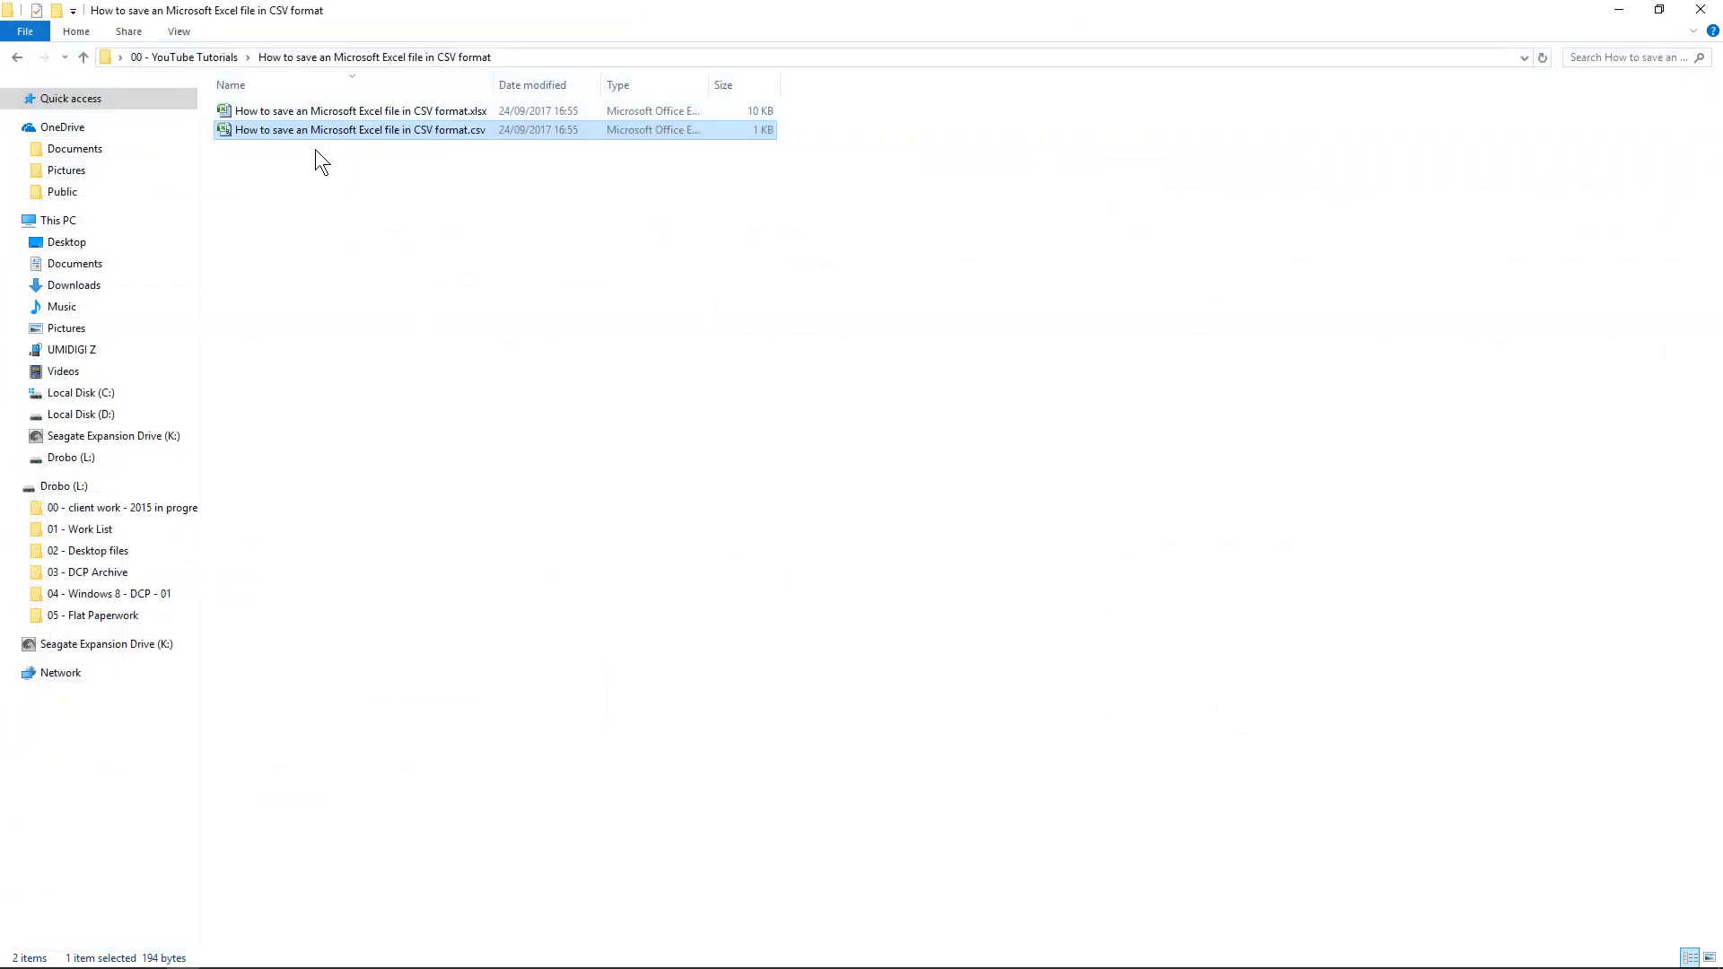
double_click(359, 110)
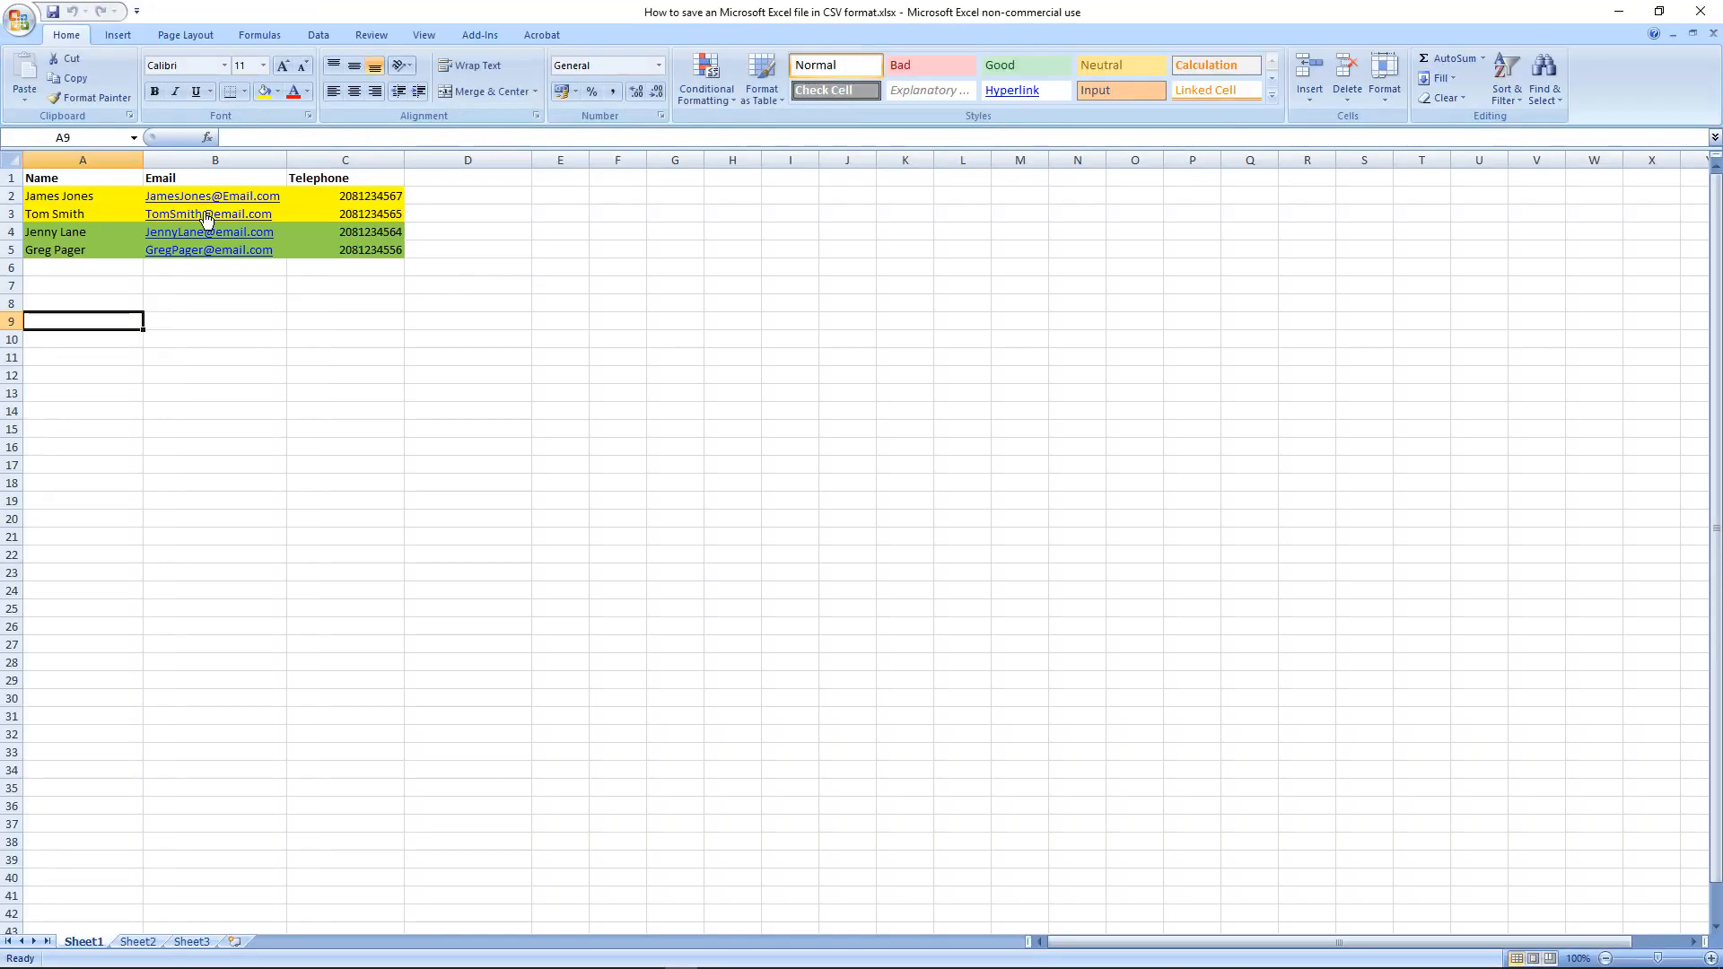
left_click_drag(59, 196, 345, 249)
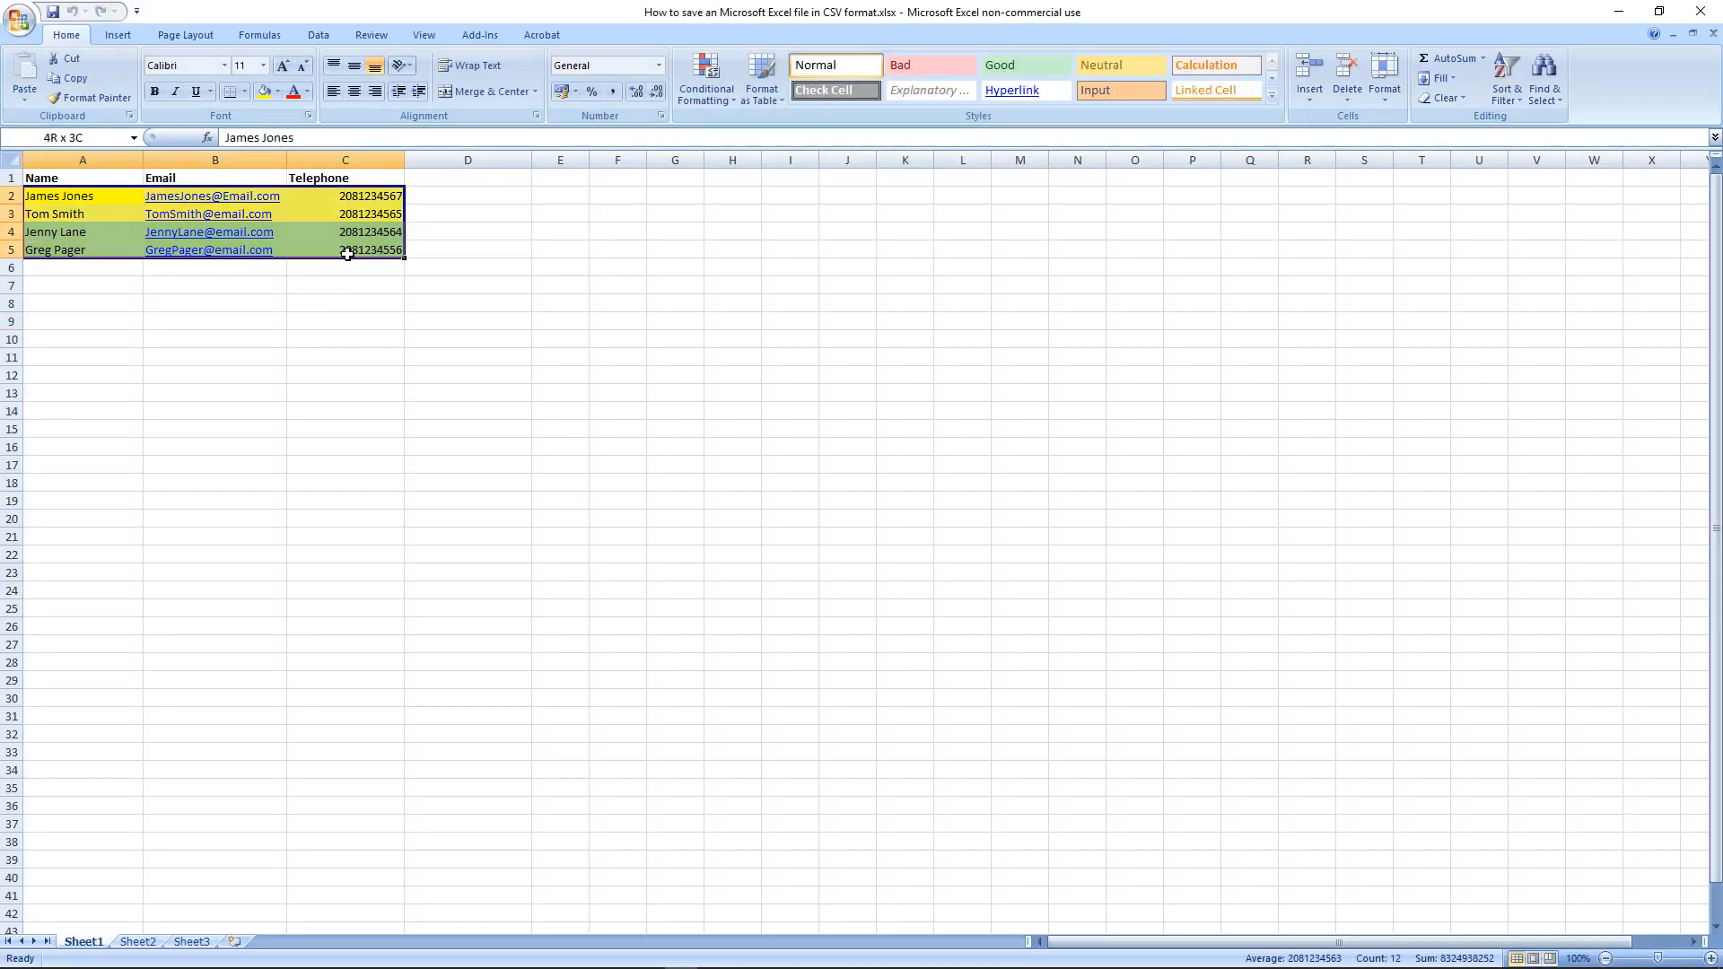
left_click(83, 177)
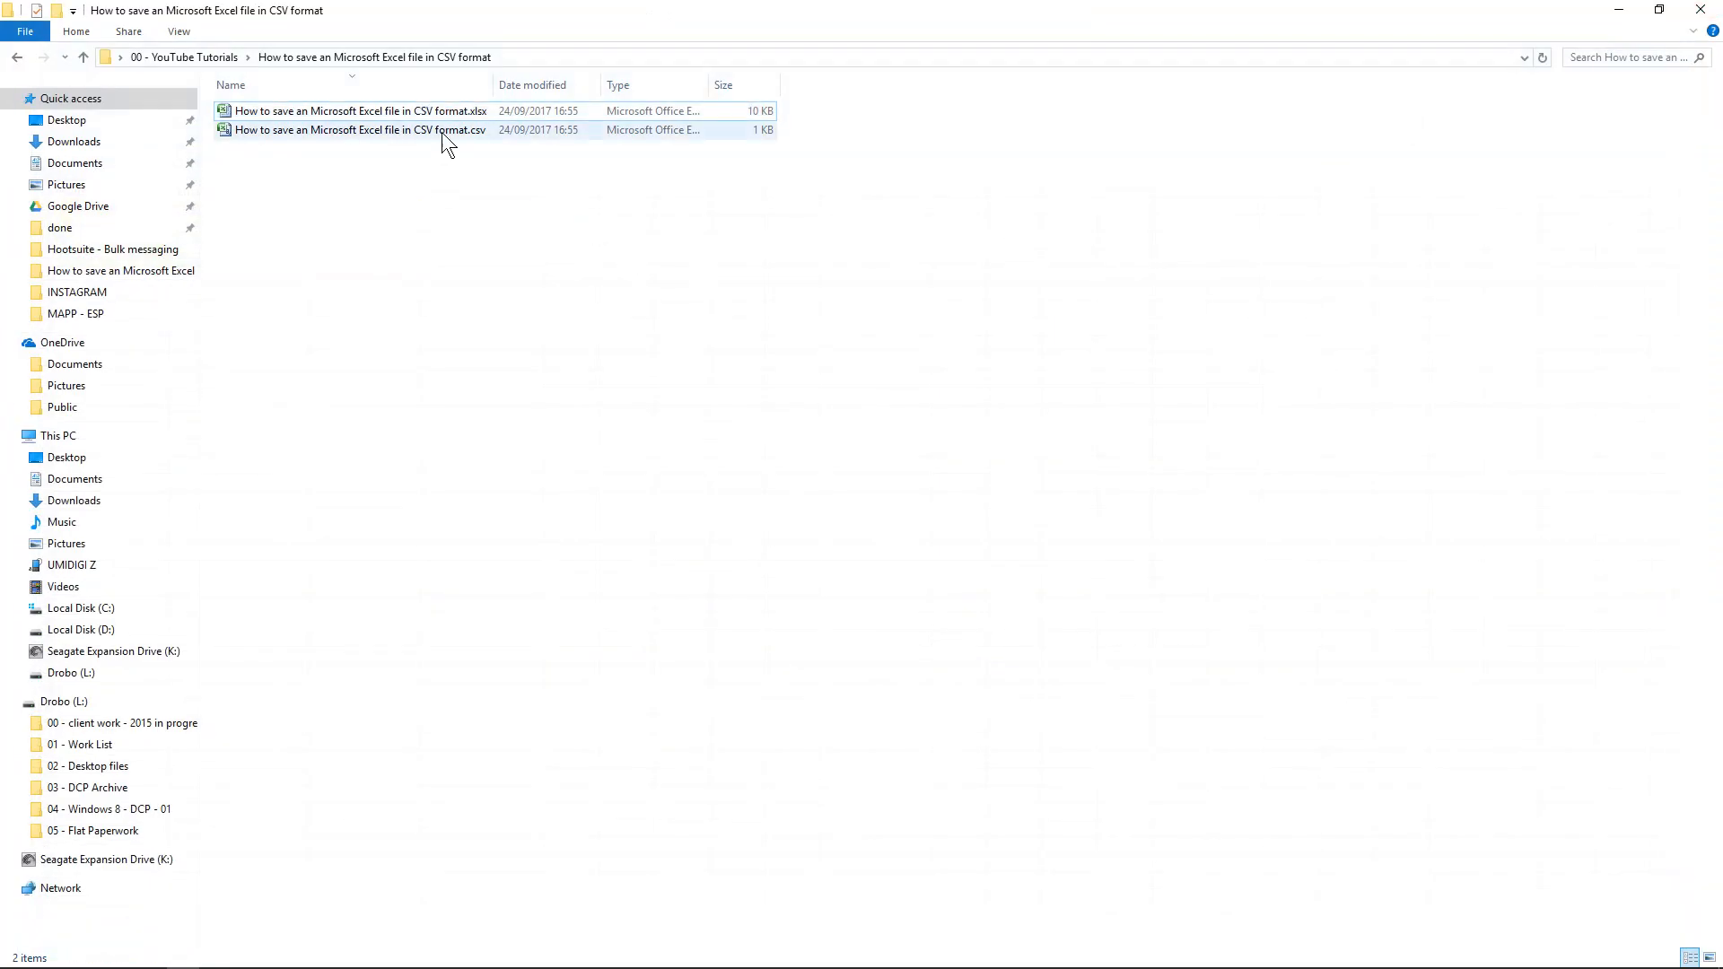
Open the contacts .csv file with Notepad through Open with
left_click(361, 129)
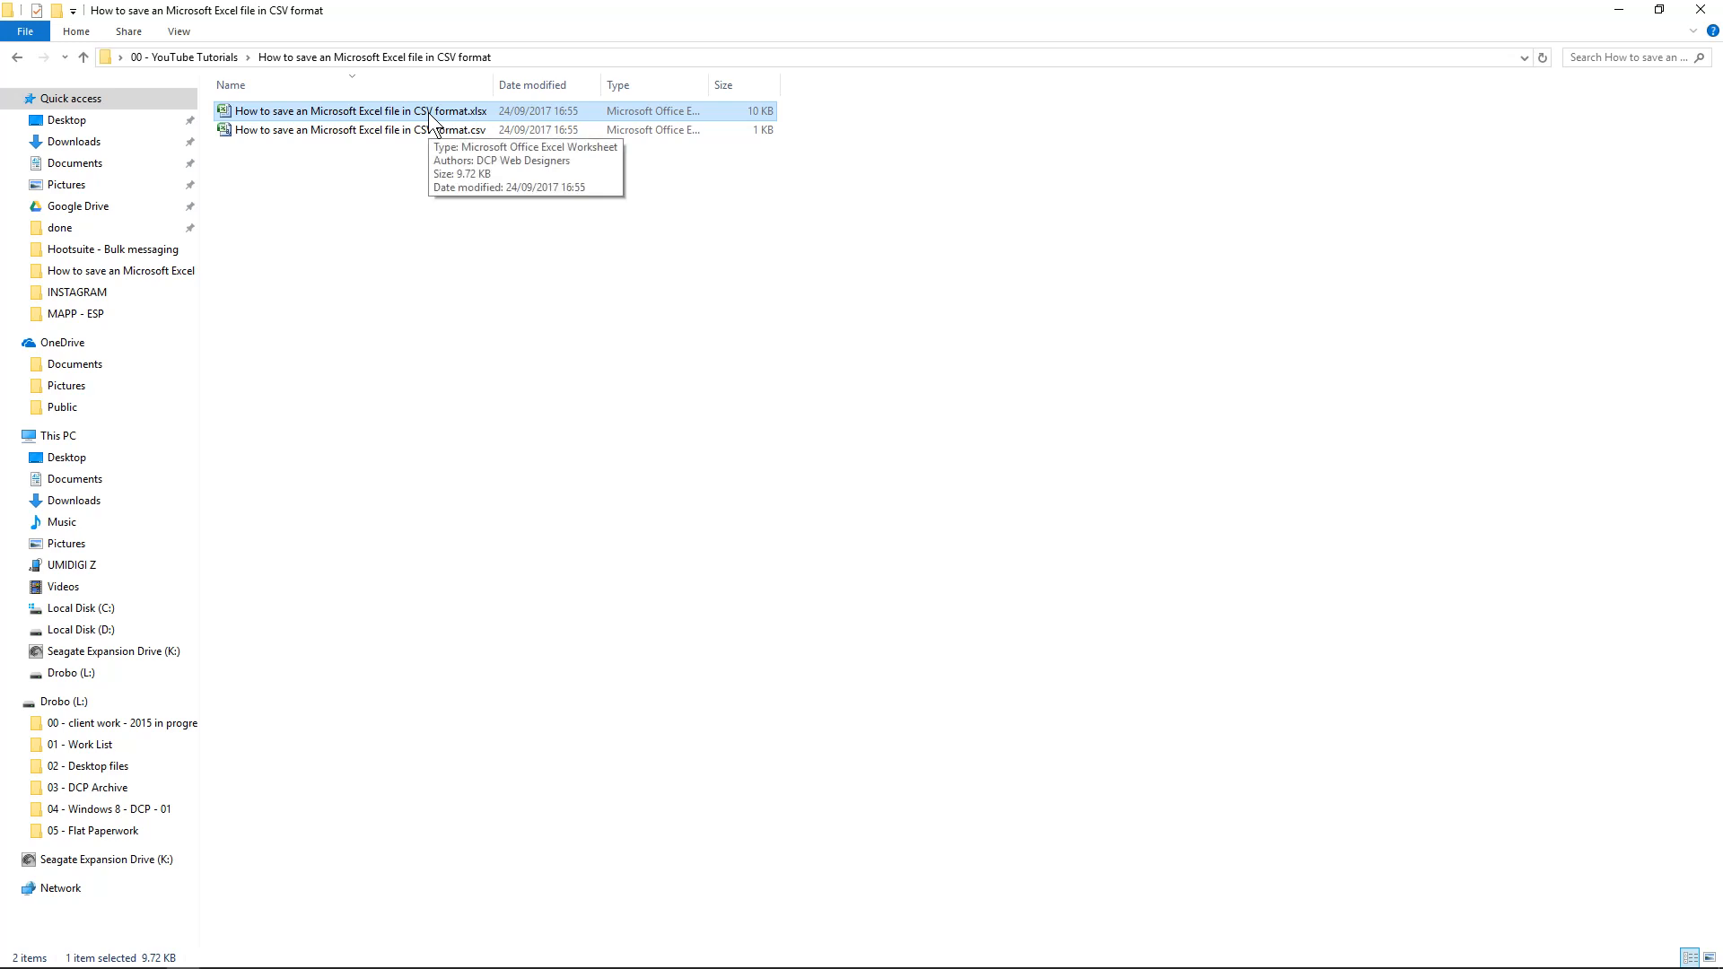
mouse_move(431, 137)
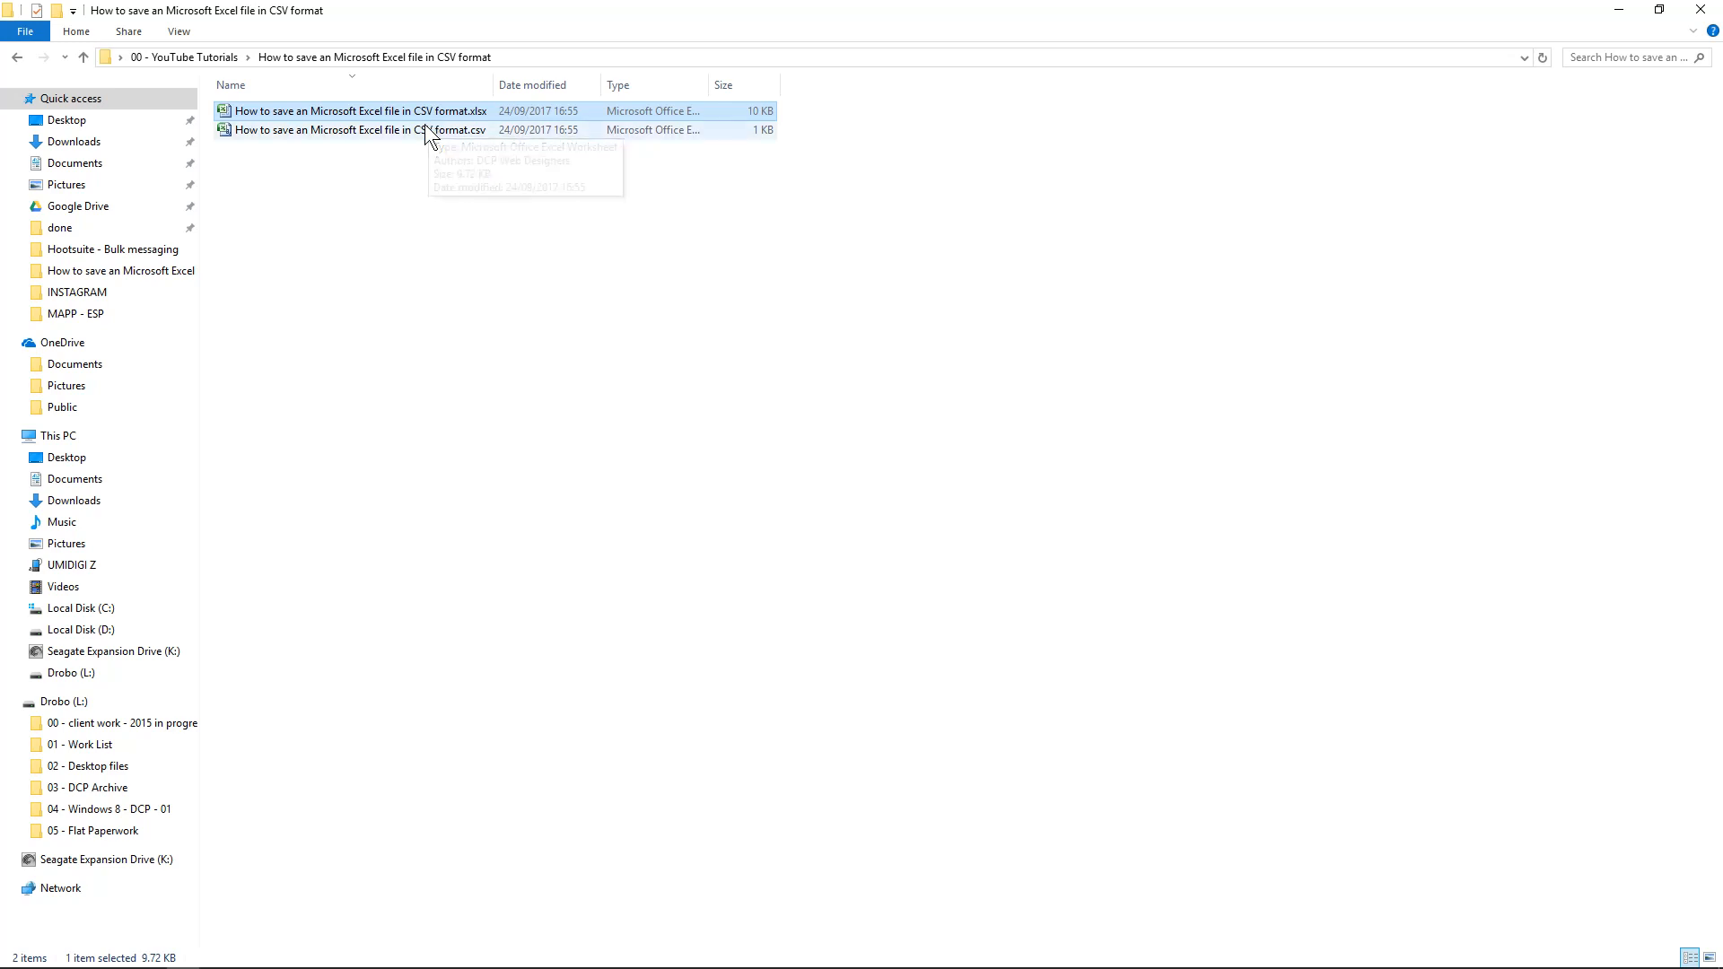
left_click(352, 129)
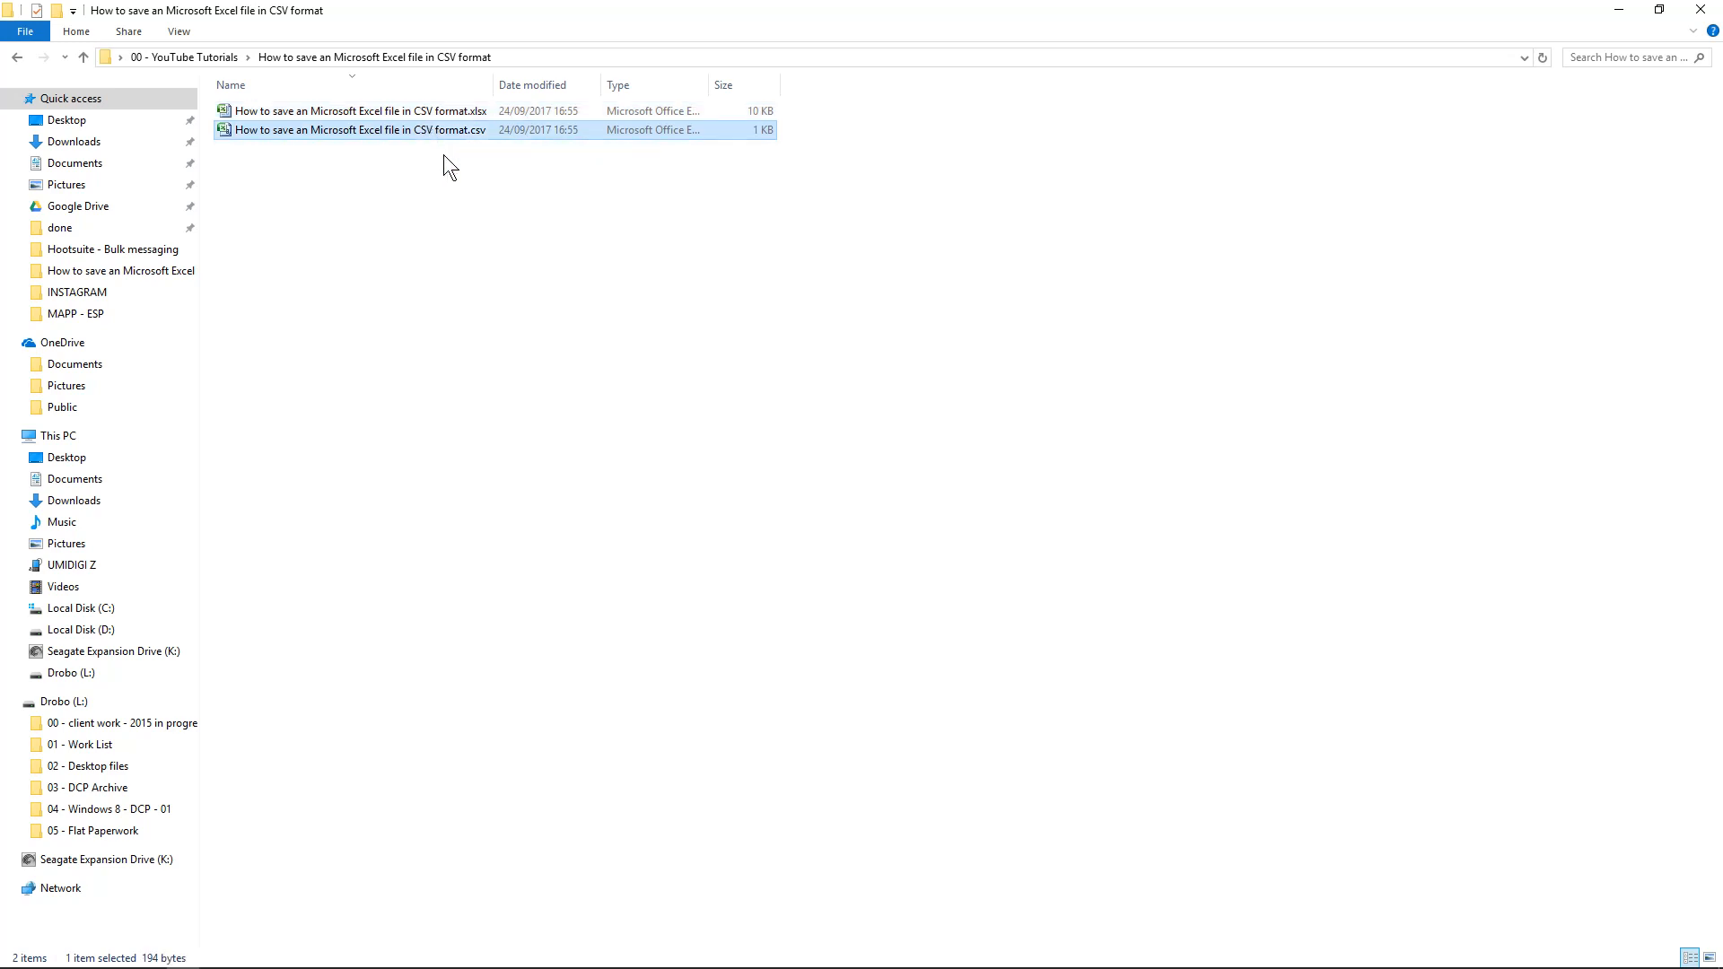
right_click(355, 129)
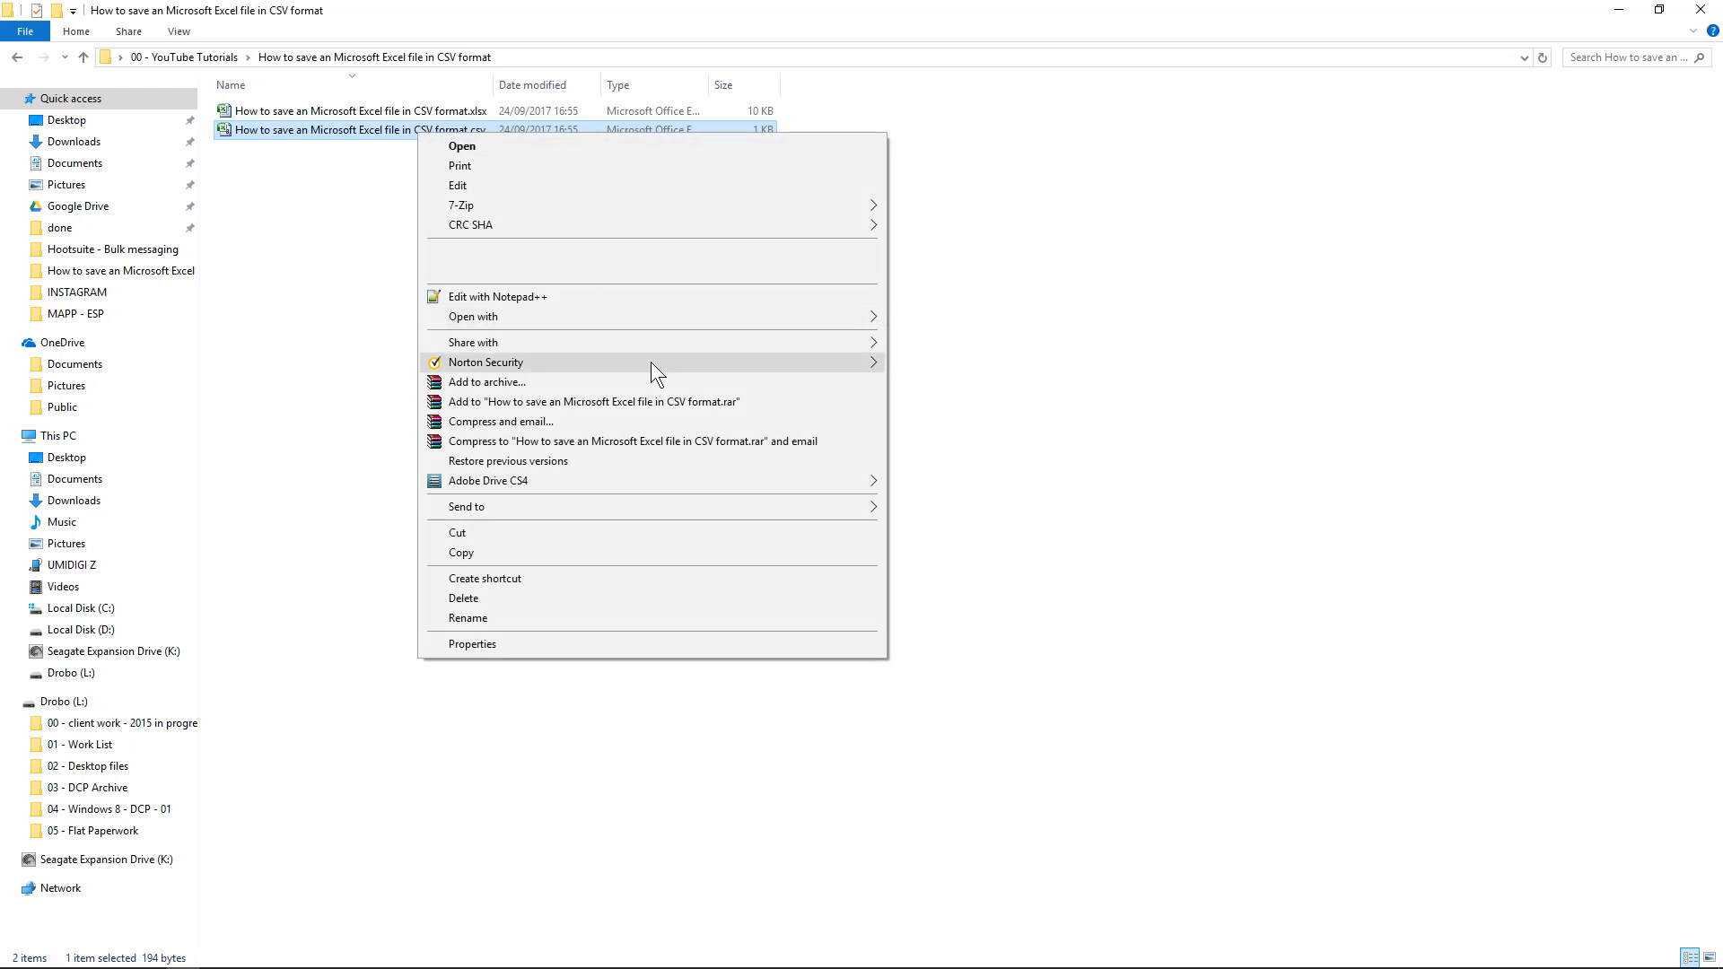
left_click(473, 317)
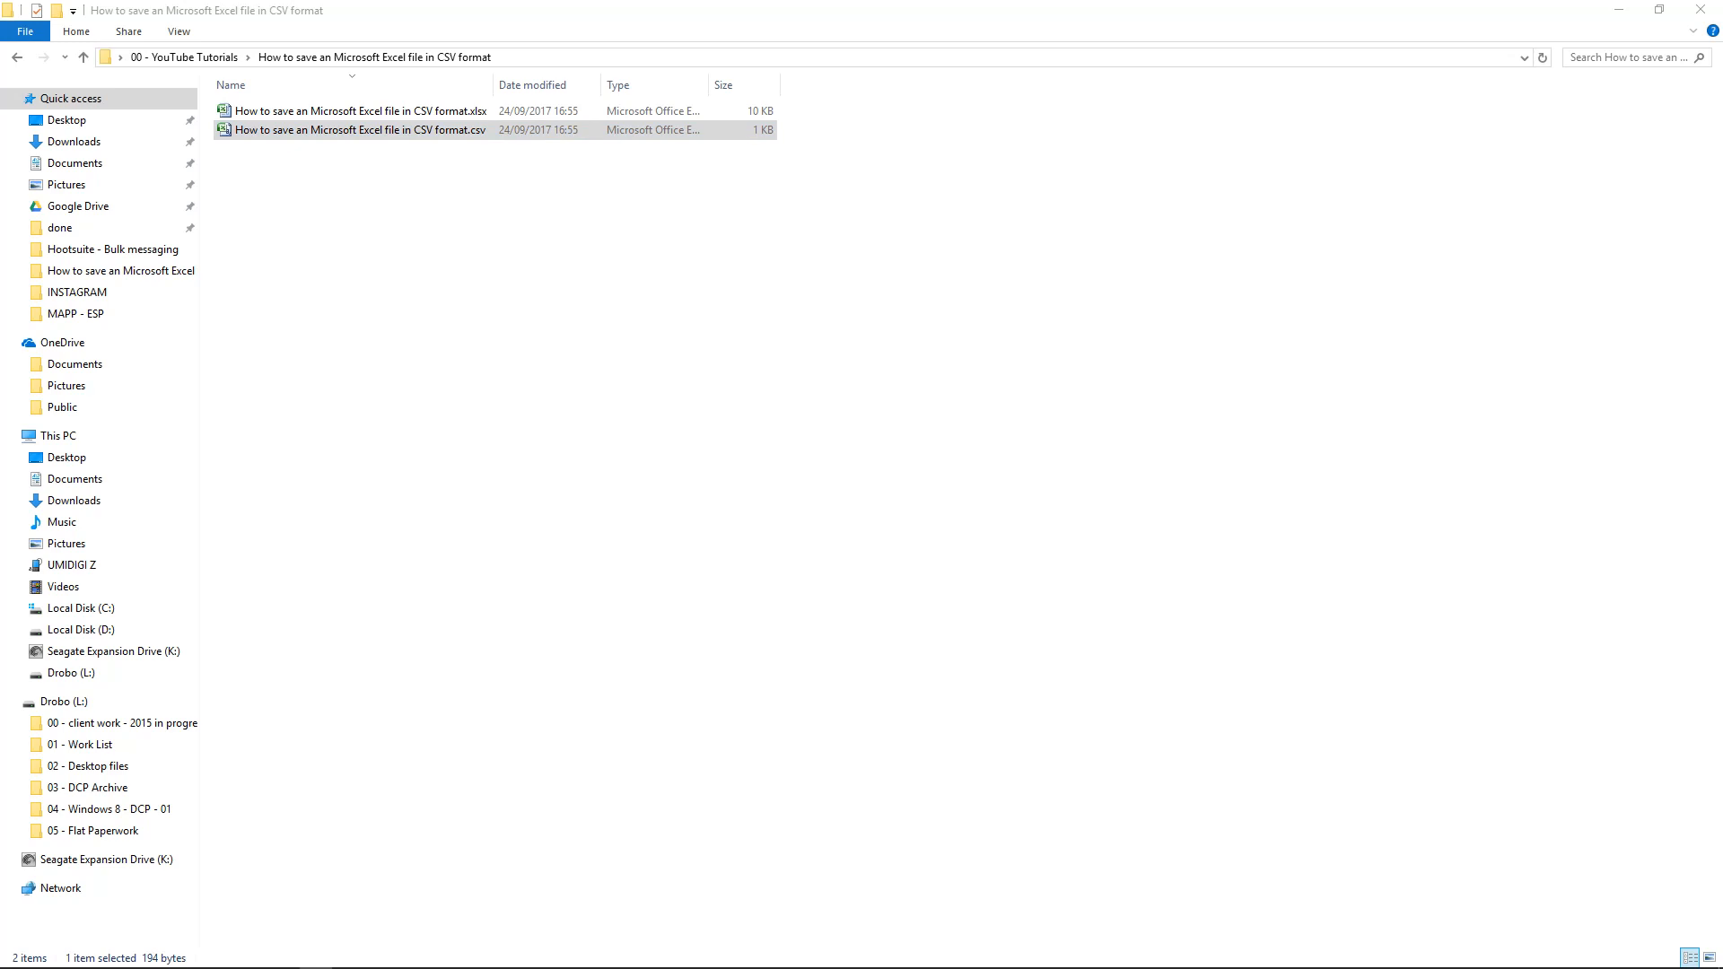
double_click(359, 129)
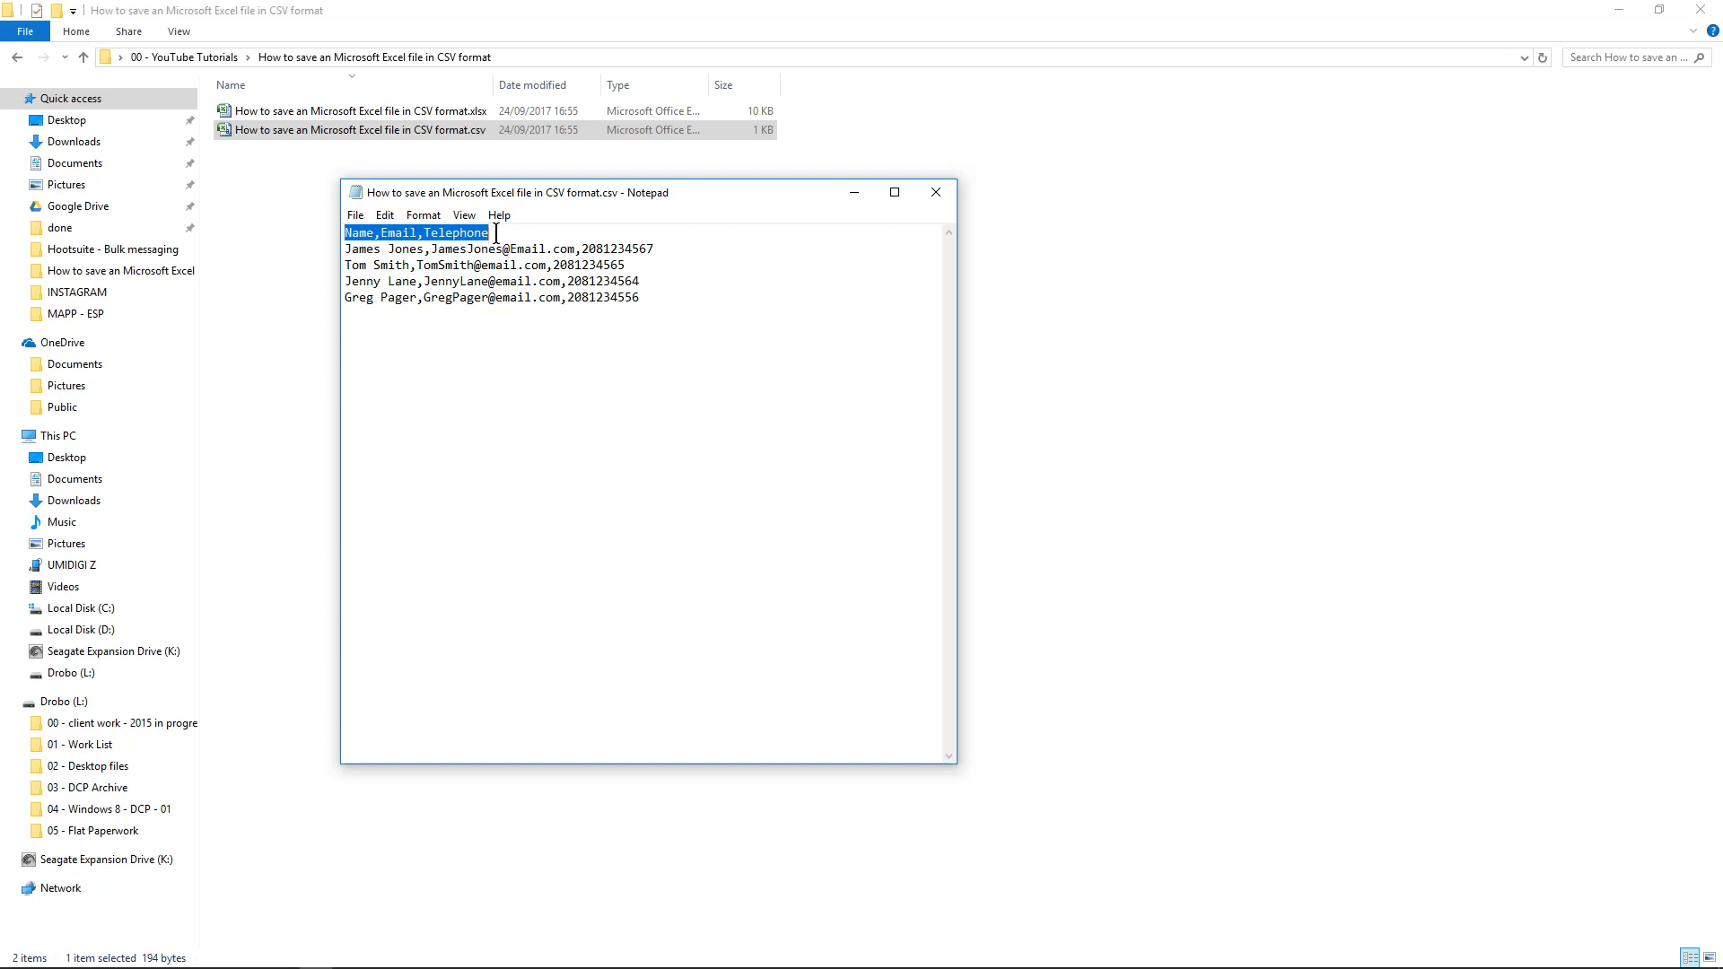
mouse_move(466, 234)
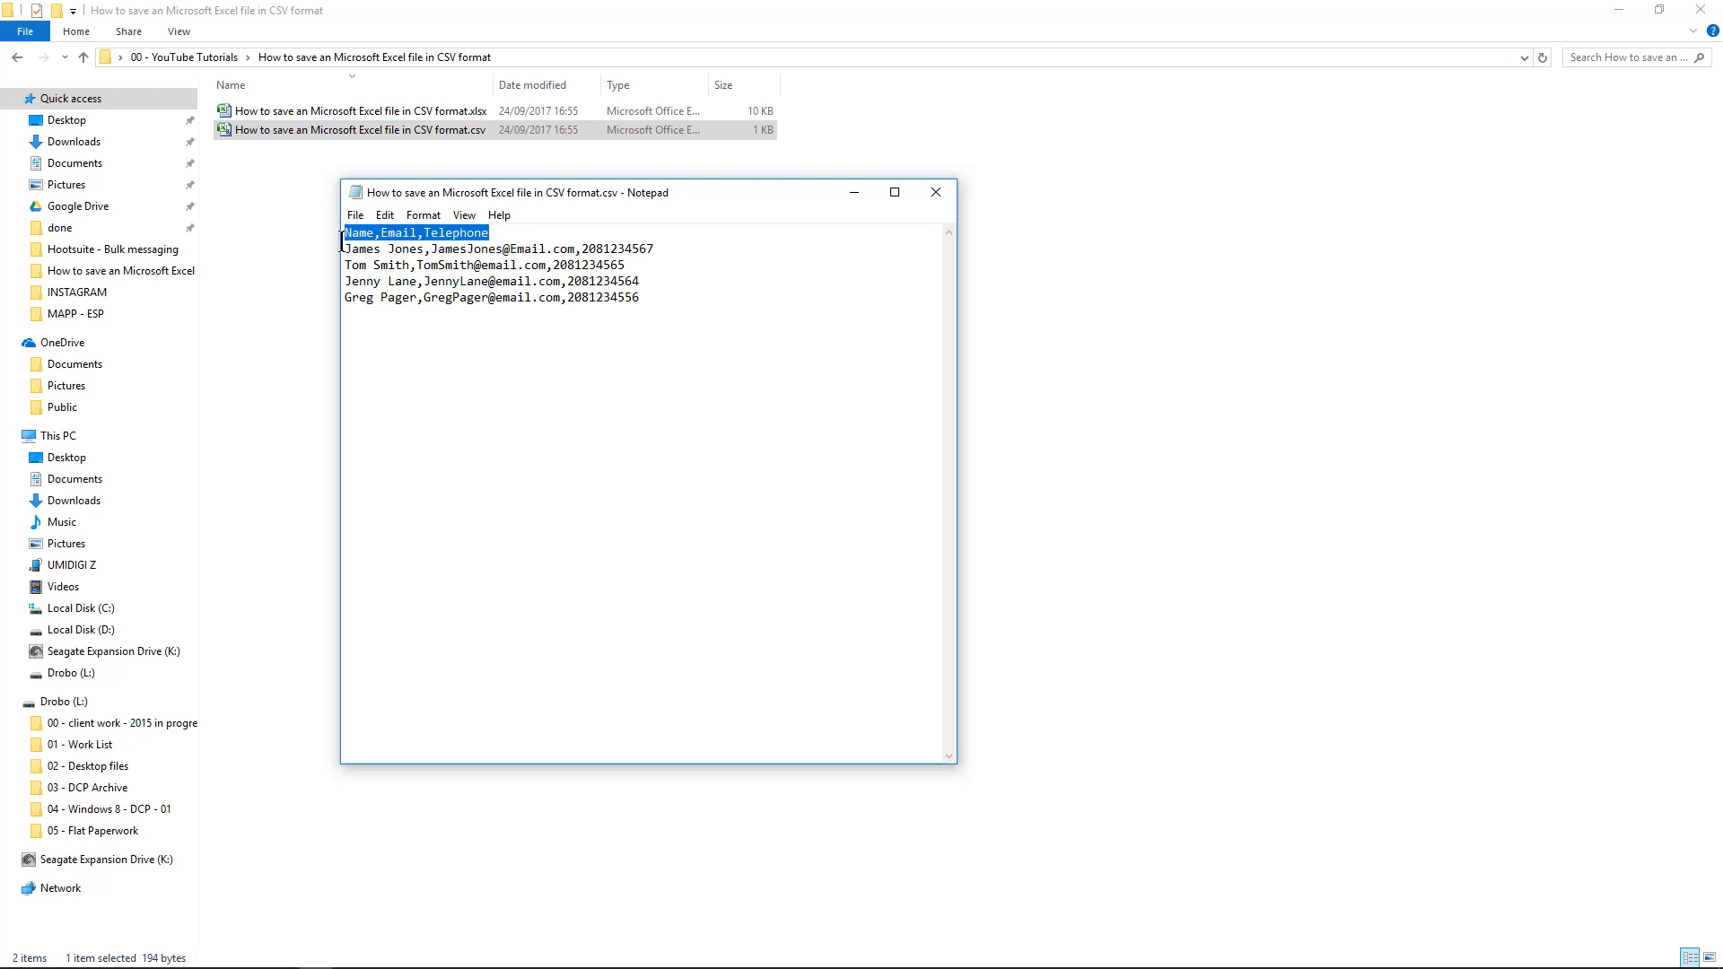
left_click(434, 248)
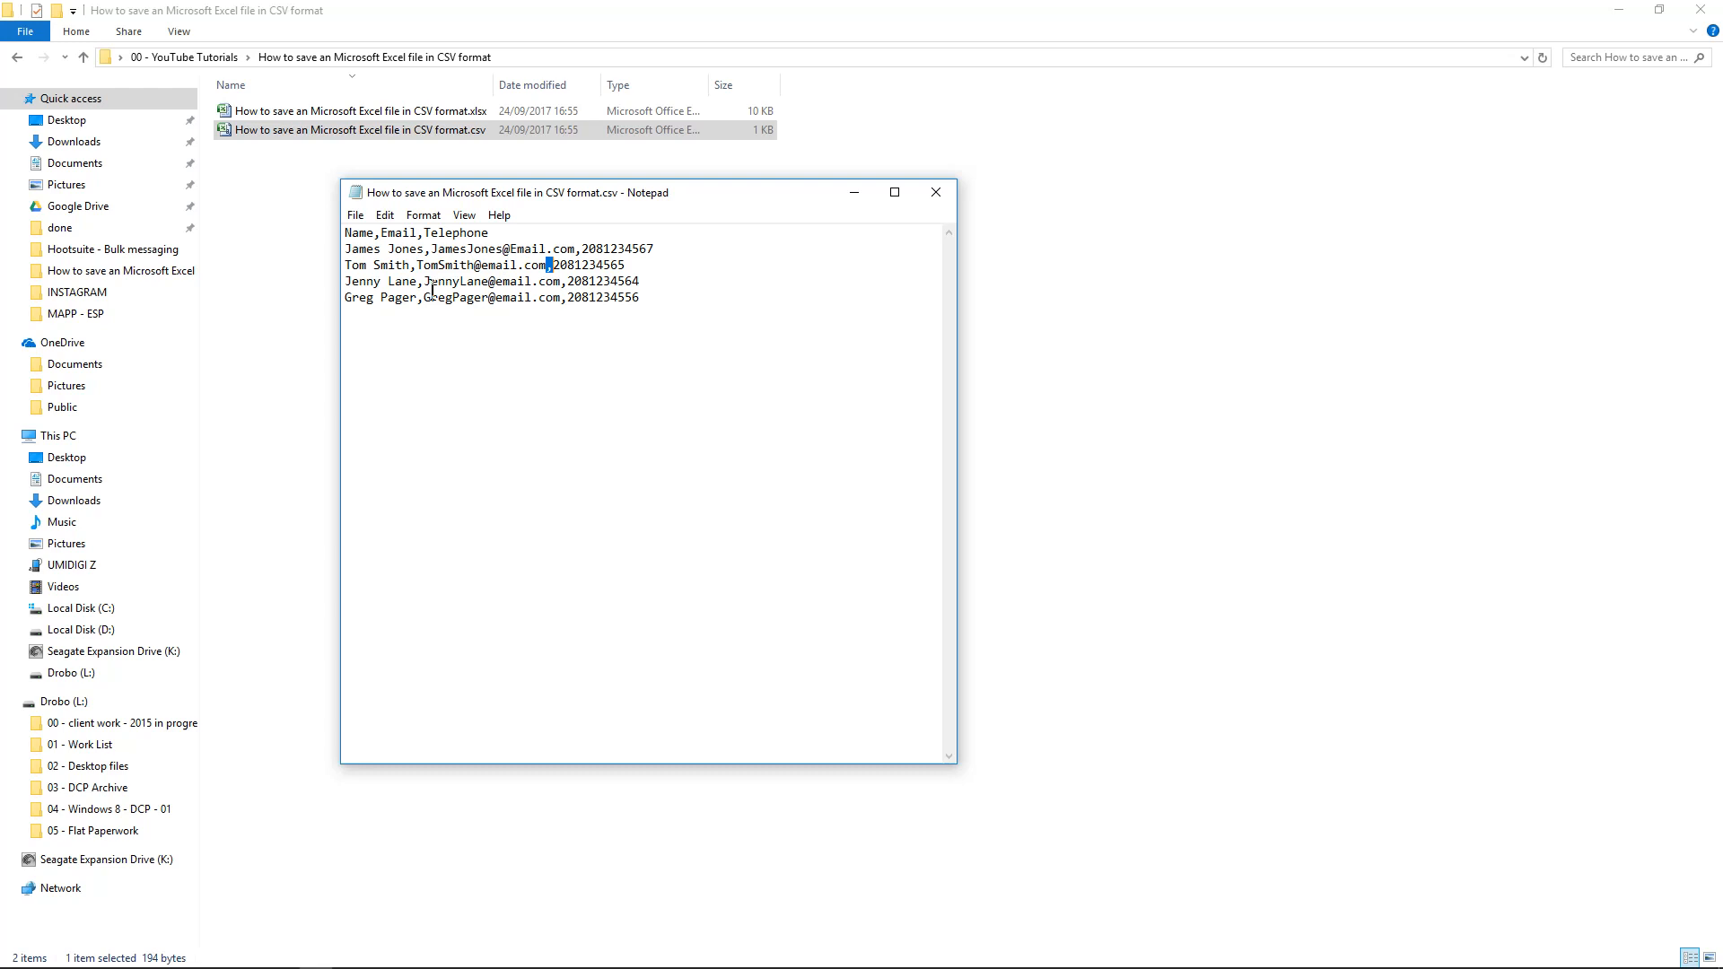
mouse_move(422, 283)
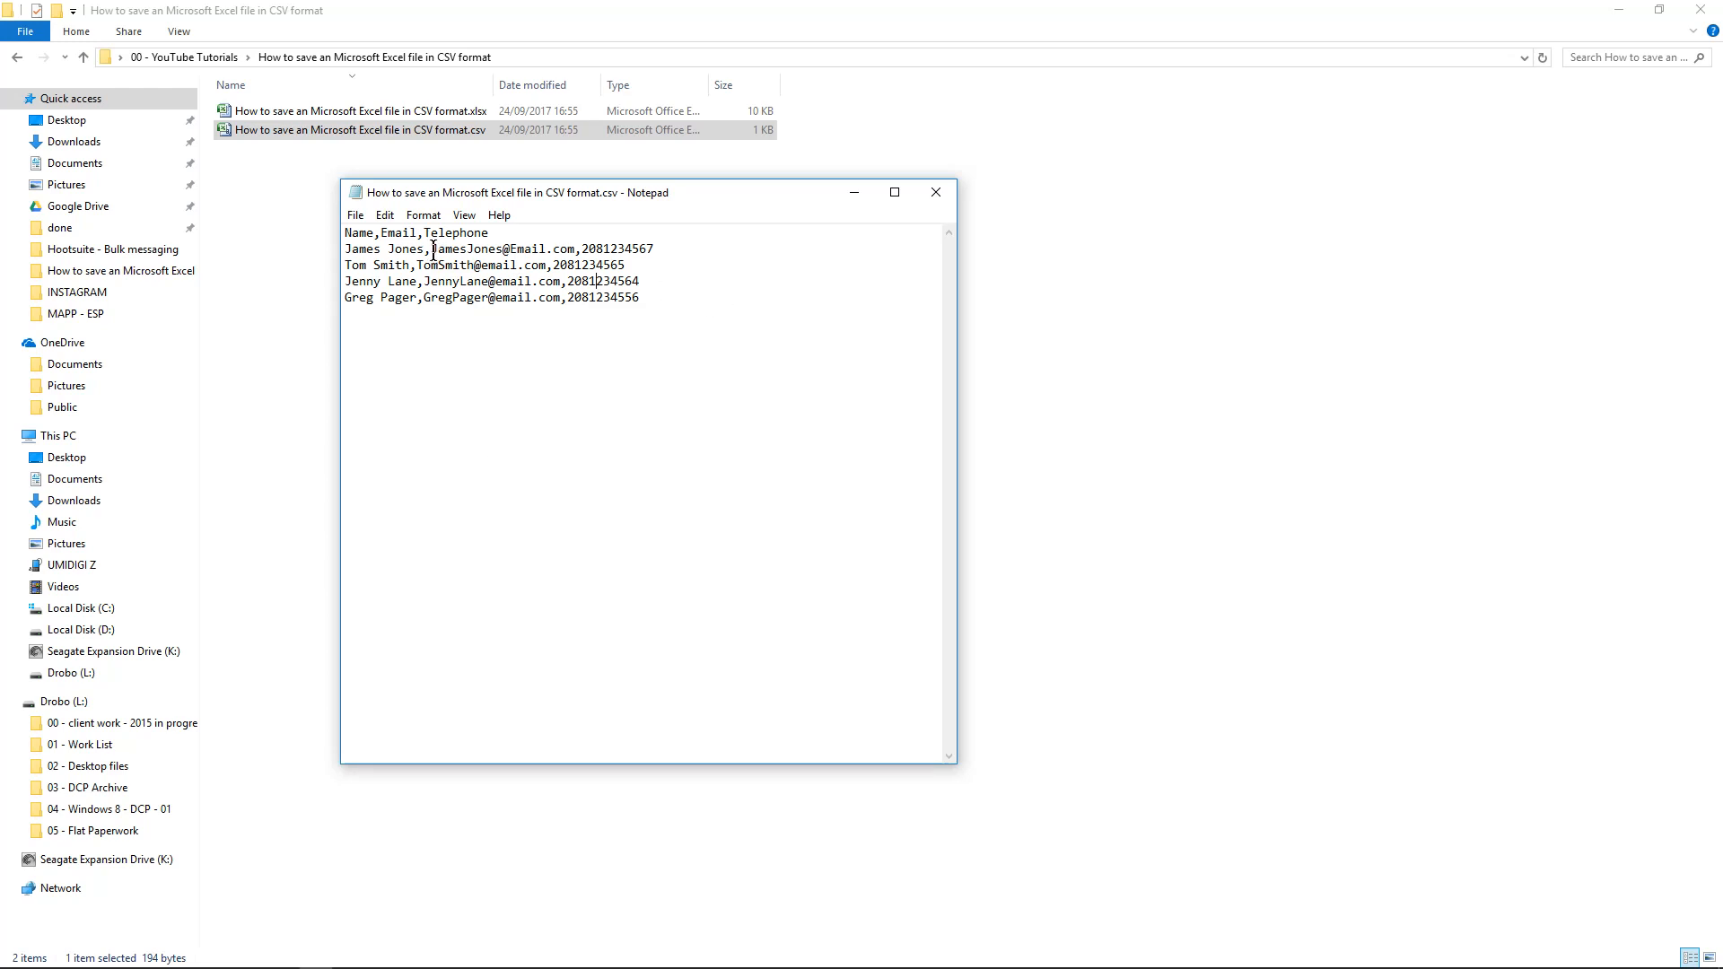
double_click(384, 248)
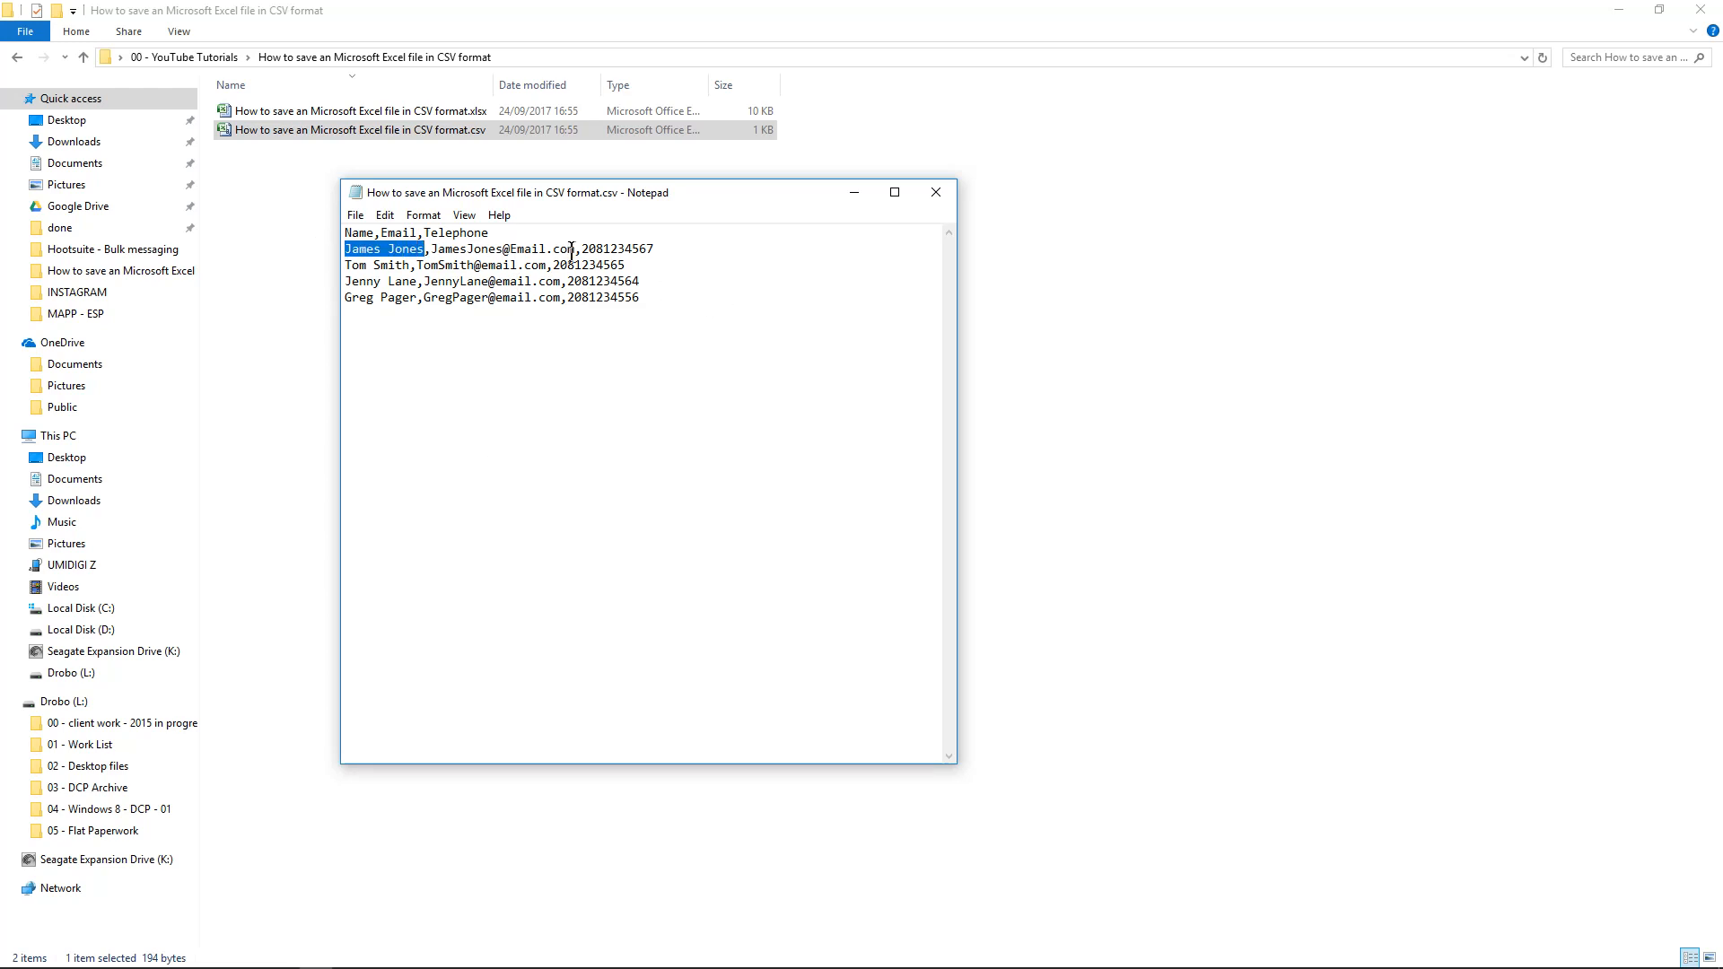
double_click(613, 248)
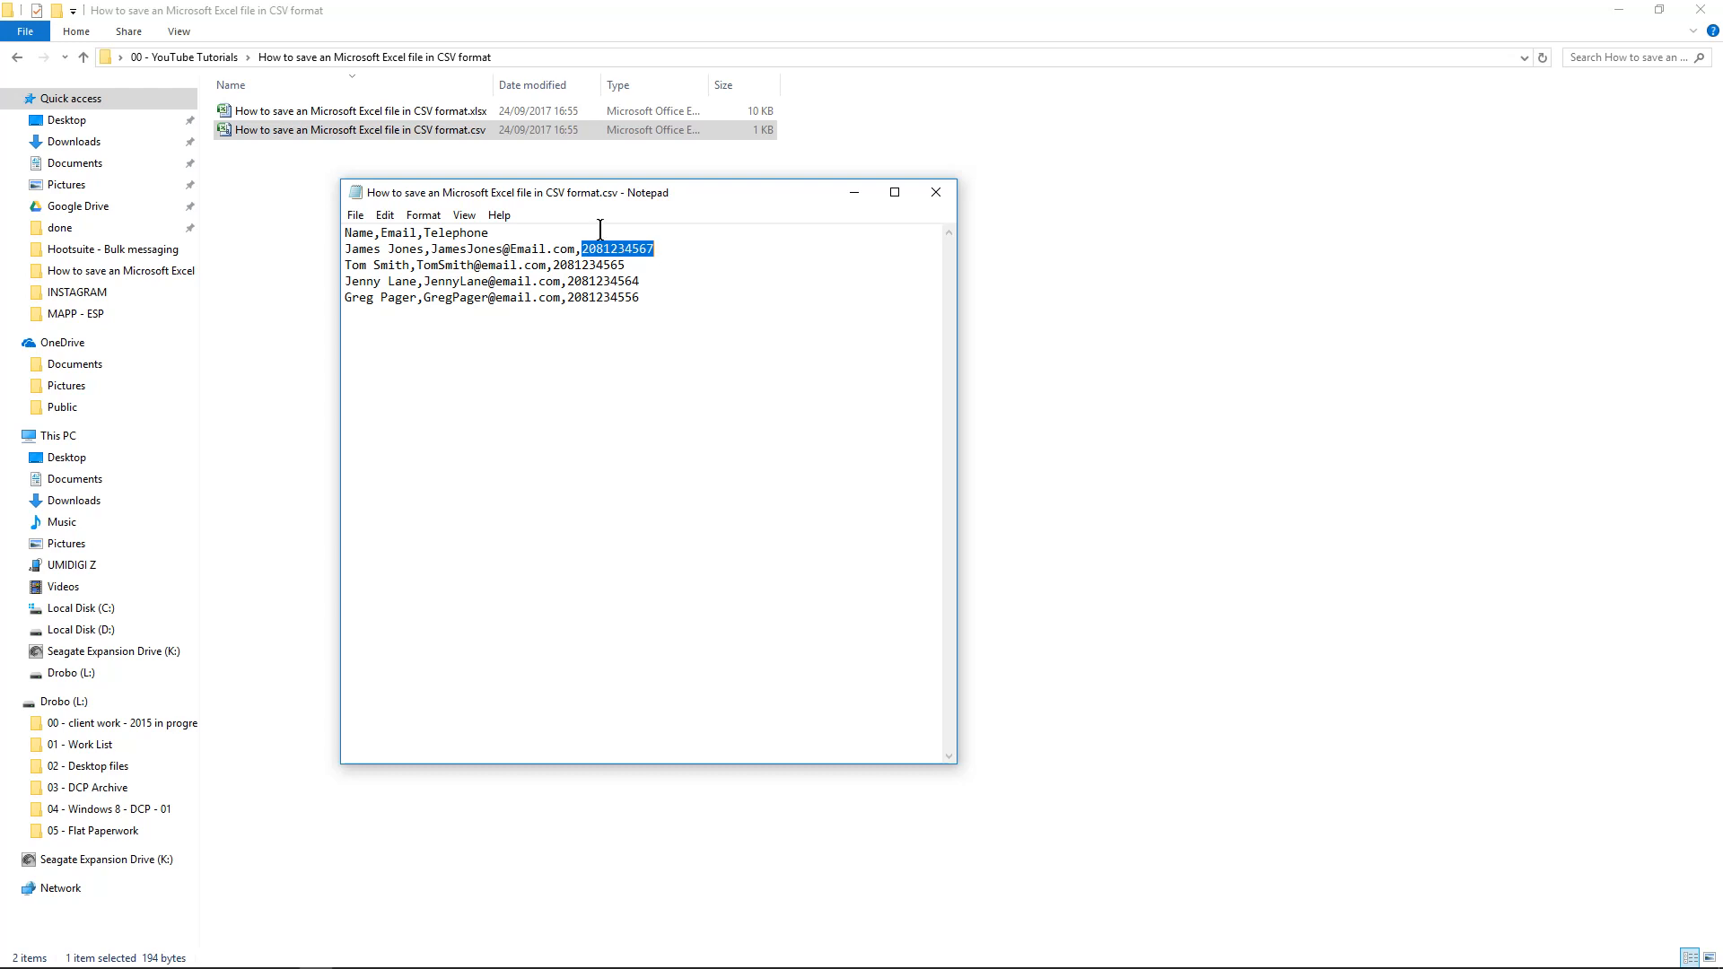
mouse_move(532, 309)
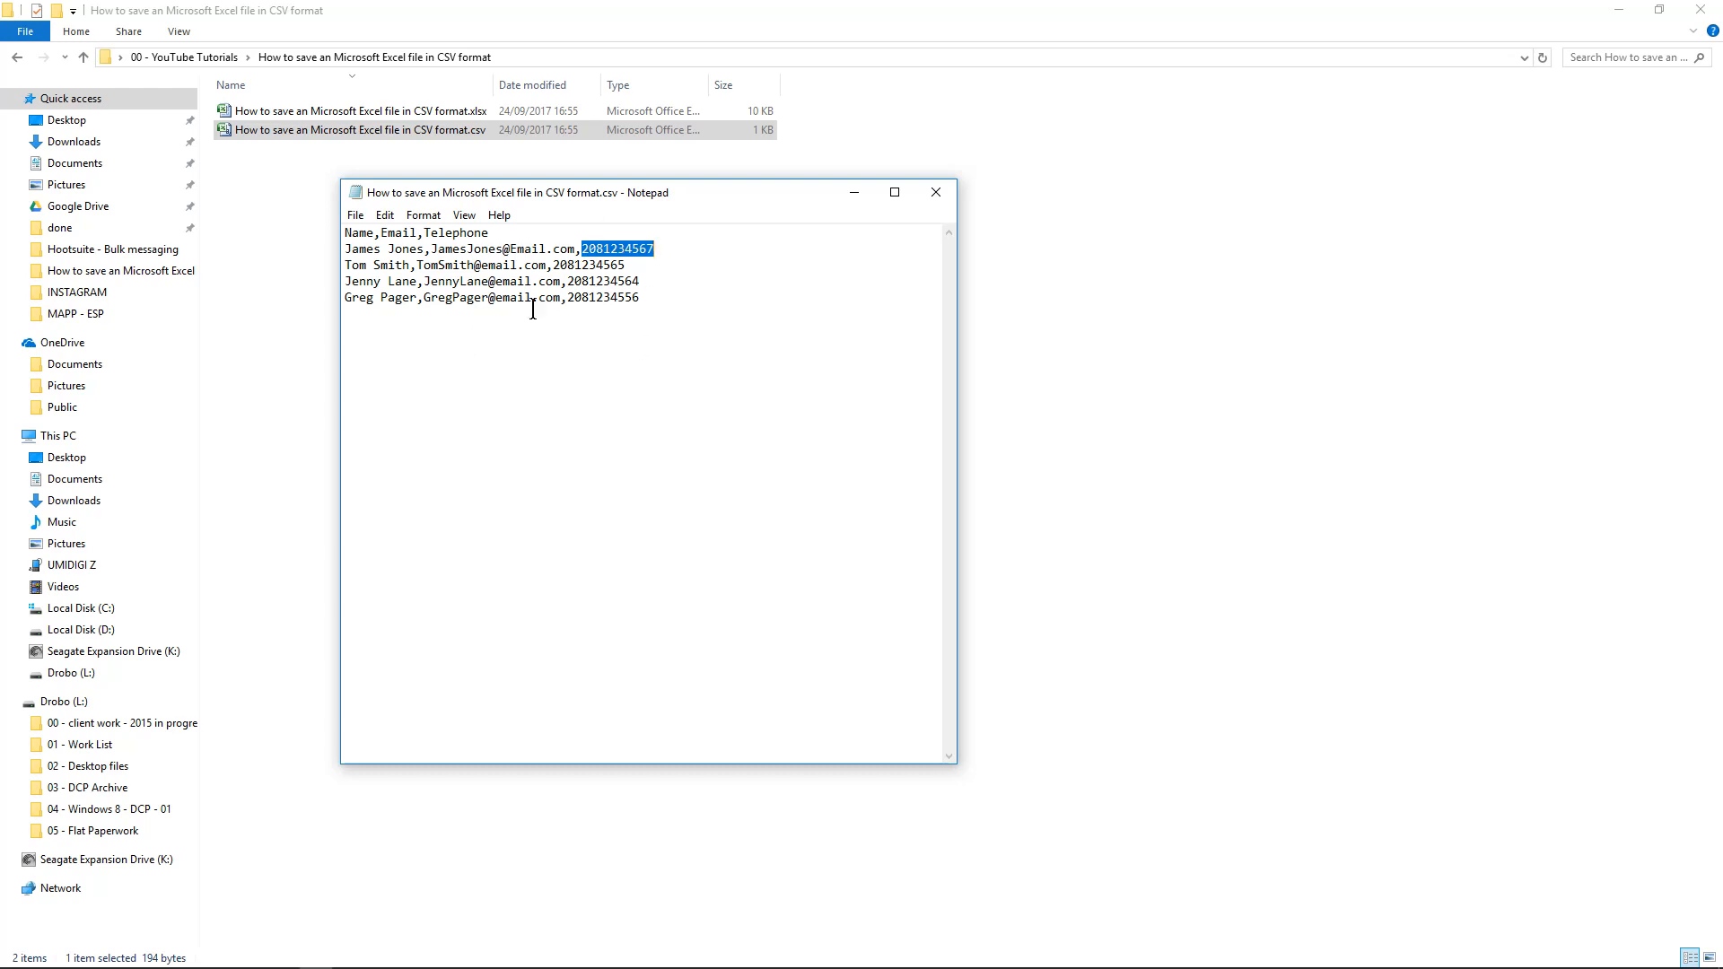
left_click(654, 366)
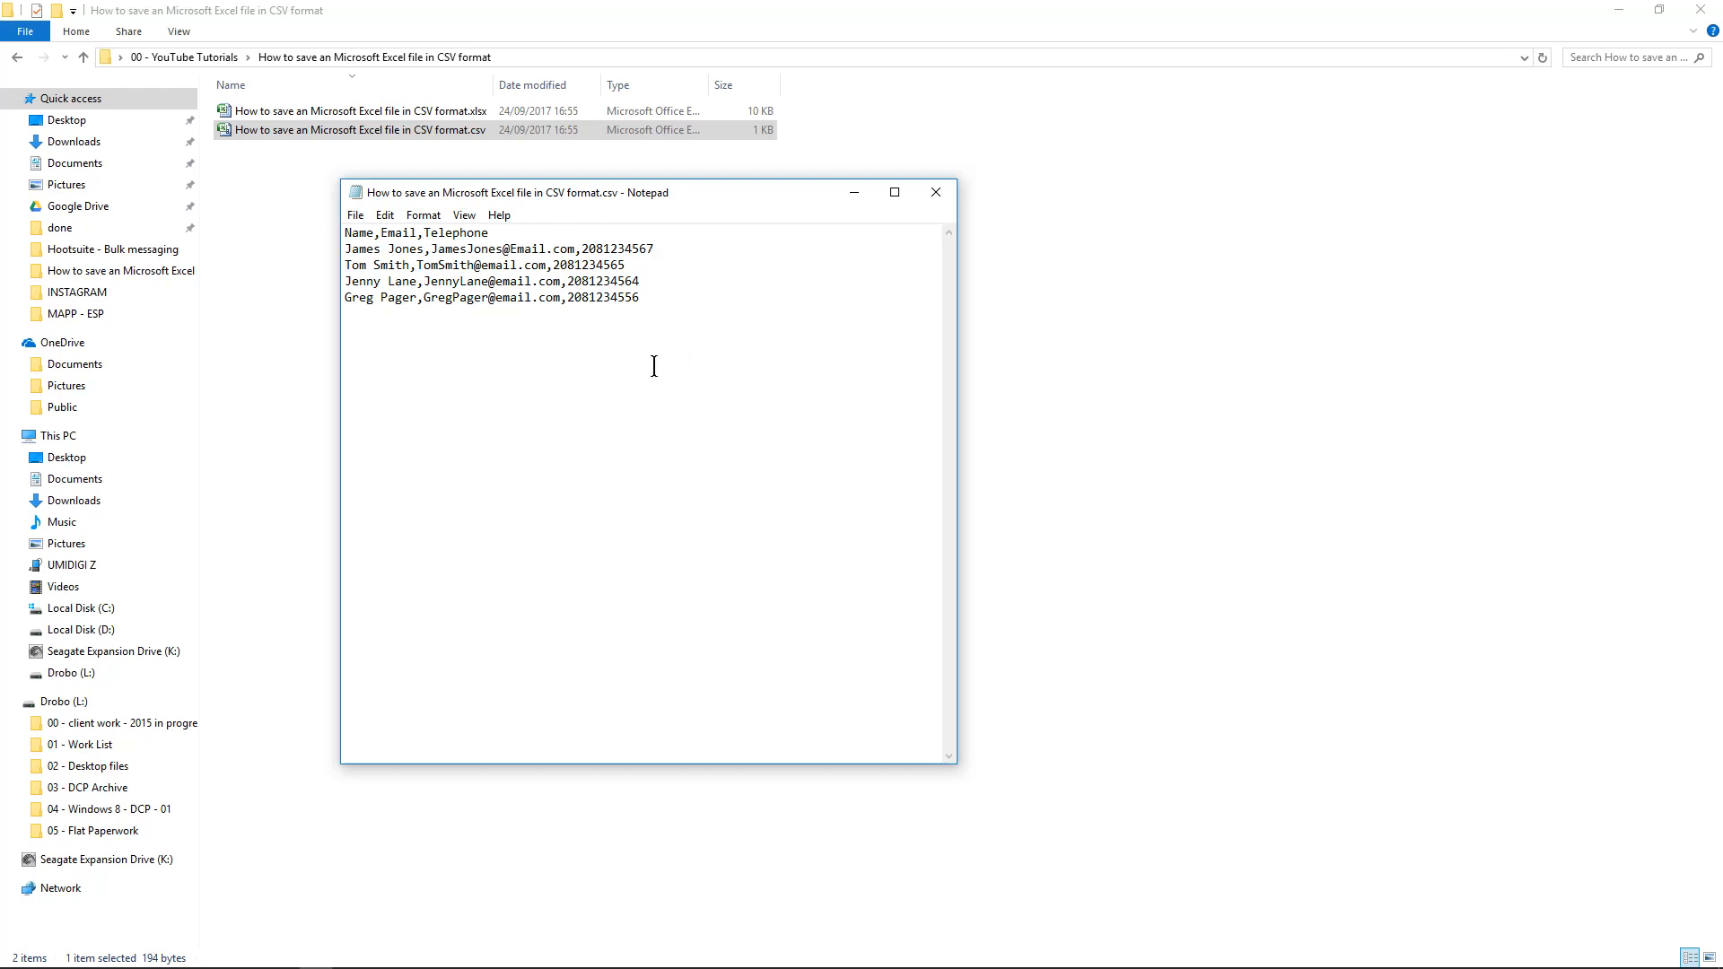
mouse_move(699, 268)
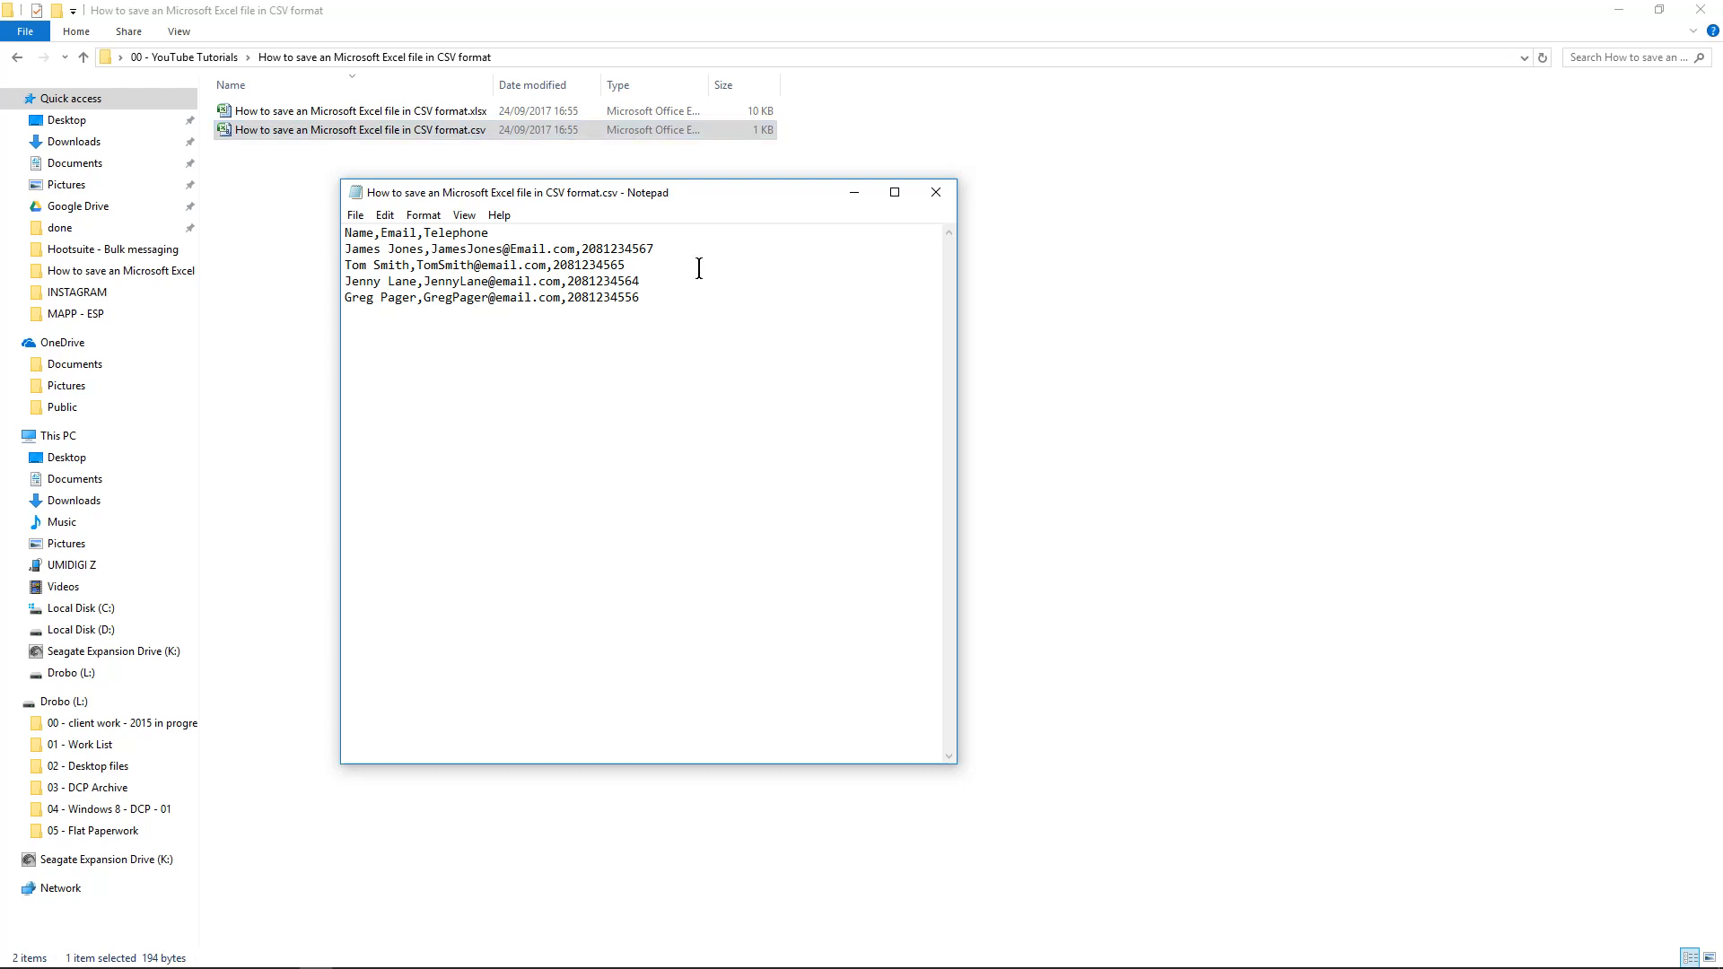
left_click(935, 192)
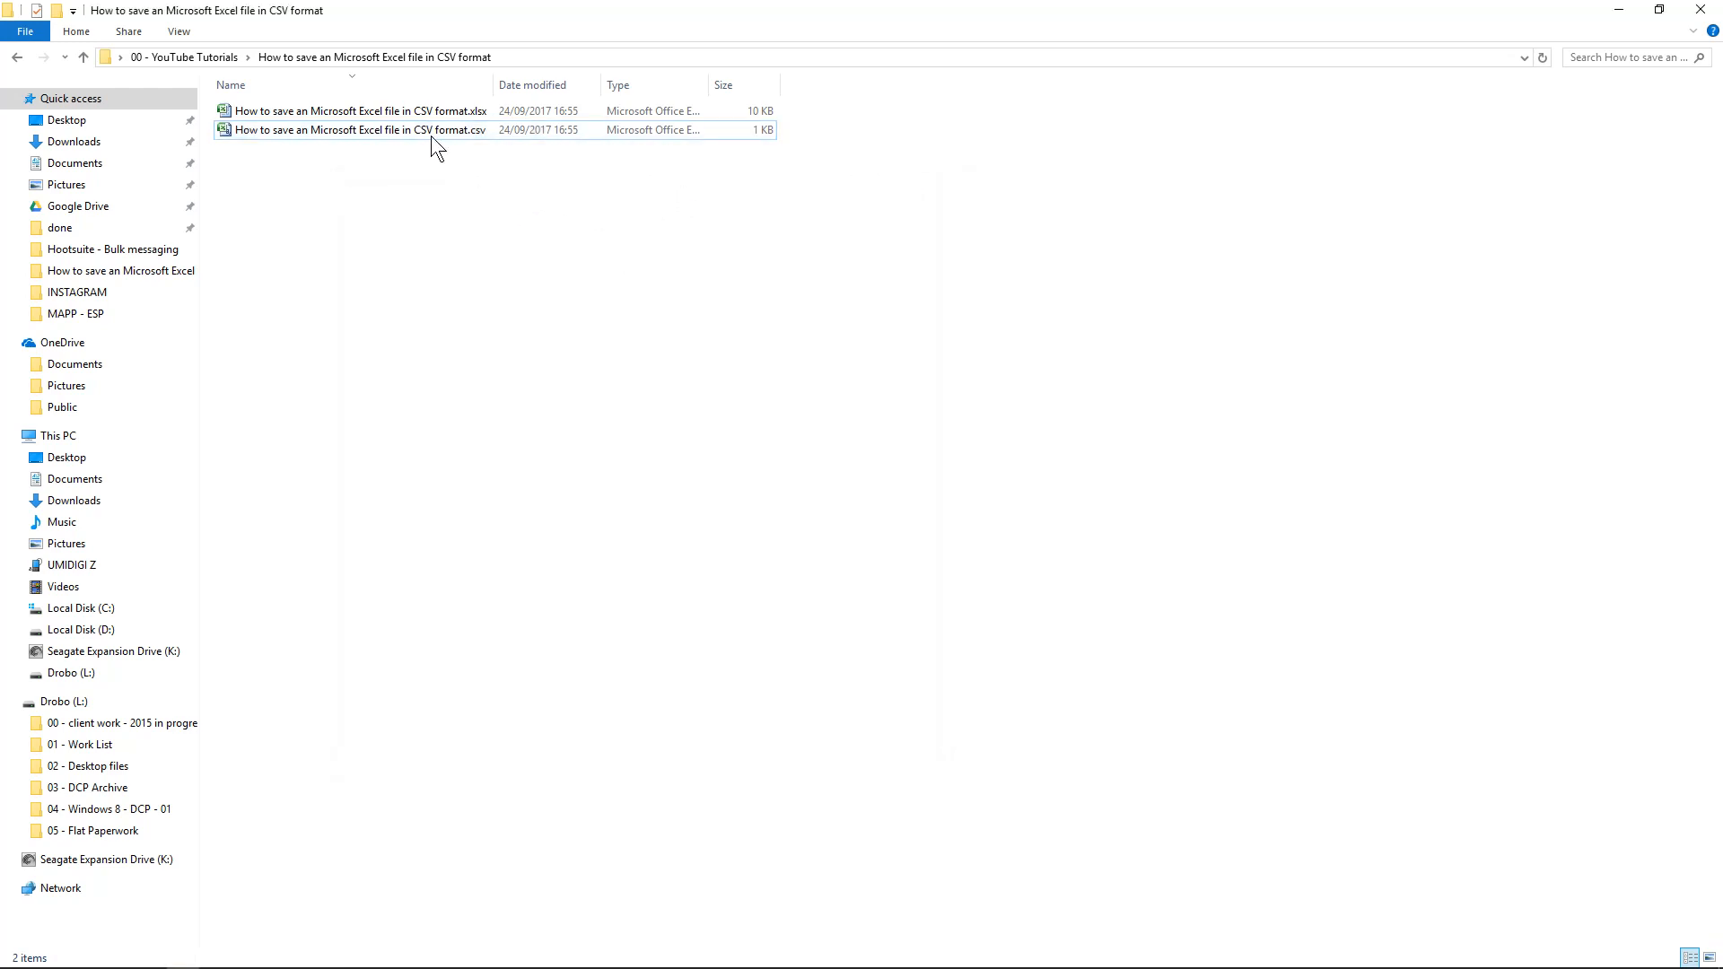
Select the xlsx and CSV files, then restore the Explorer window down from full screen
left_click(359, 110)
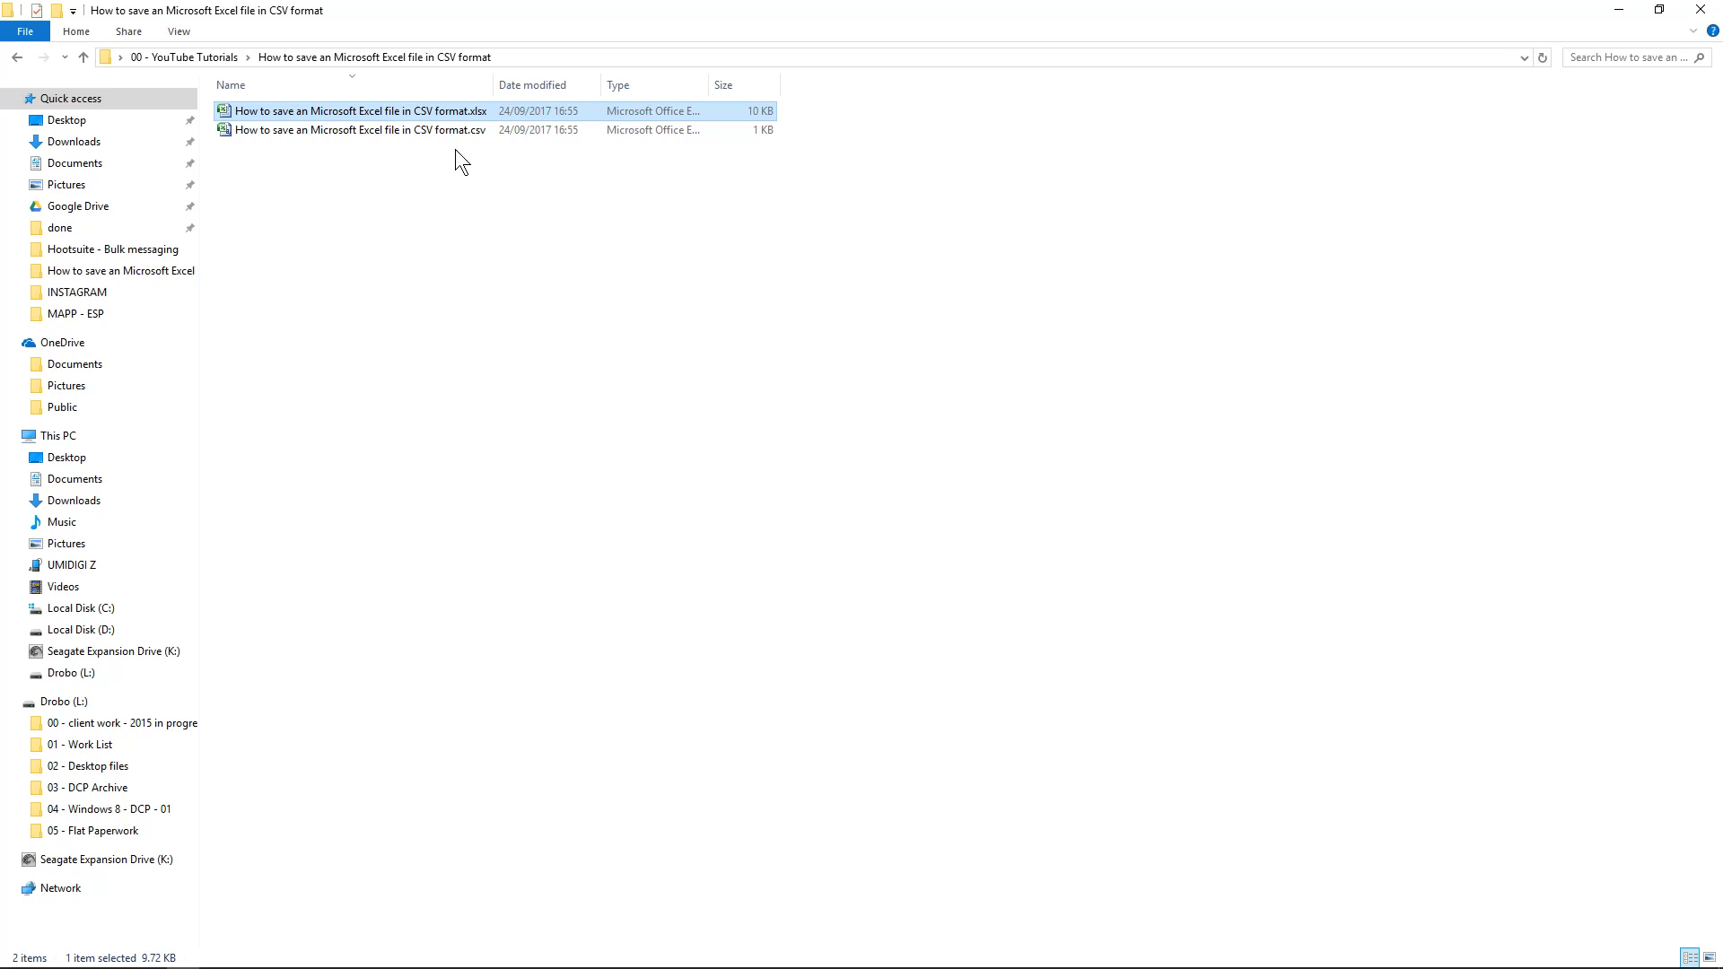
mouse_move(481, 116)
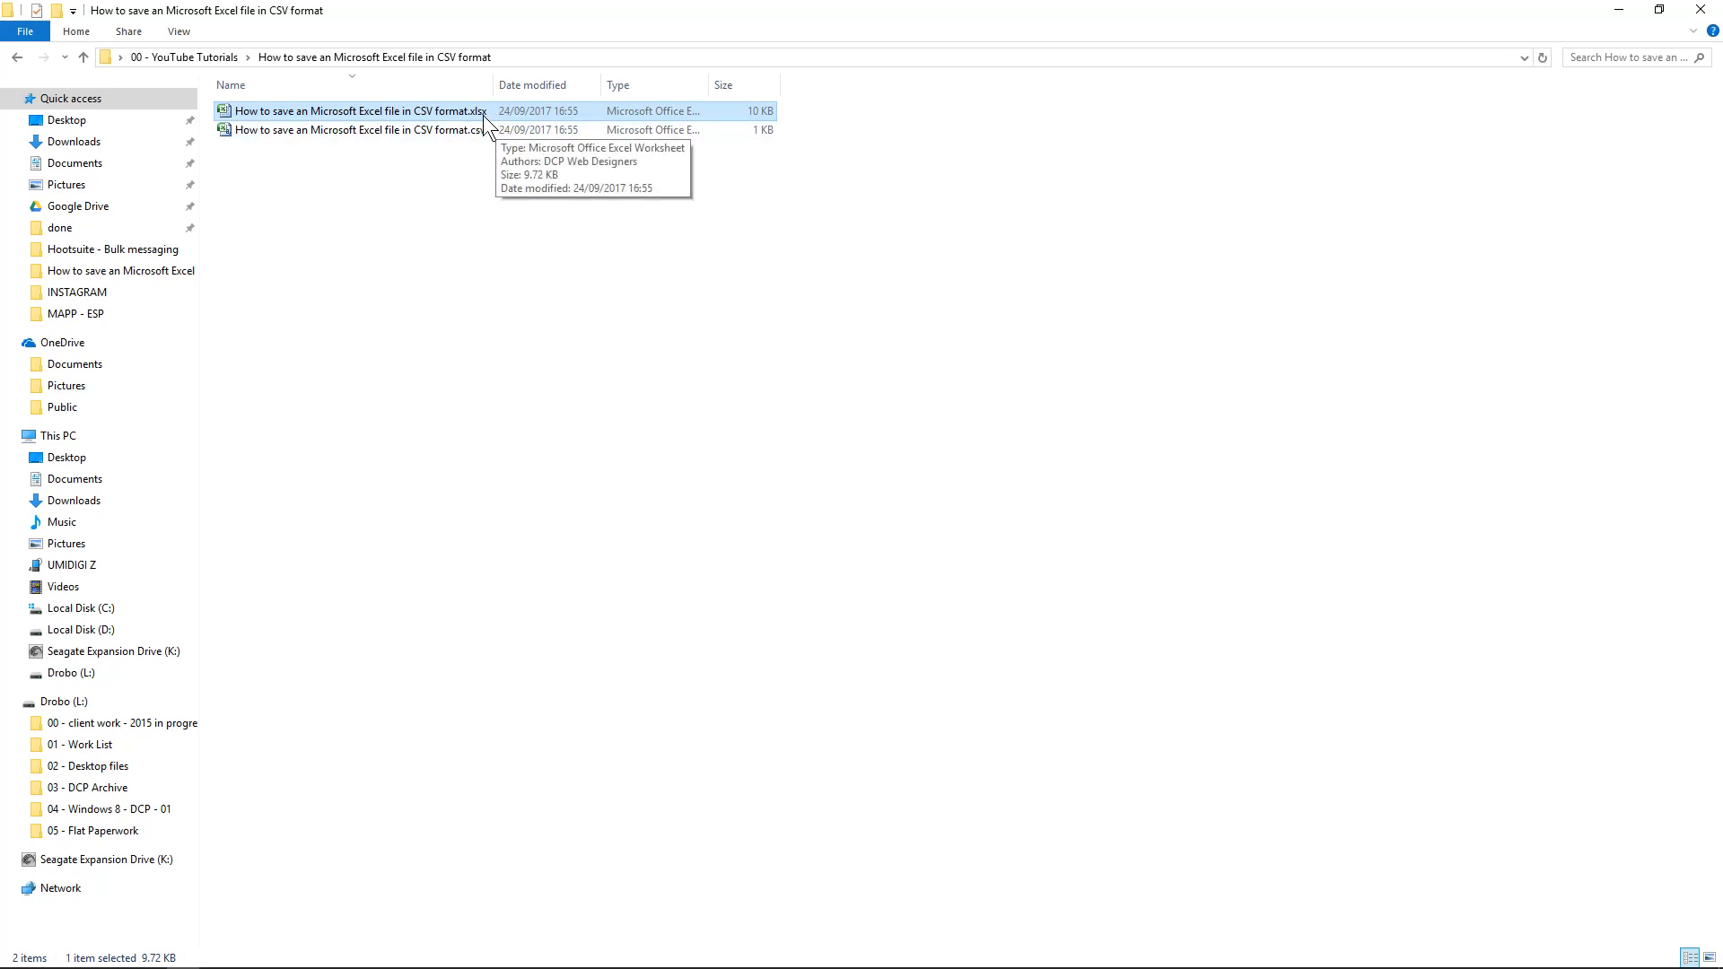
left_click(357, 129)
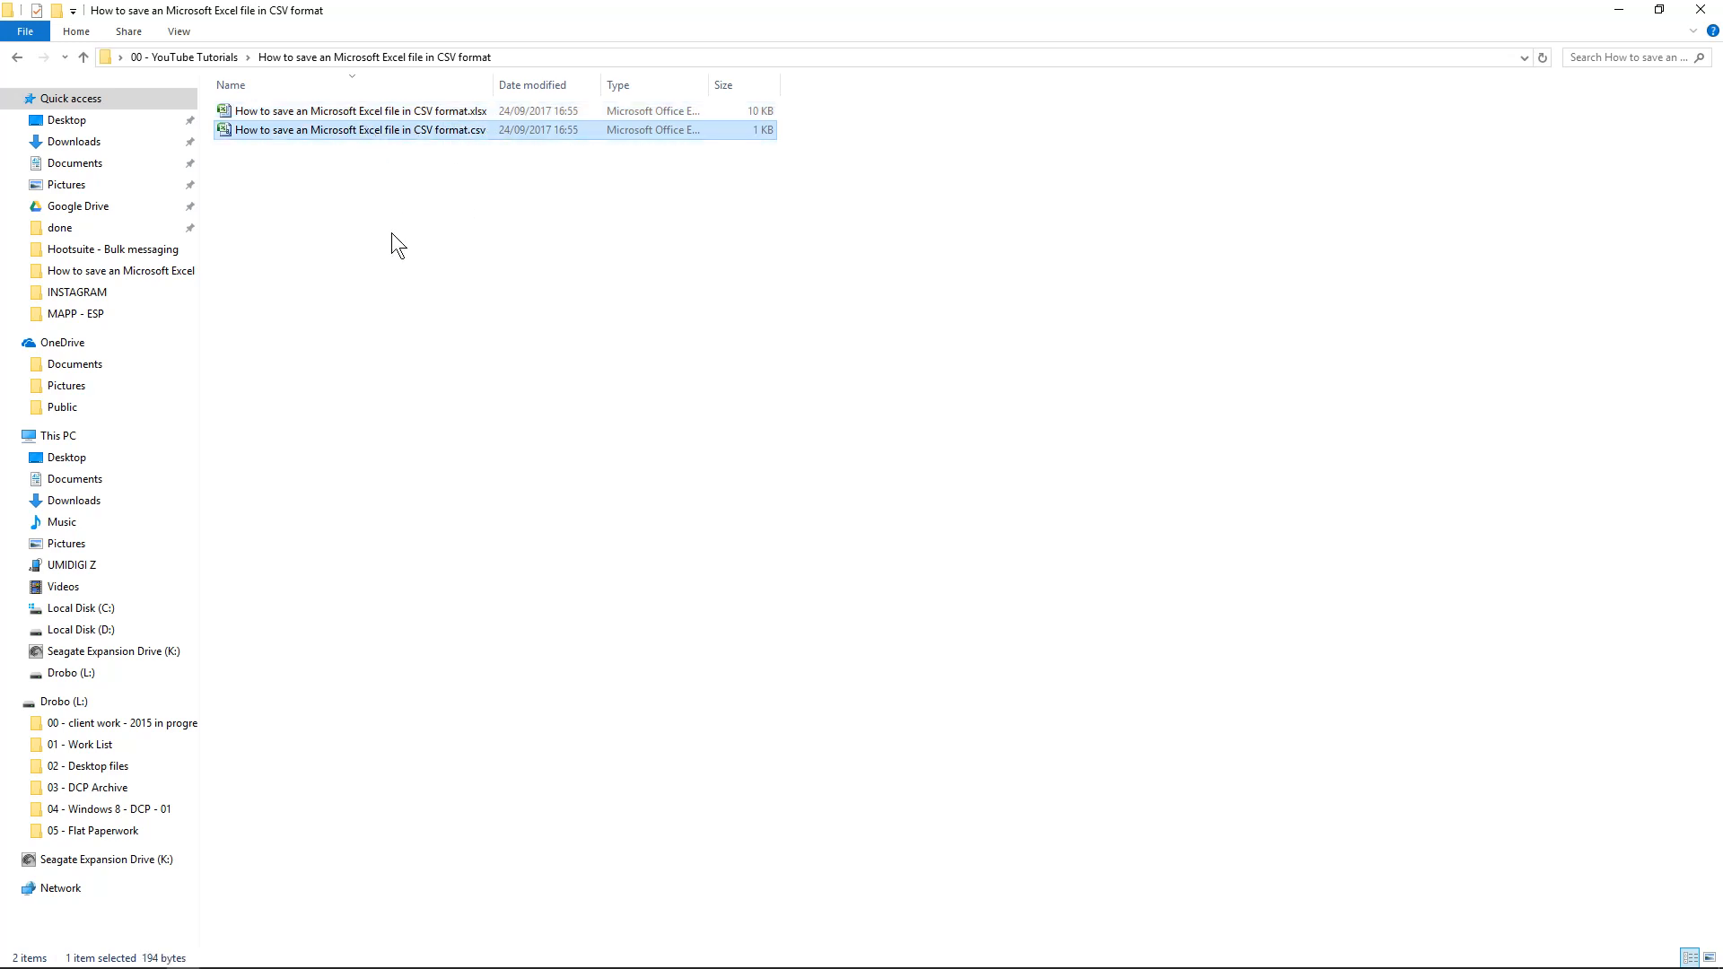
mouse_move(632, 234)
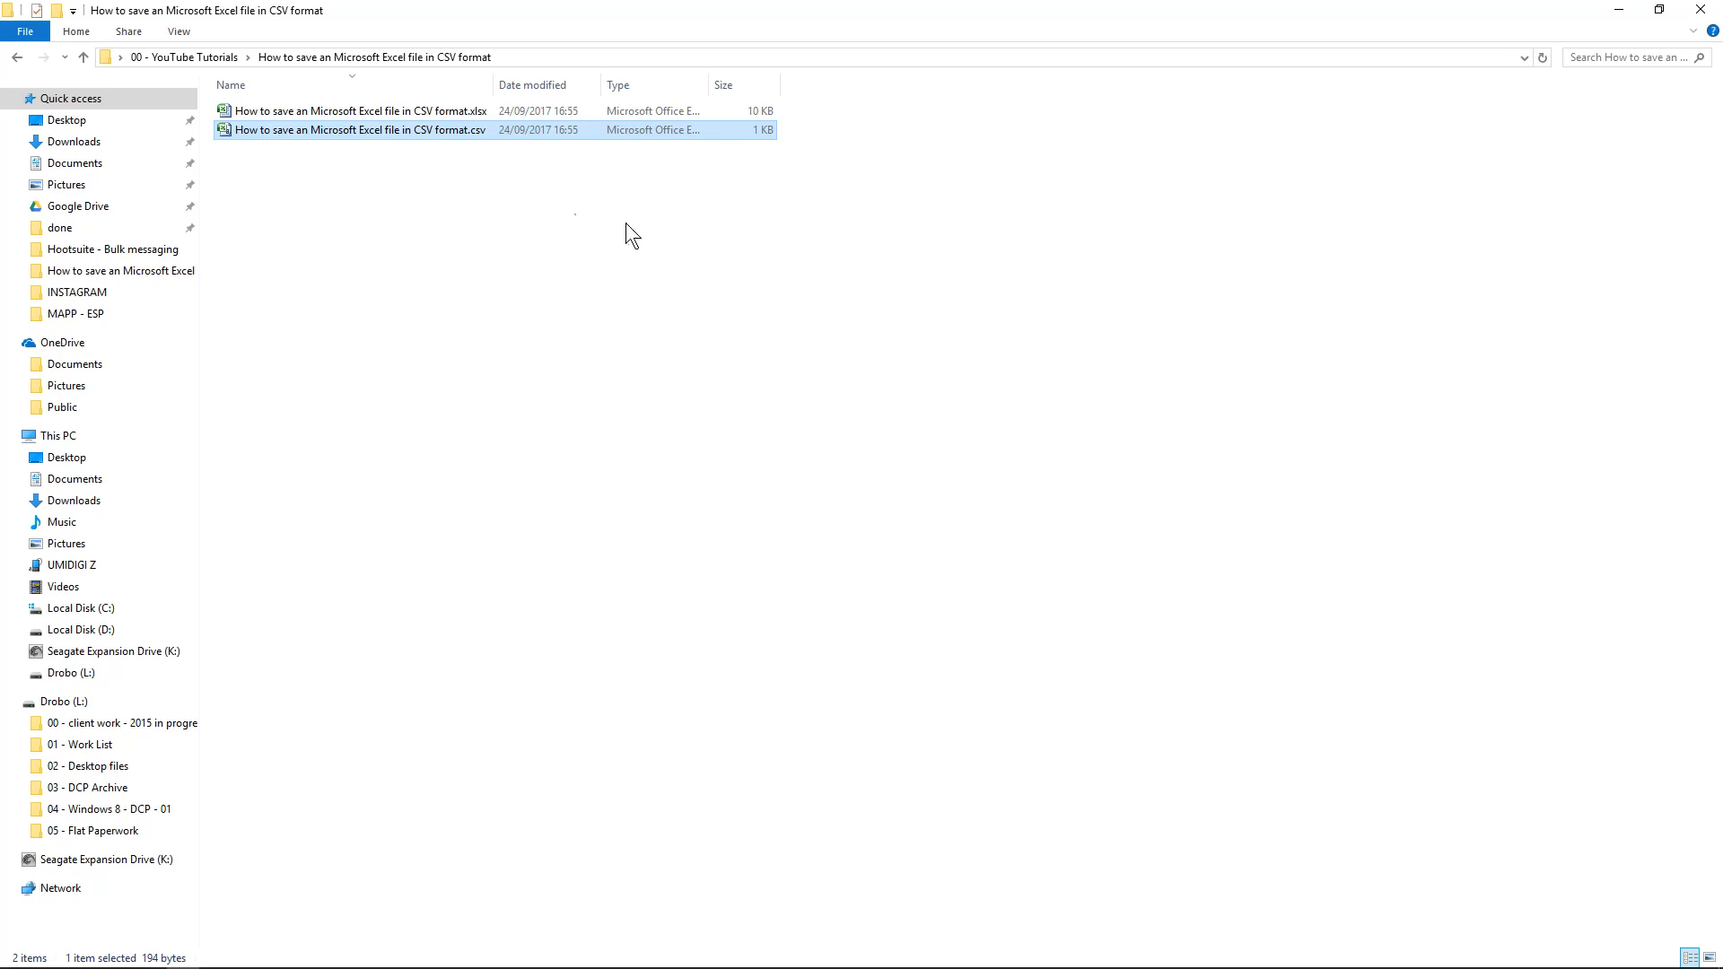
mouse_move(563, 241)
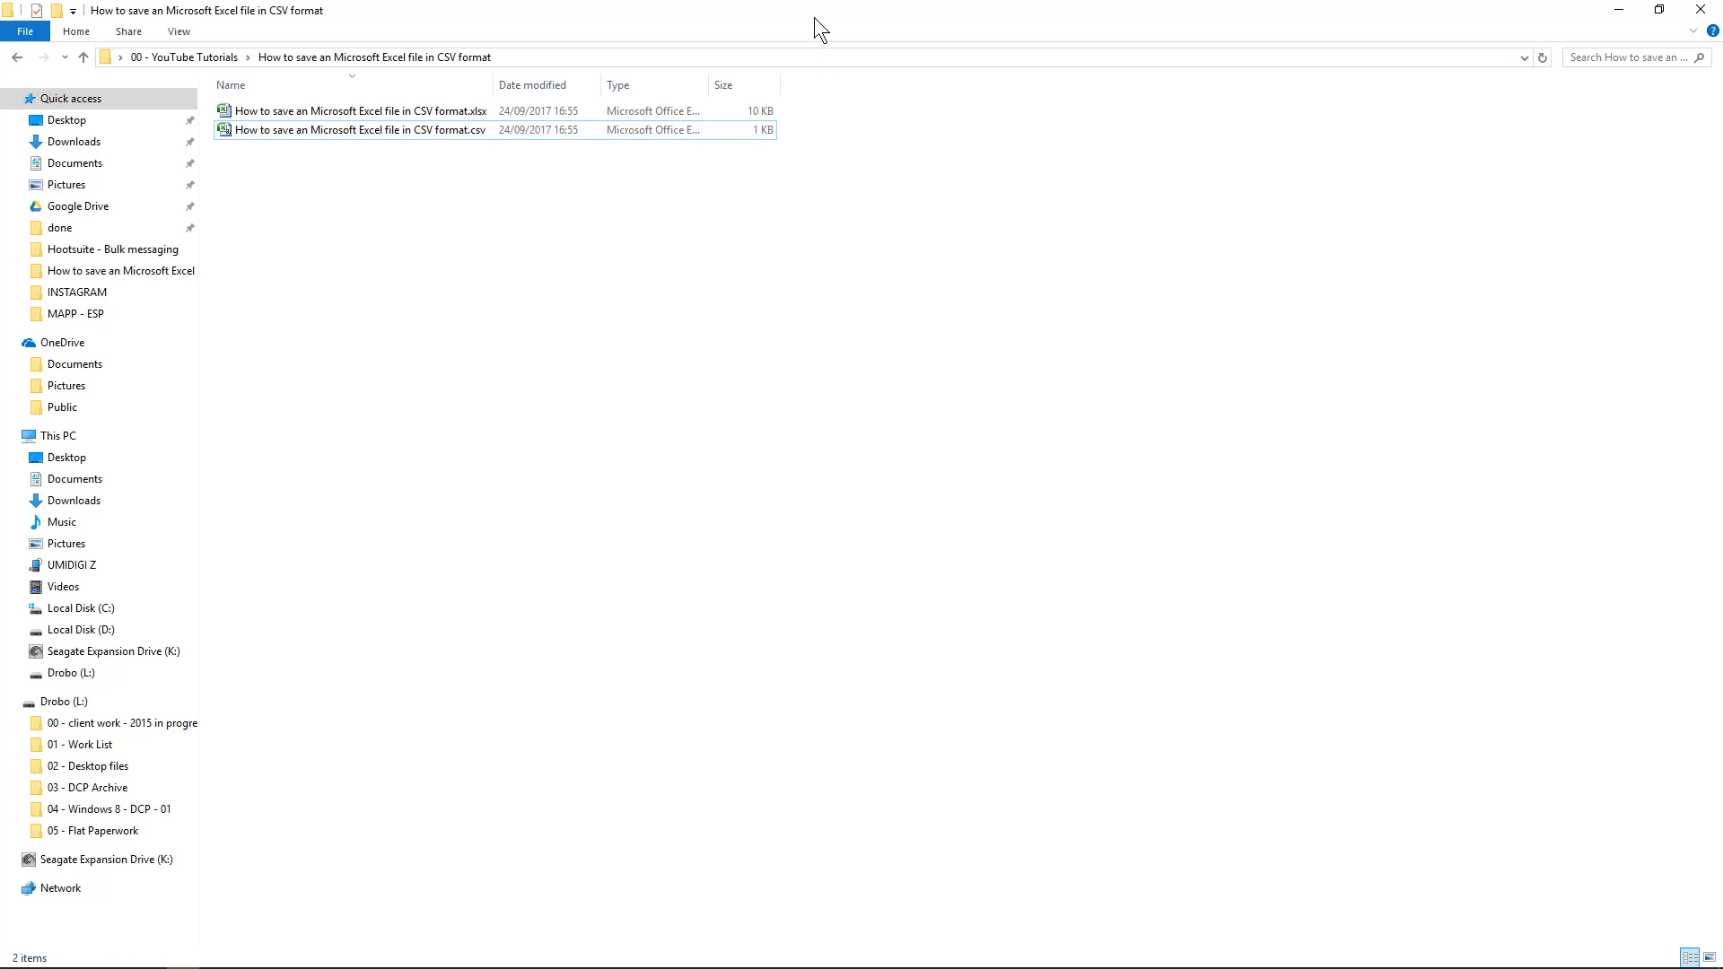
left_click(1660, 10)
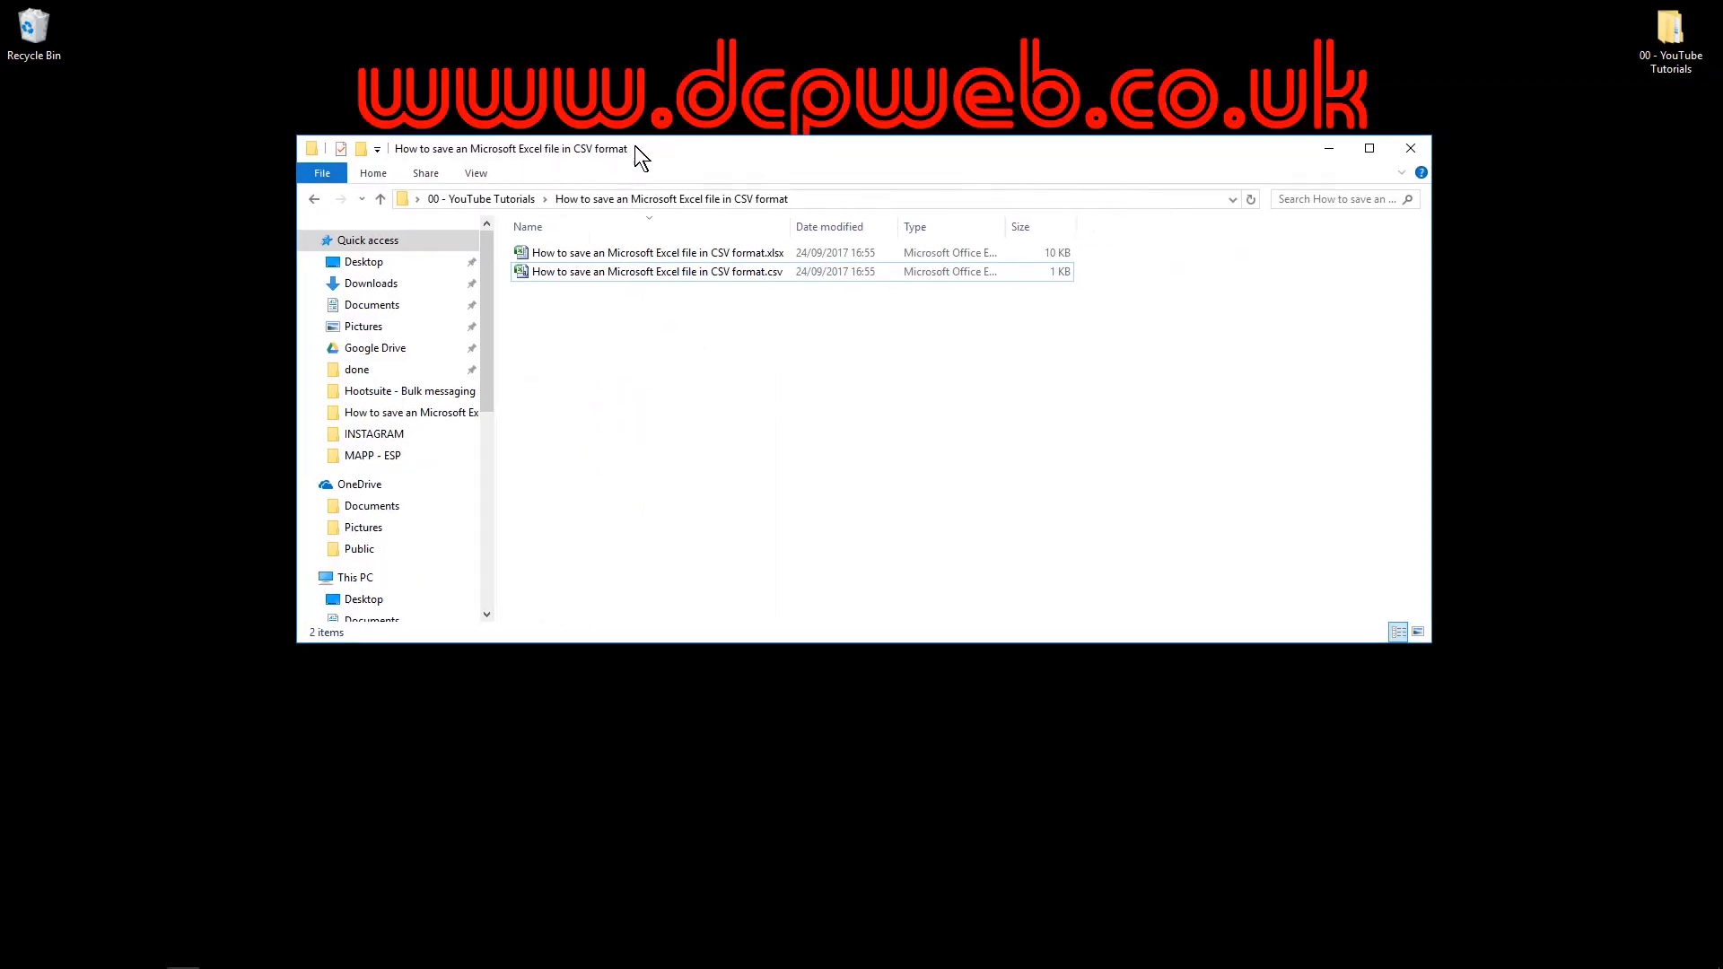
mouse_move(699, 244)
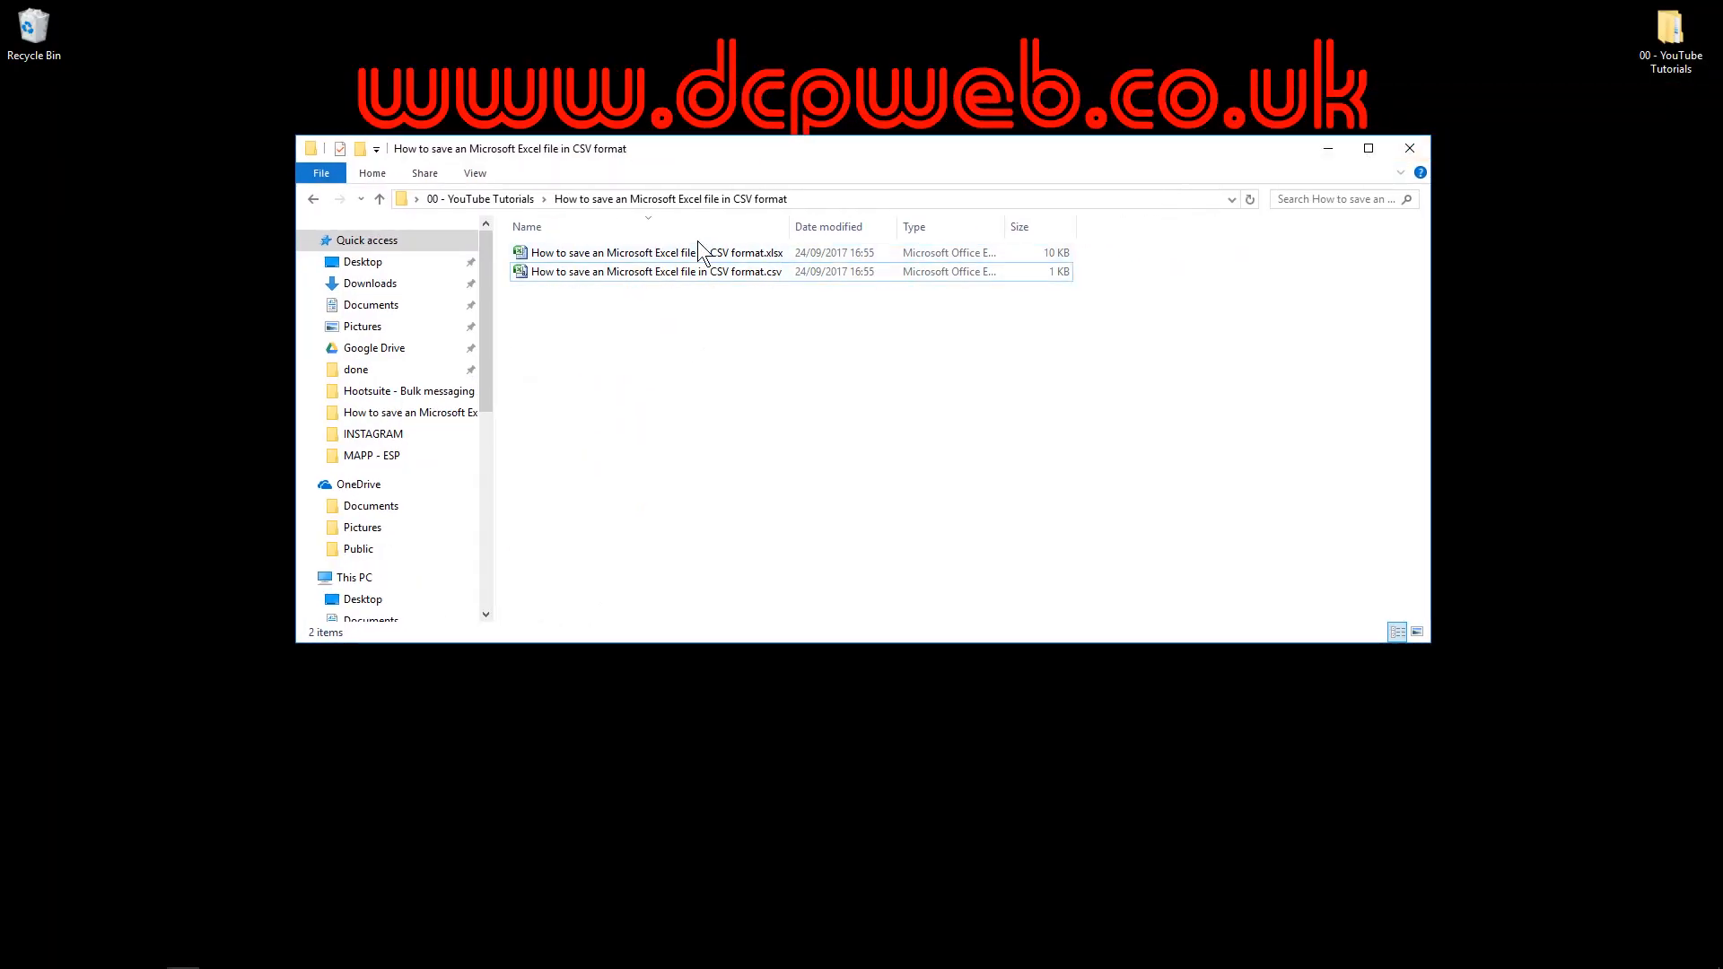
mouse_move(704, 410)
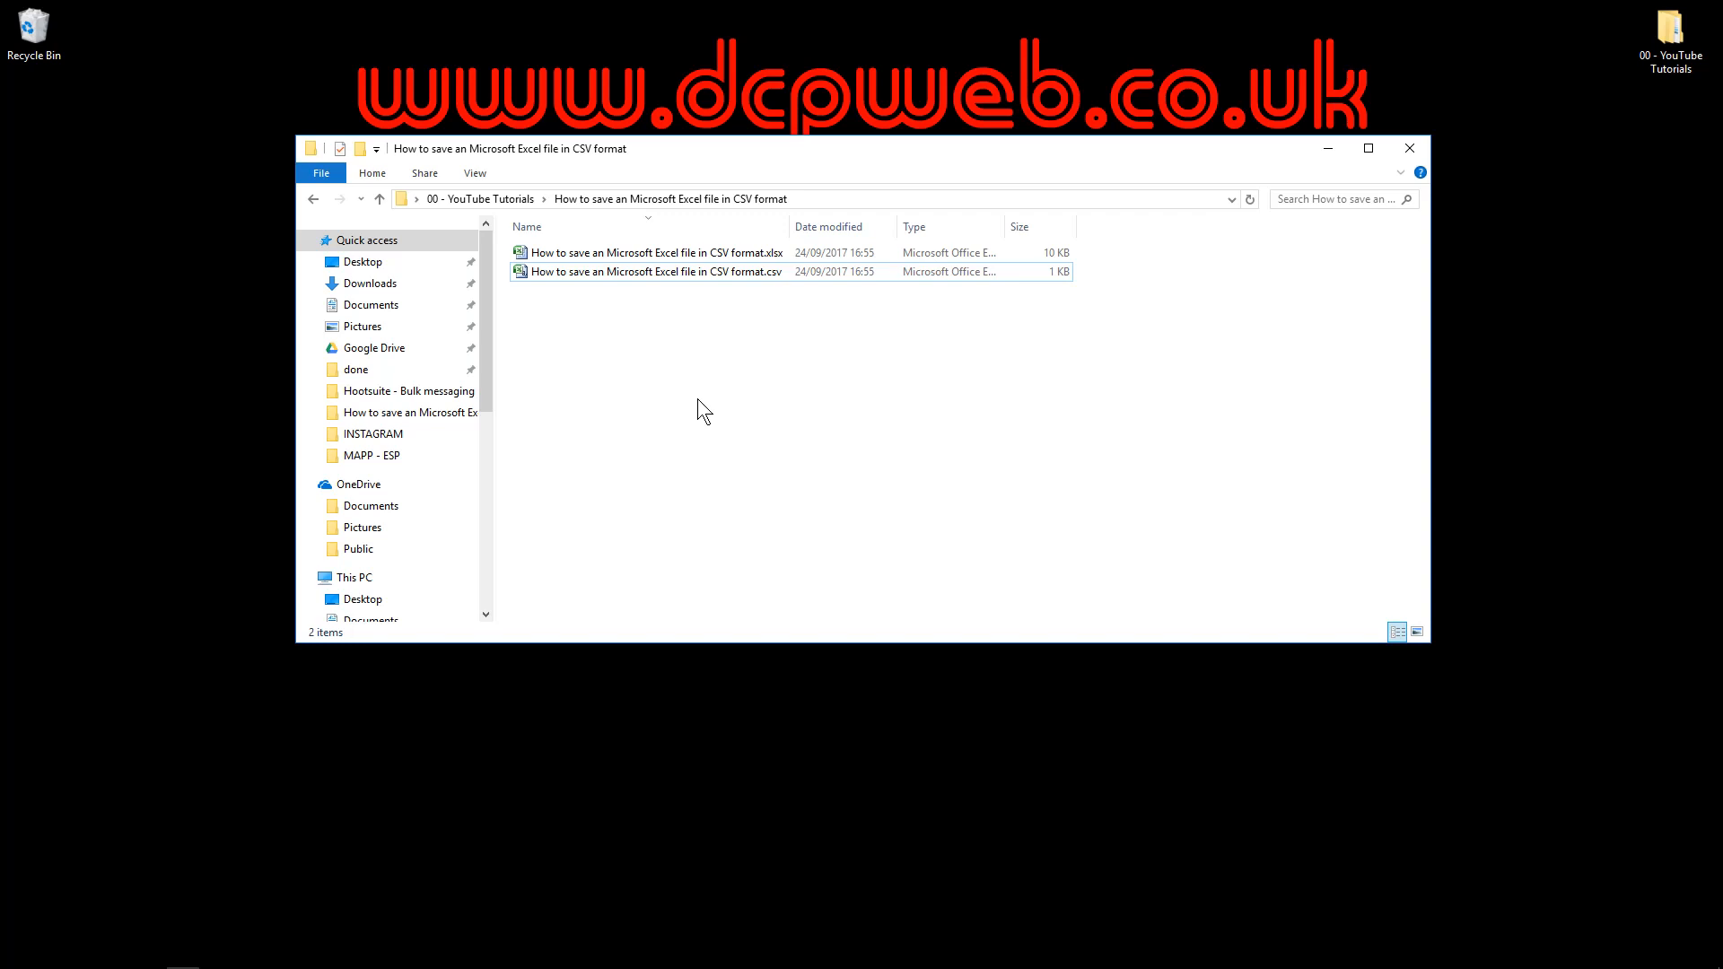
mouse_move(764, 382)
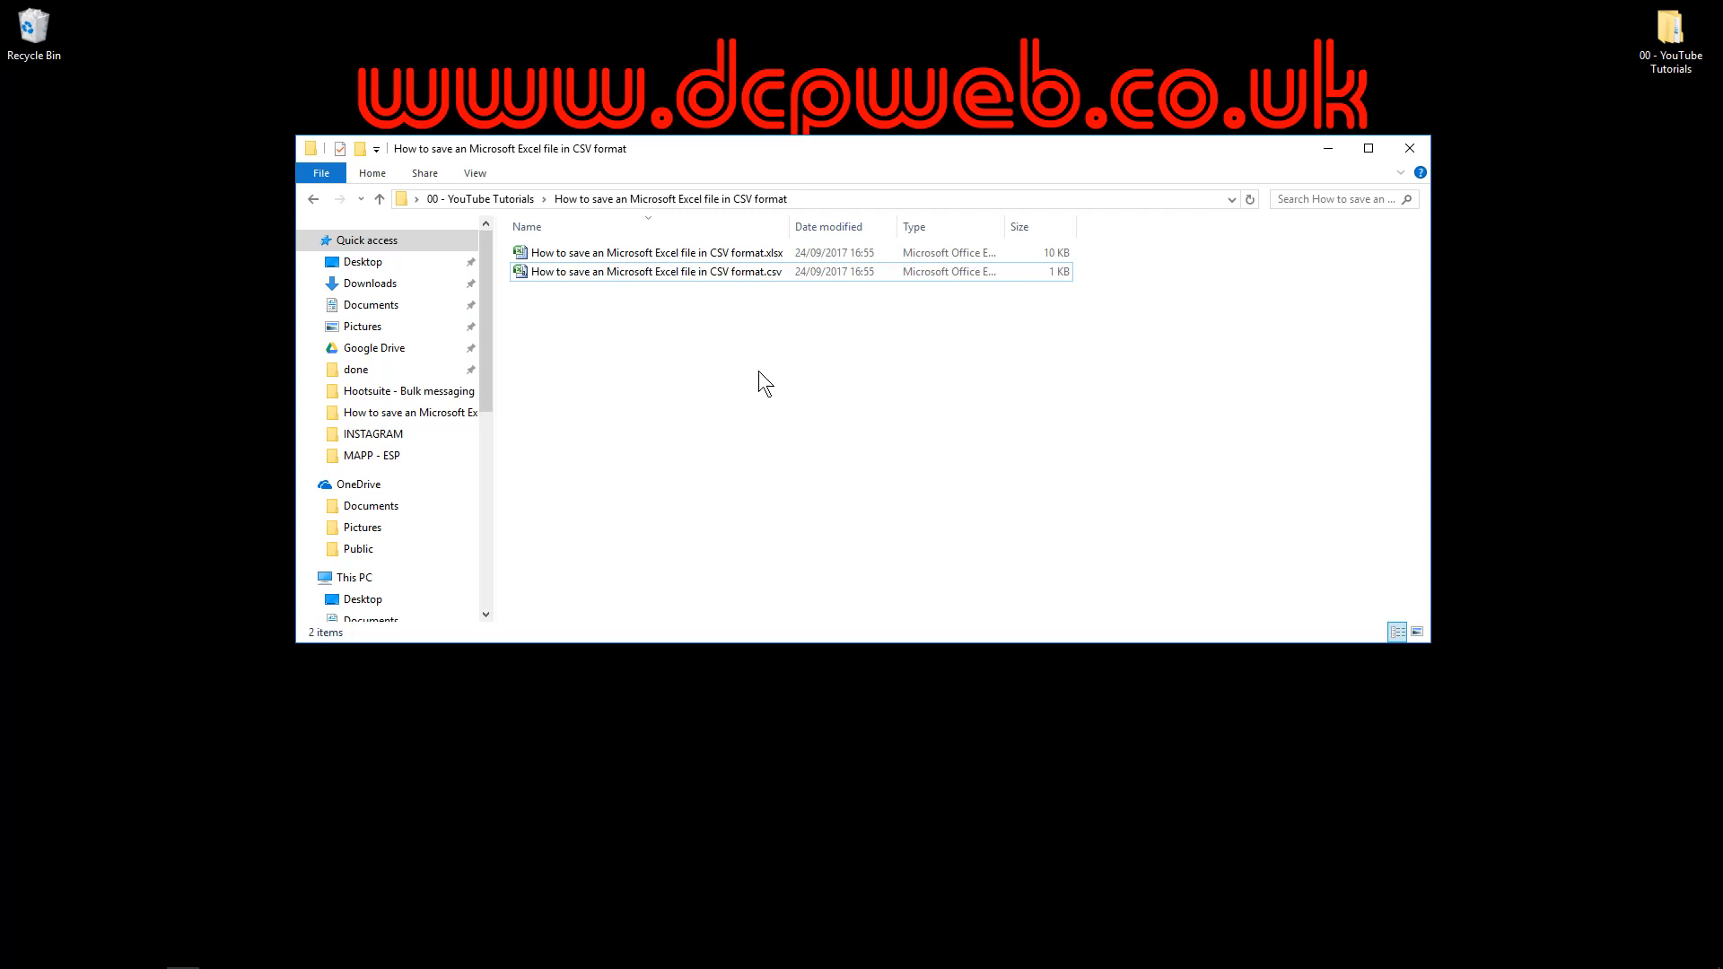
mouse_move(1409, 148)
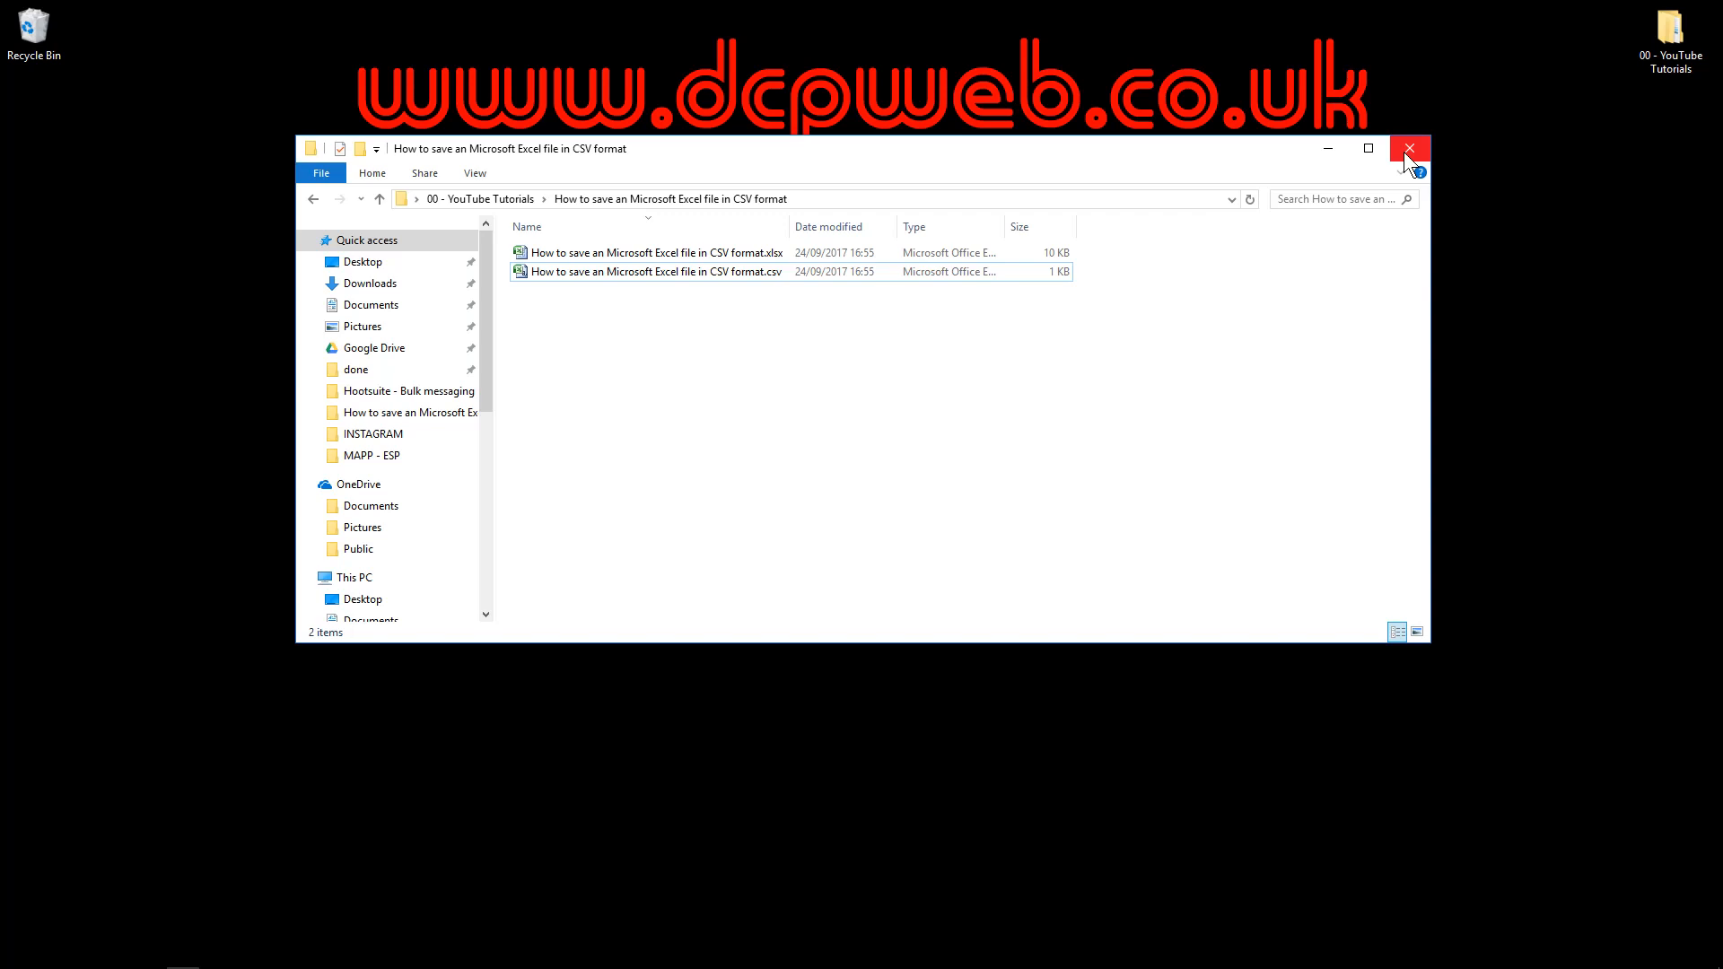